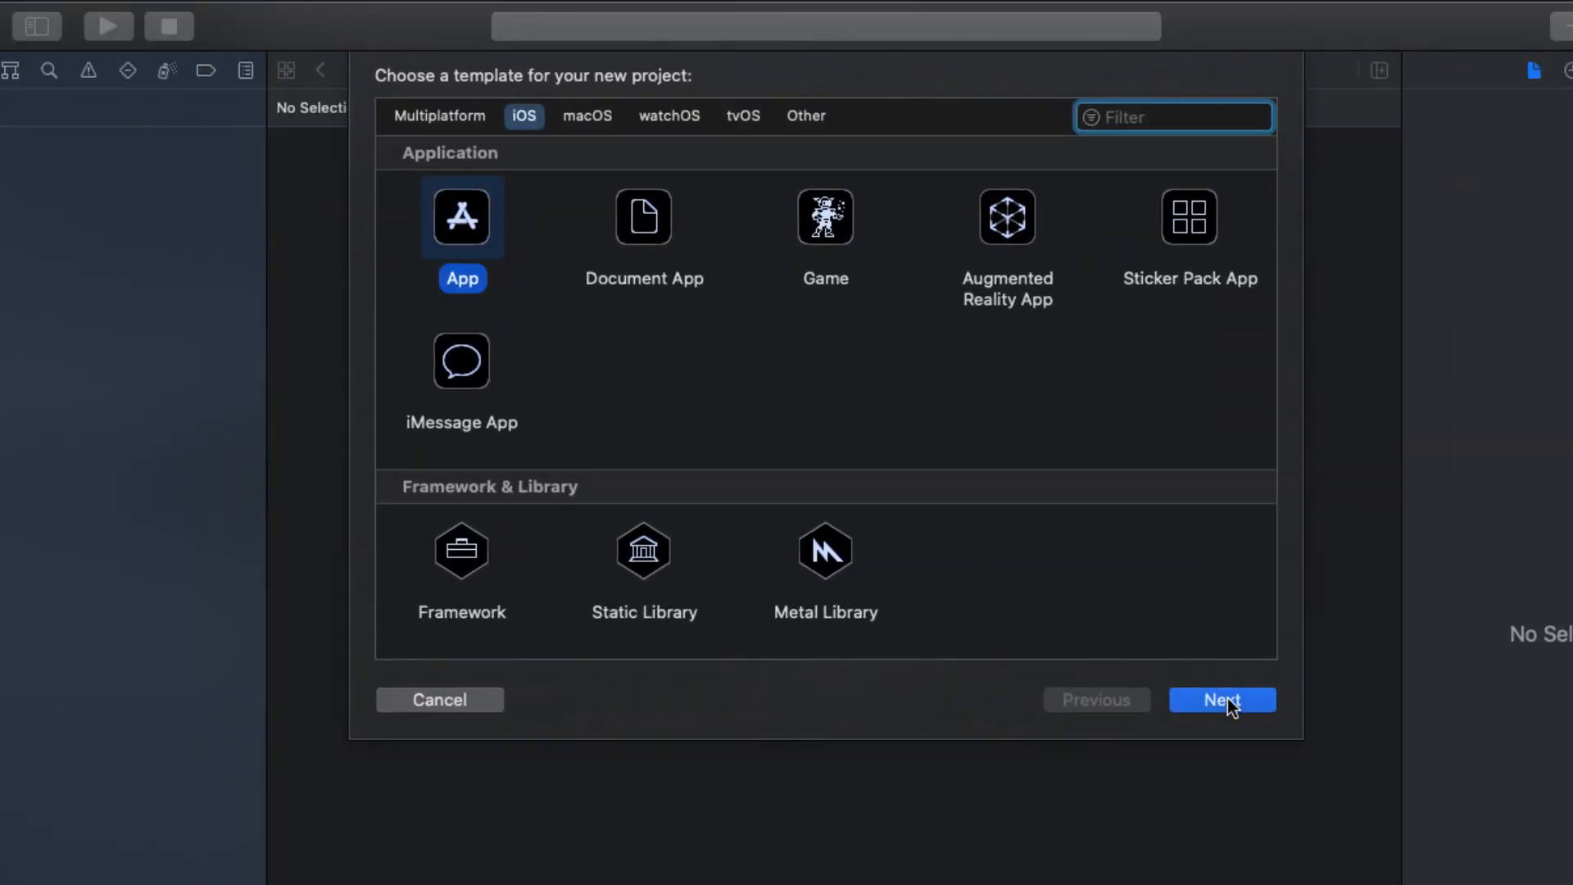
Step: Create an iOS App project named ToggleStyling saved on the Desktop
click(1221, 699)
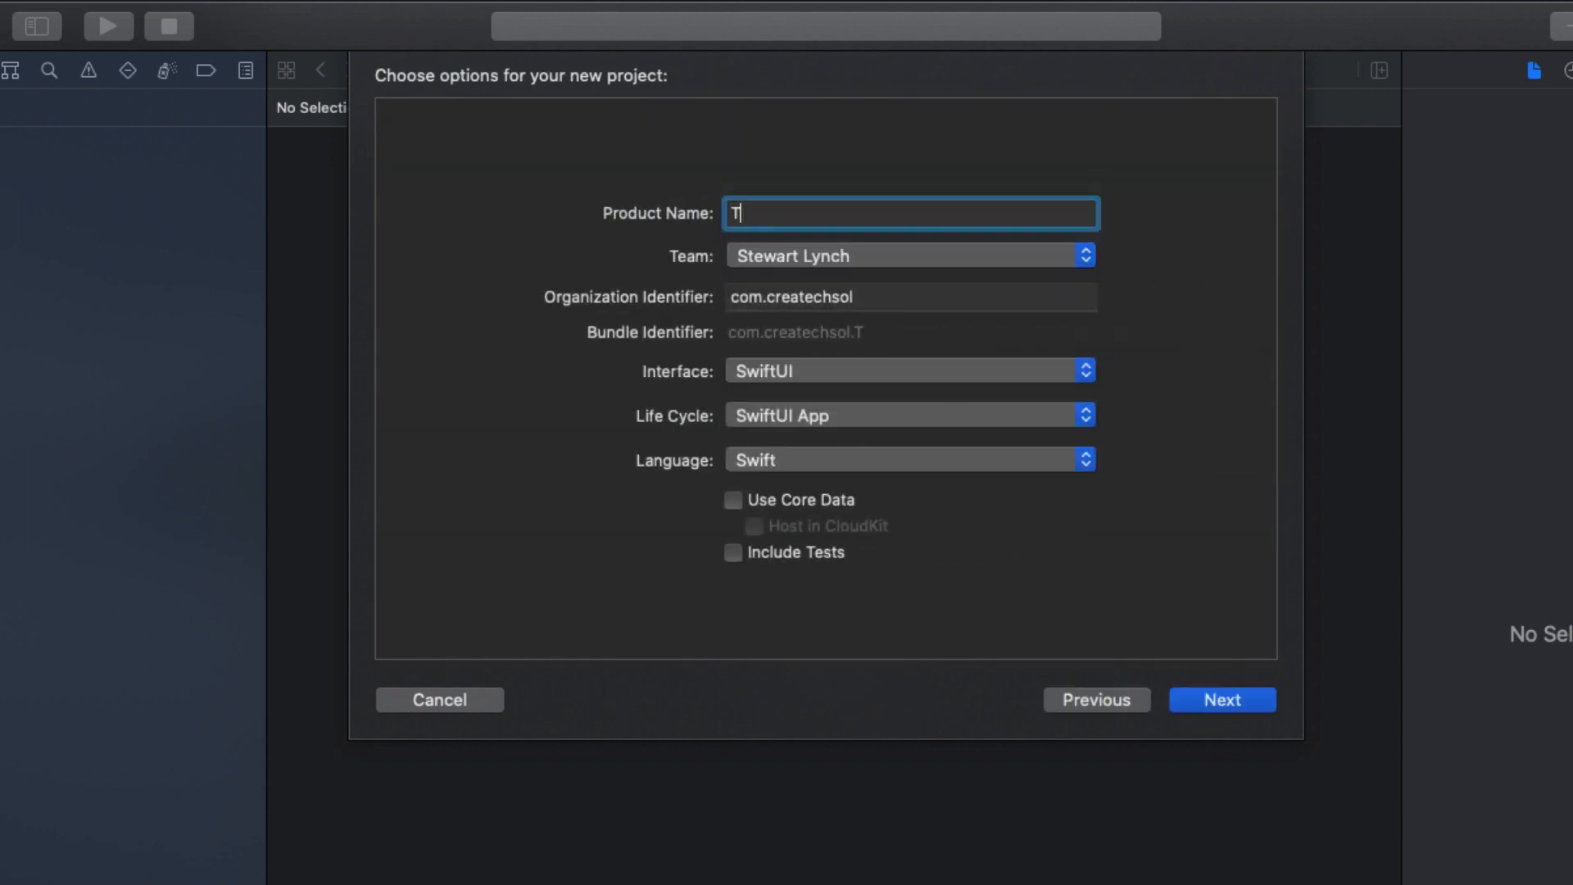
text(oggleSt)
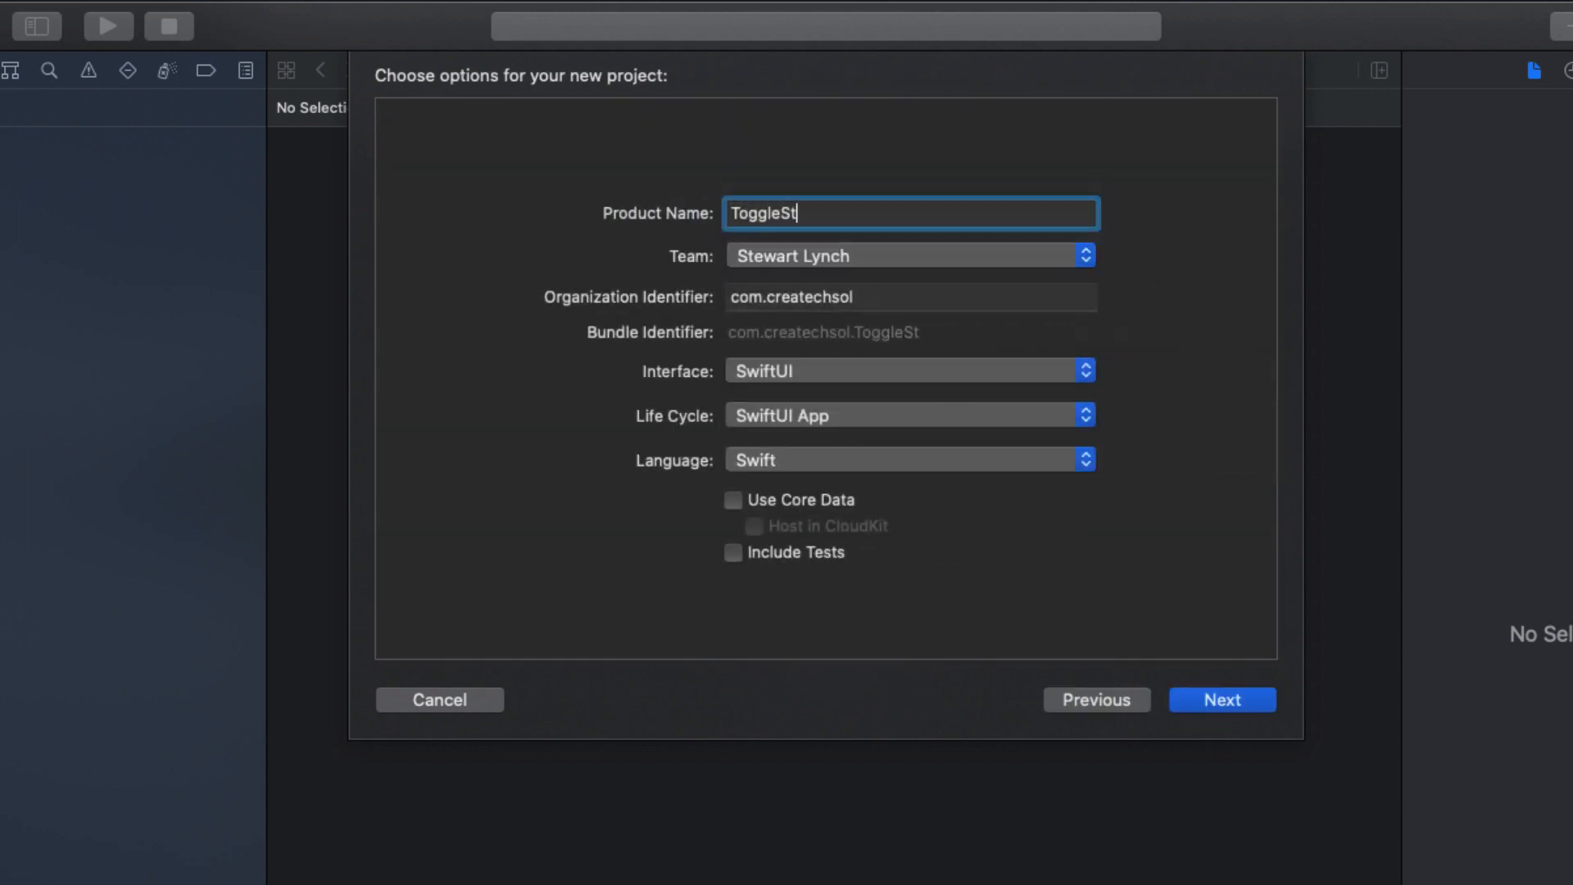
text(yling)
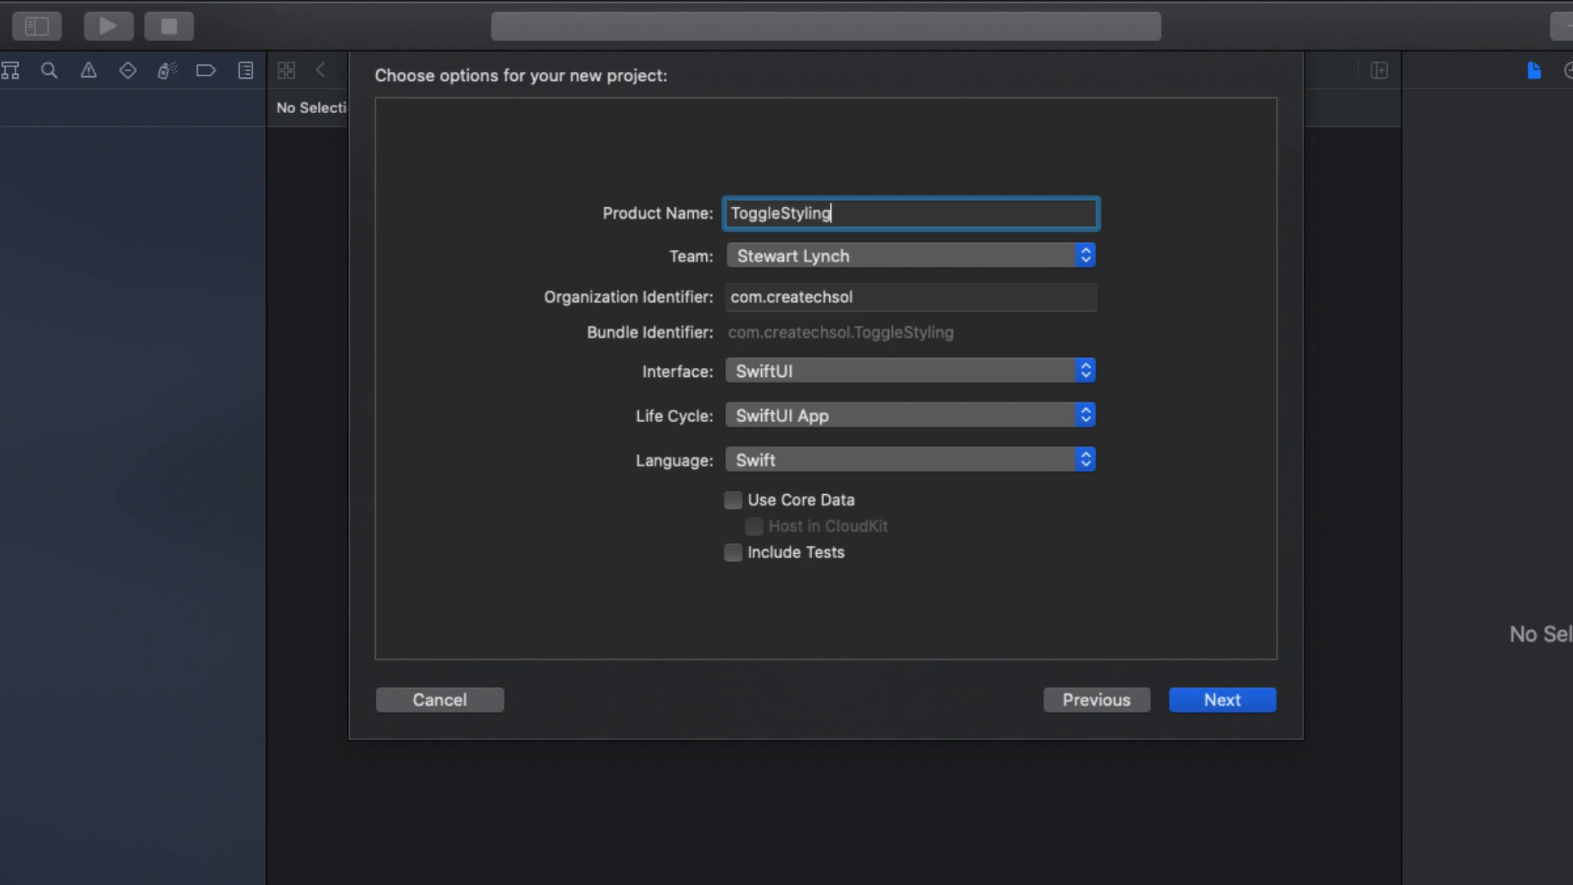
click(1221, 699)
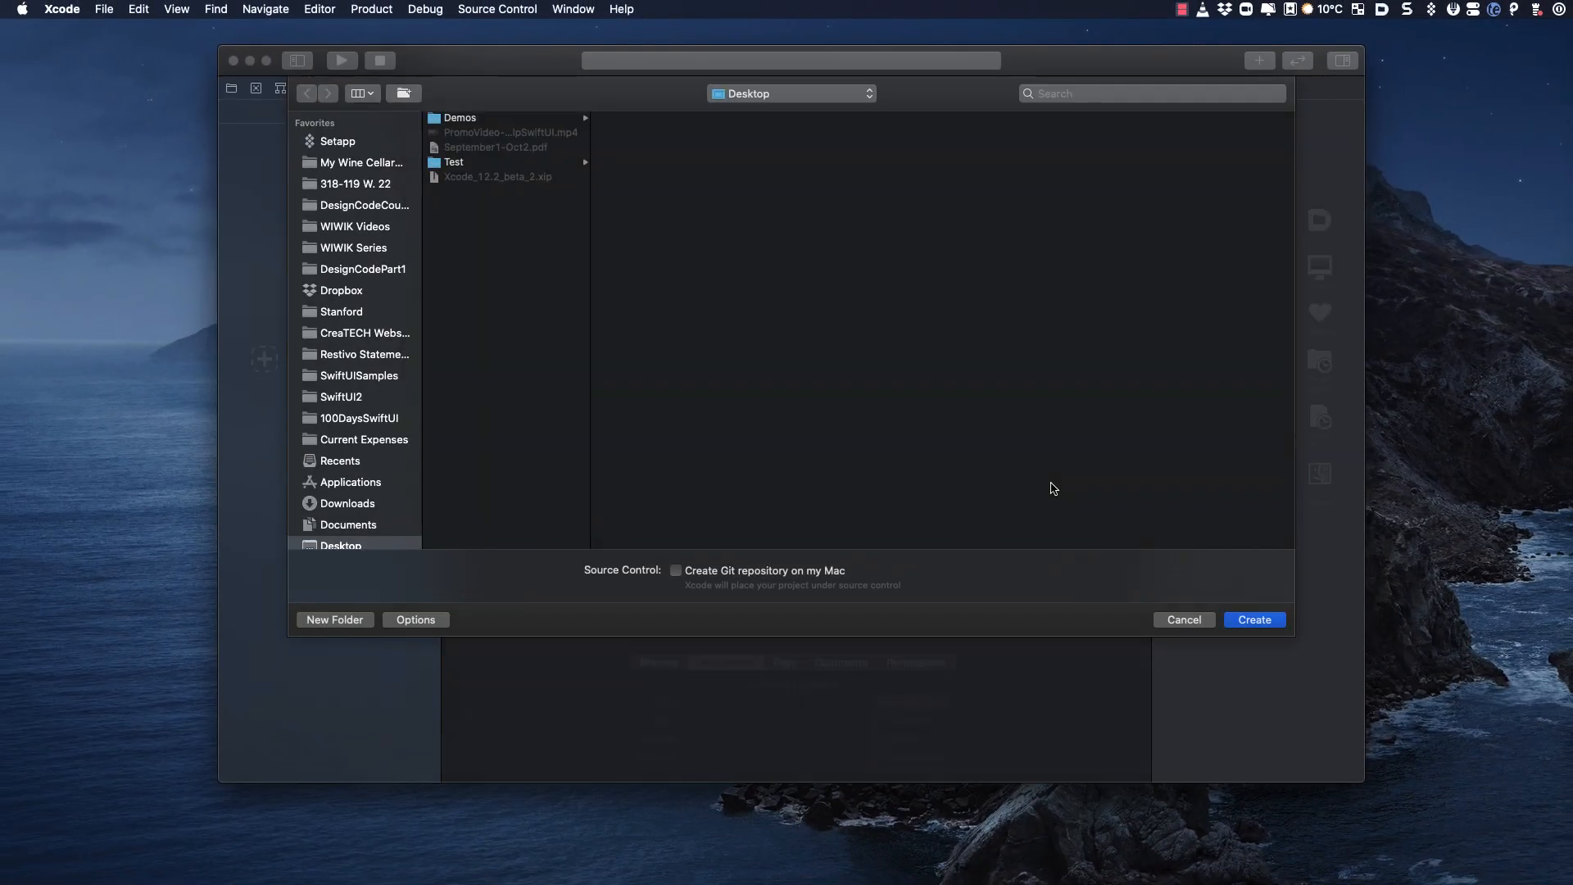
click(1253, 620)
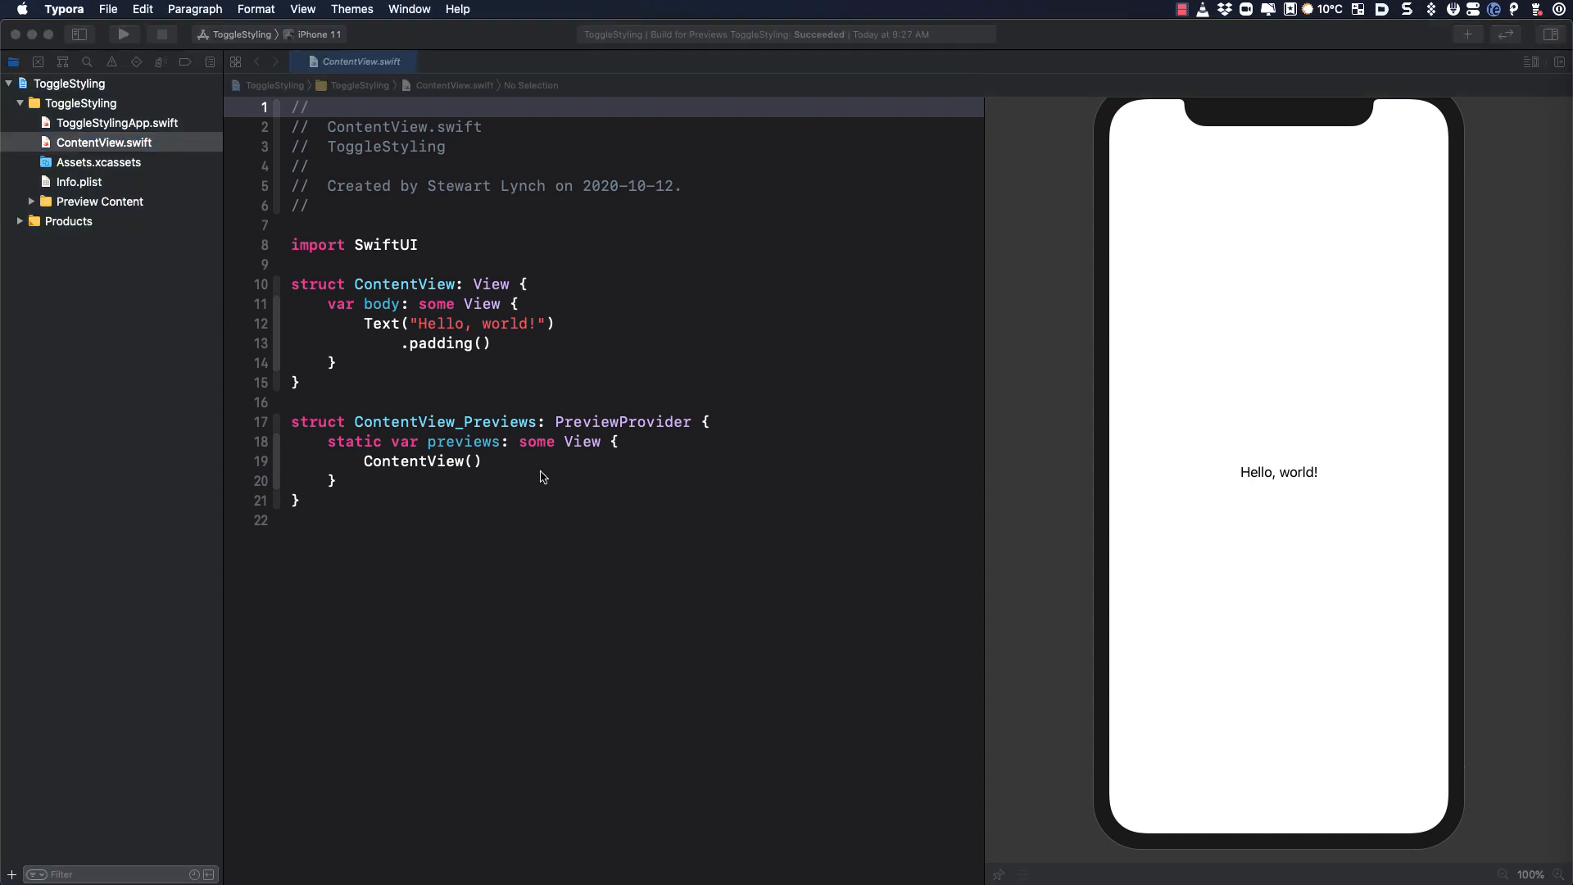
mouse_move(568, 285)
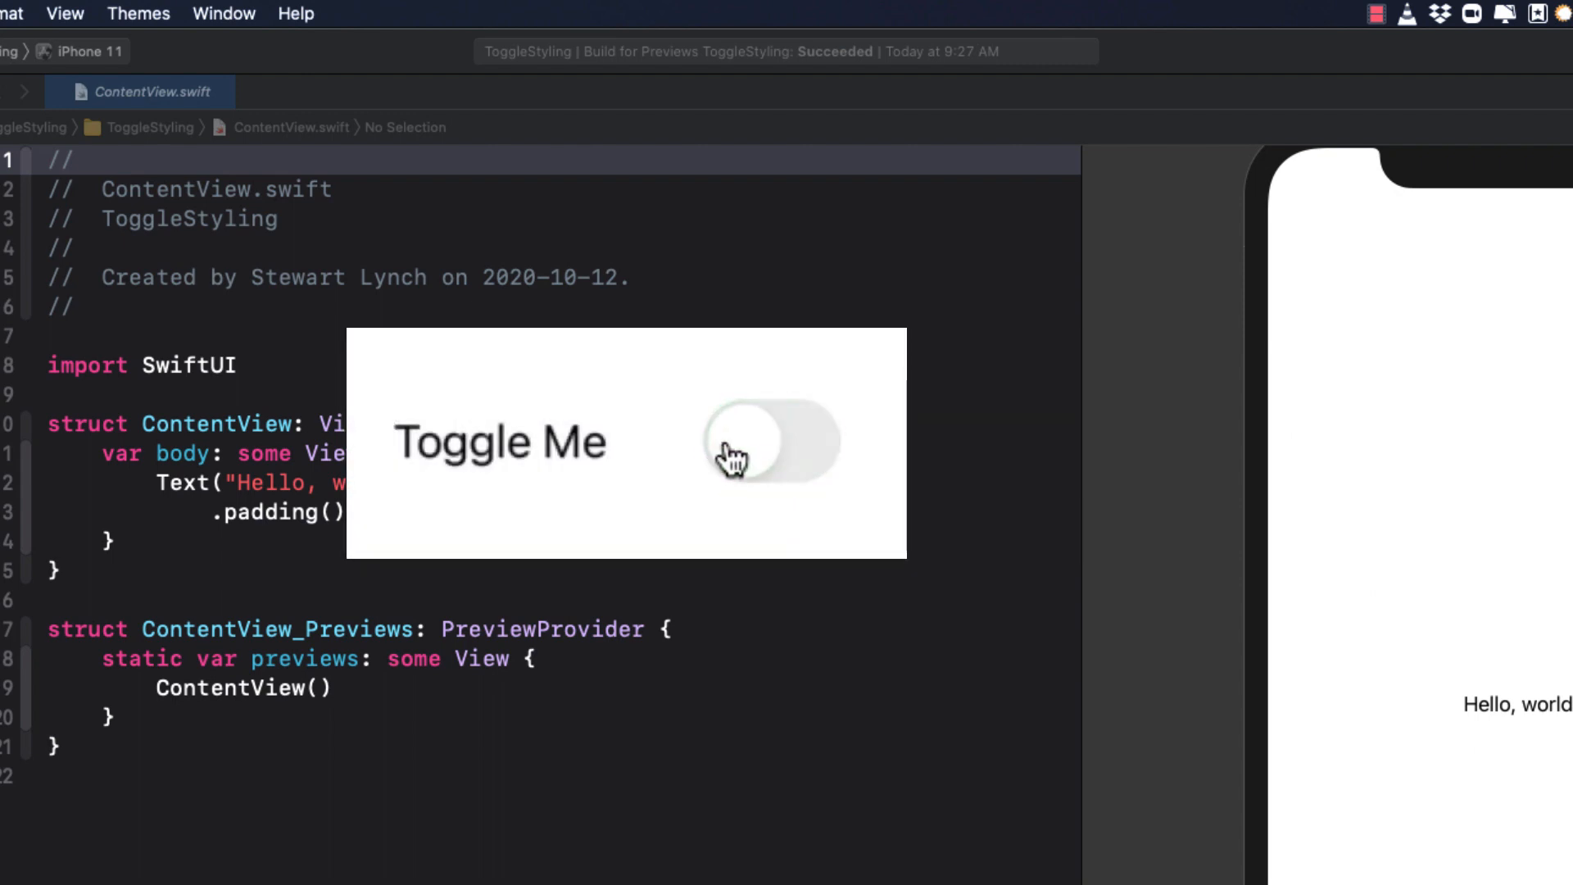
click(772, 443)
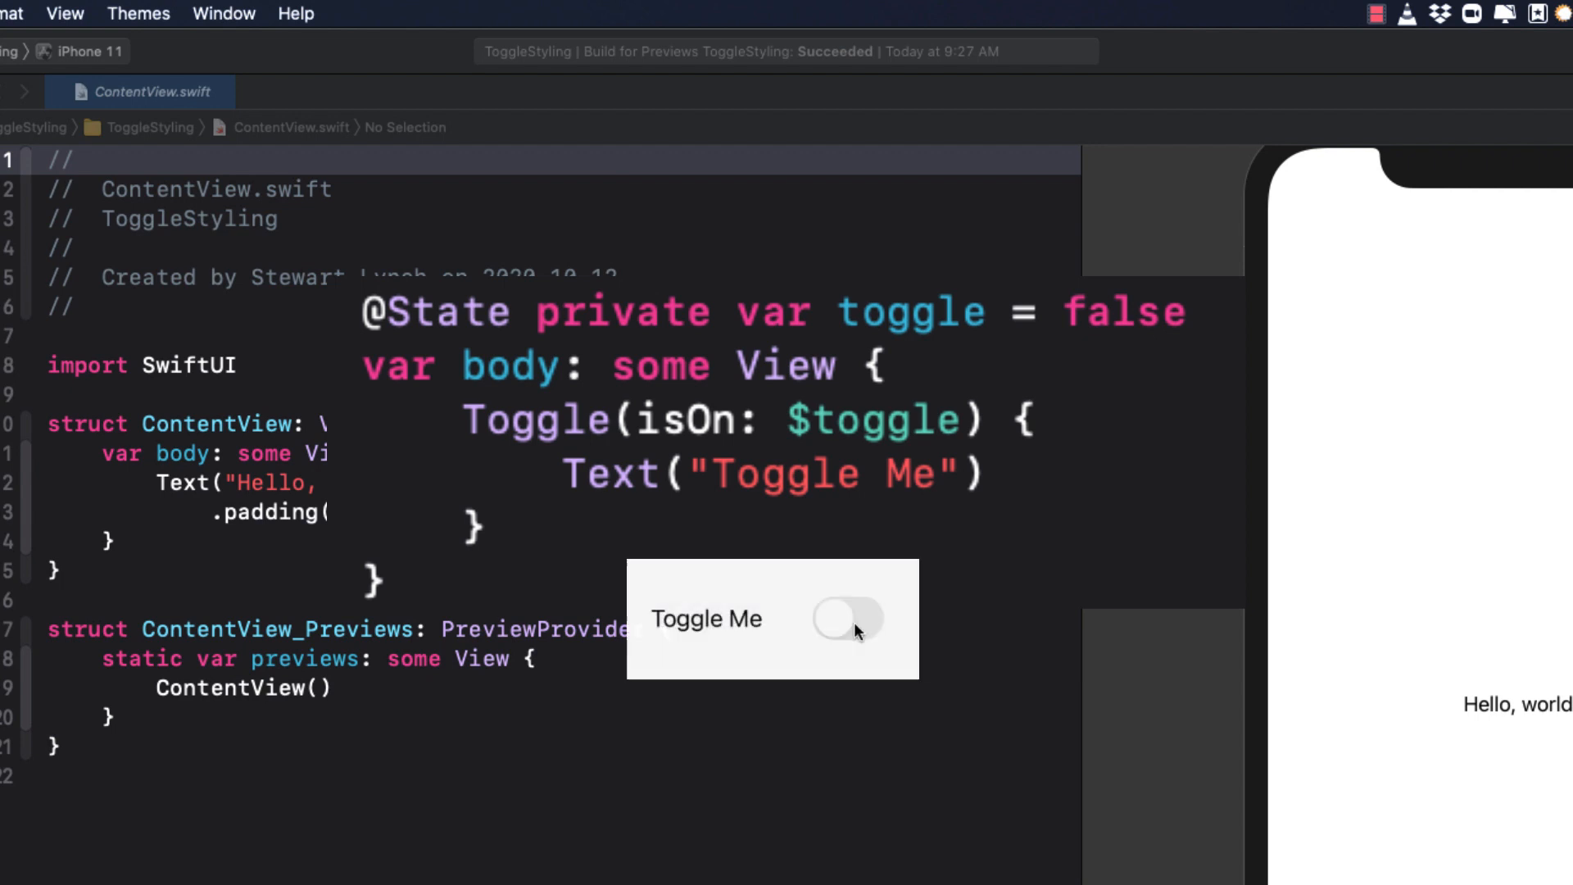
click(849, 619)
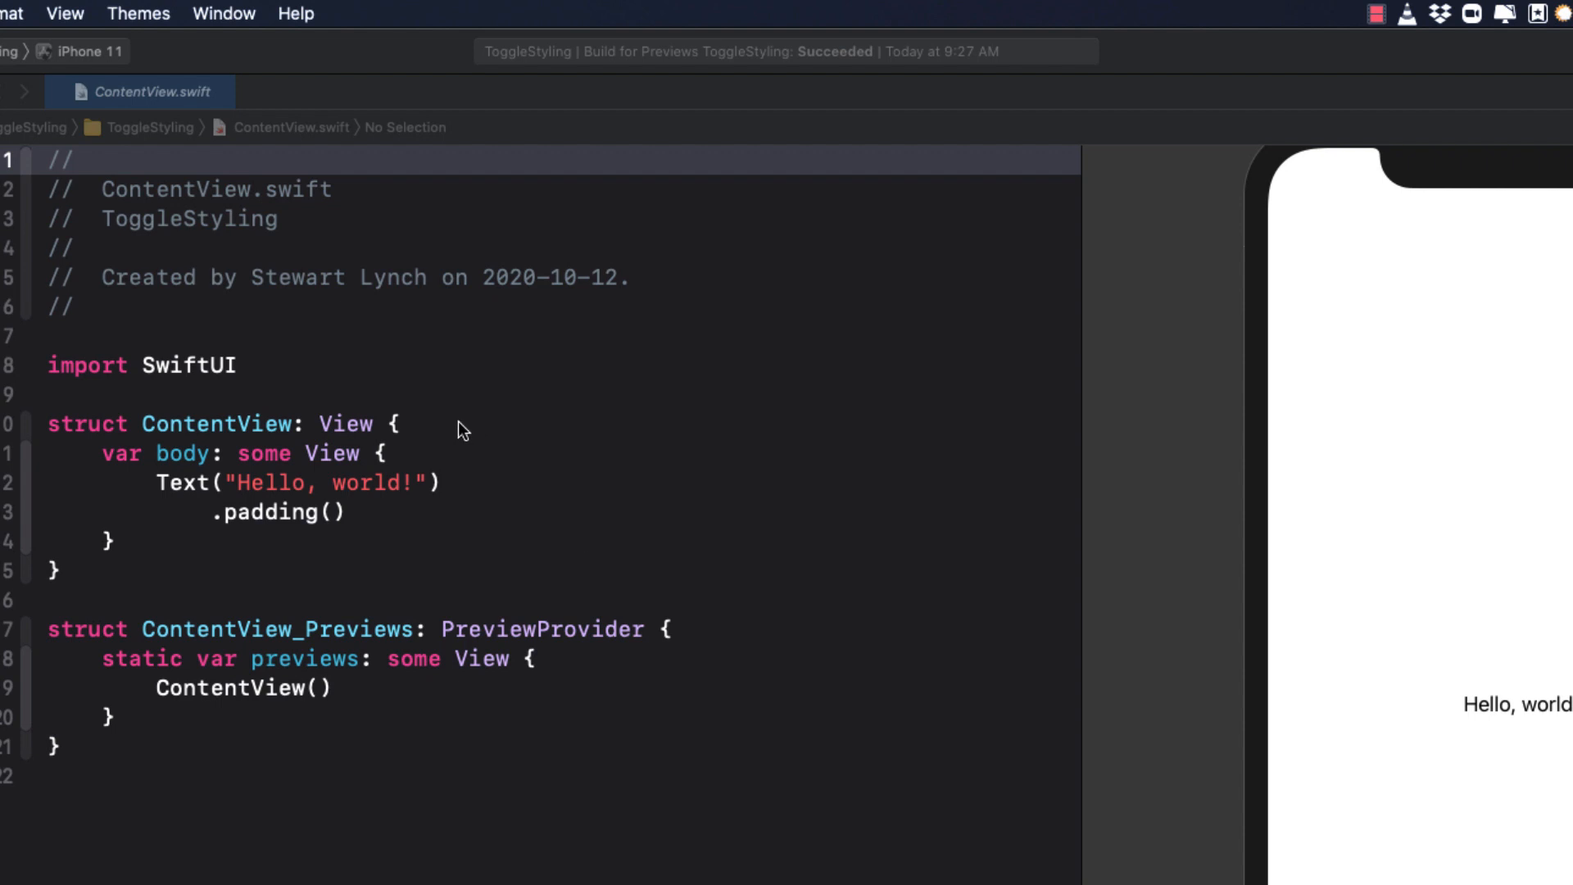
text(@State private var check)
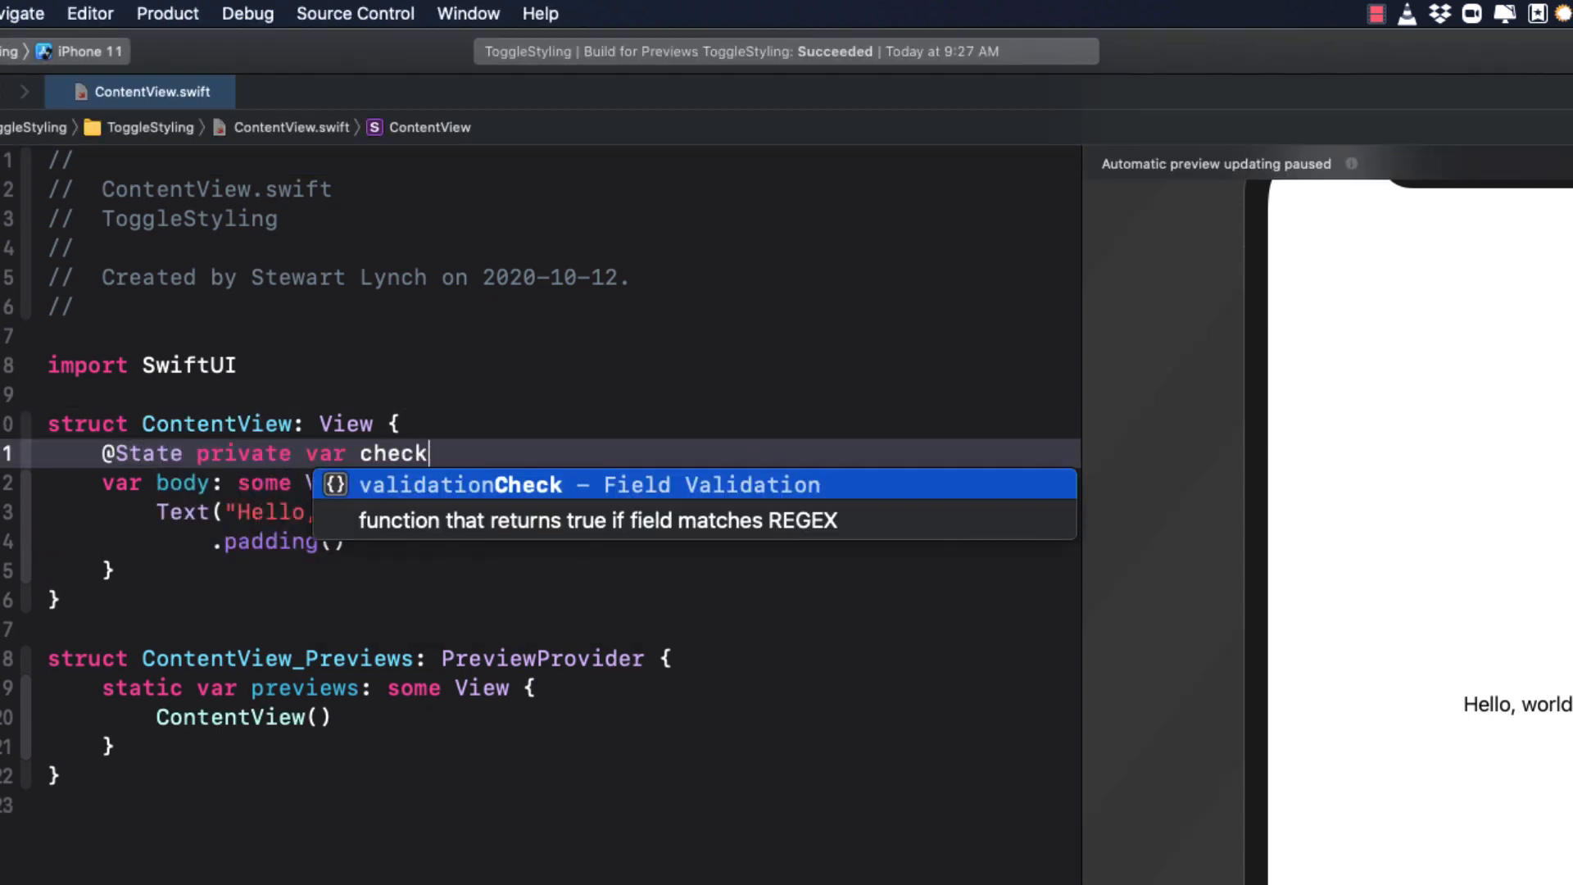
text(box1: Bool = false)
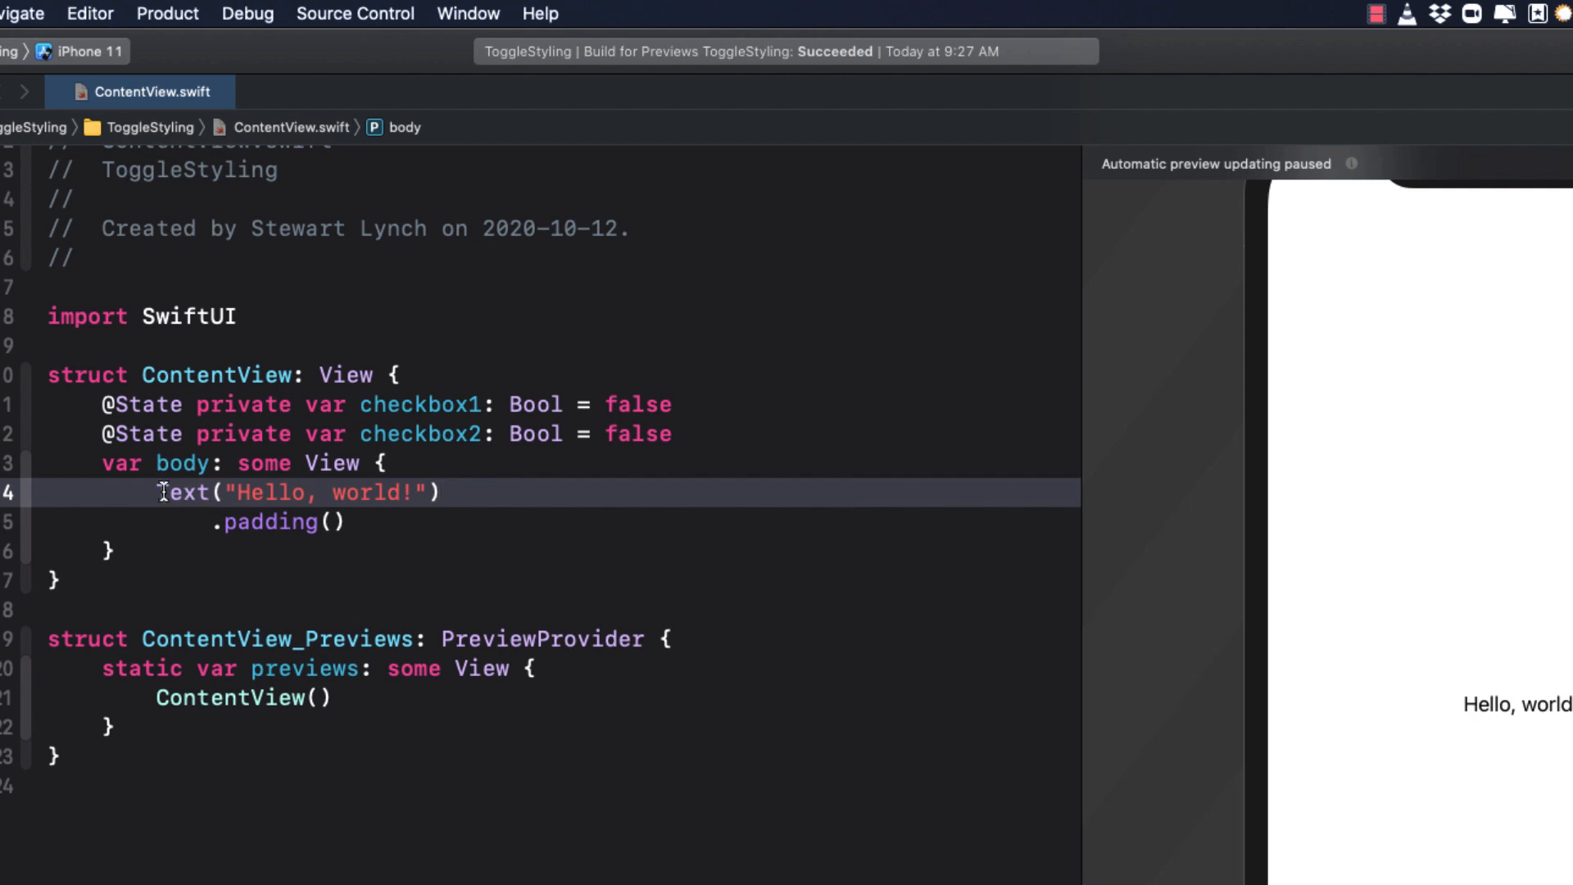
text(V)
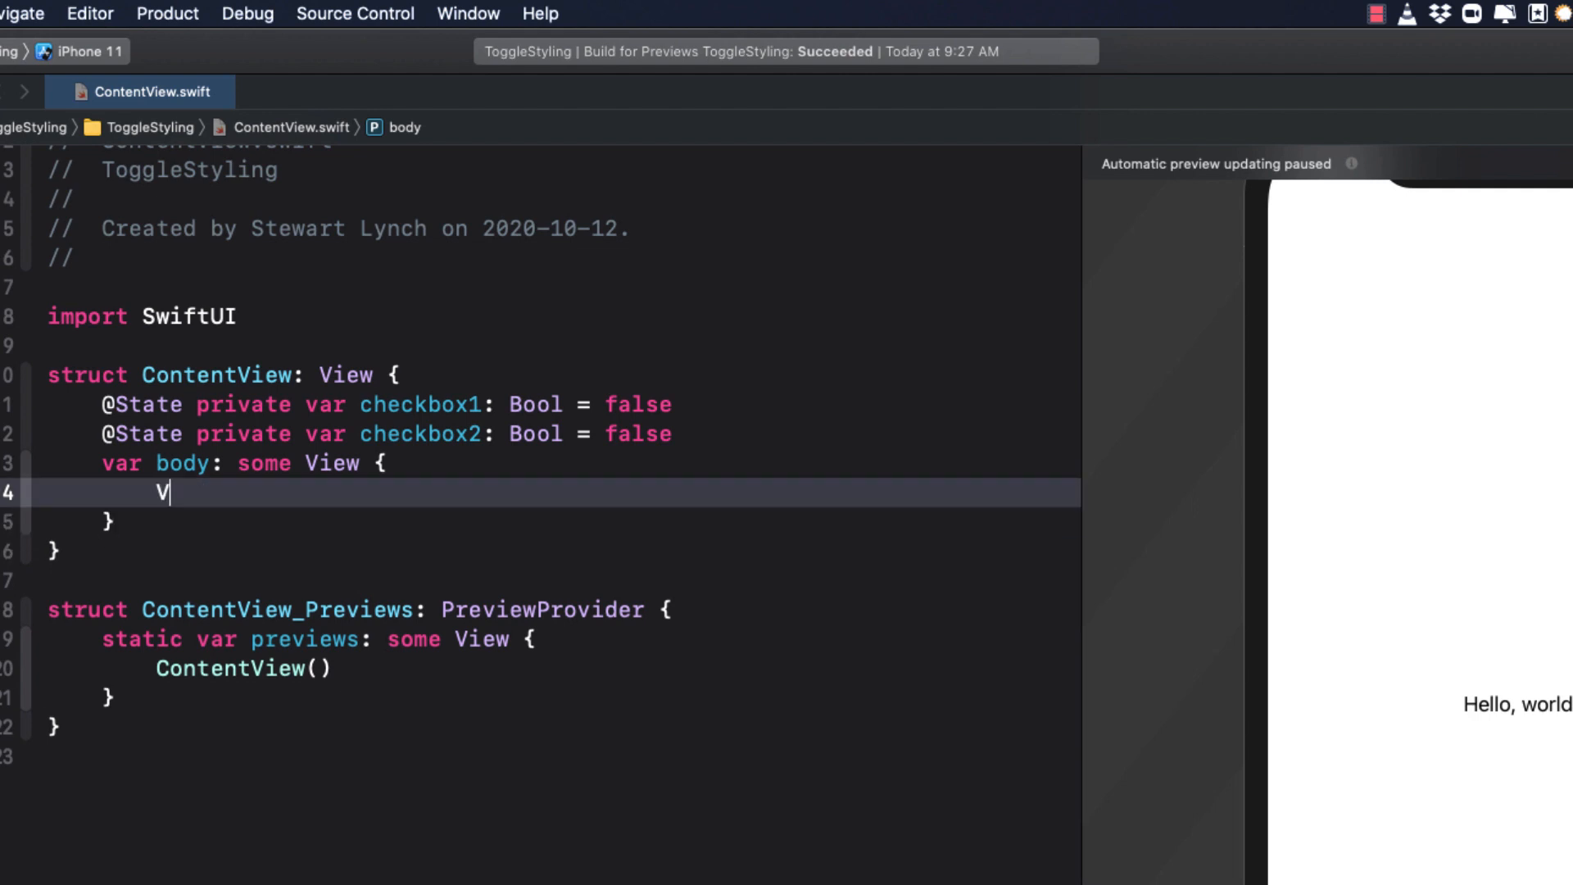
text(Stack {)
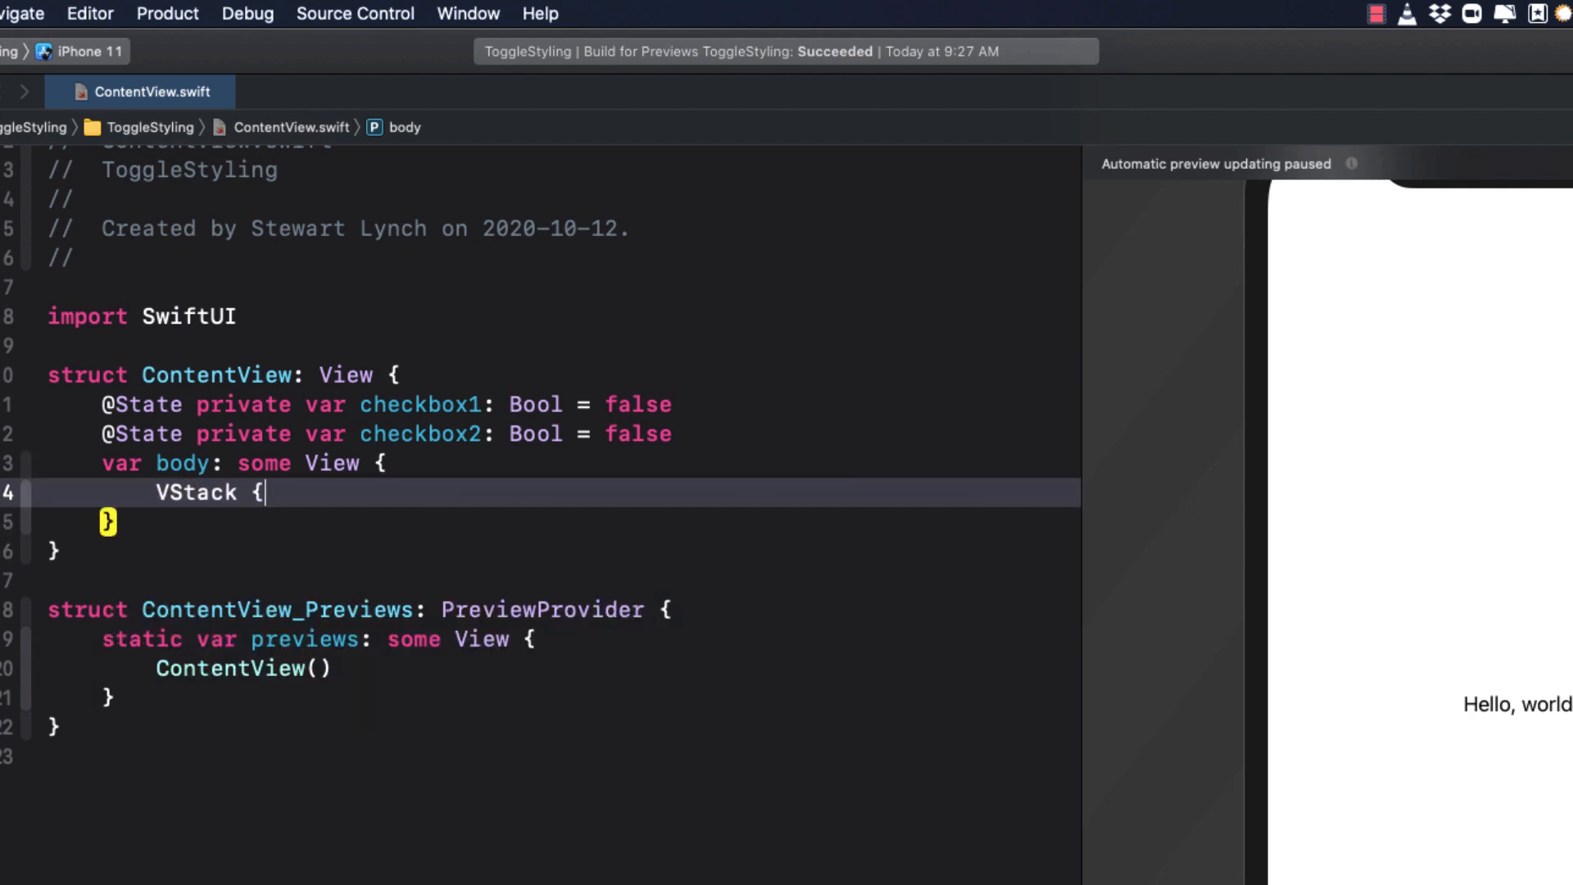
text(Toggle(isOn: $, label: {)
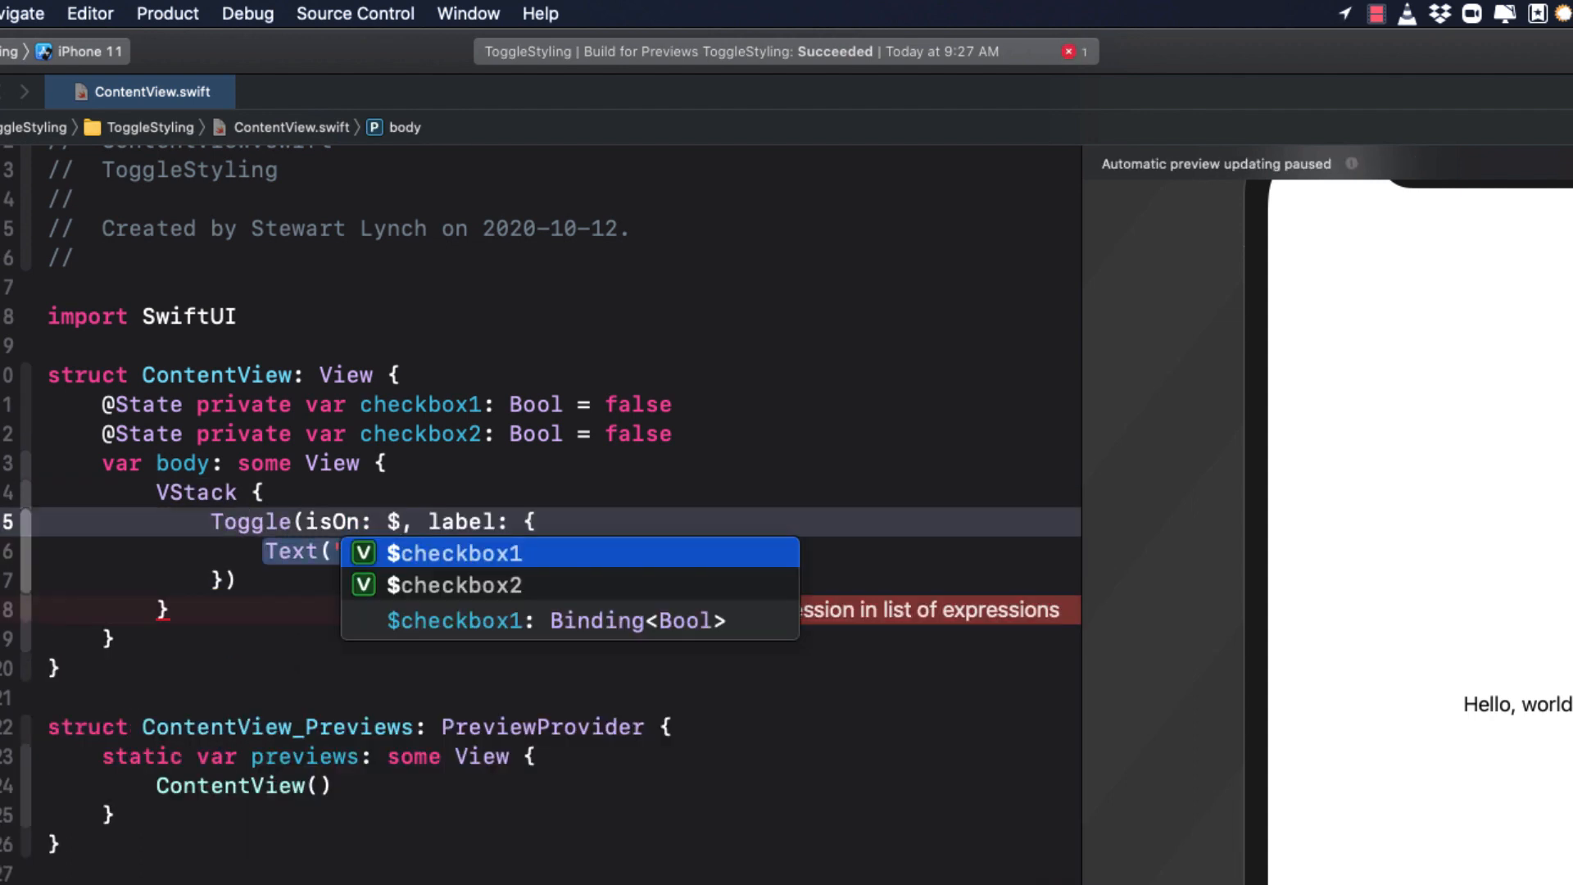
click(482, 552)
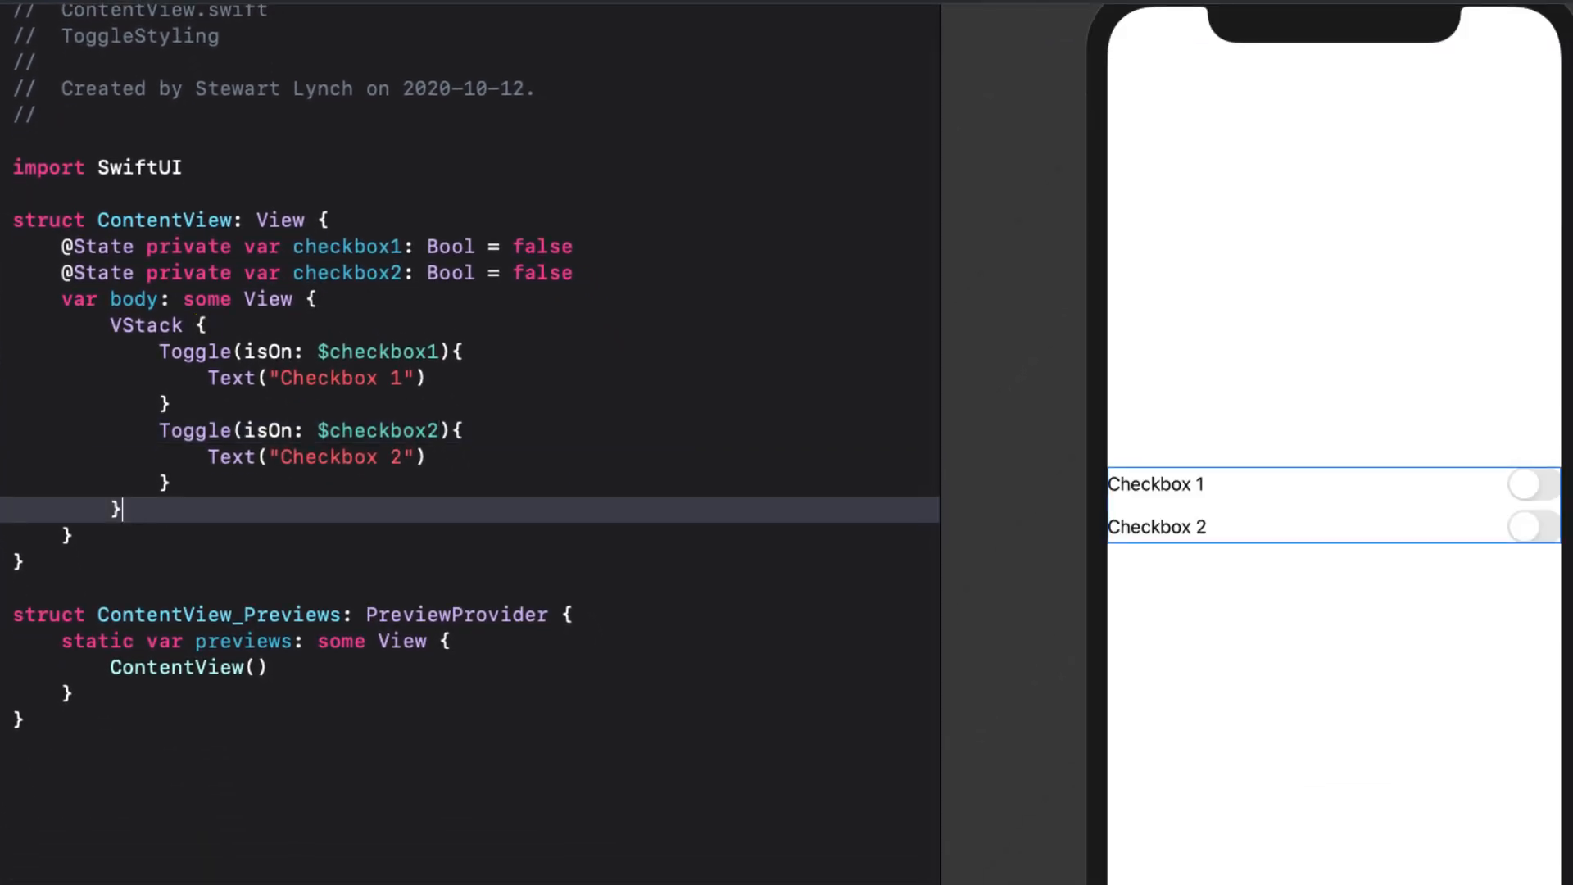
text(.padding()
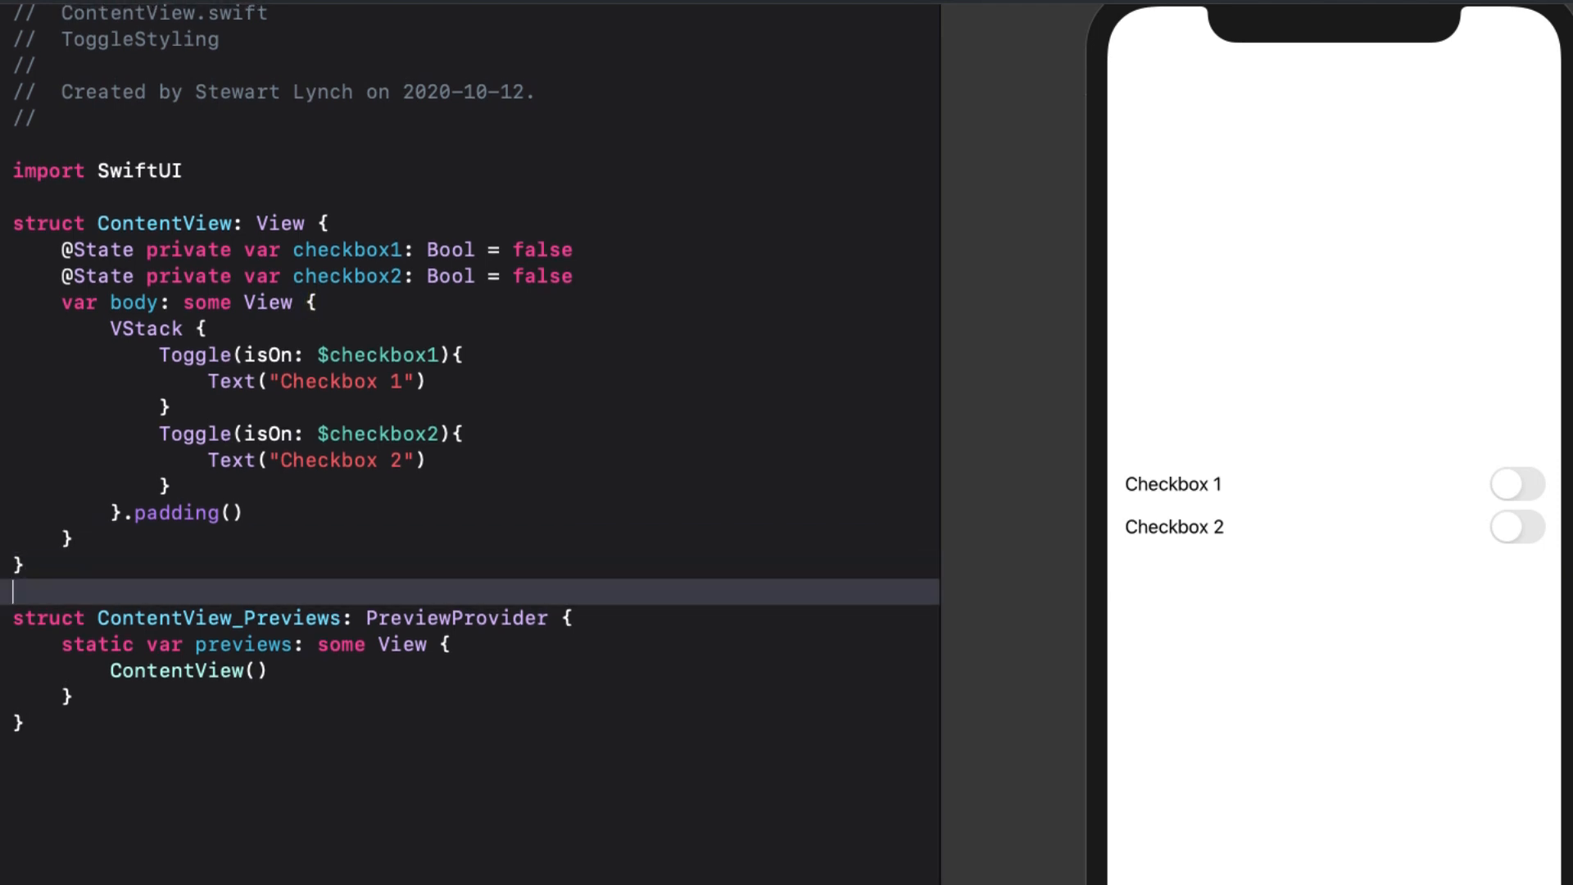
Step: Declare struct CheckboxToggleStyle: ToggleStyle with a makeBody stub and inspect its Configuration type
text(st)
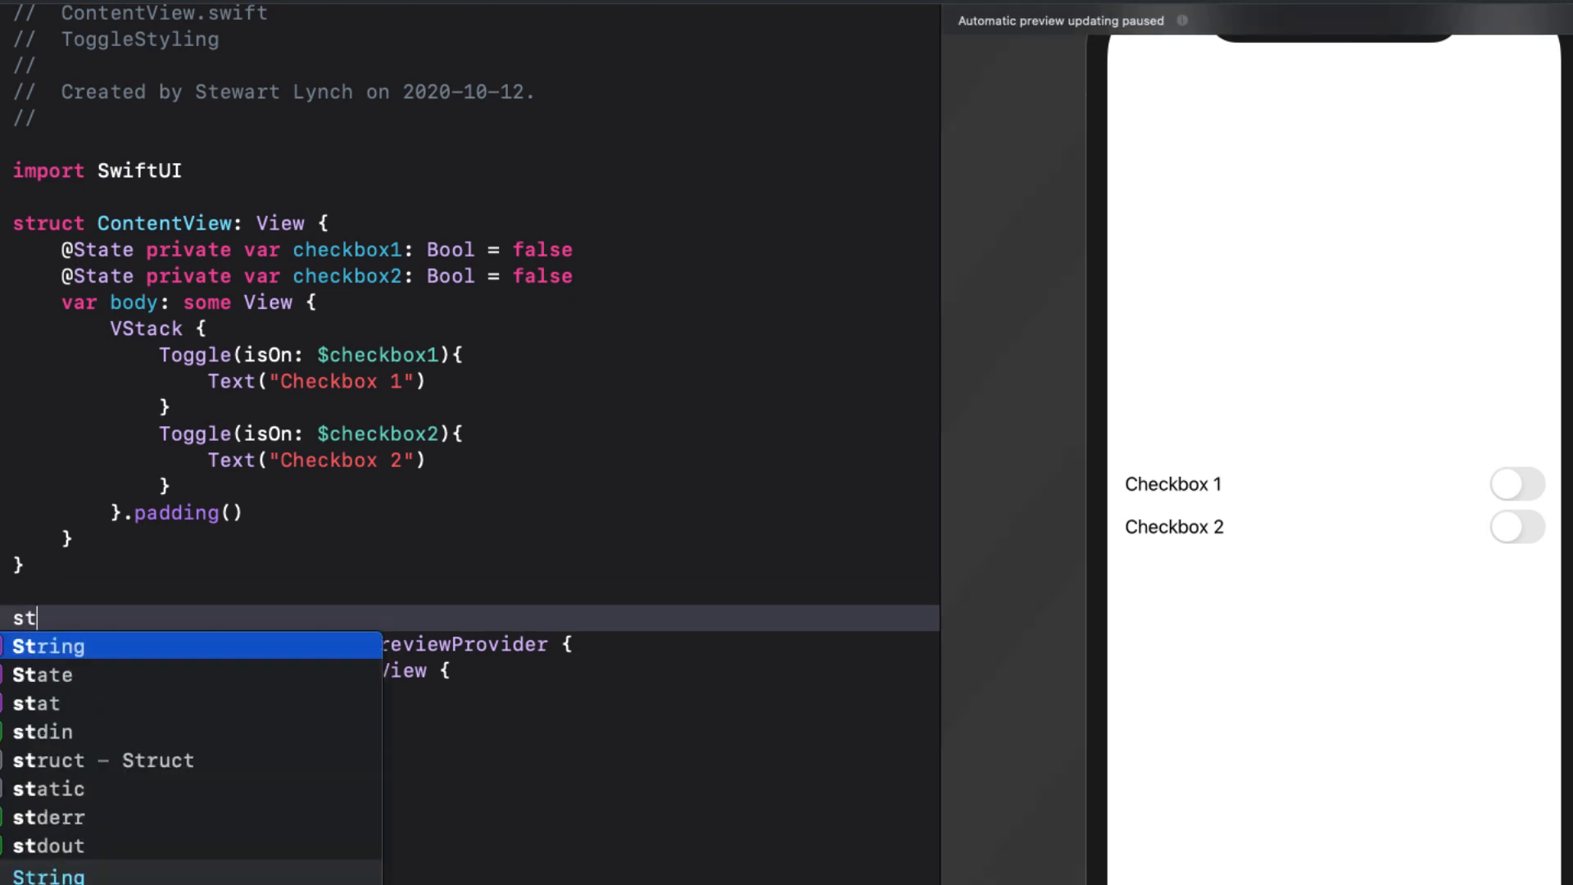
text(ruct C)
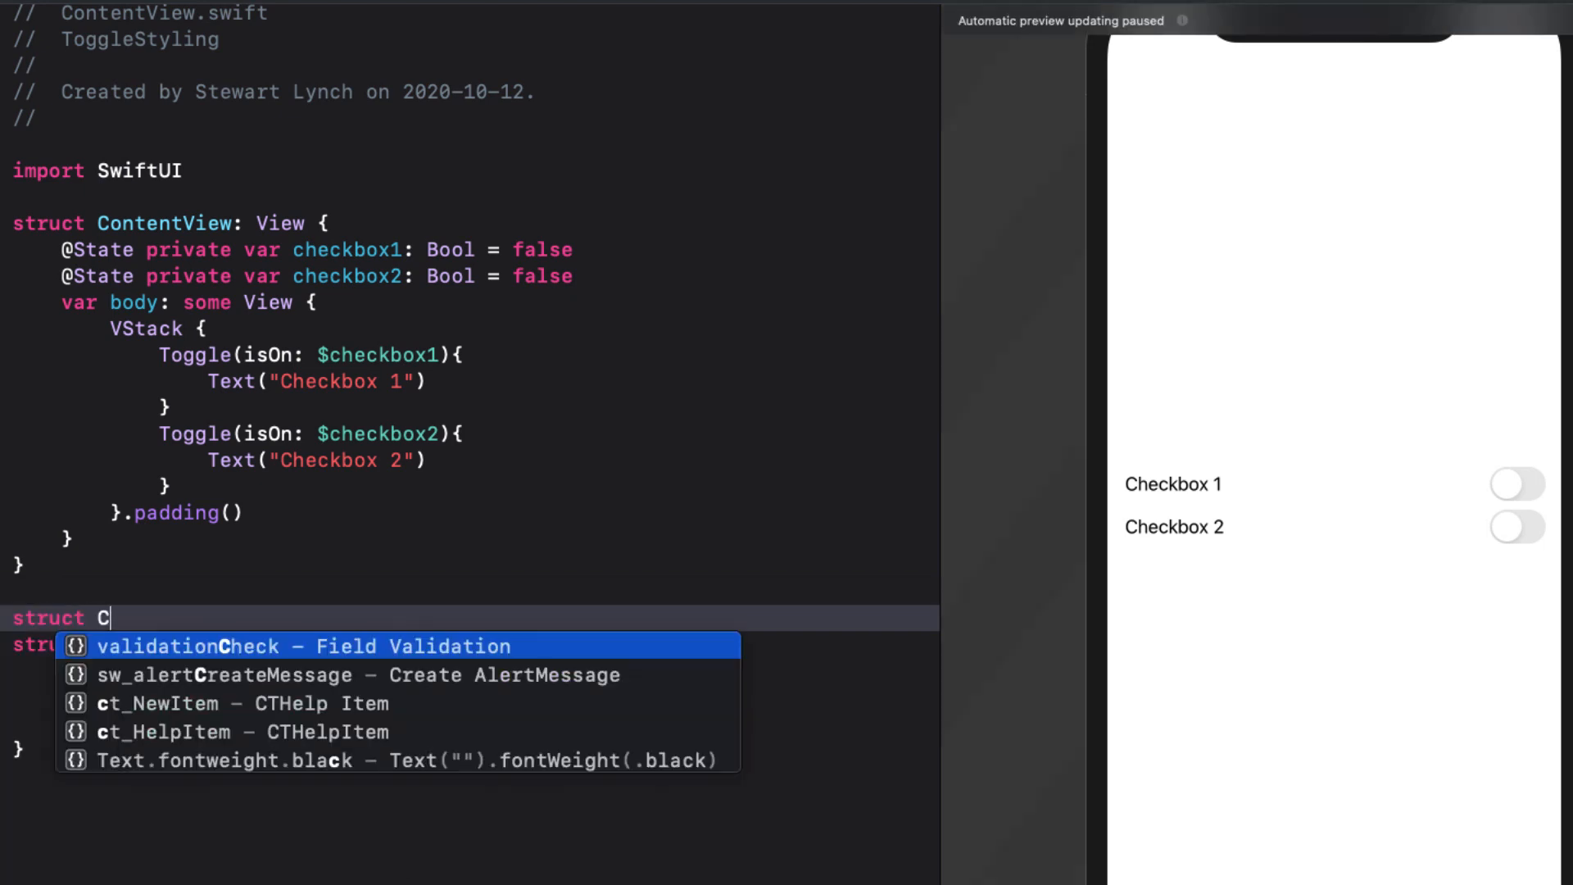
text(heckbox)
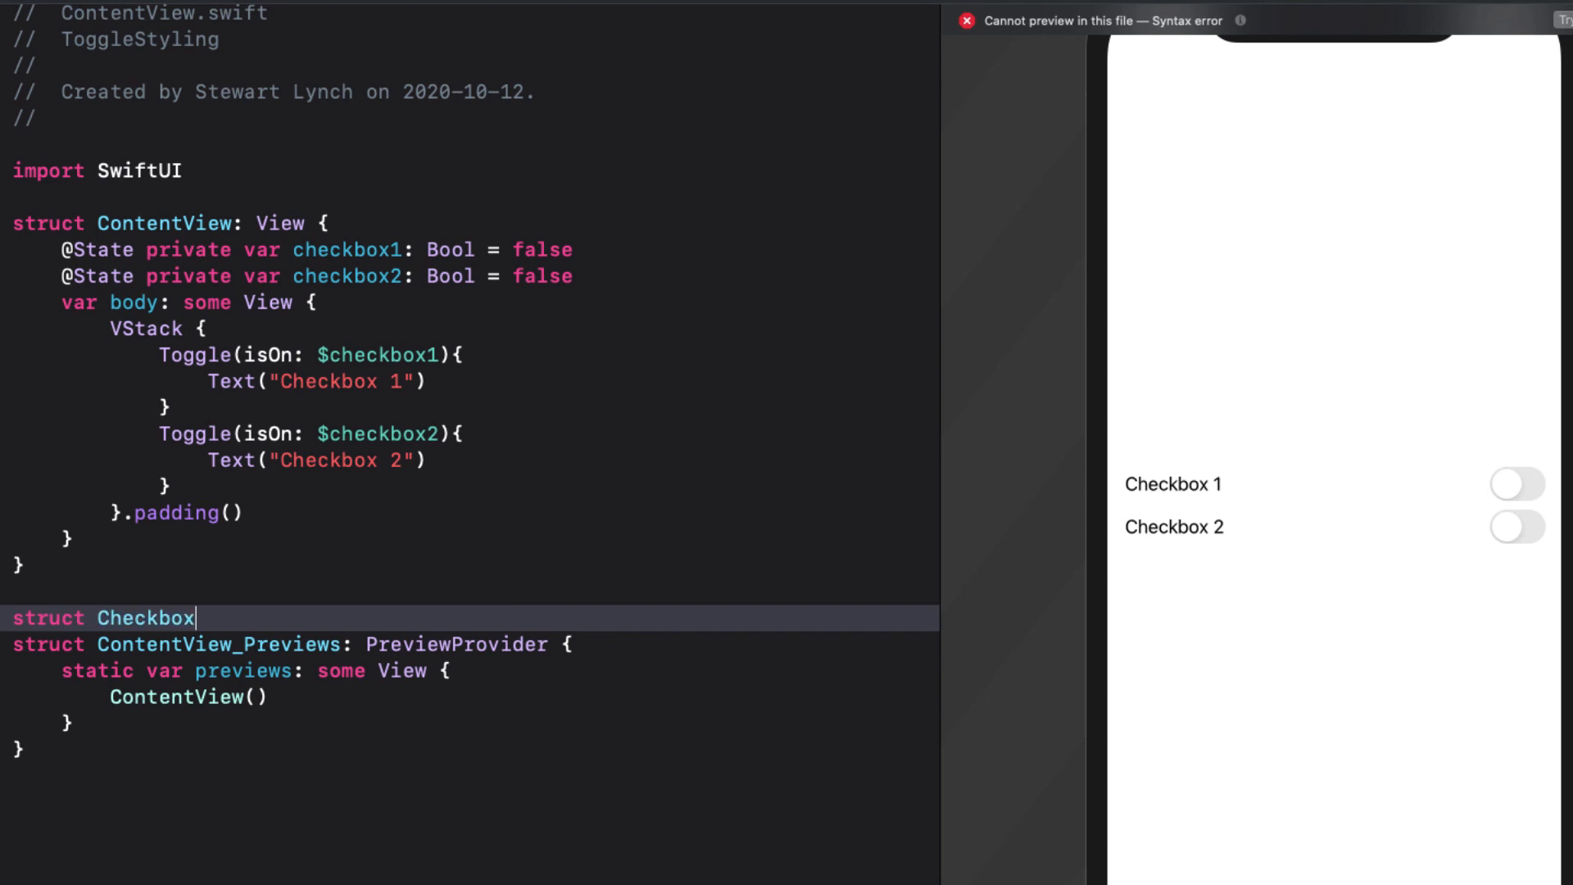
text(ToggleSt)
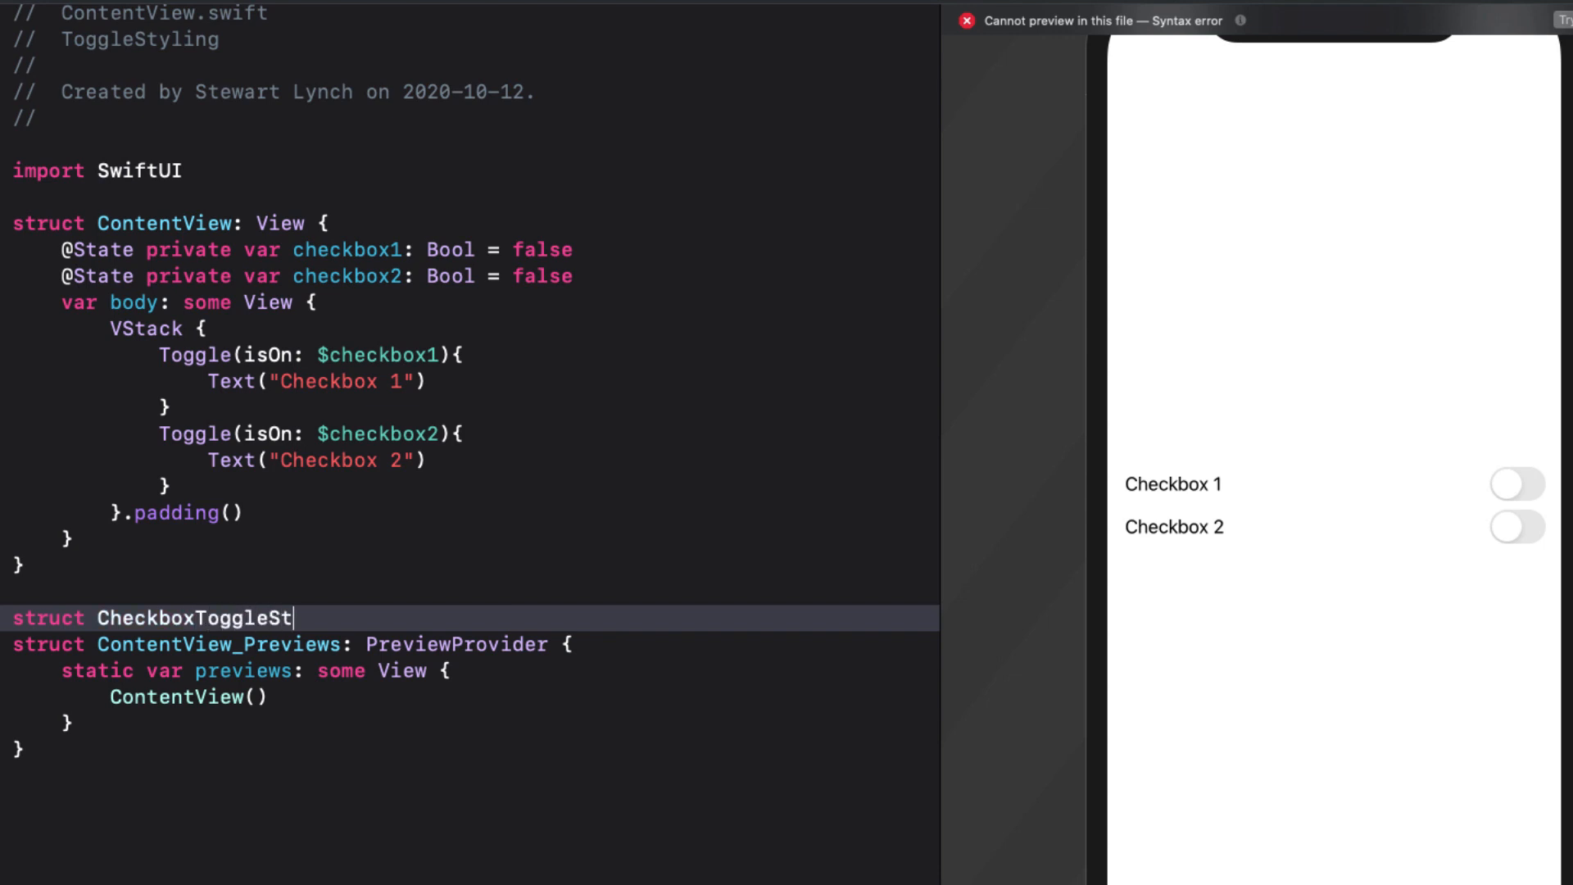
text(yle:)
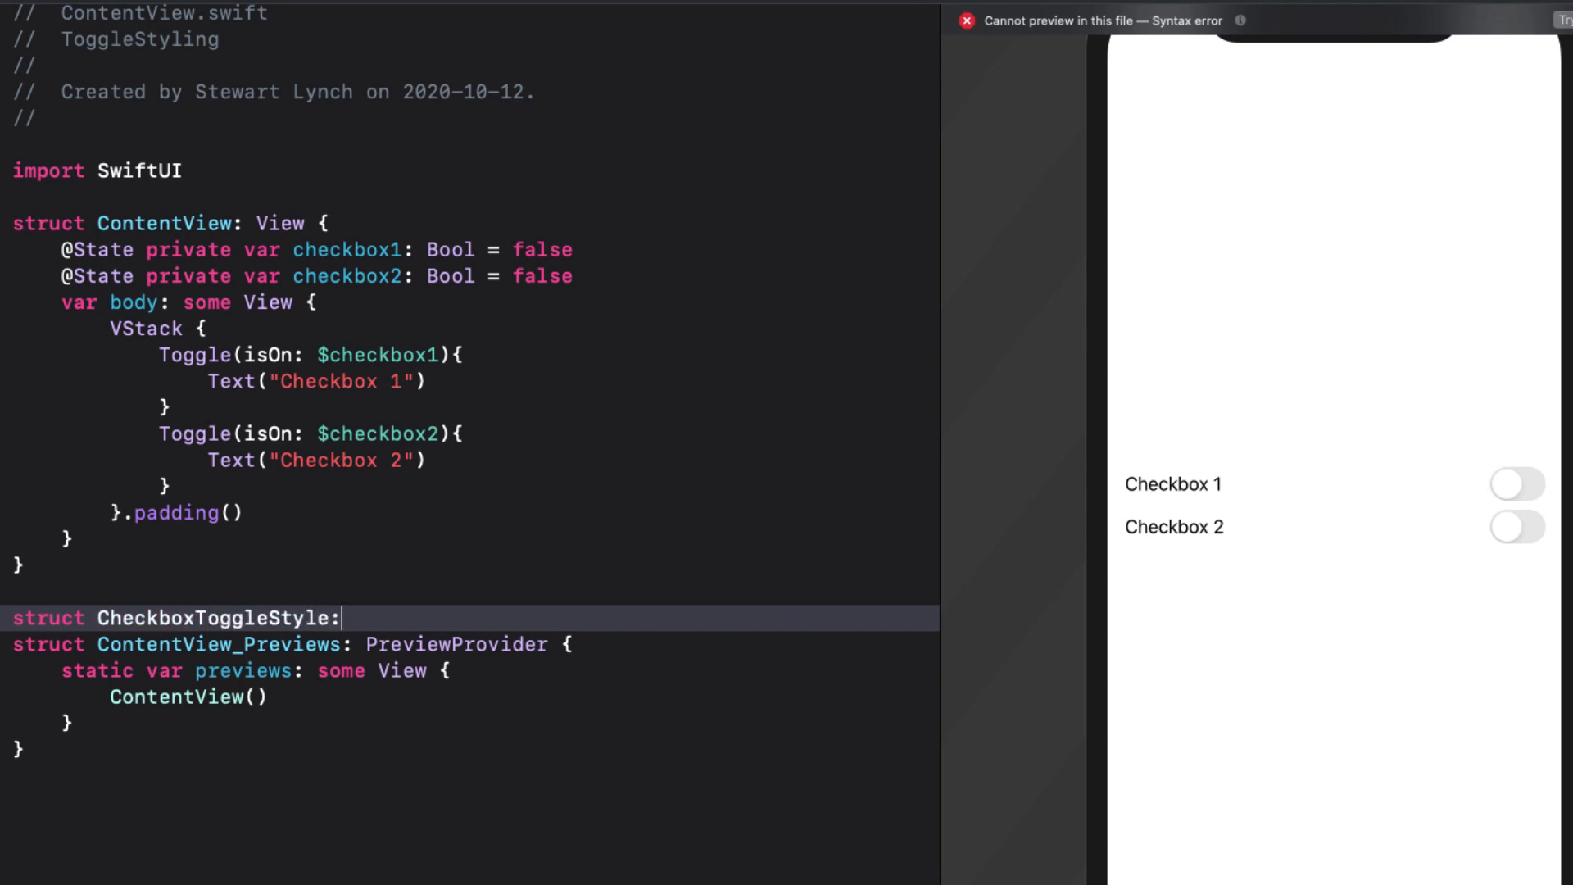
text(ToggleStyle {)
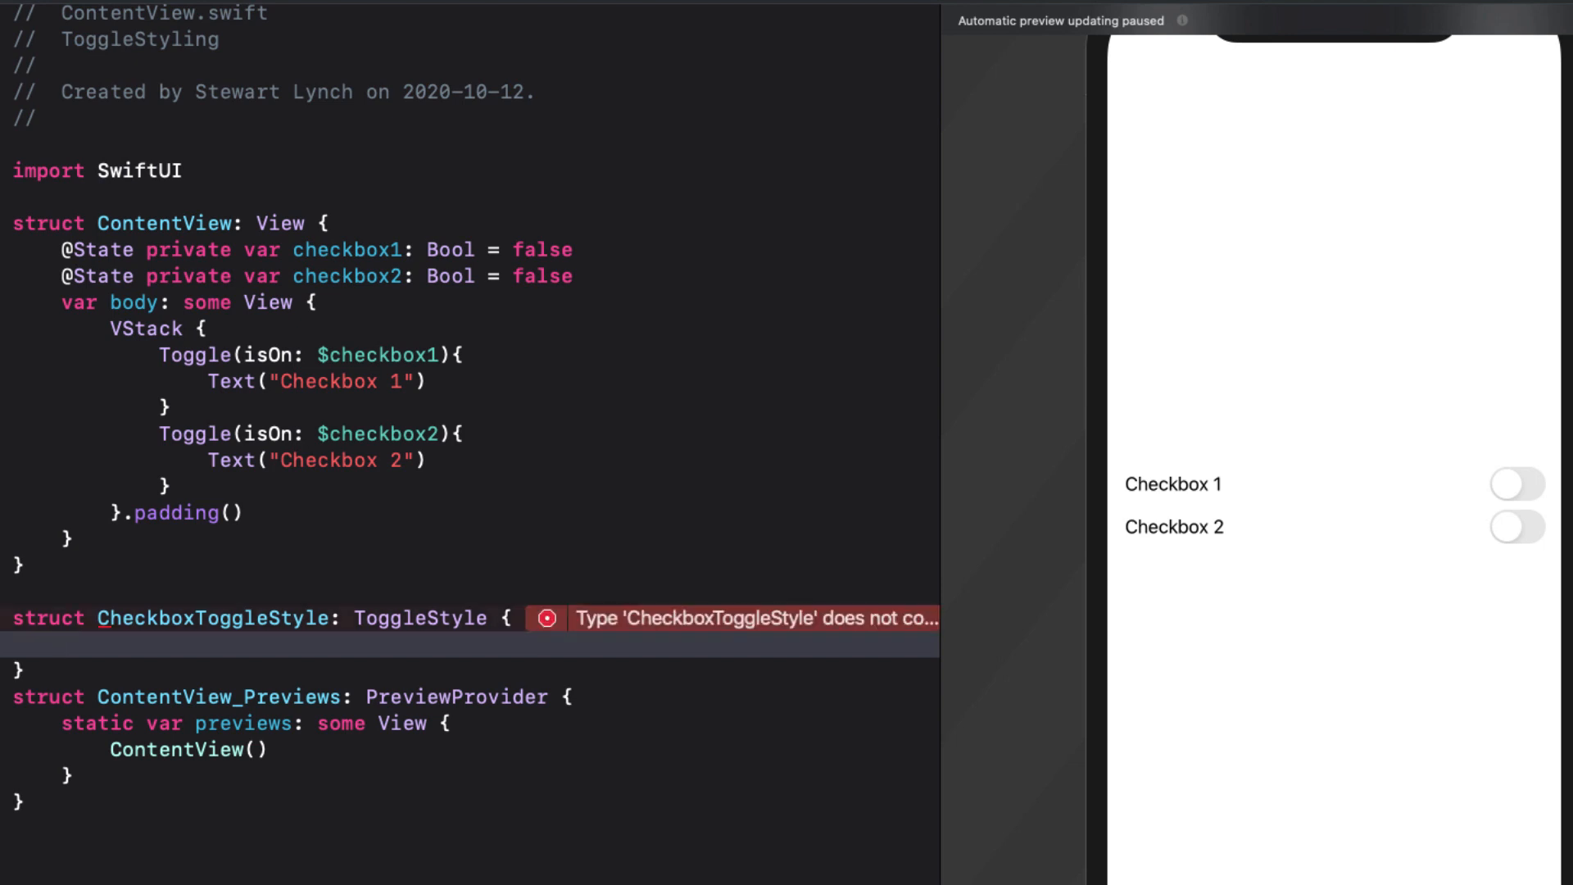
text(mak)
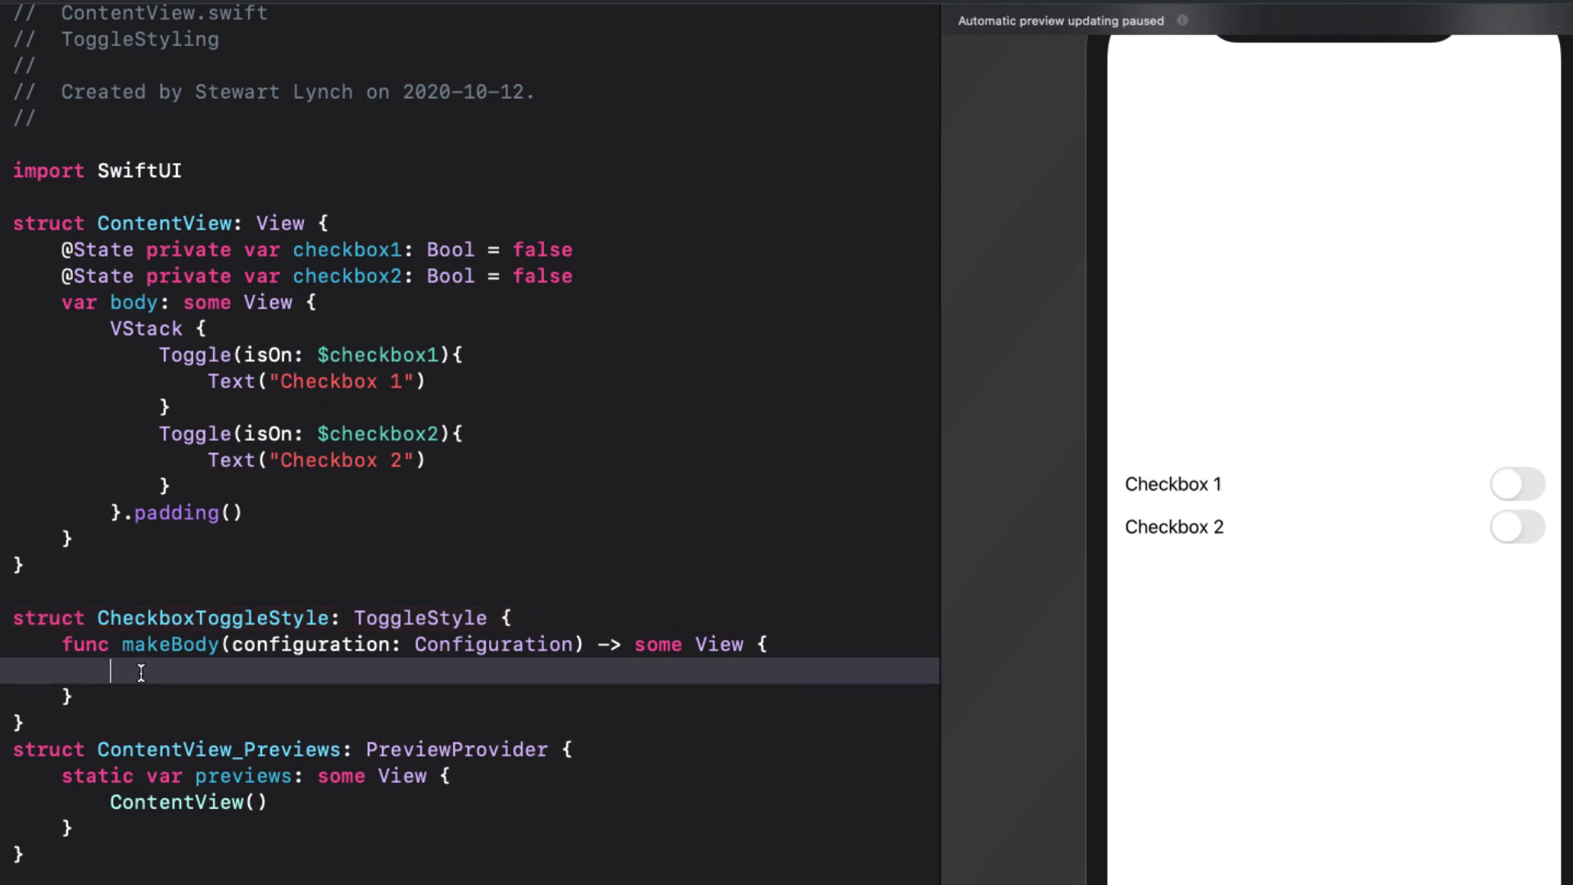
double_click(408, 642)
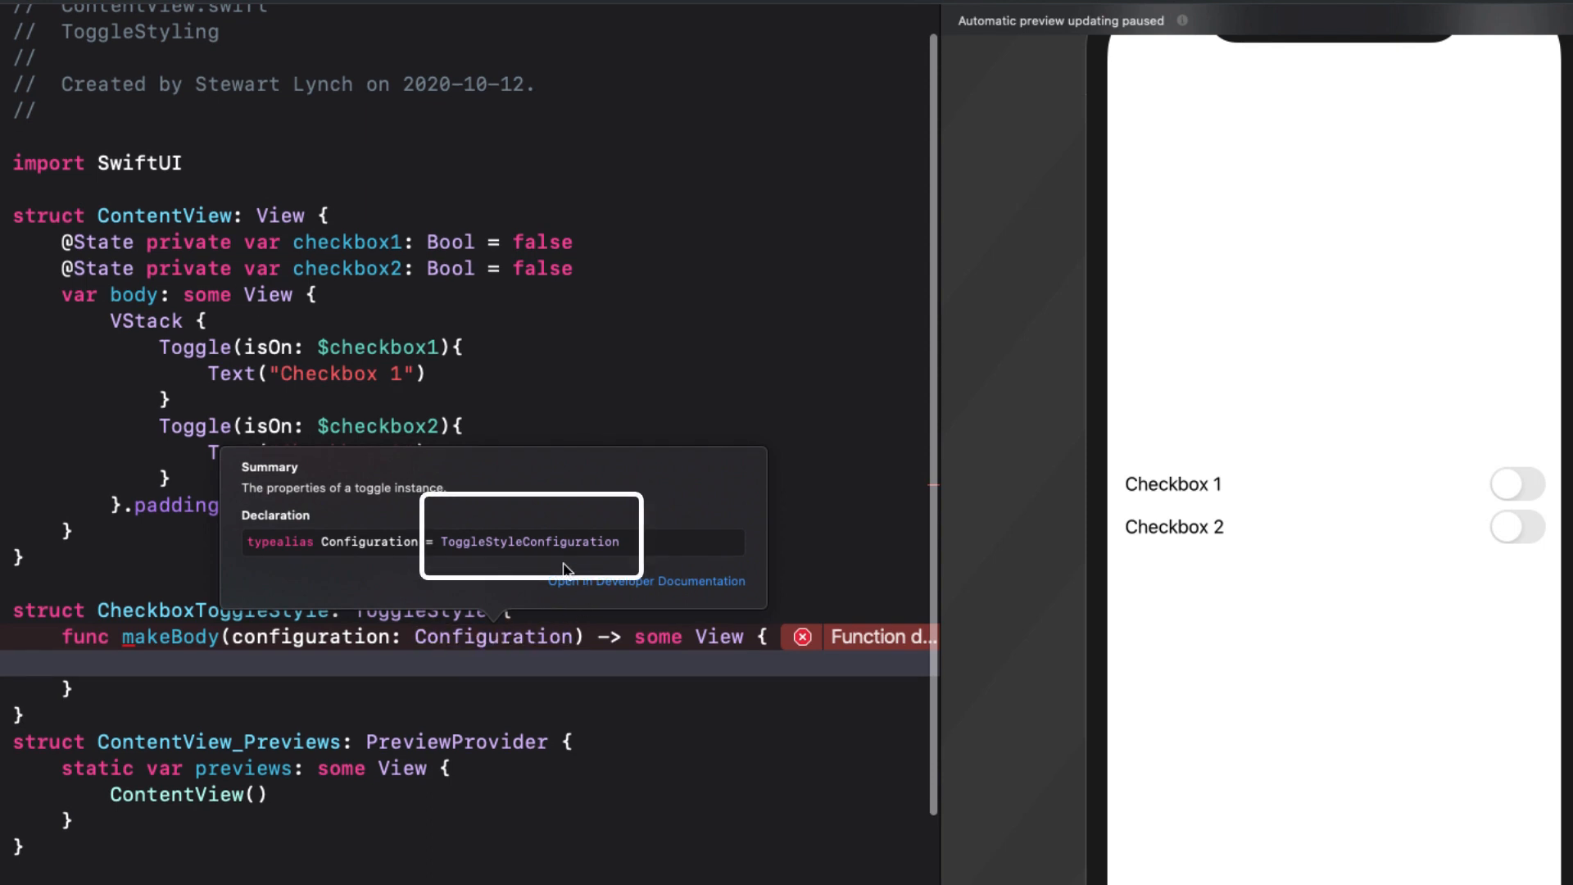
mouse_move(530, 541)
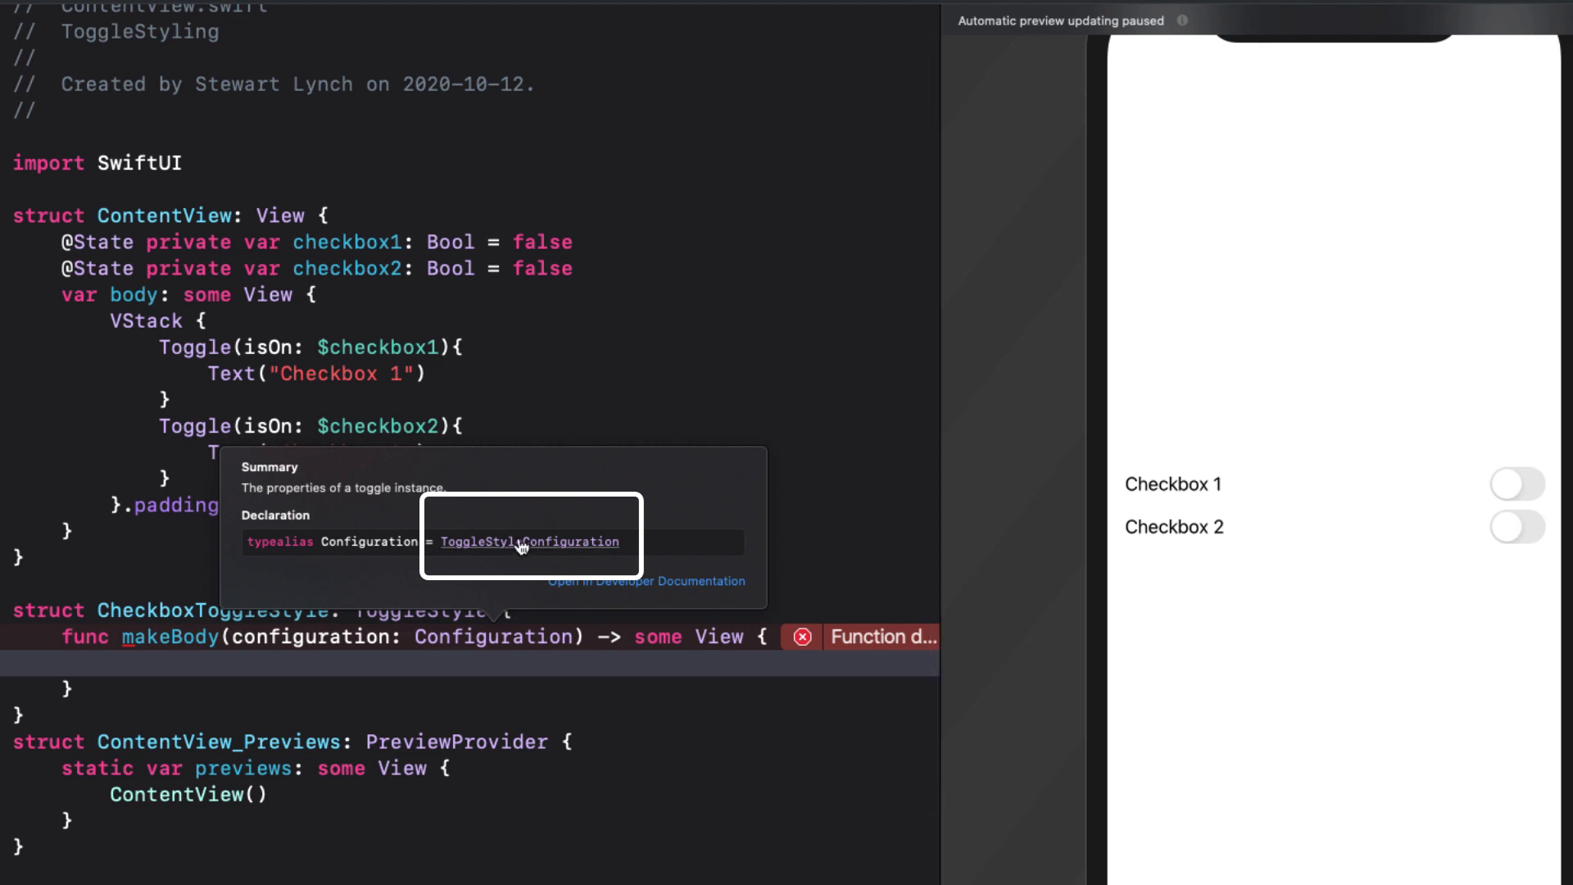
click(529, 542)
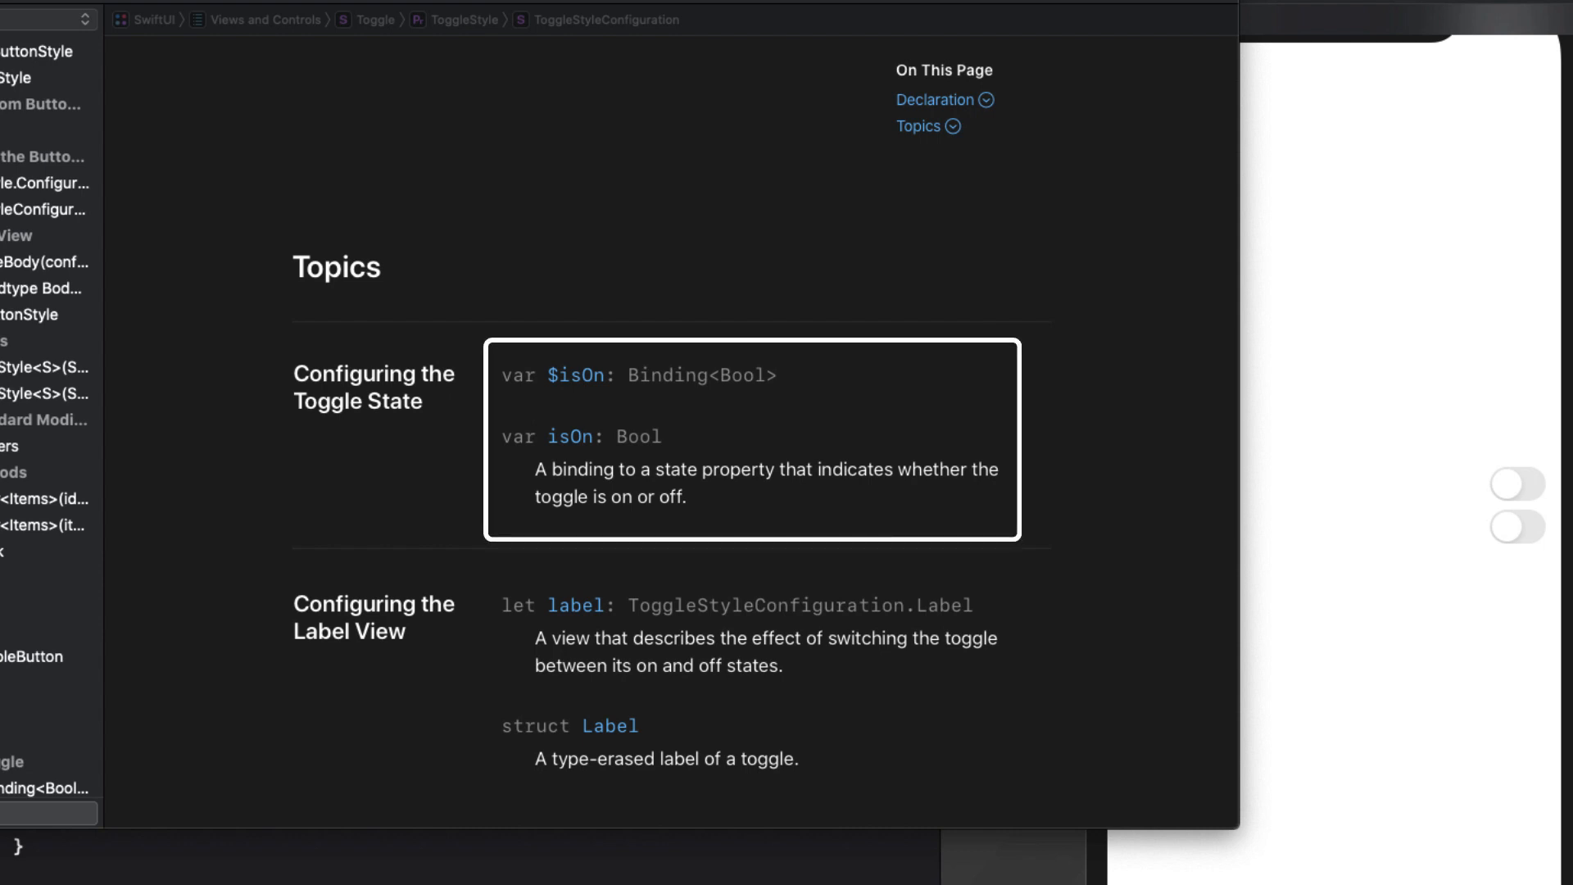
mouse_move(331, 266)
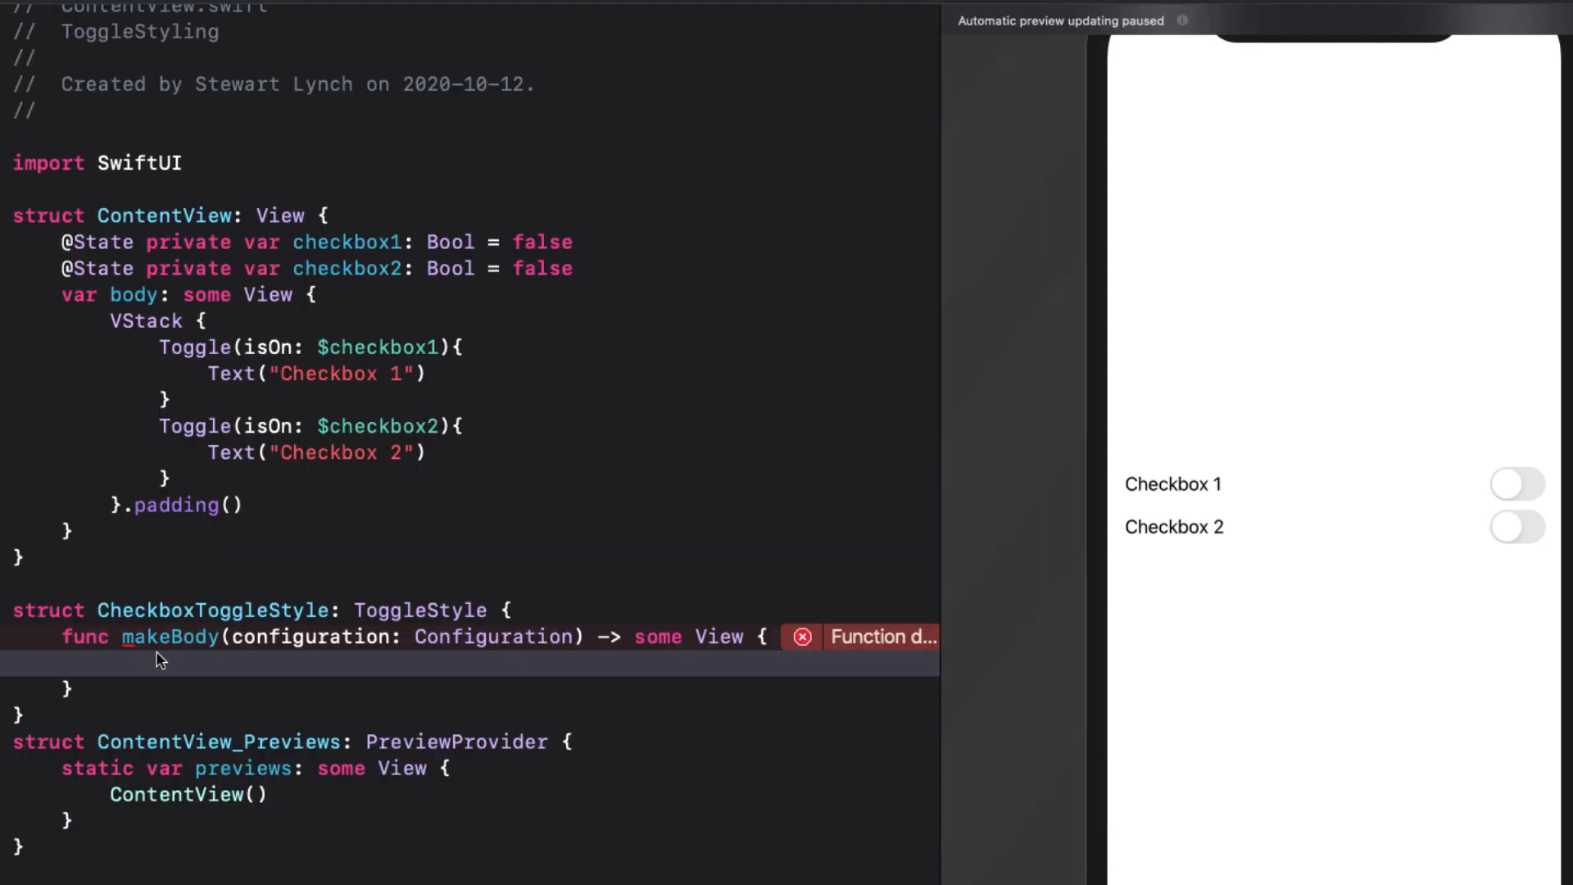
Step: Fill makeBody with an HStack of configuration.label and a Button calling configuration.isOn.toggle()
text(HStack {)
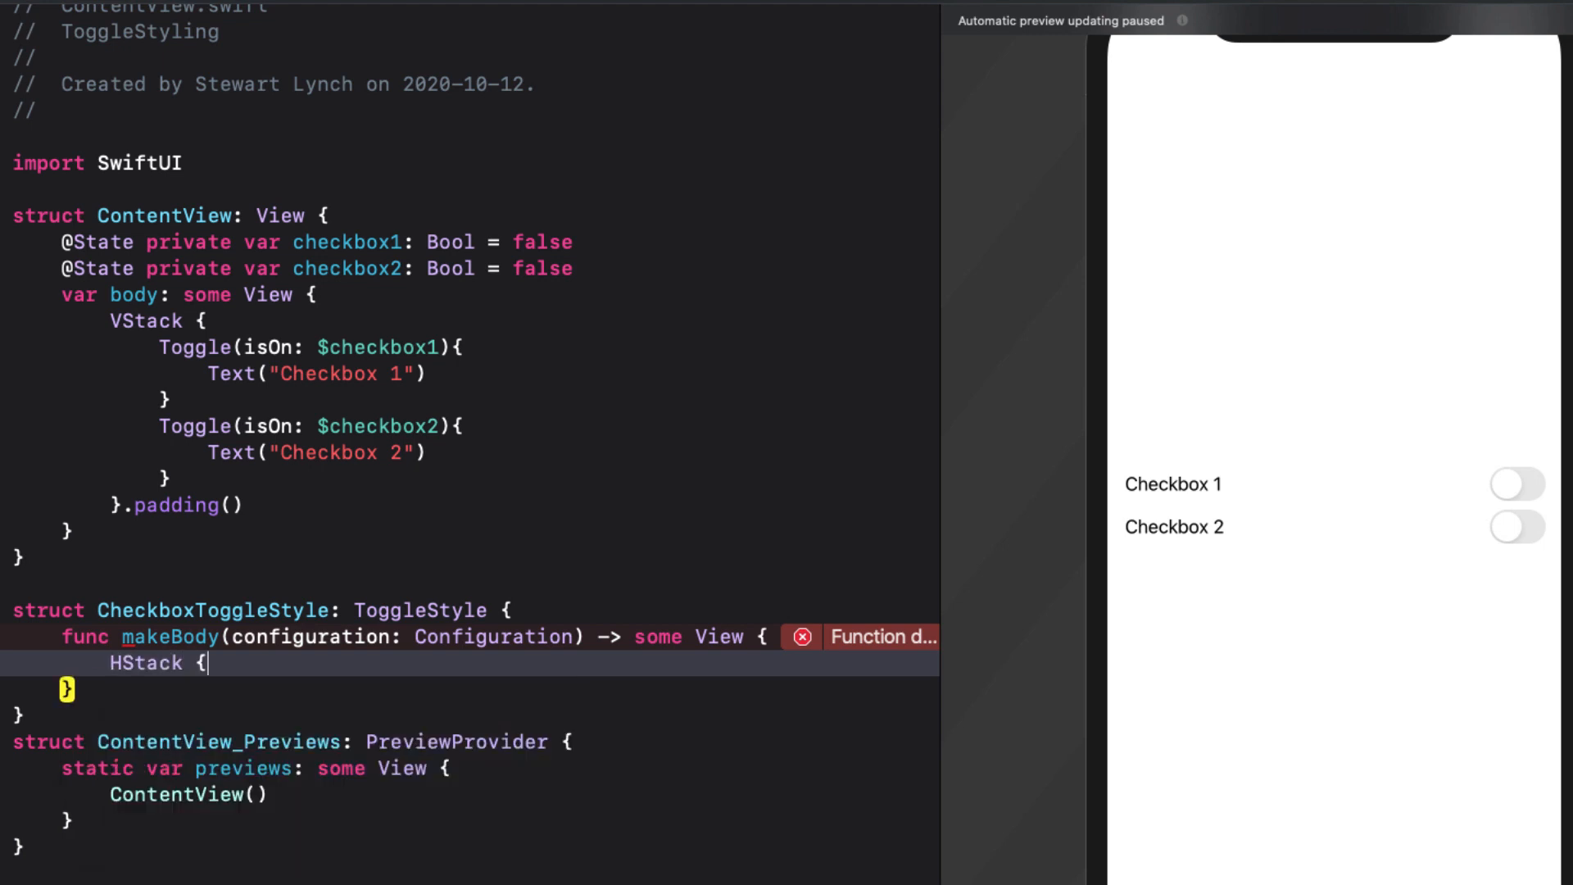
text(configuration.la)
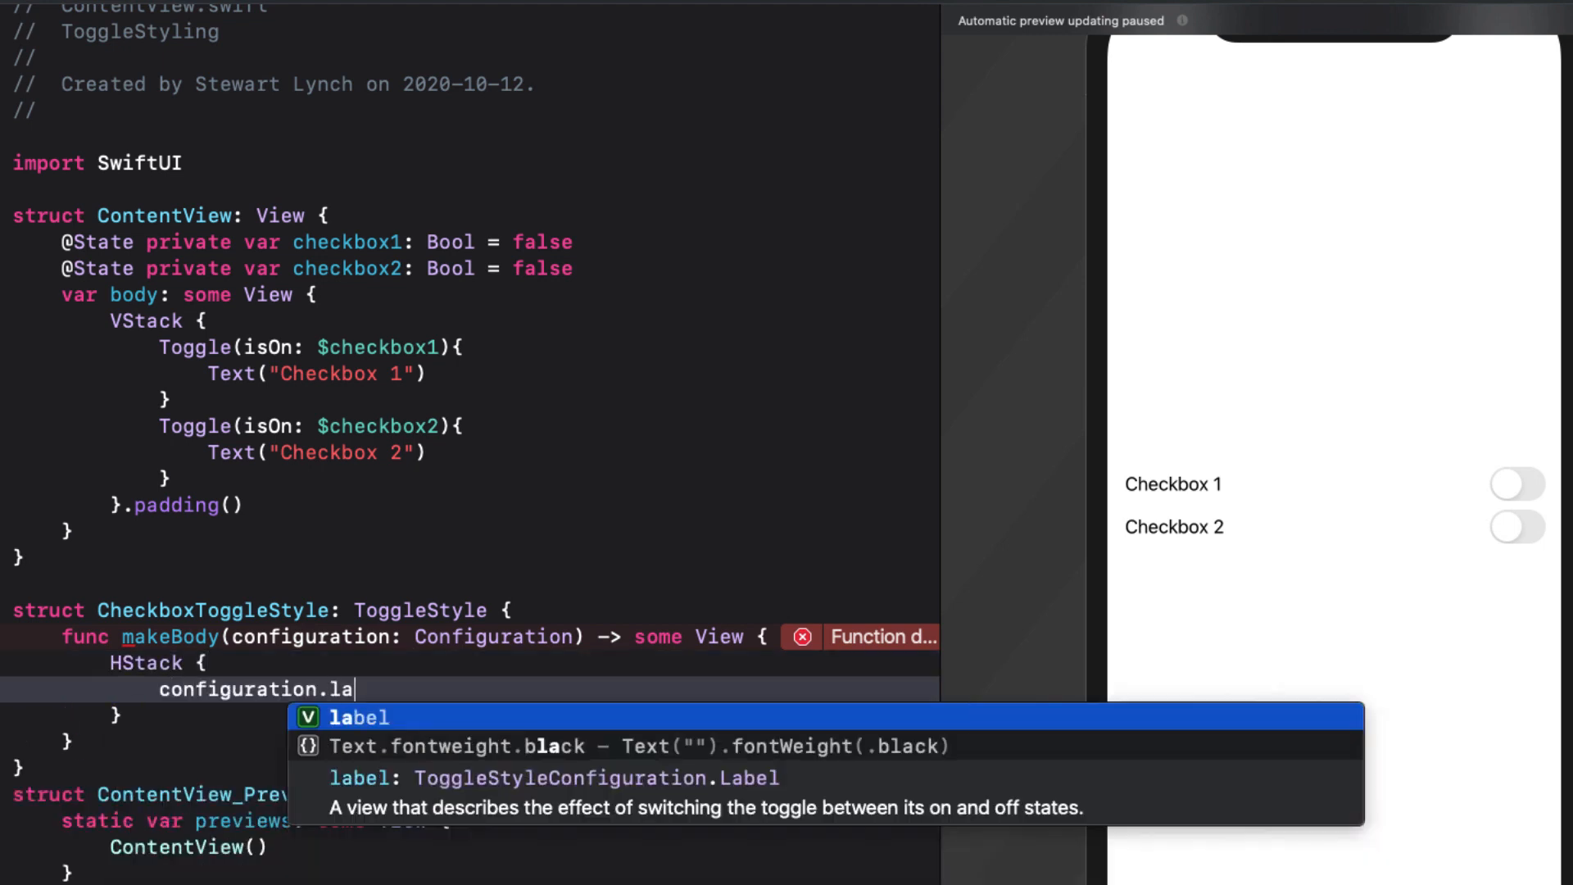
text(Button {)
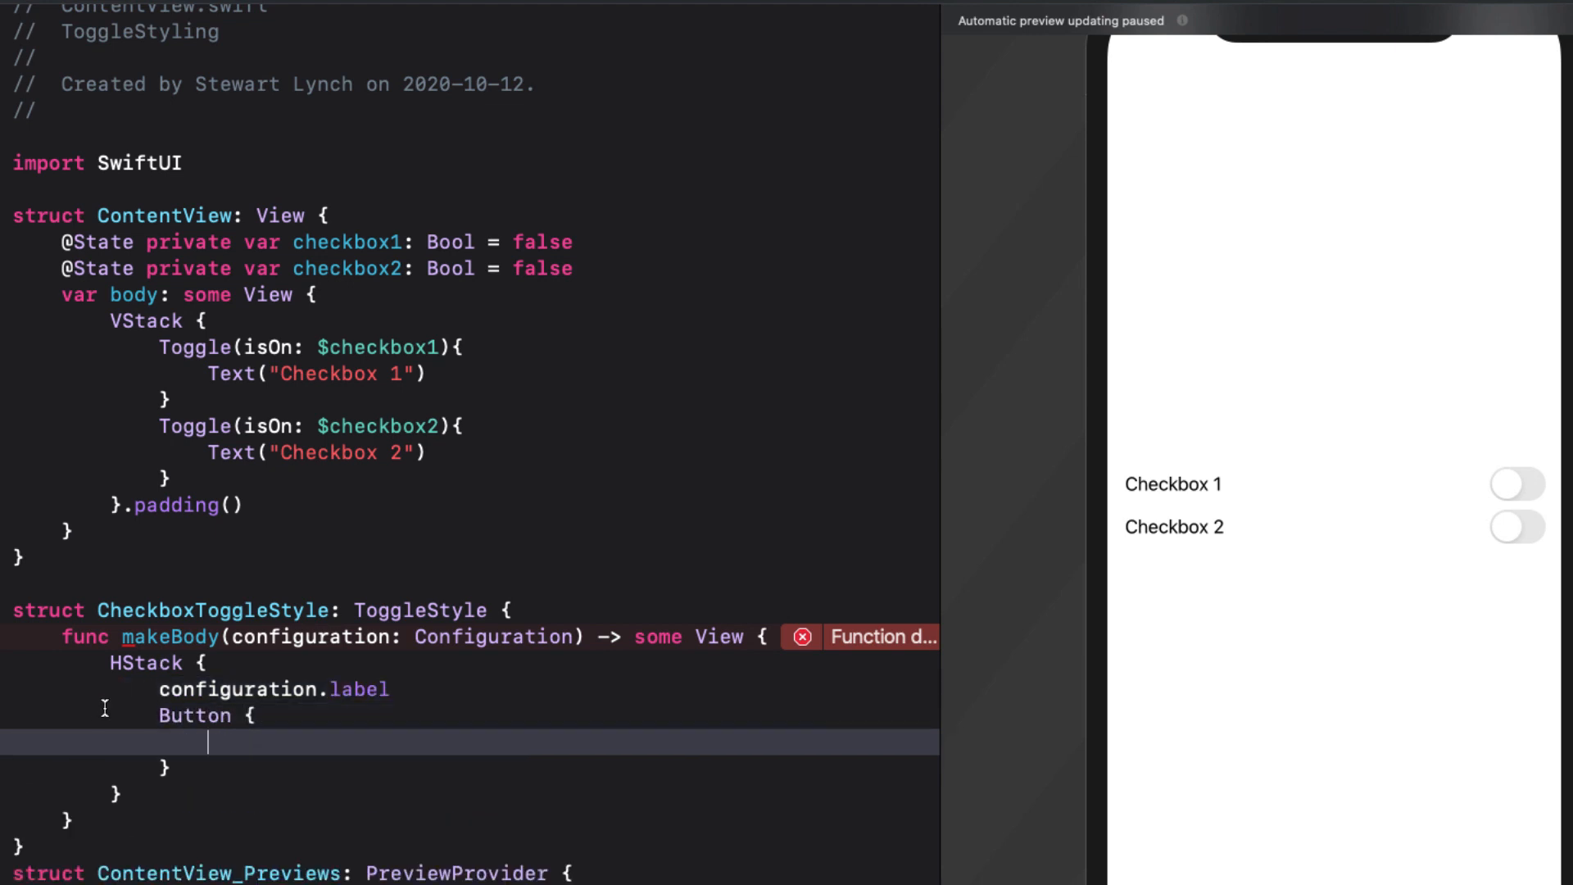
text(label: {)
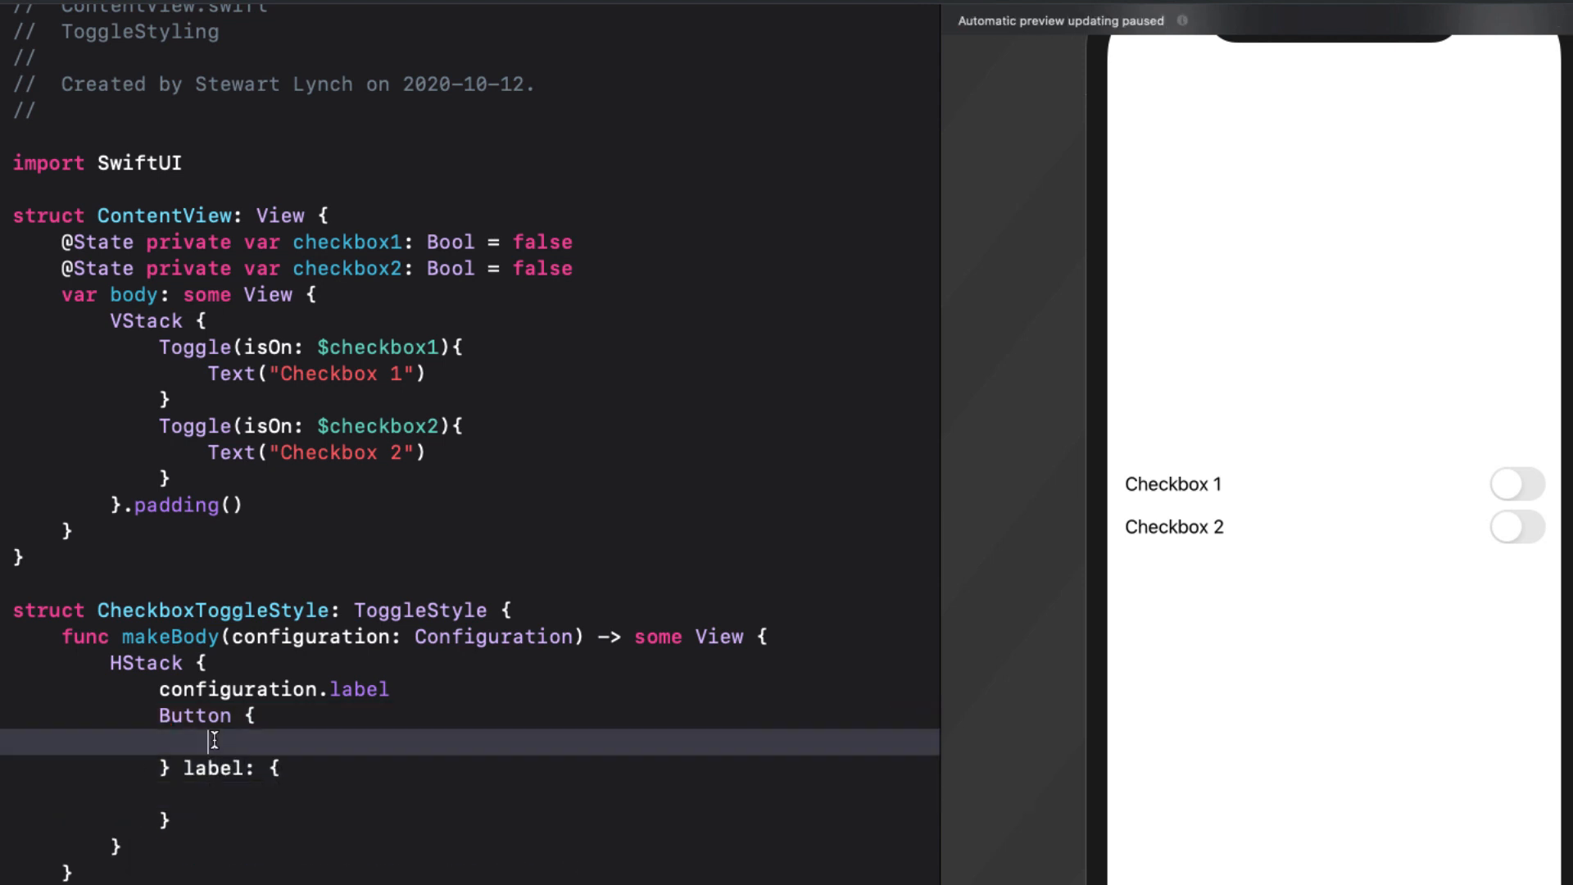
text(configuration)
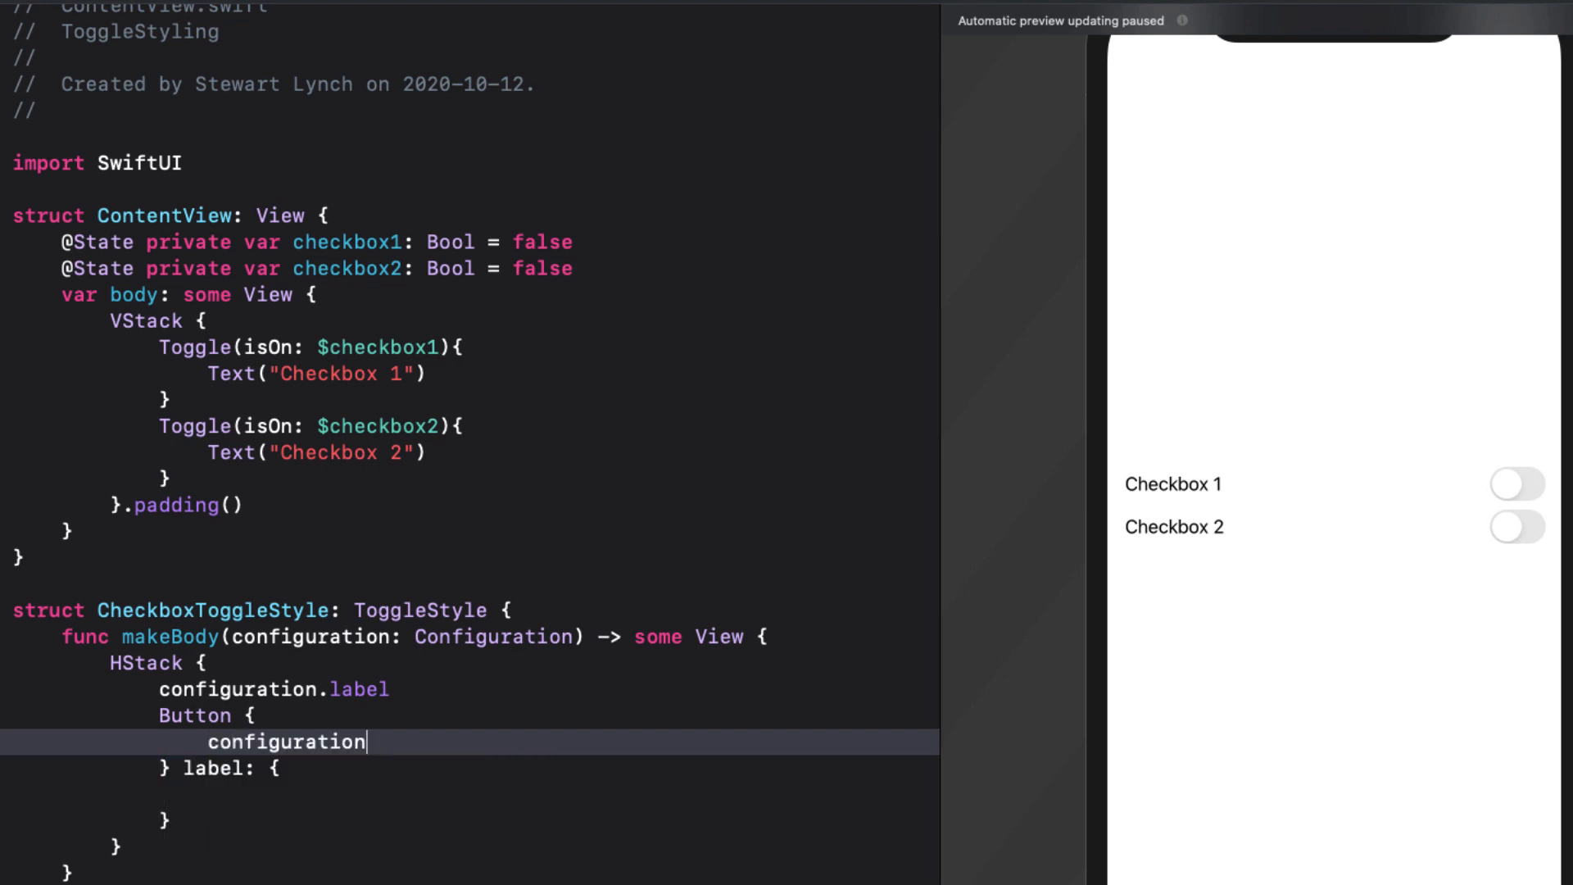
text(.isOn)
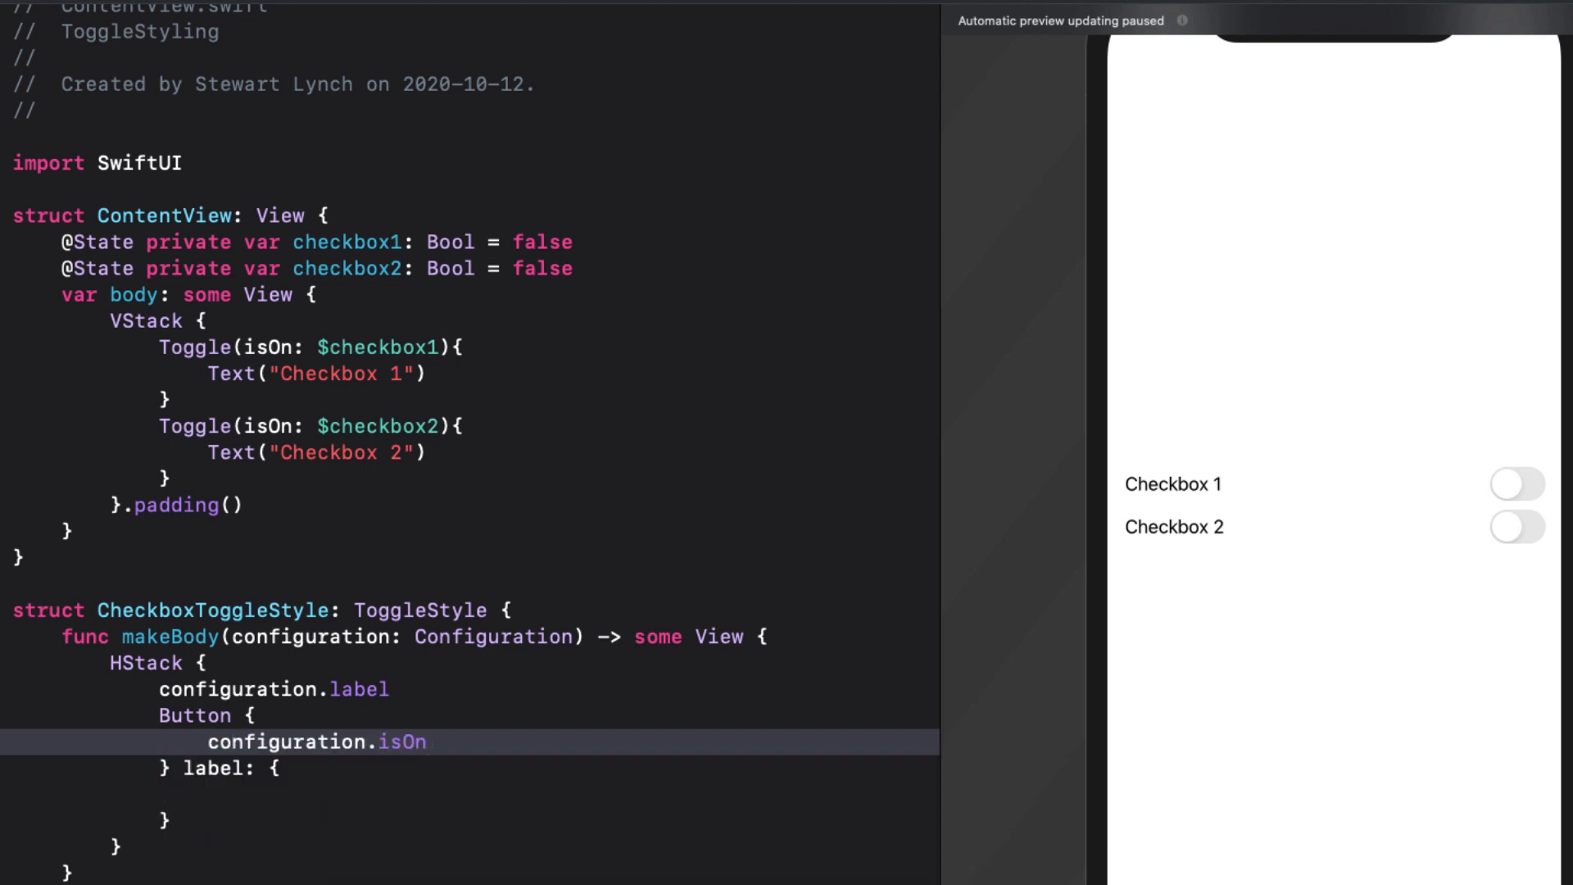
text(.toggle())
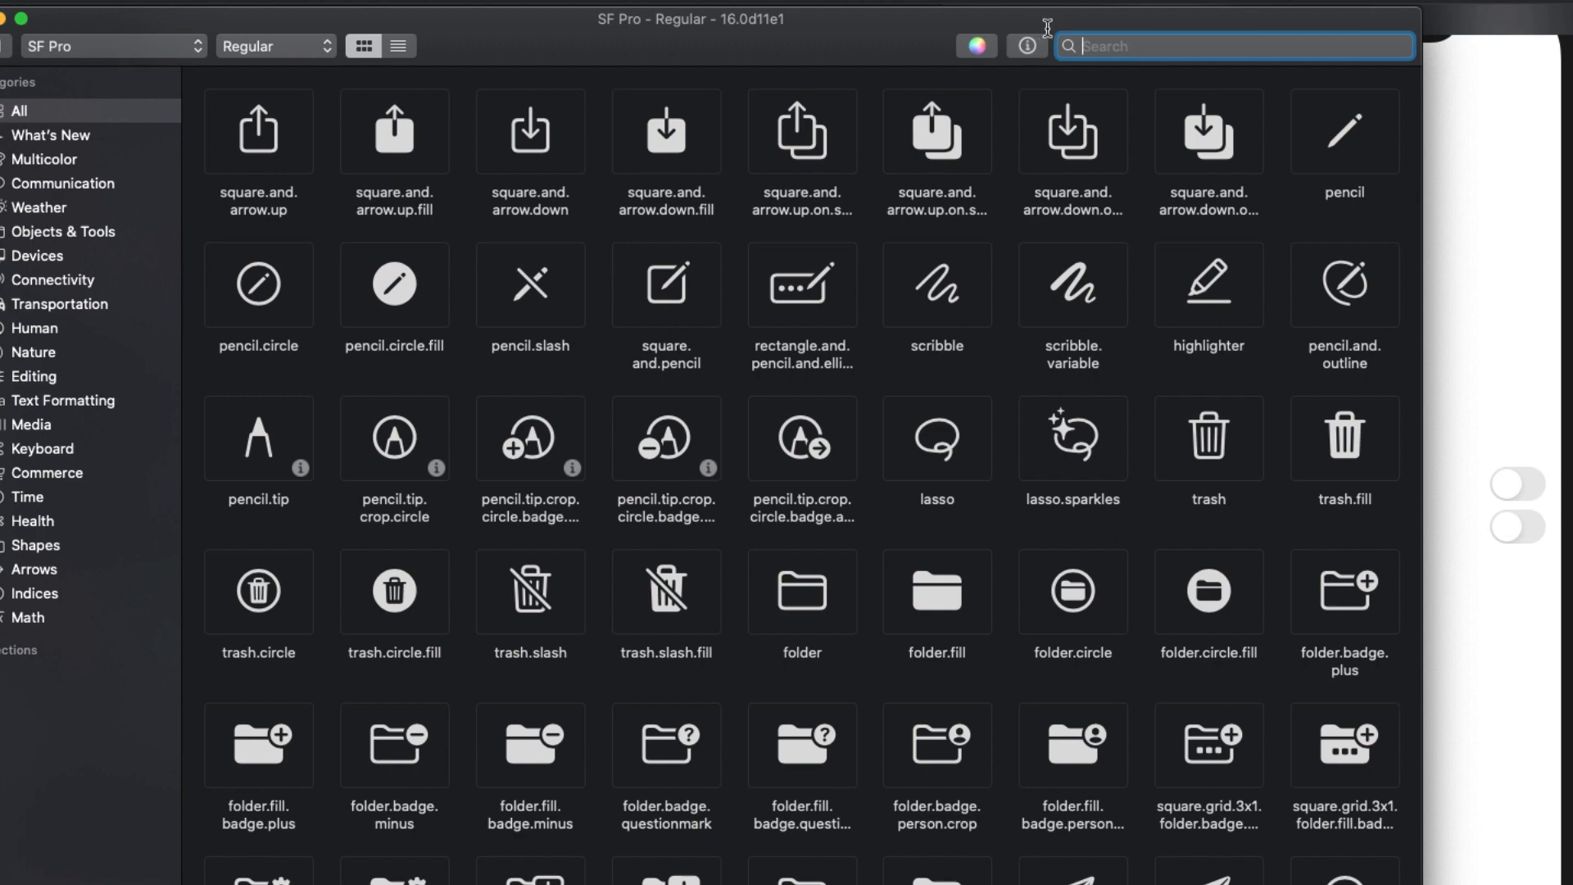
Step: Search SF Symbols for 'checkmark', confirm the checkmark.square name, and return to Xcode
text(d)
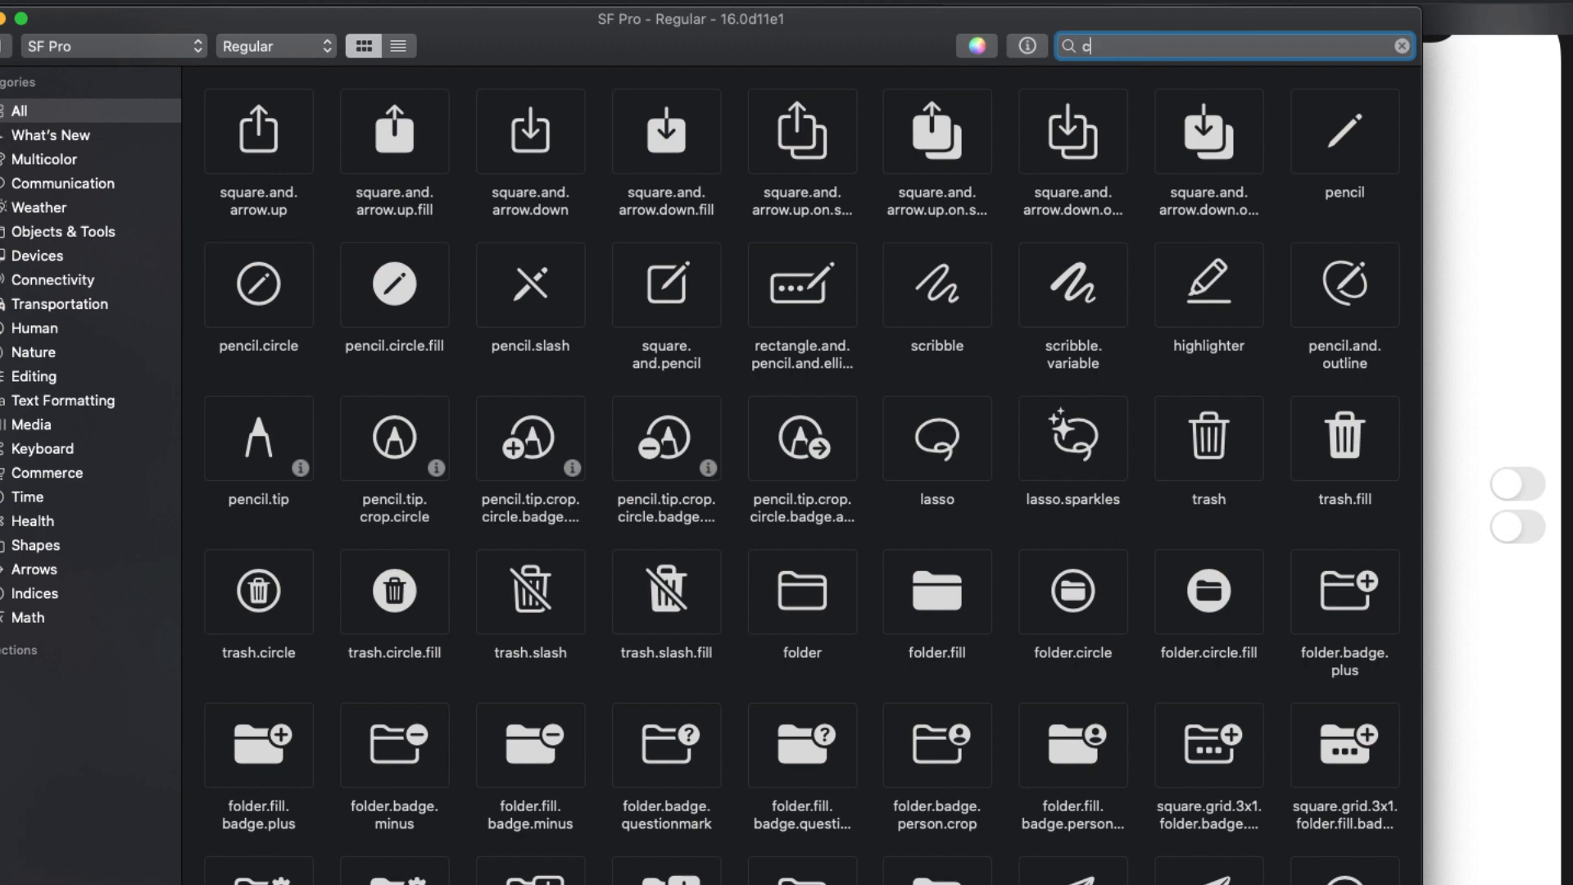
text(heckmark)
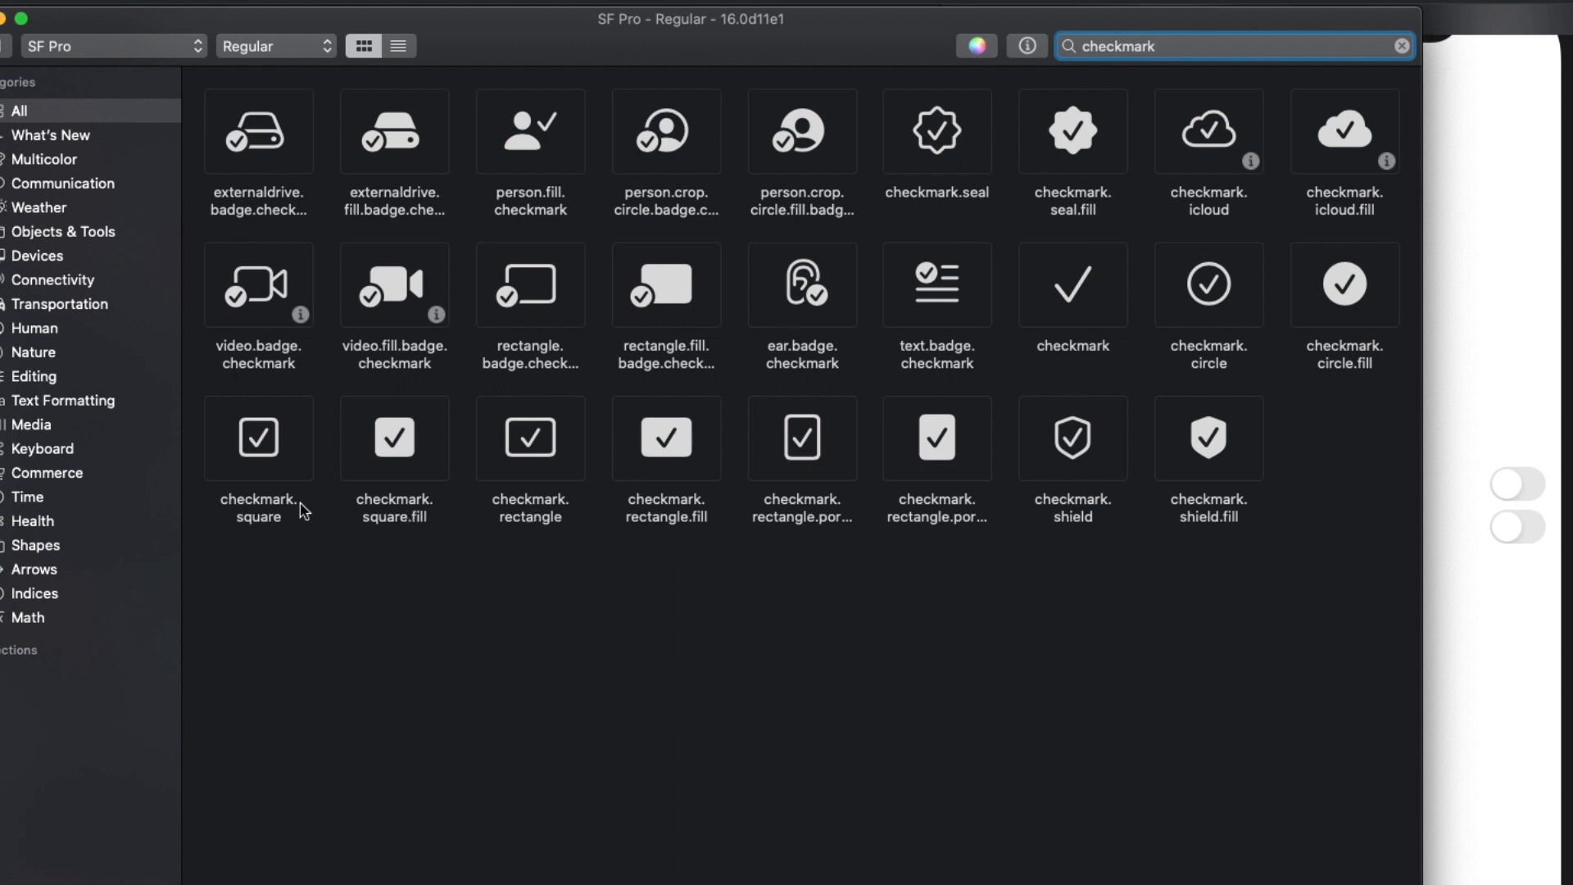
click(257, 438)
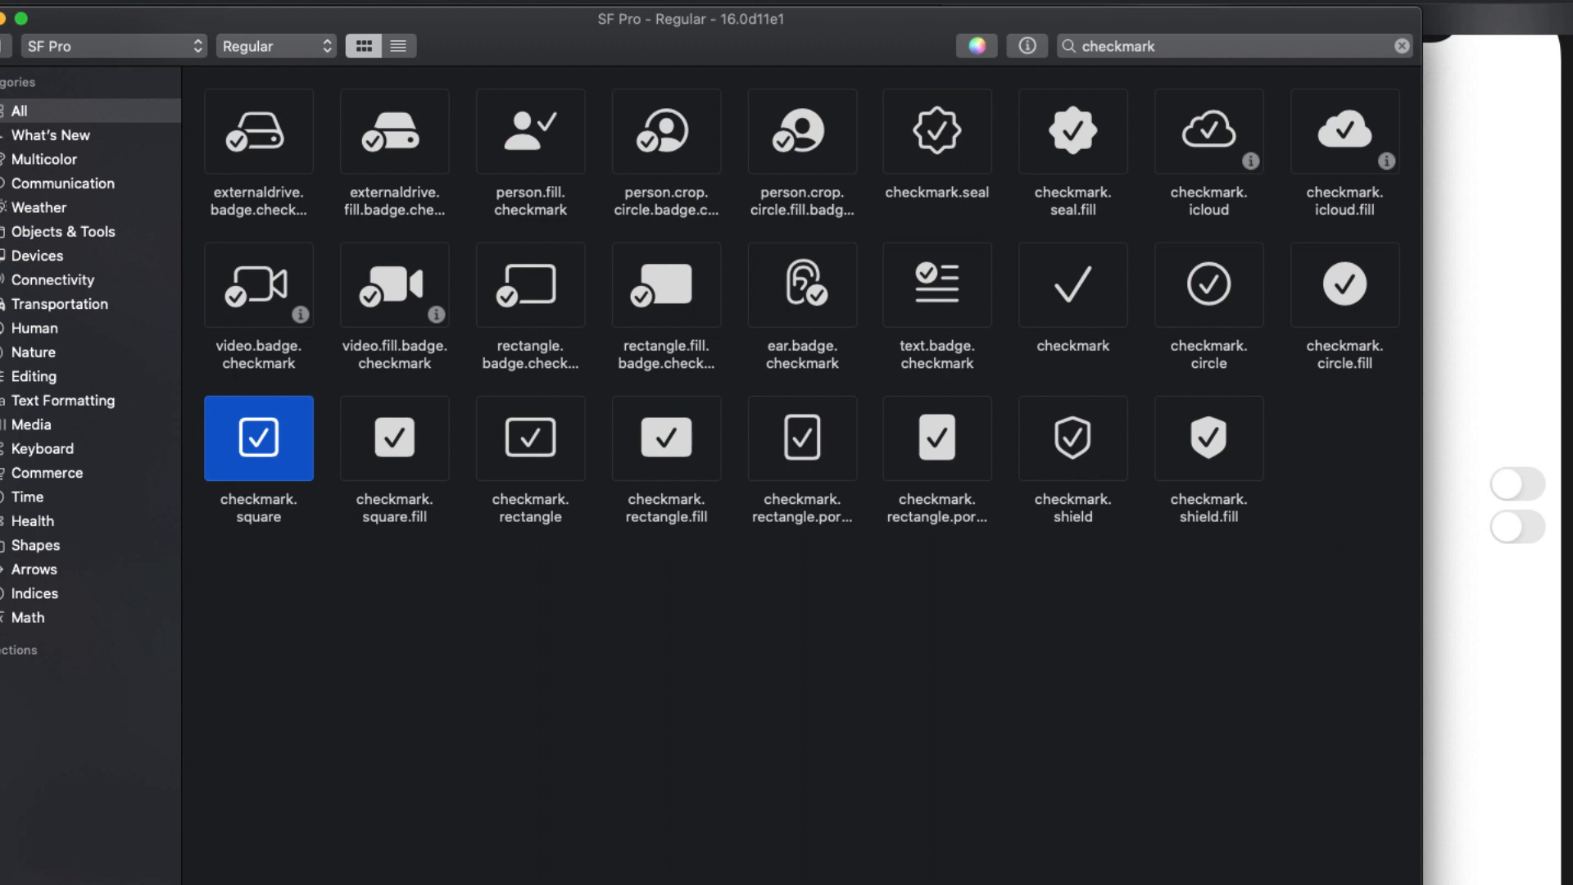
mouse_move(213, 280)
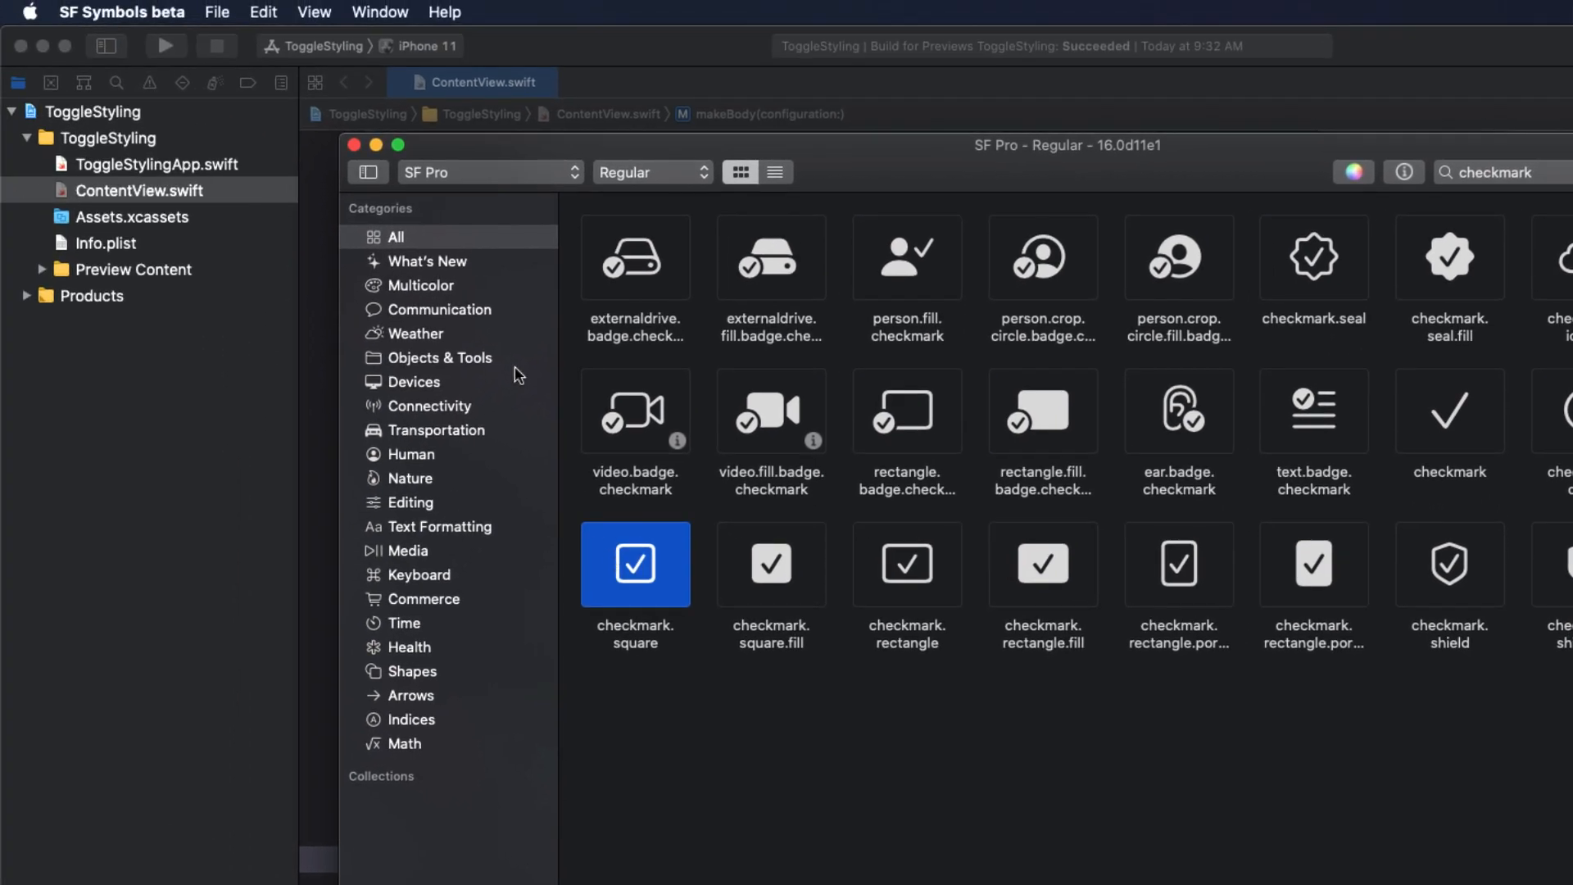
click(262, 11)
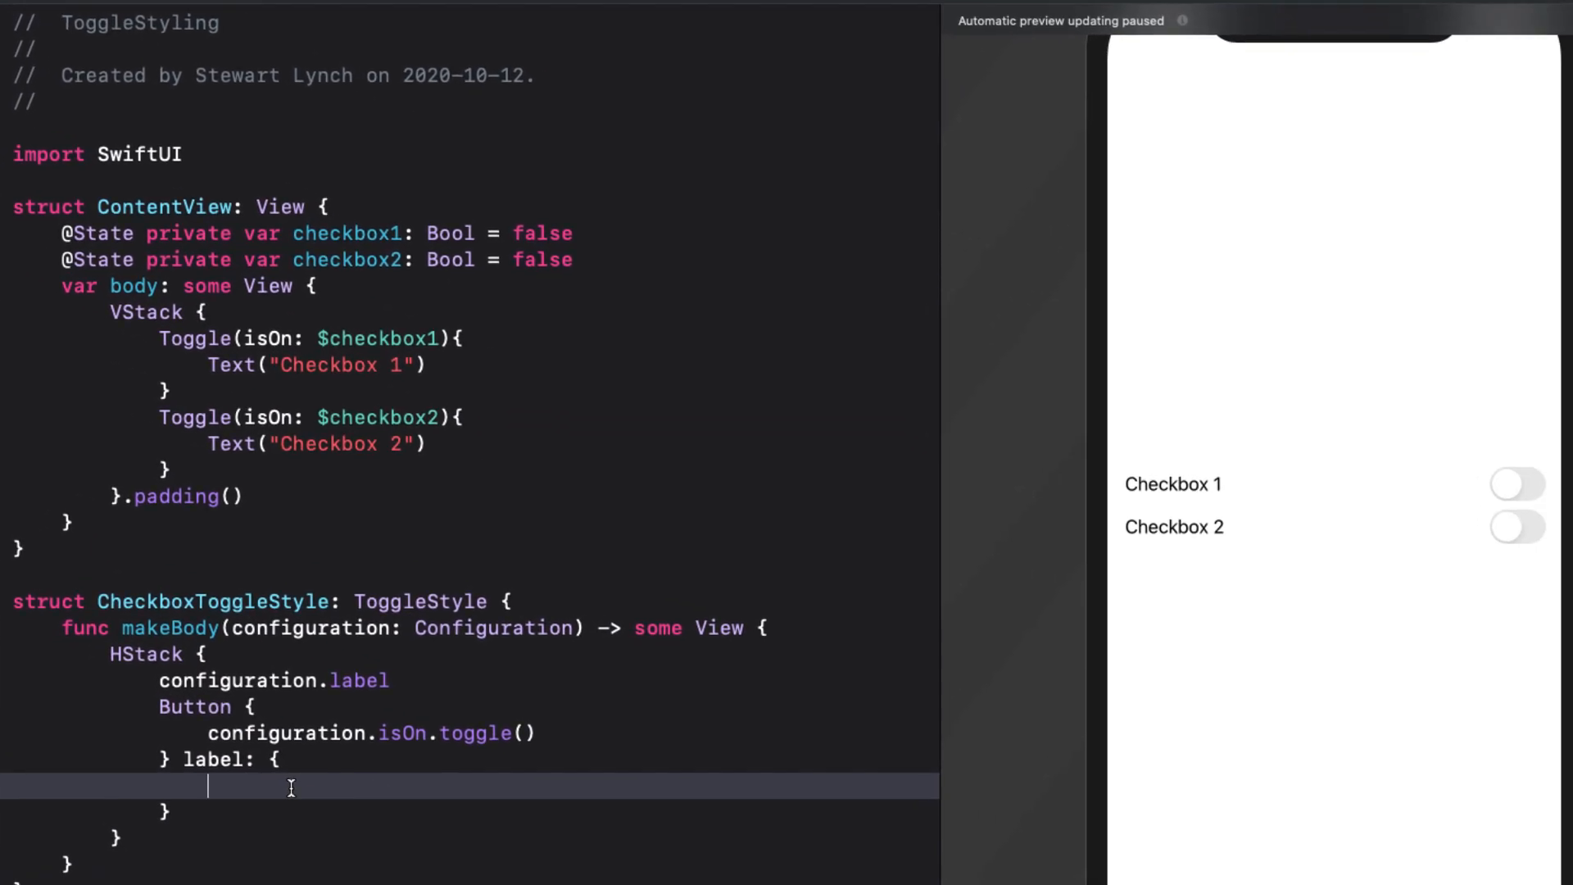
Step: Make the button label an Image switching between "checkmark.square" and "square" on configuration.isOn
text(I)
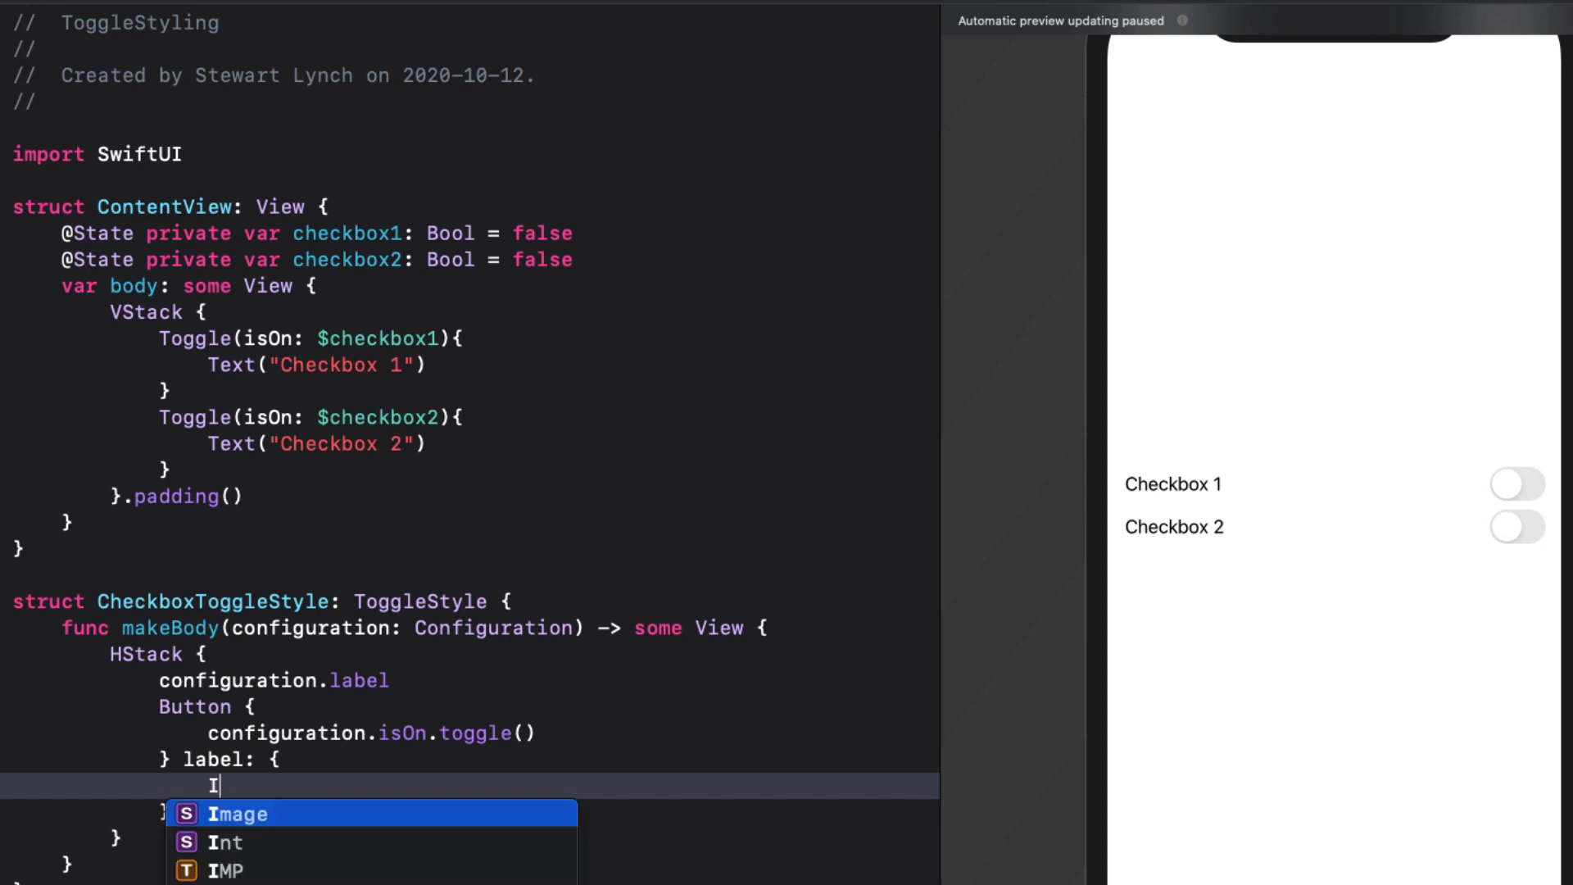
text(mage(systemName: configuratio)
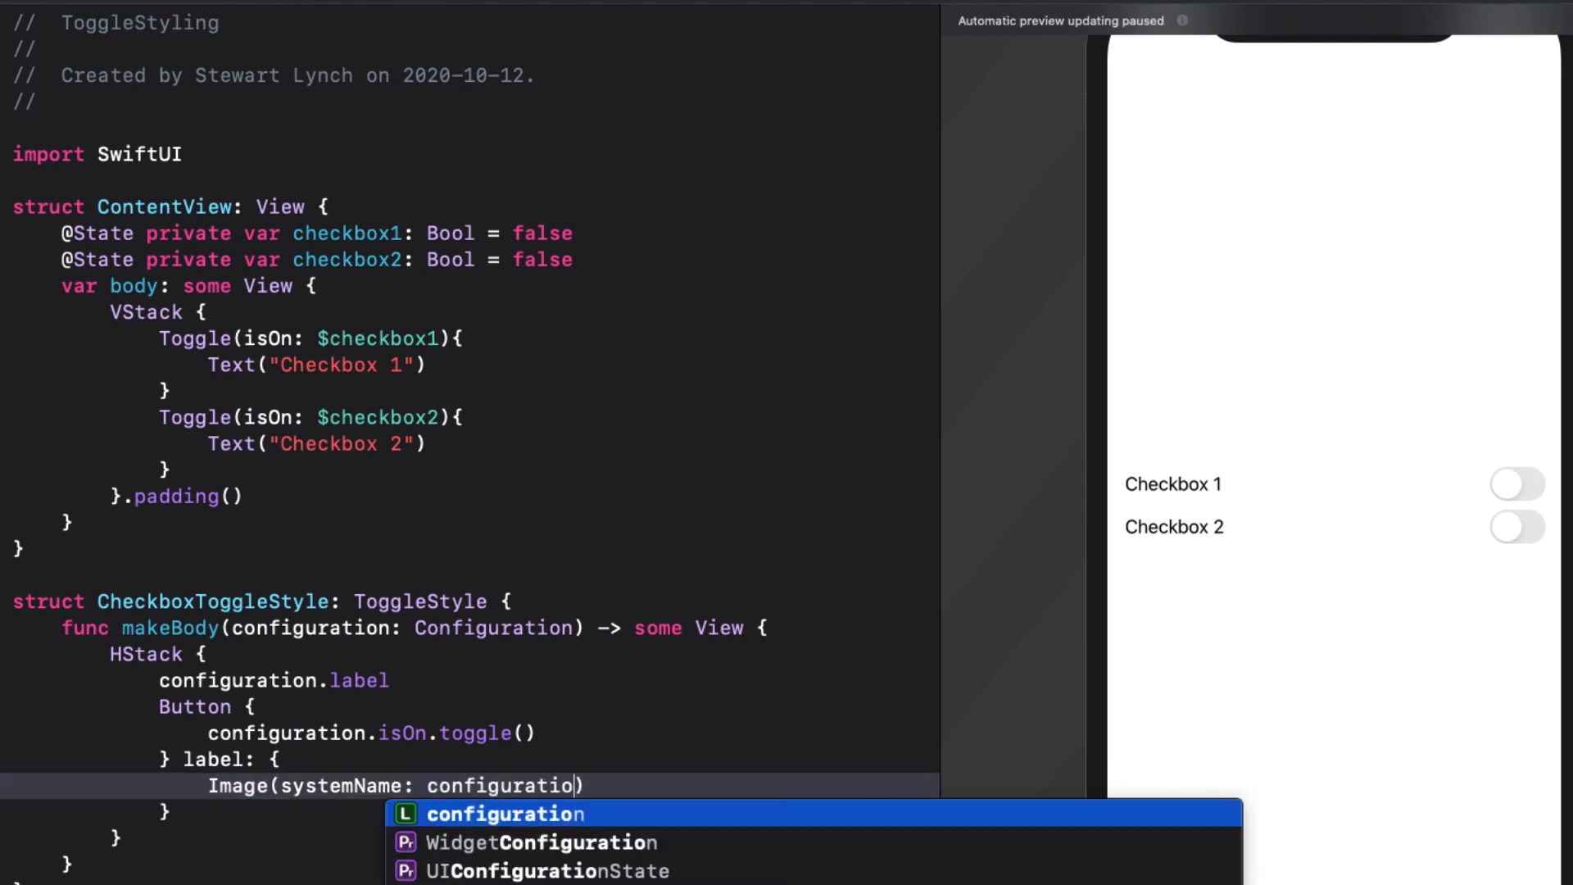
text(.isOn ?)
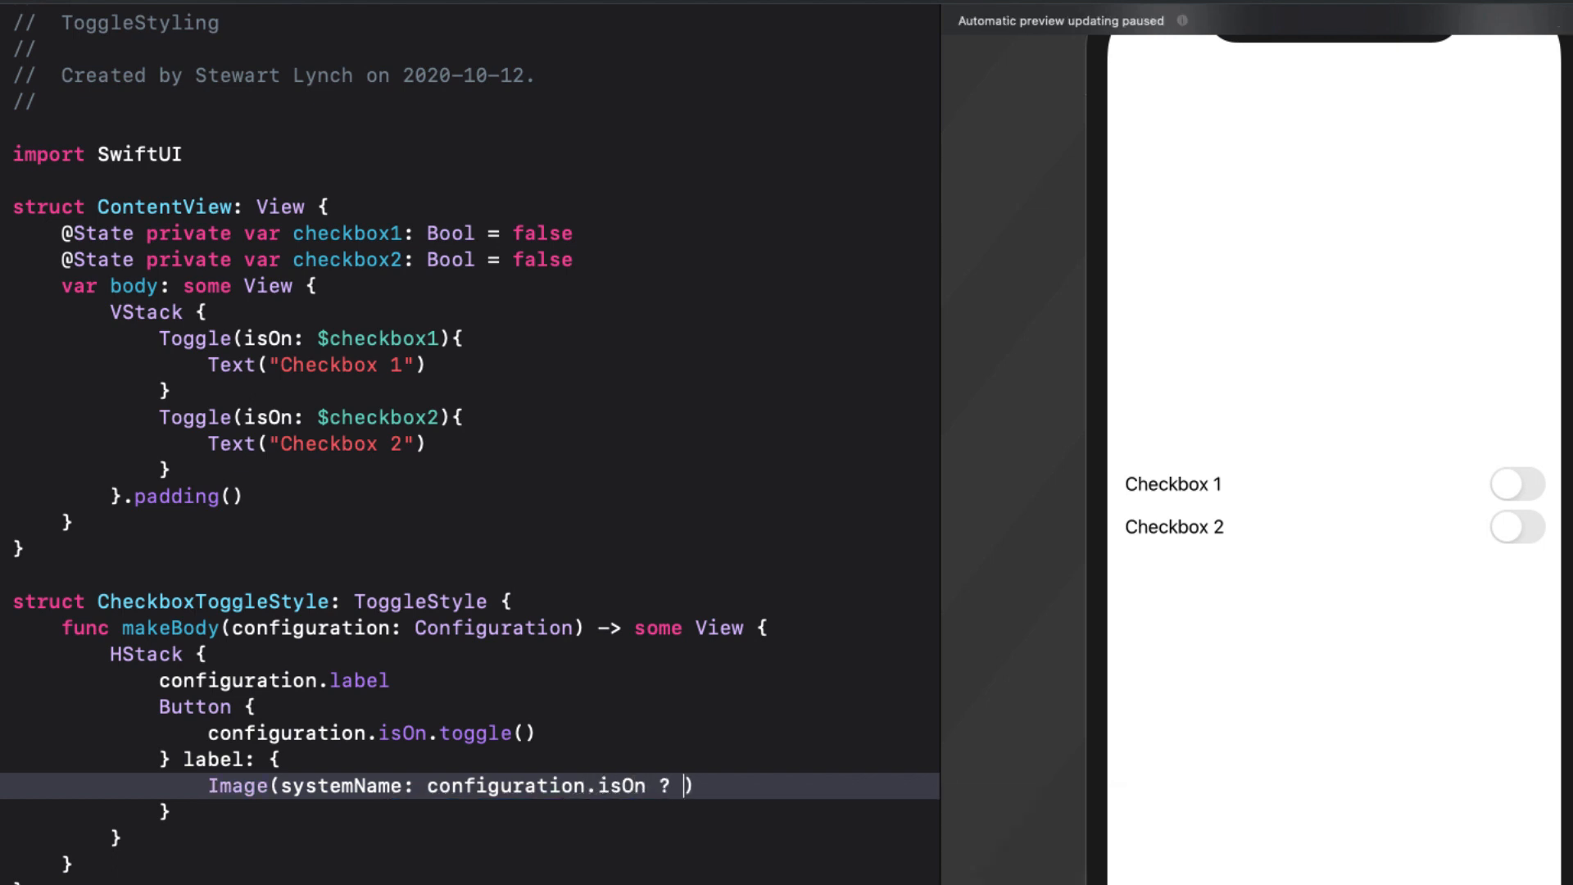
text("checkmark.square")
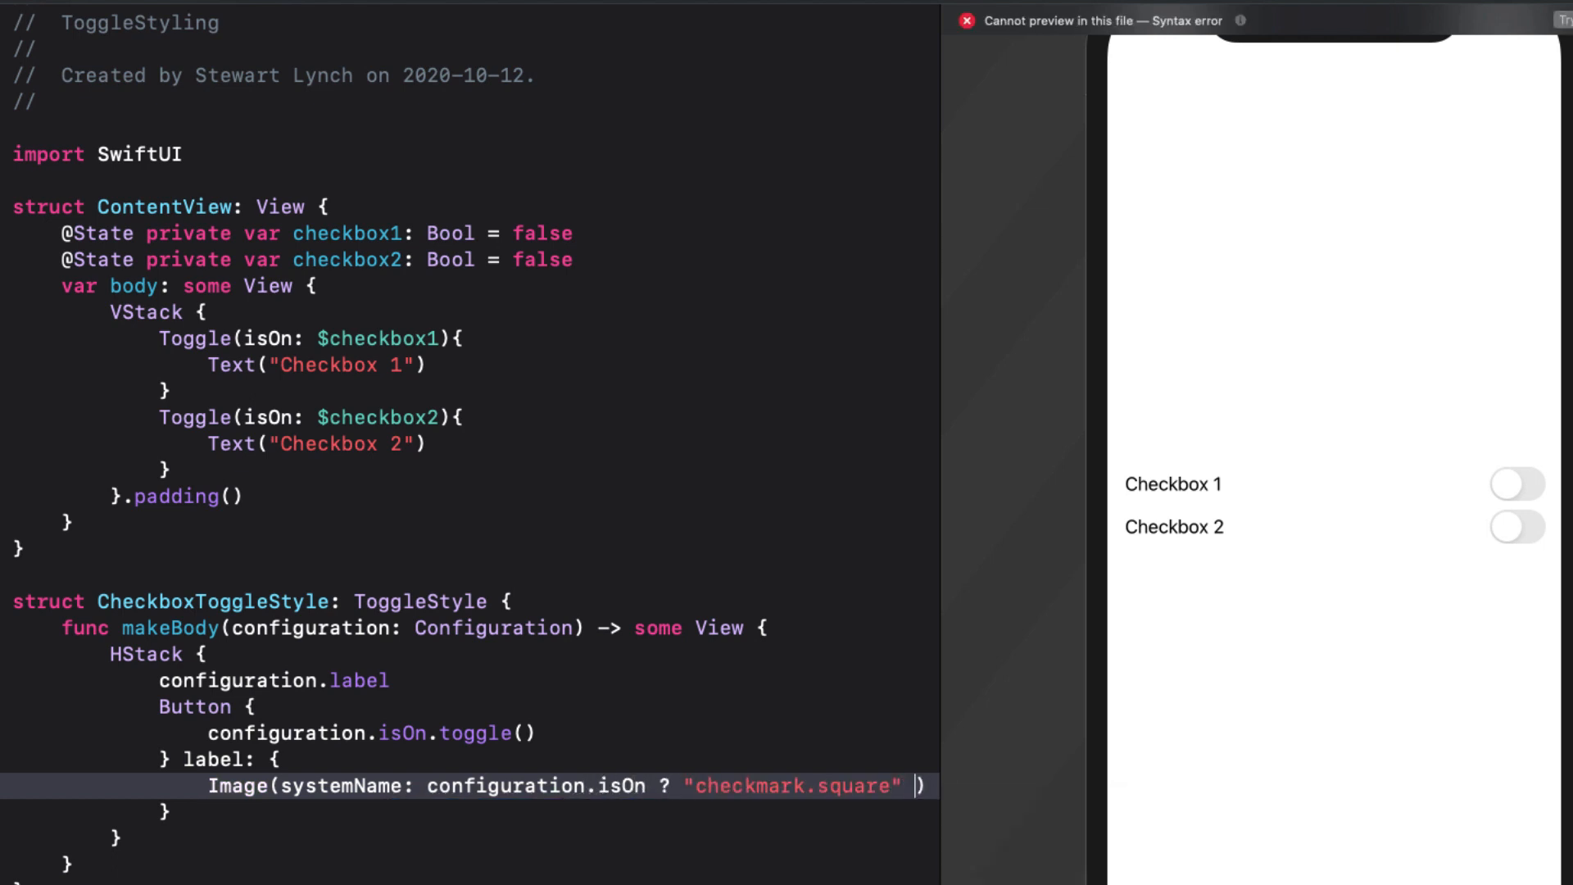
text(:)
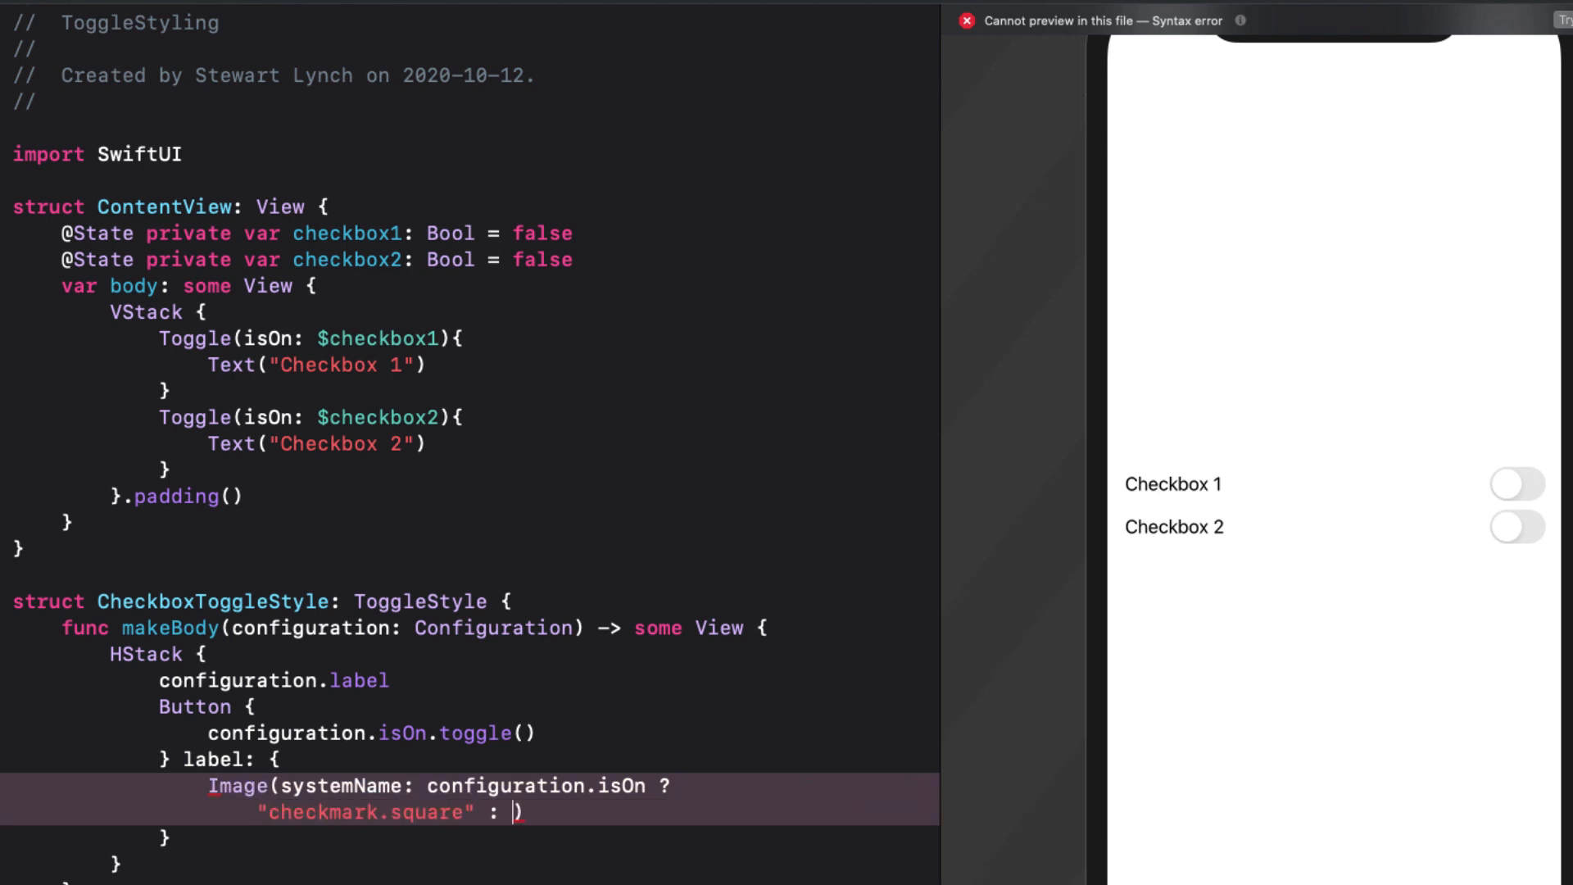
text(sq)
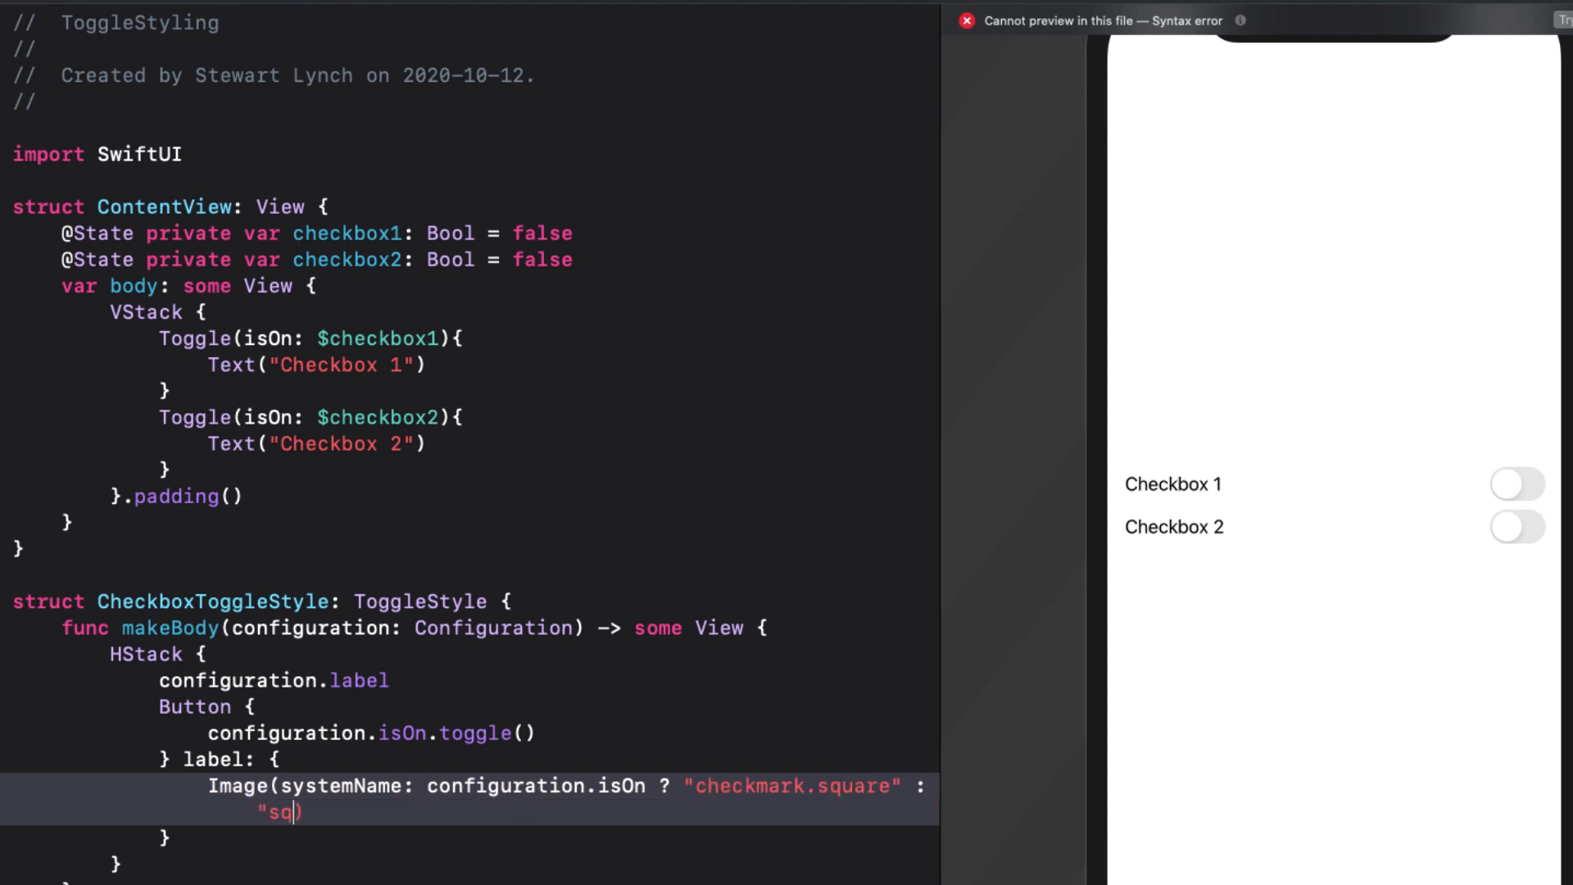
text(uare")
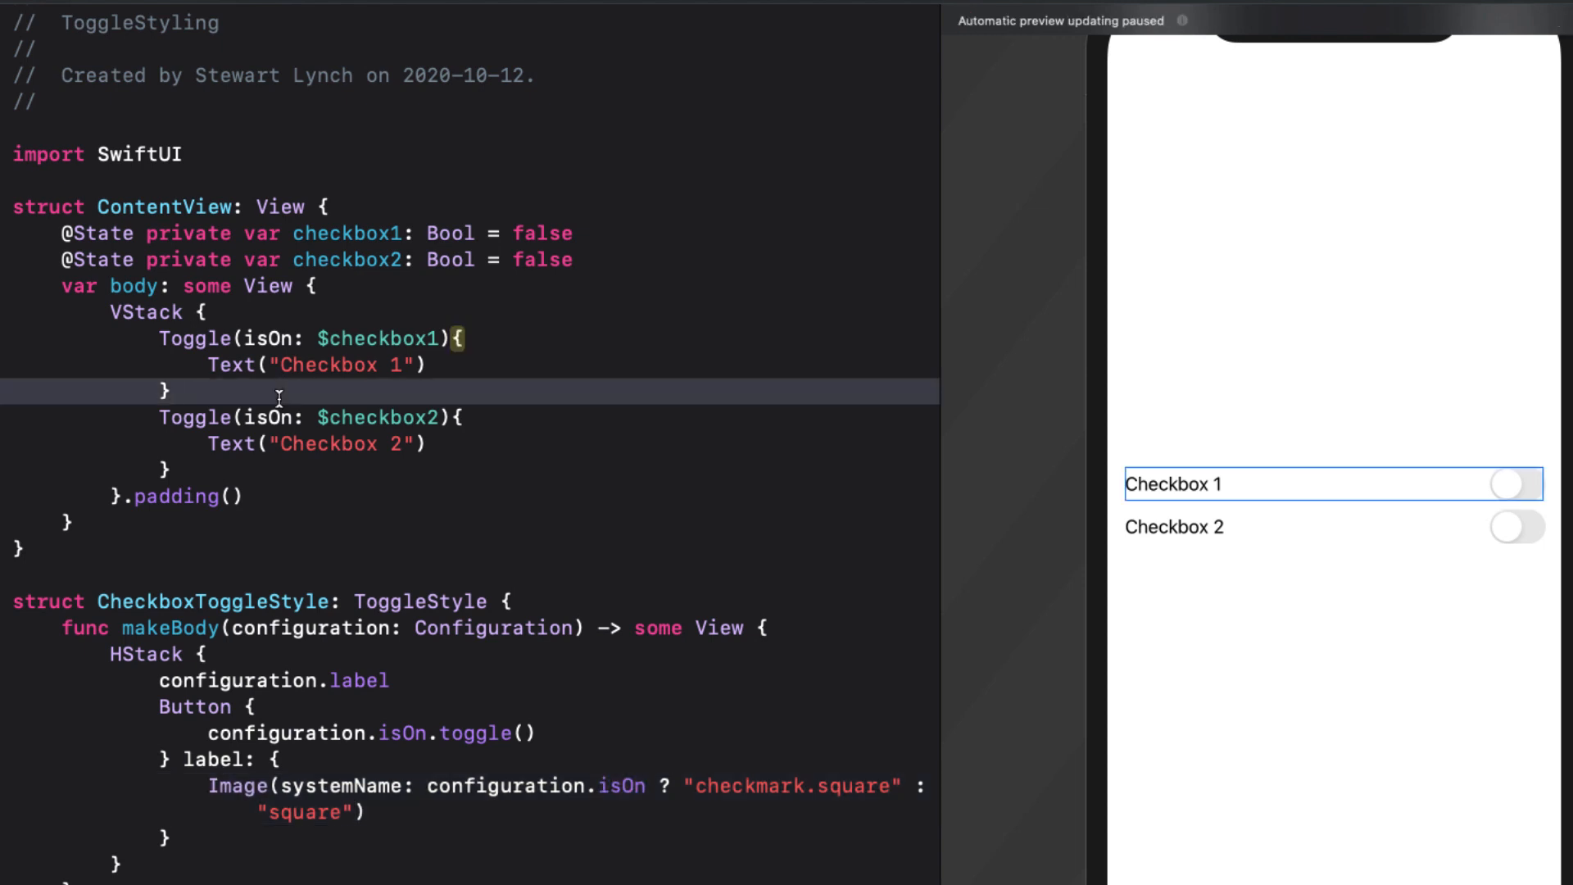
Step: Apply .toggleStyle(CheckboxToggleStyle()) to both toggles
text(.t)
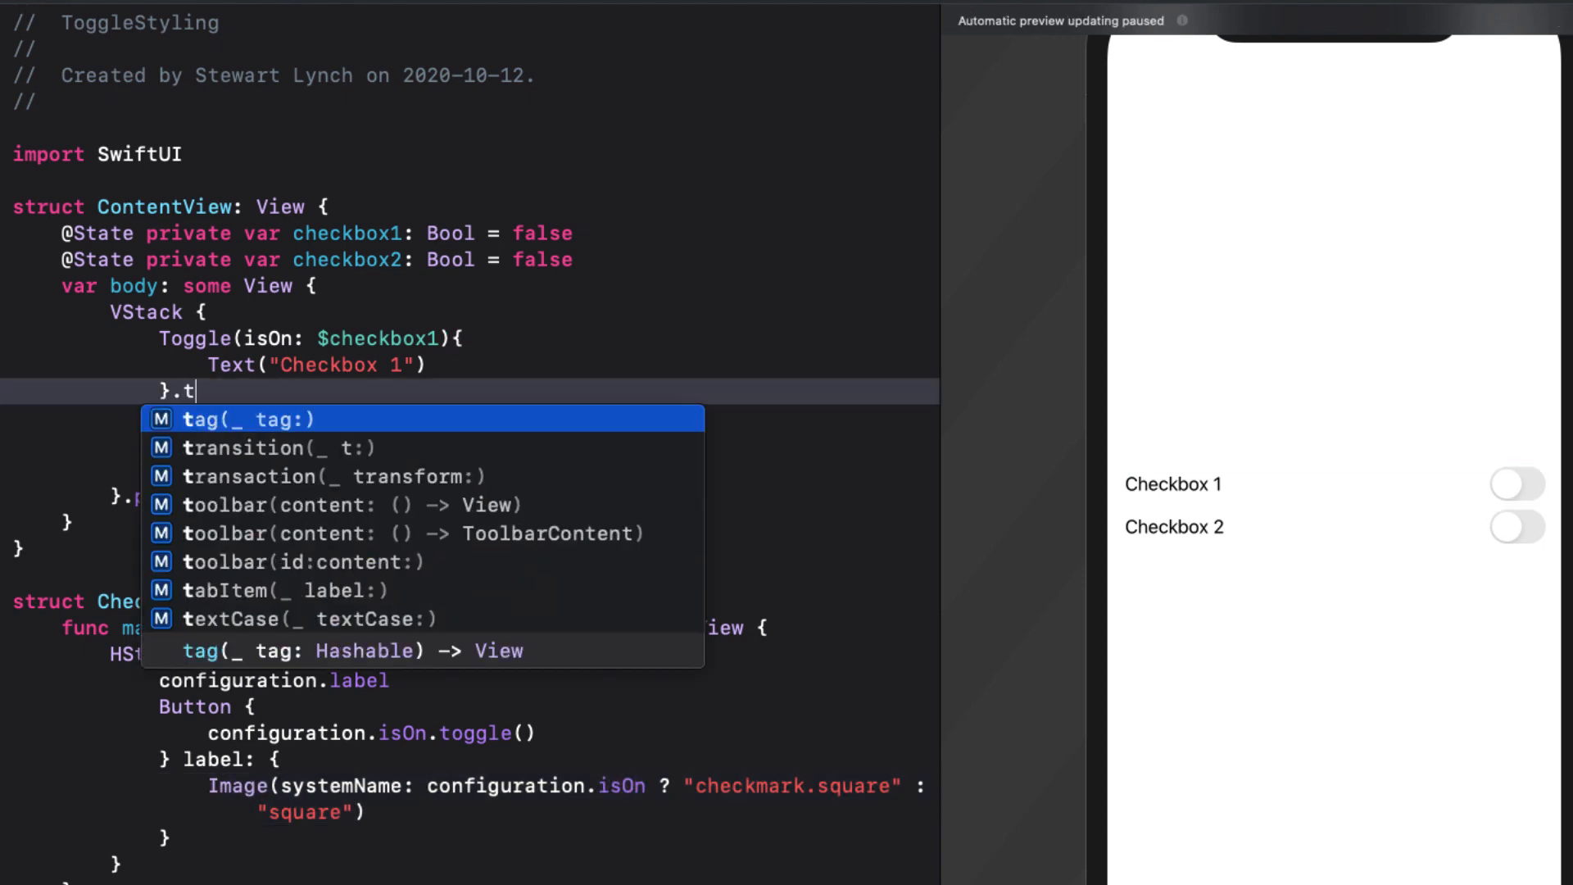
text(oggleStyle(Toggle Style)
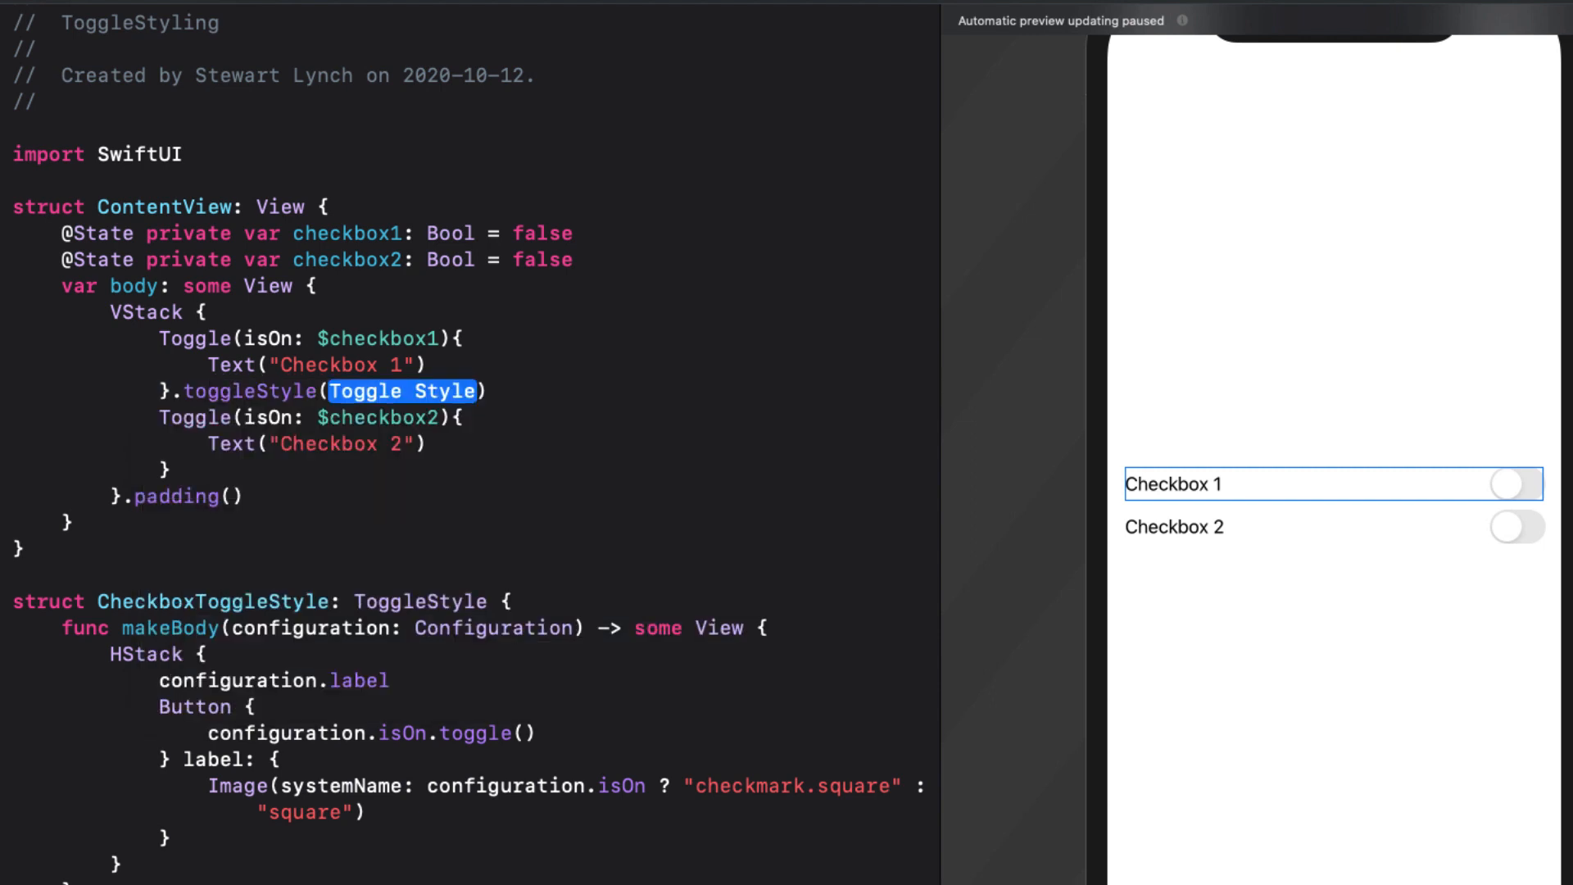
text(CheckboxToggleStyle)
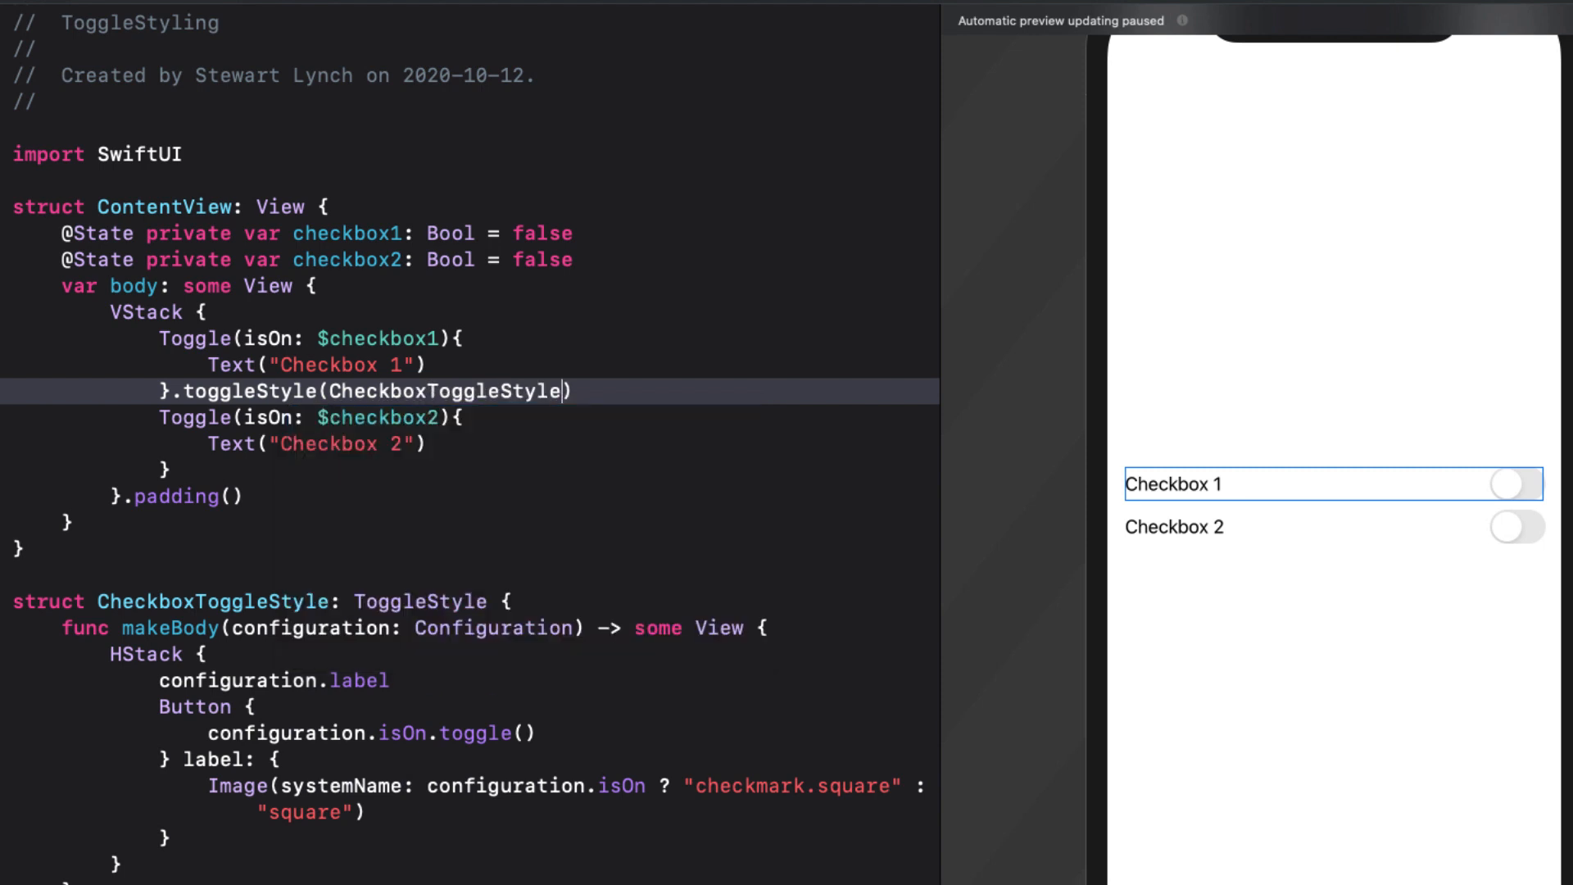
text(())
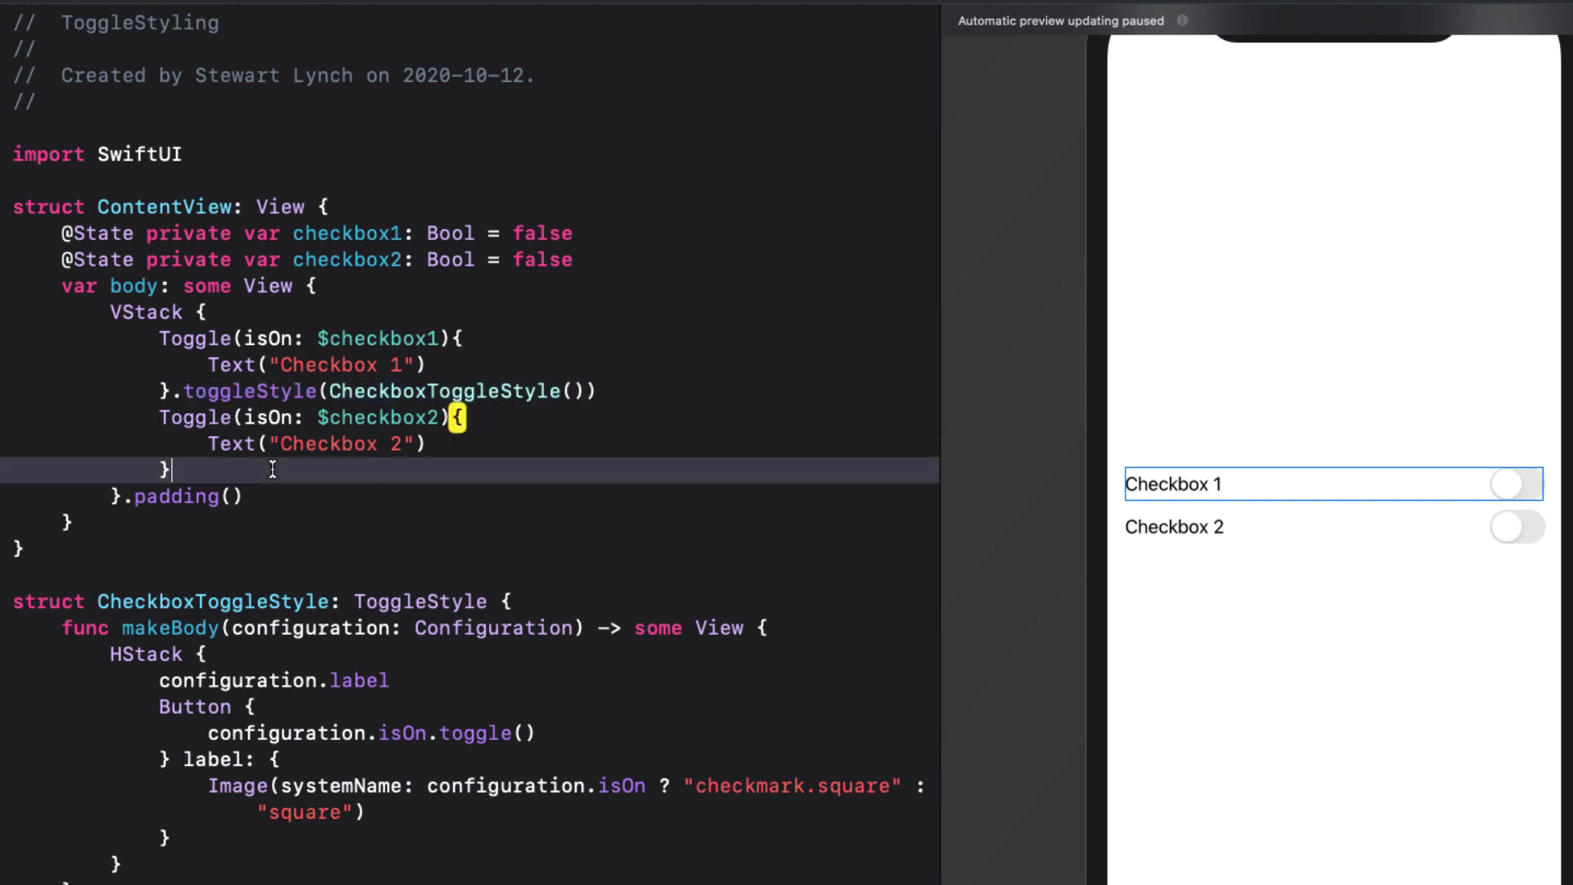
text(.toggleStyle(CheckboxToggleStyle()))
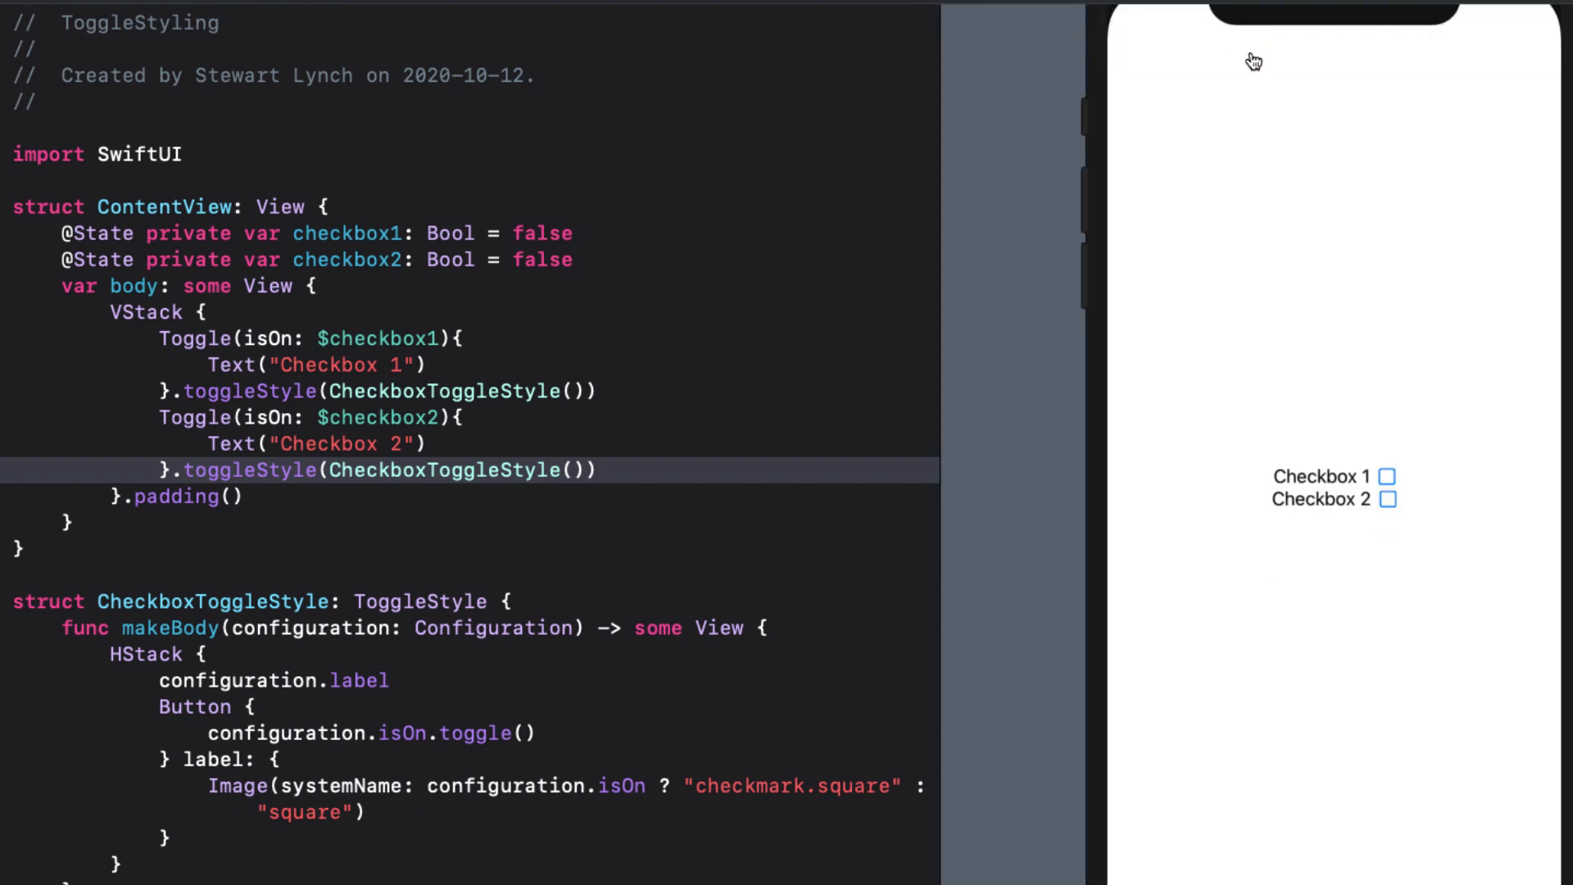
Step: Test checking and unchecking both checkboxes in the live preview
click(1390, 475)
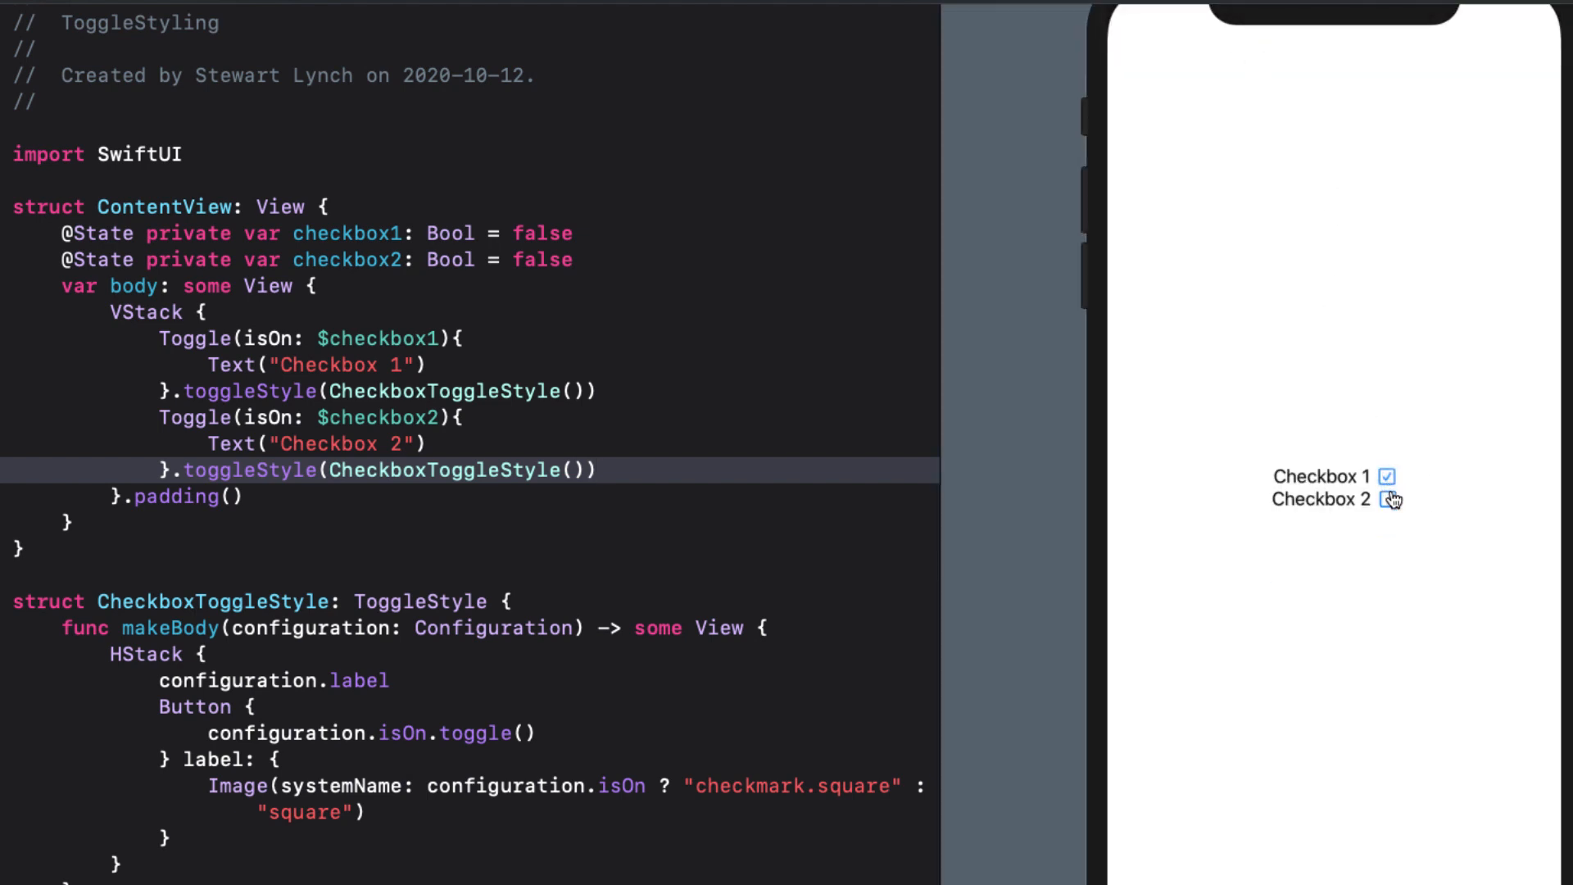
click(1391, 477)
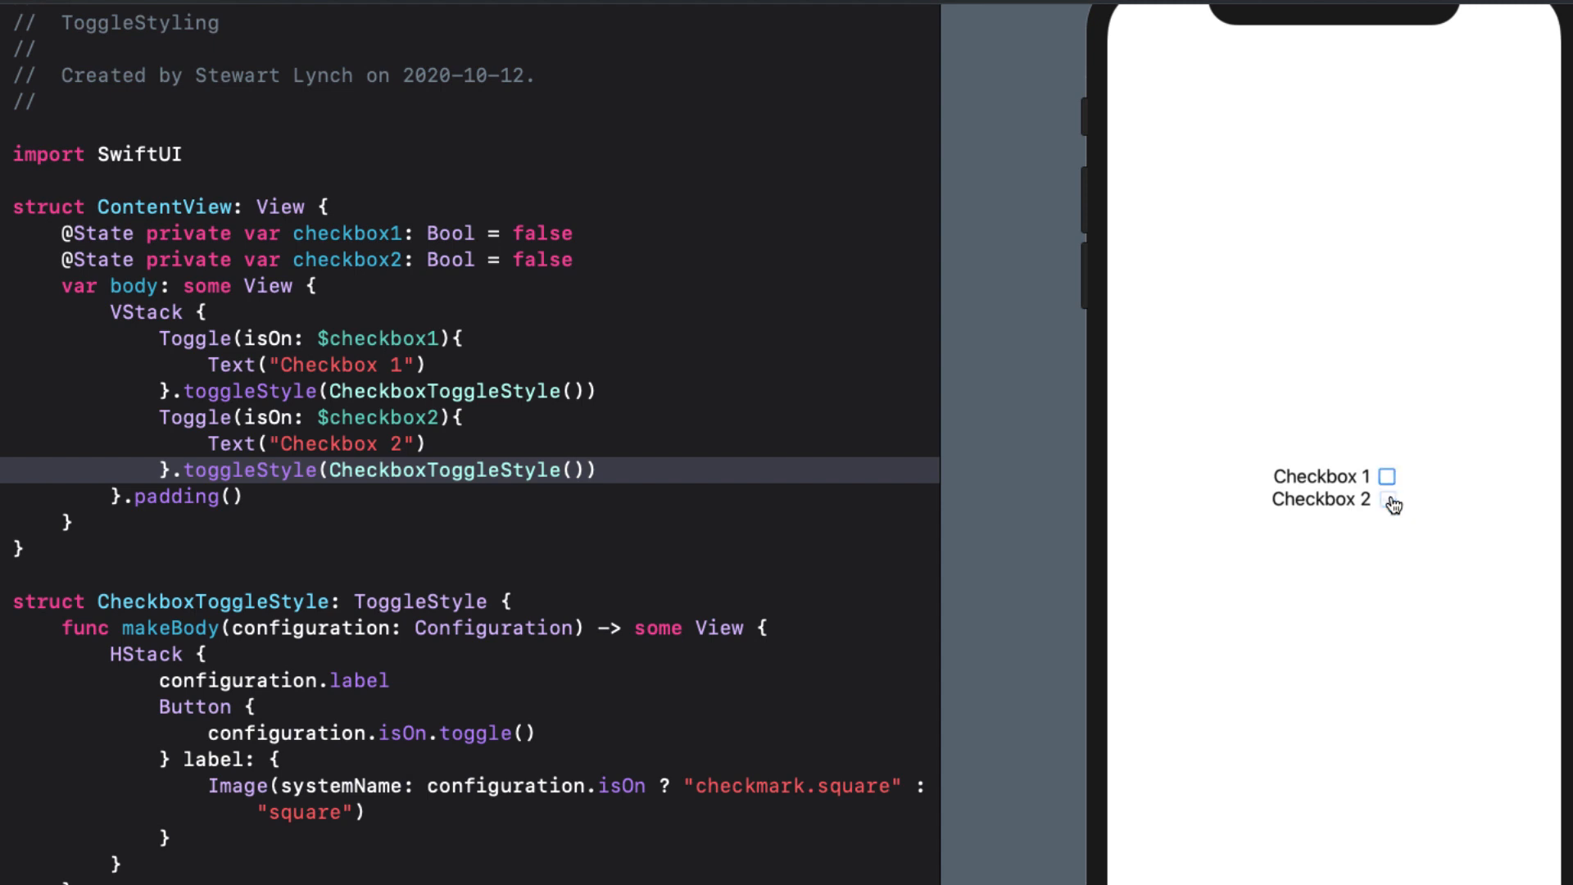
click(1389, 501)
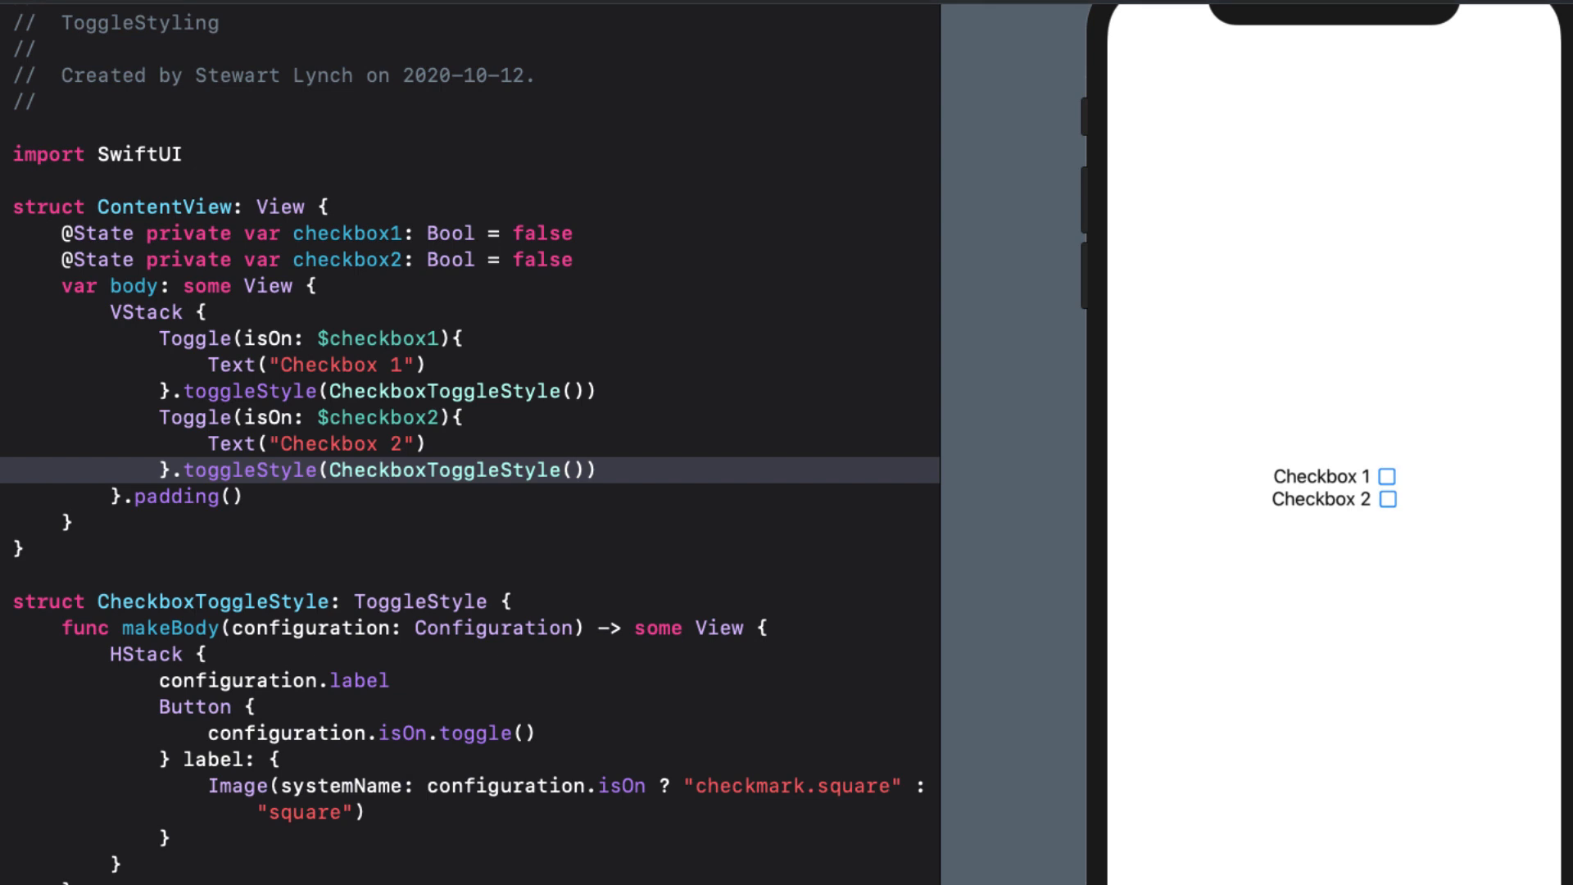
mouse_move(115, 840)
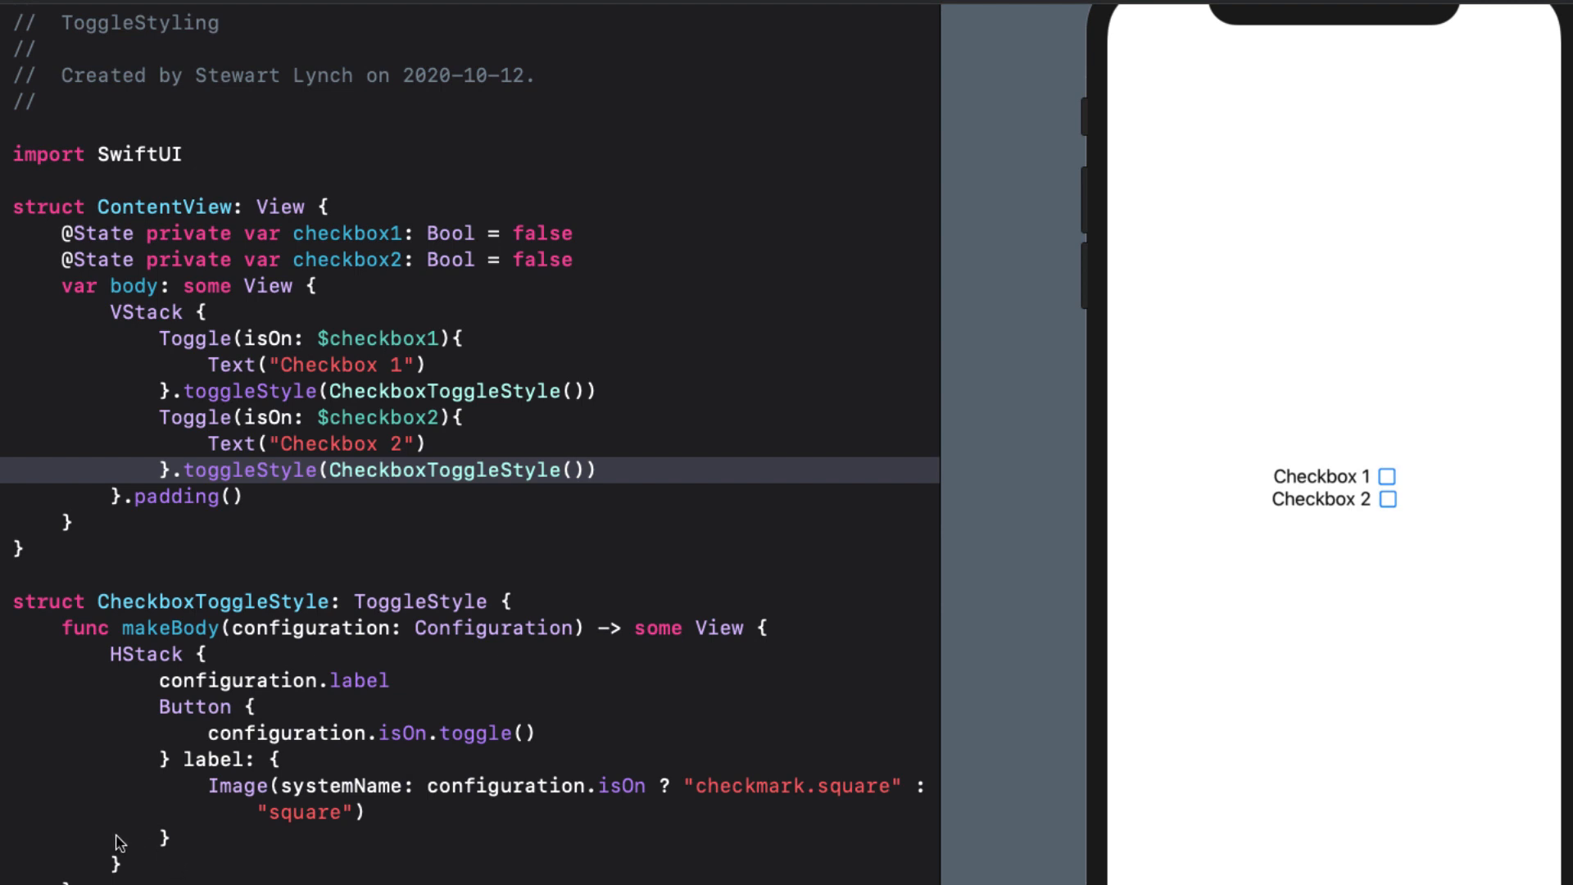
Step: Give the checkbox button .padding(5), .font(.title3) and .accentColor(Color(UIColor.label))
click(190, 839)
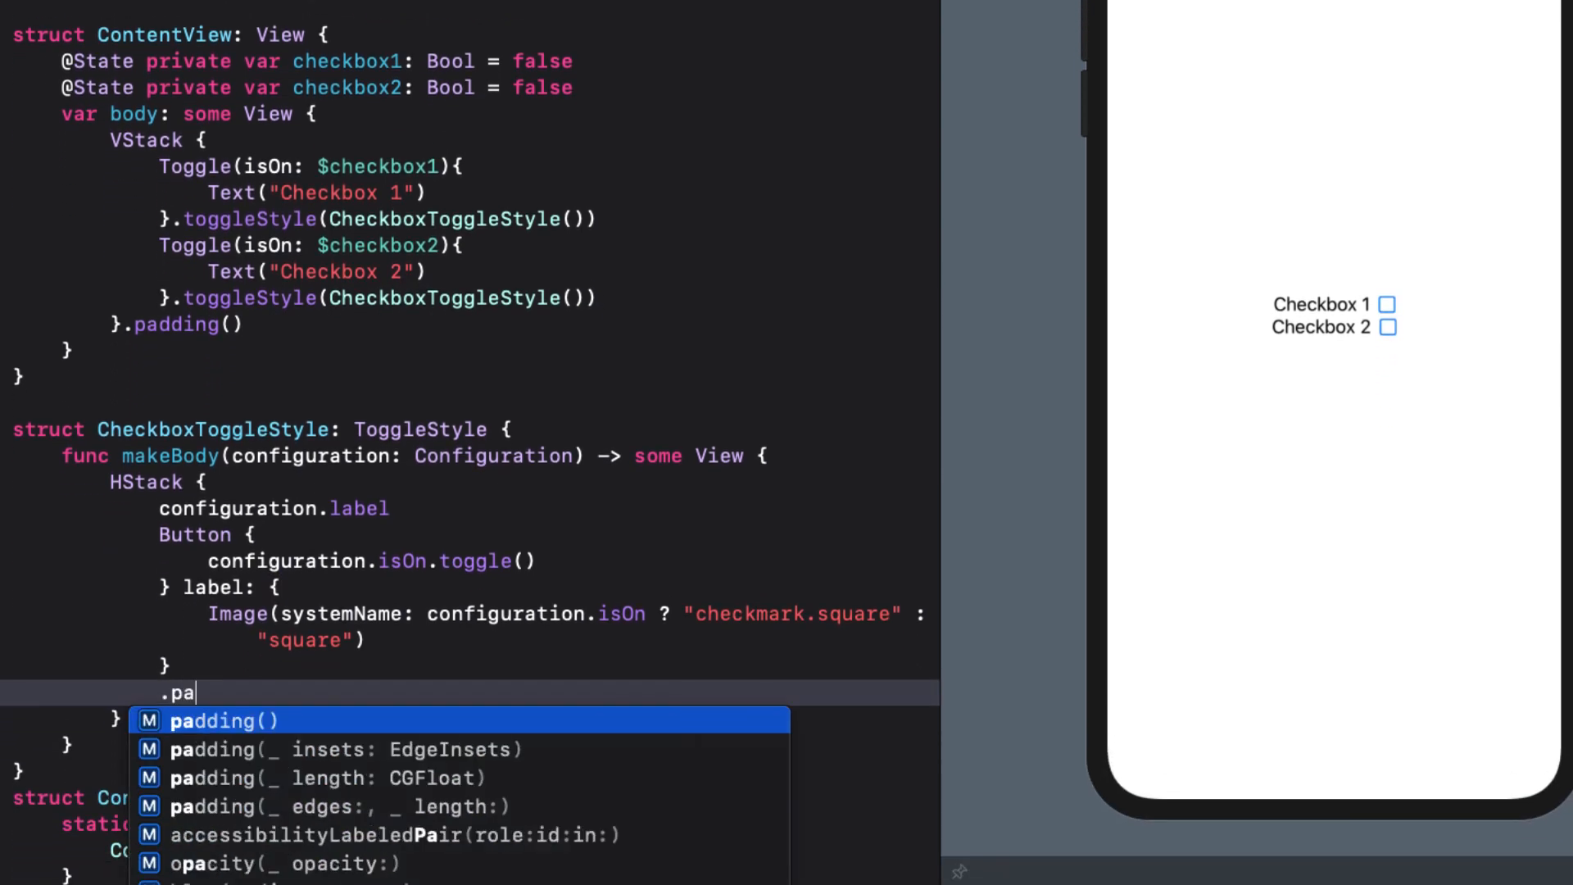
click(222, 721)
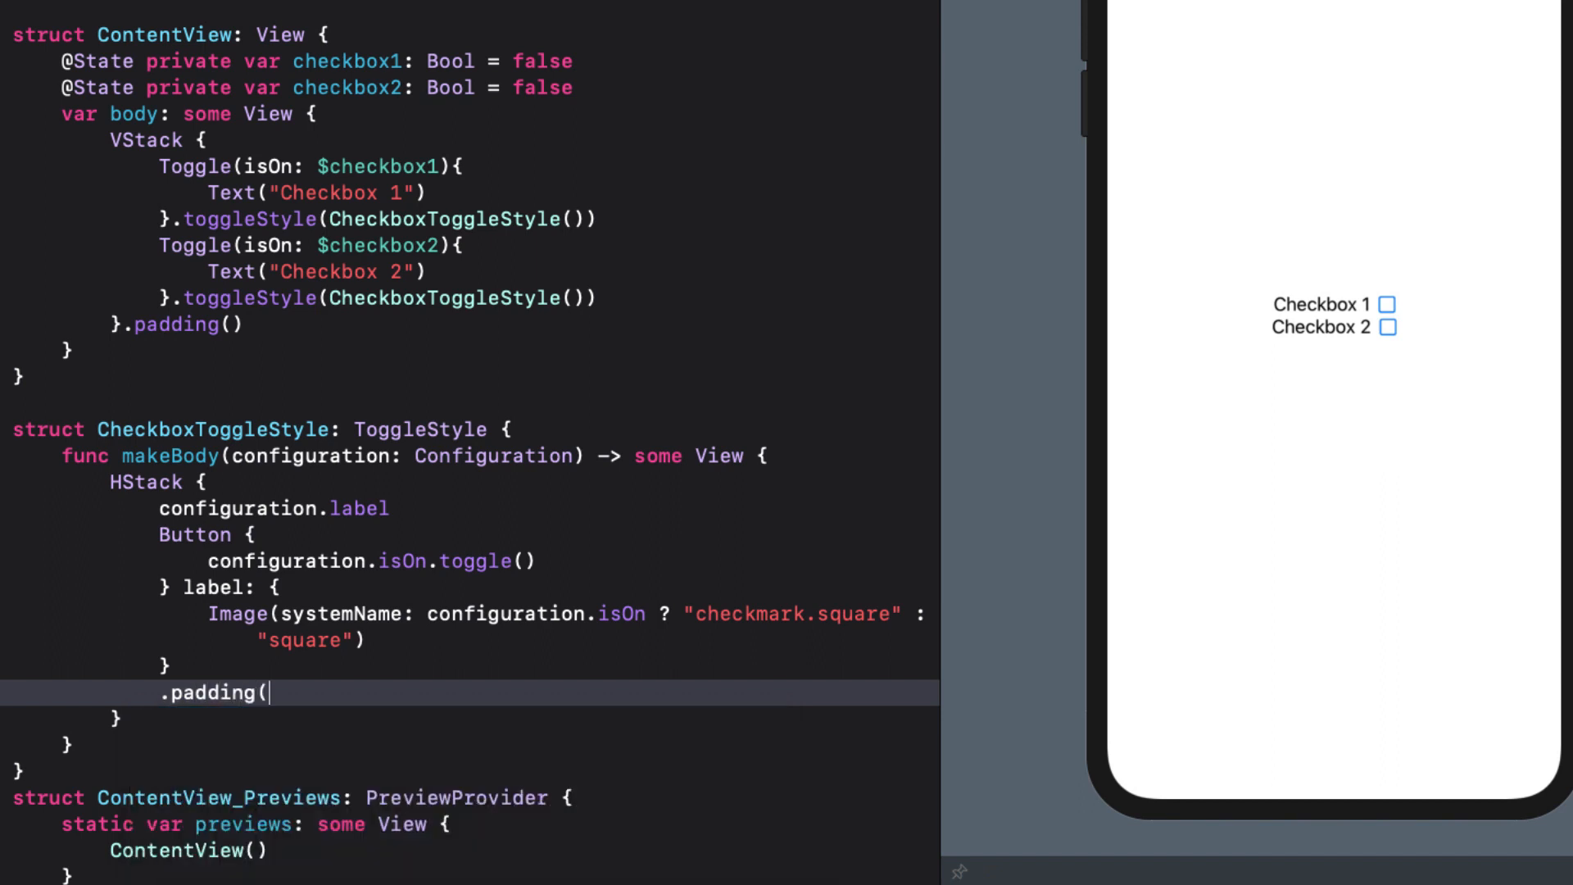
text(5))
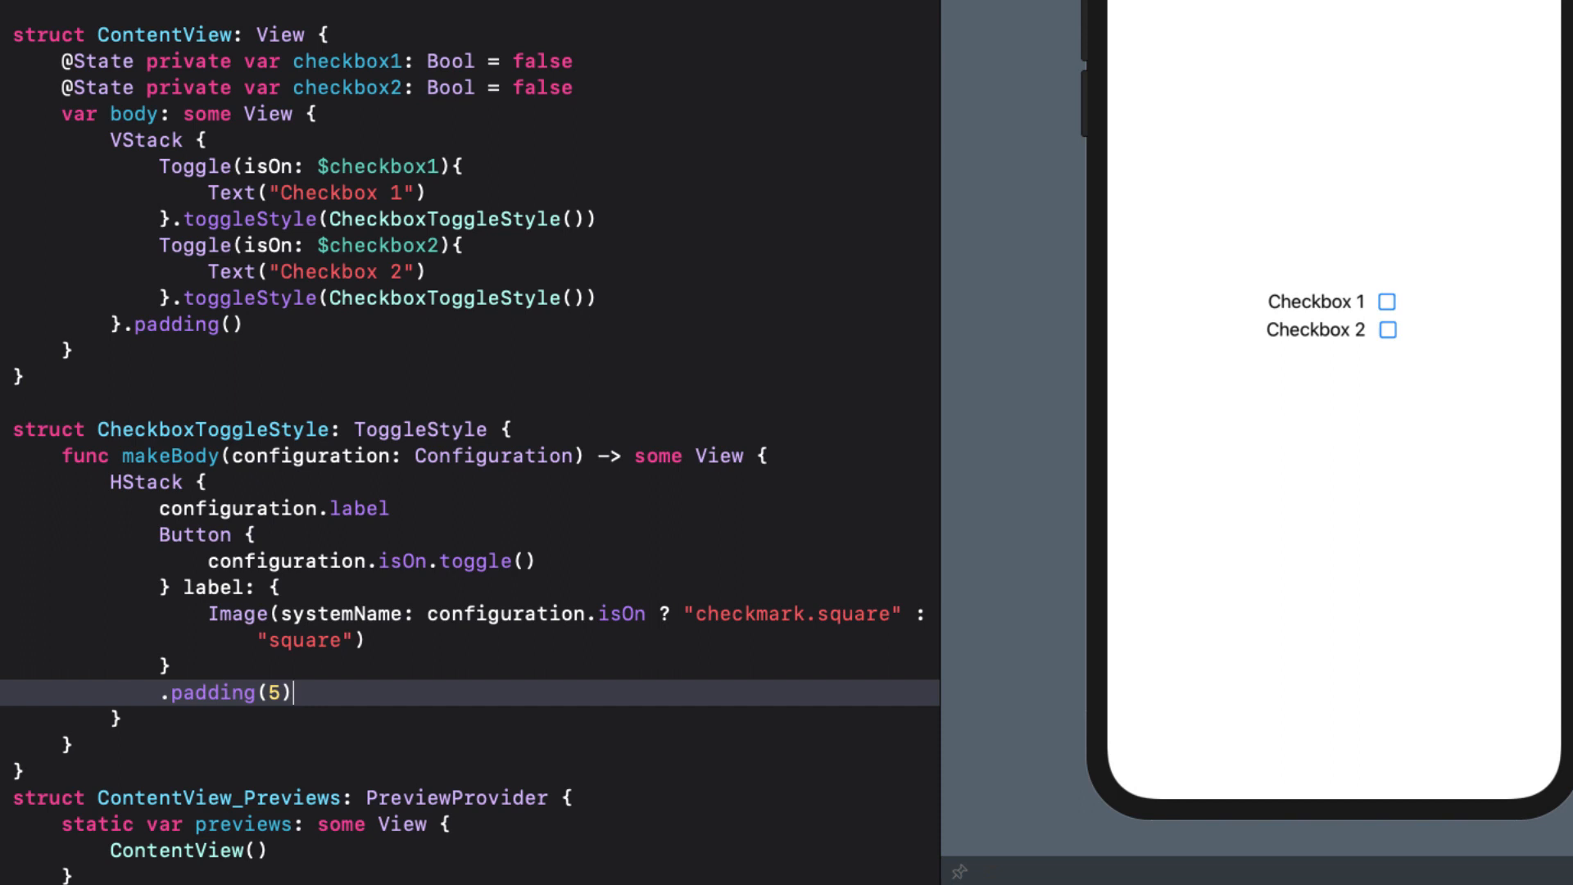
text(.font()
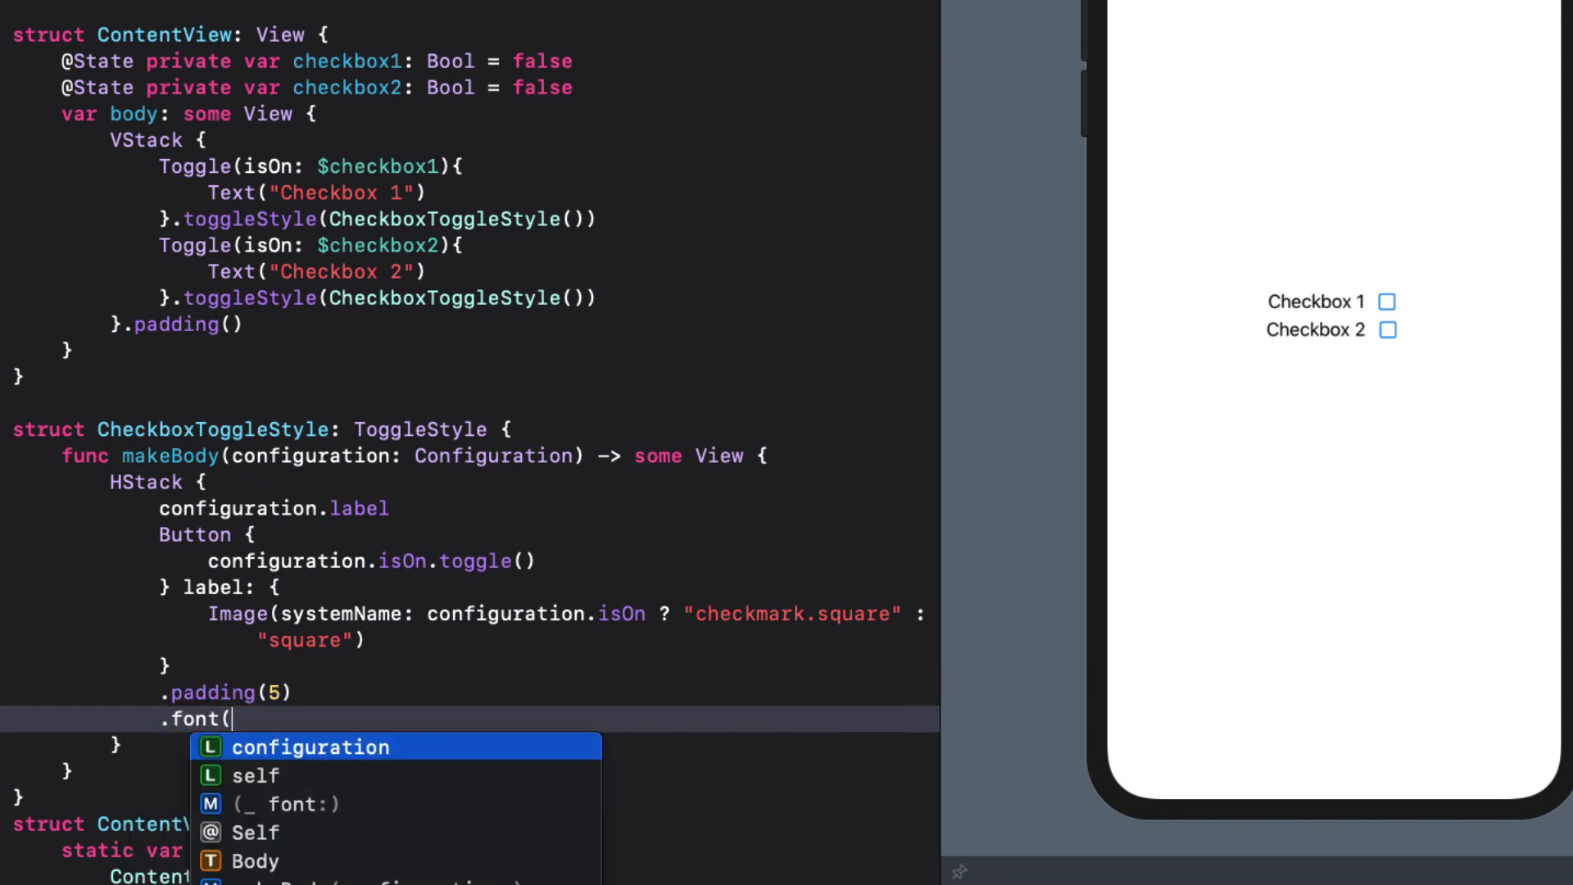
text(.title3))
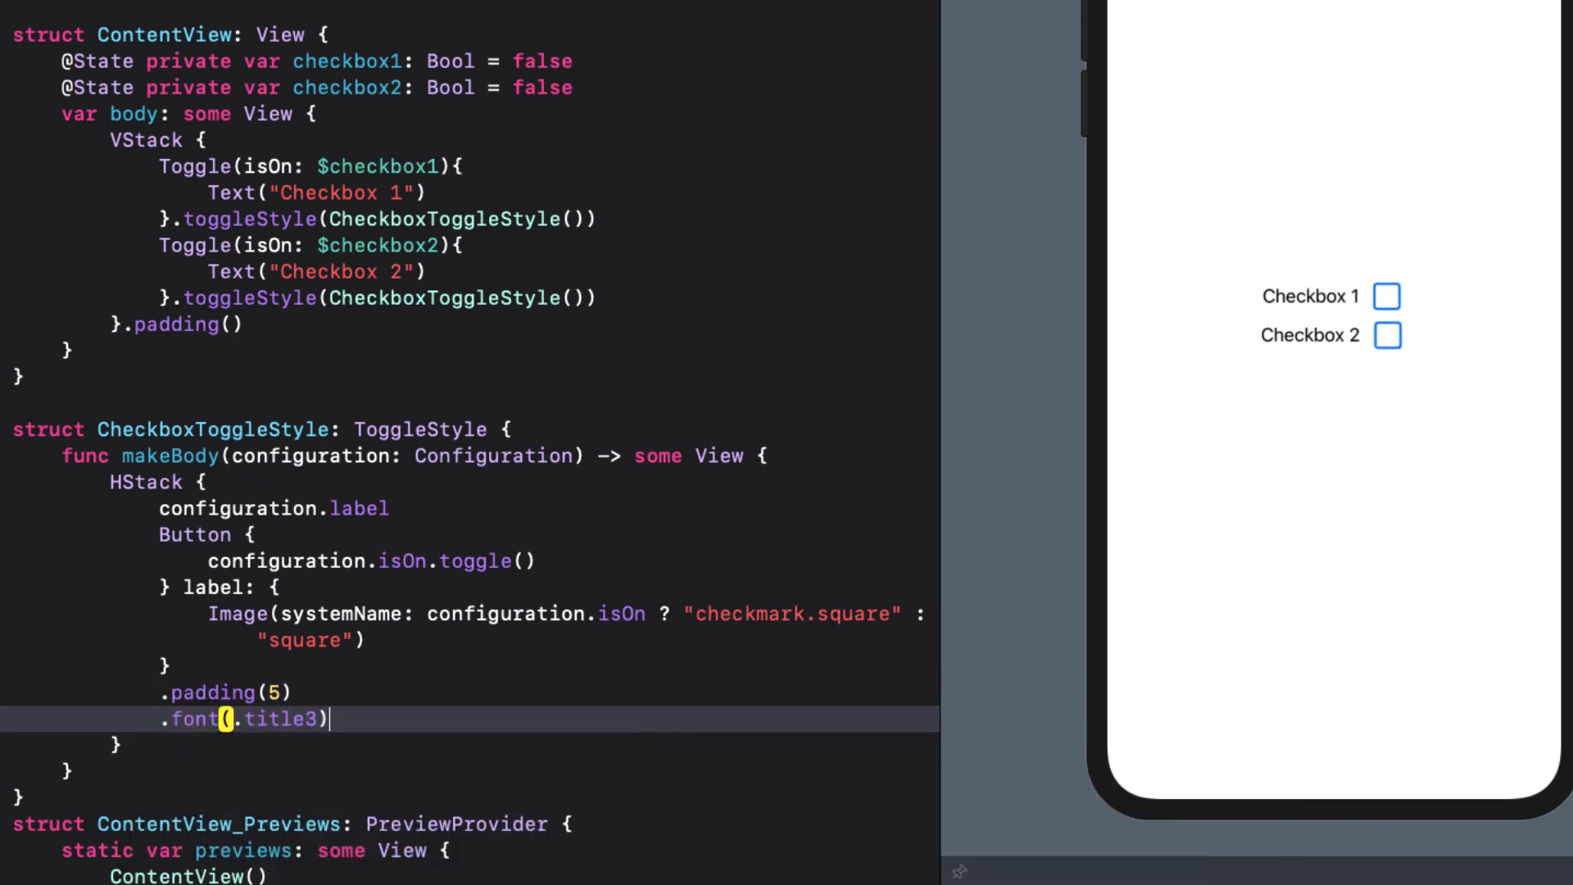
text(.a)
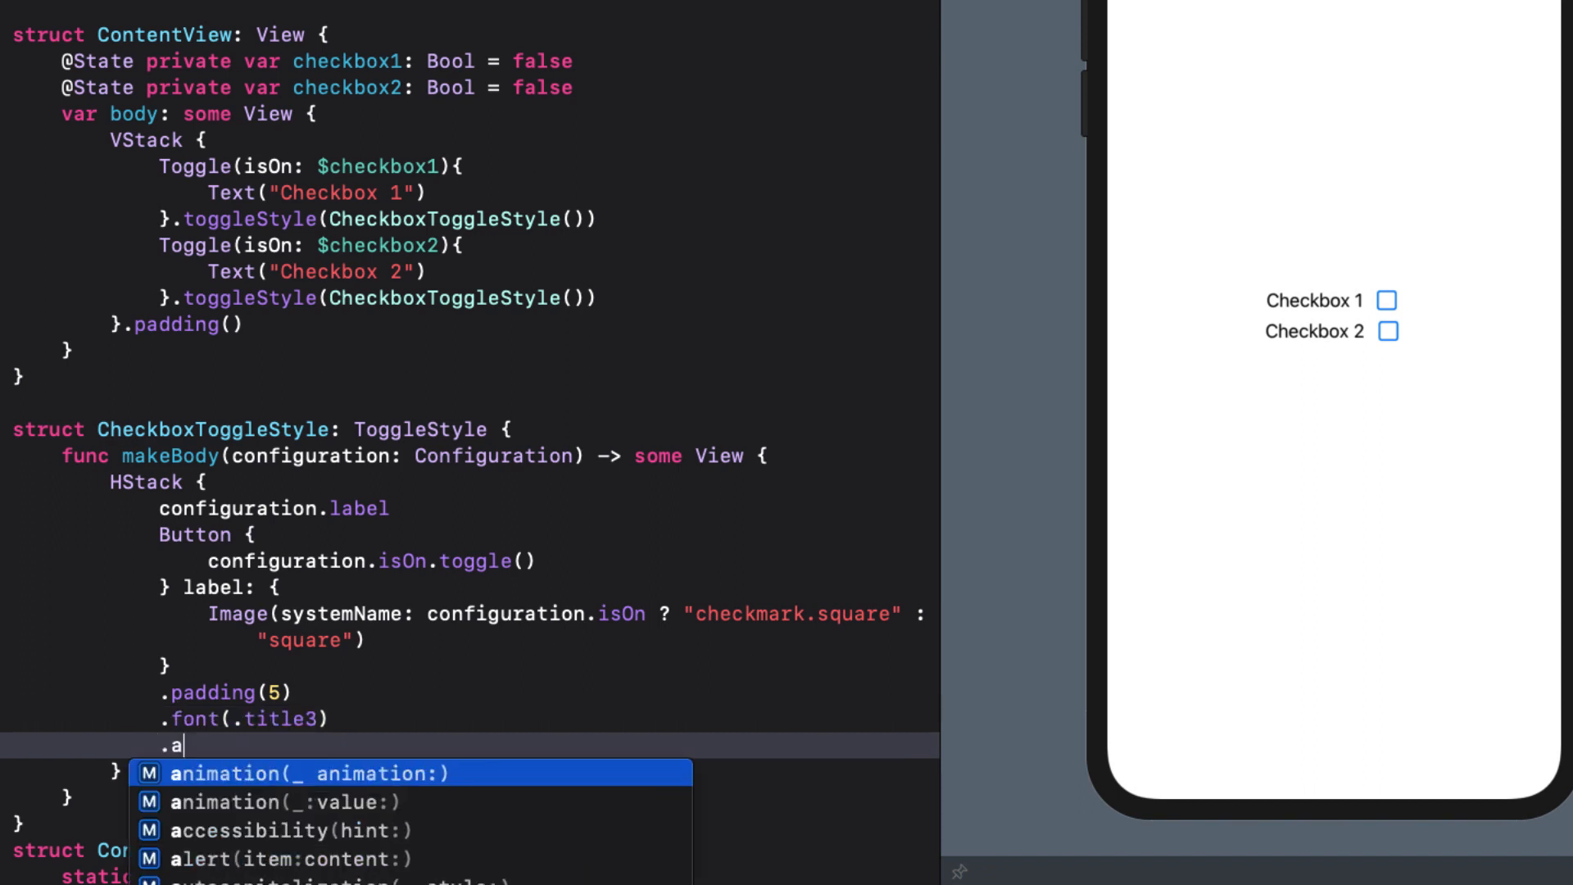
text(ccentColor(Color()
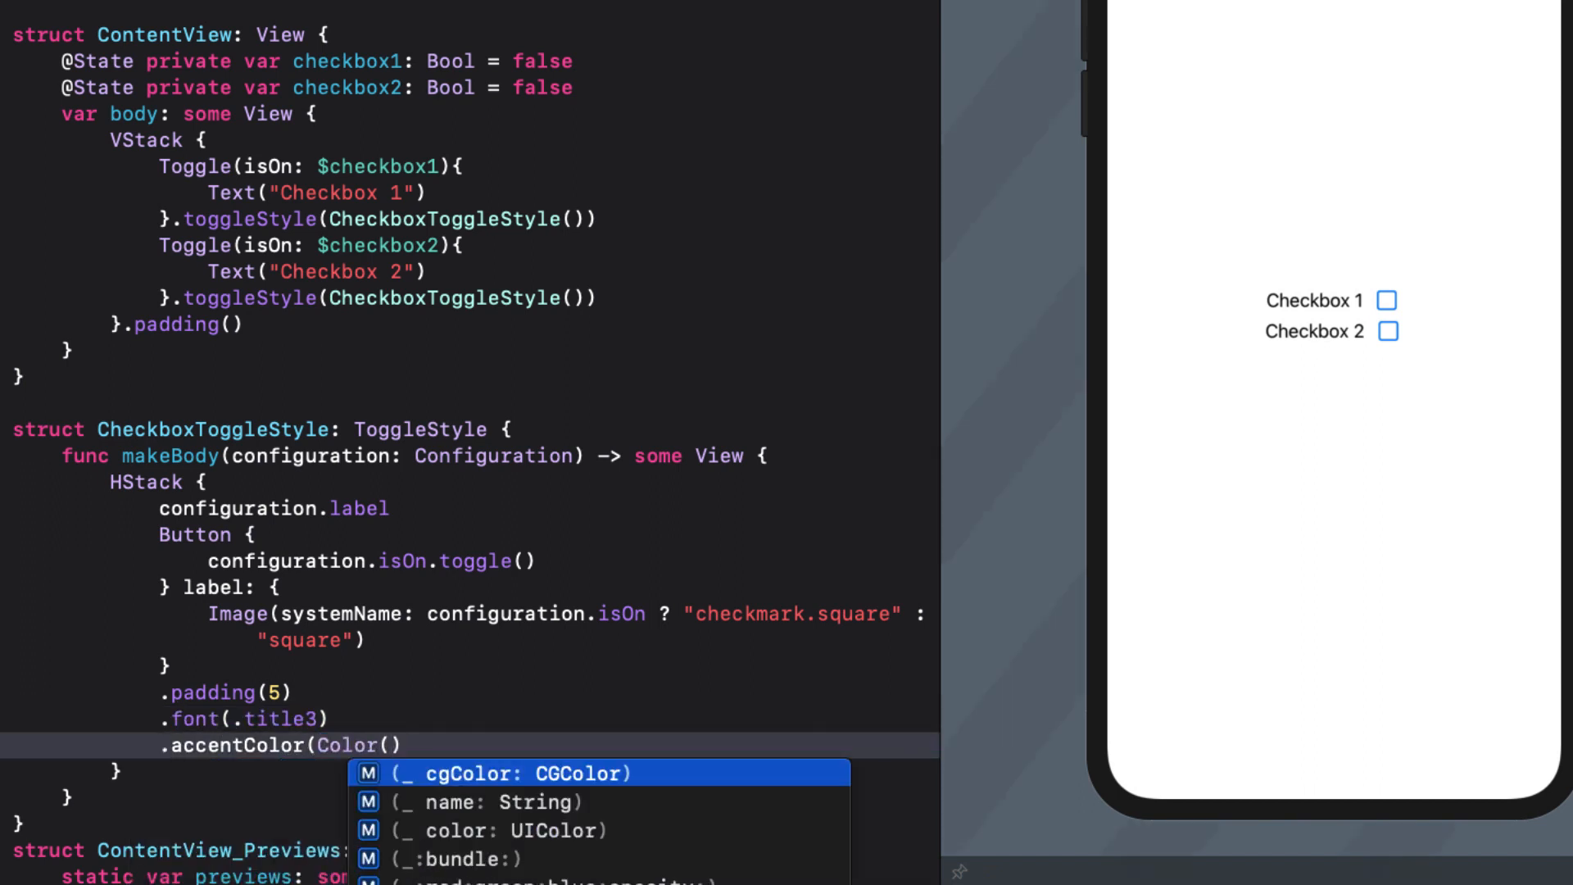
text(UIColor.lab)
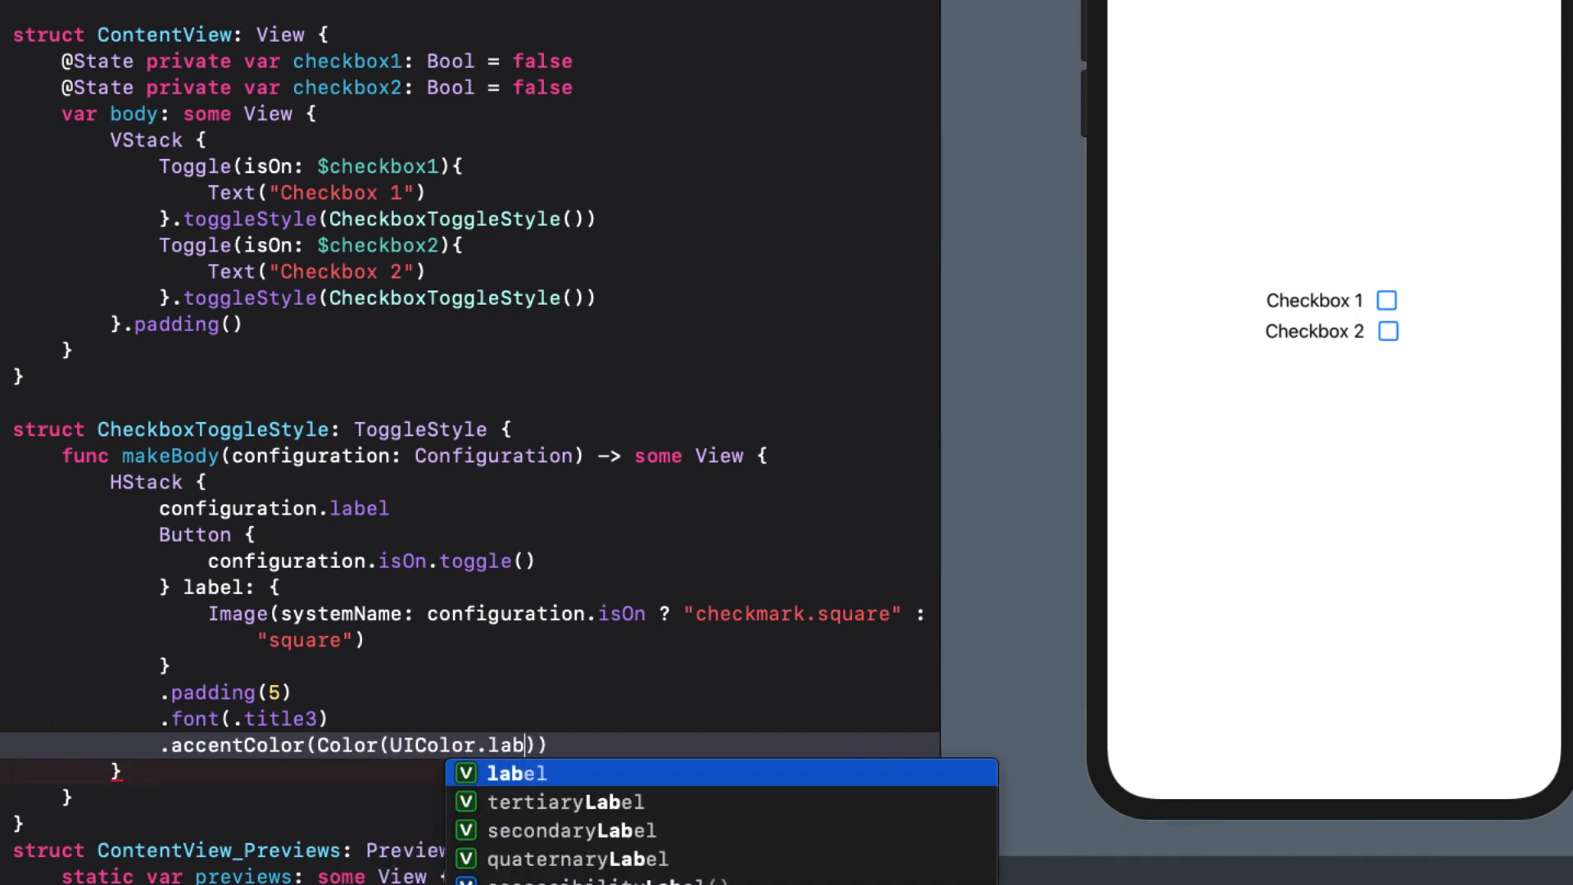
click(516, 772)
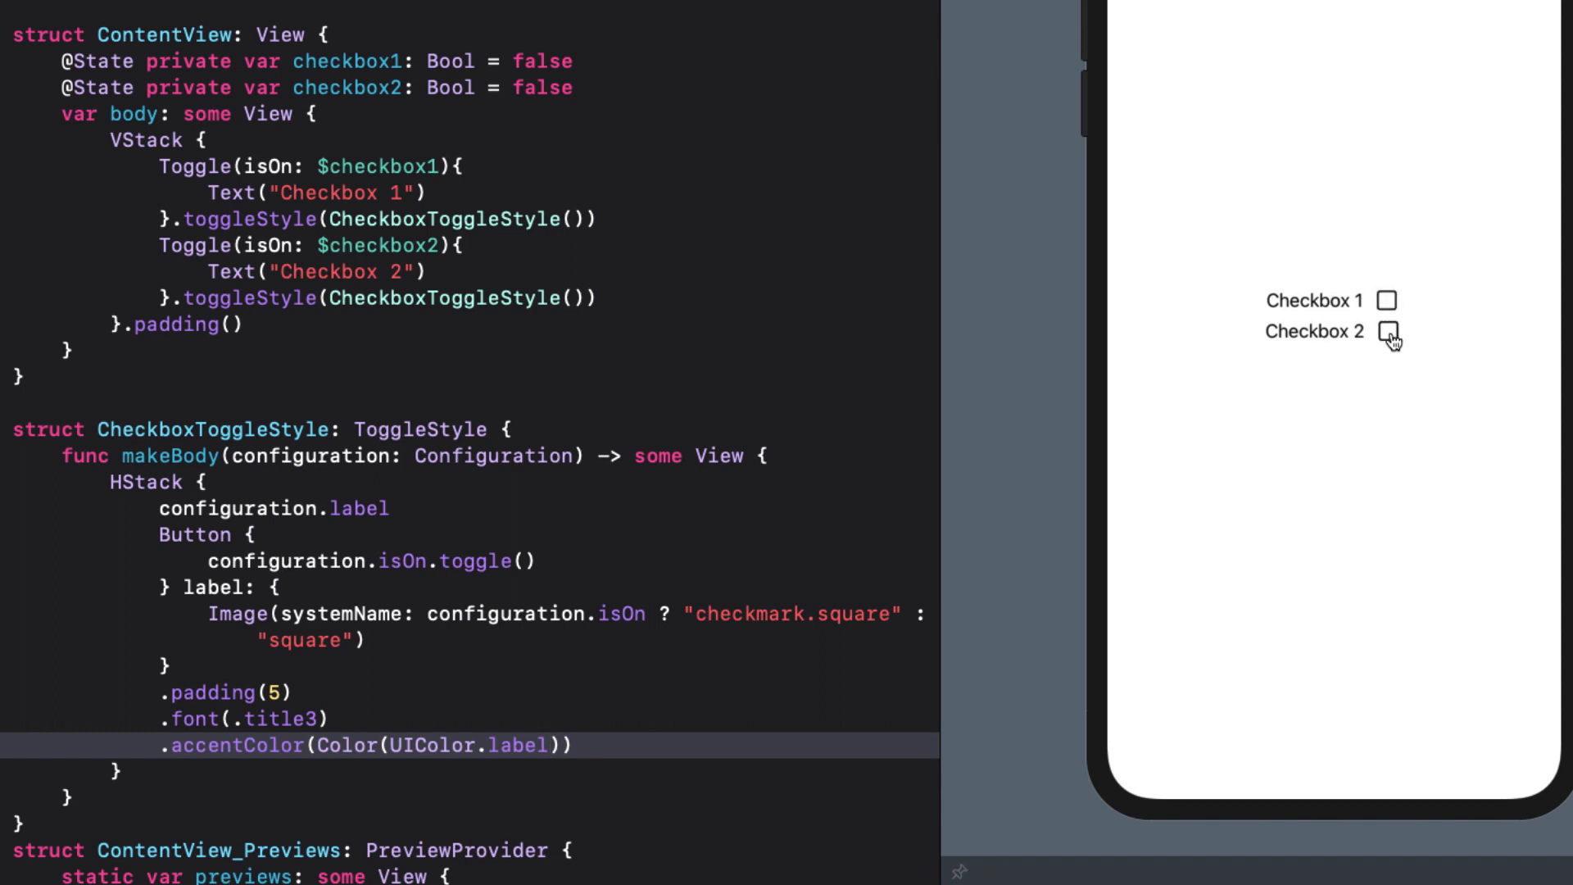
Step: Tick Checkbox 1 in the live preview and position the cursor inside the toggle style
click(1392, 333)
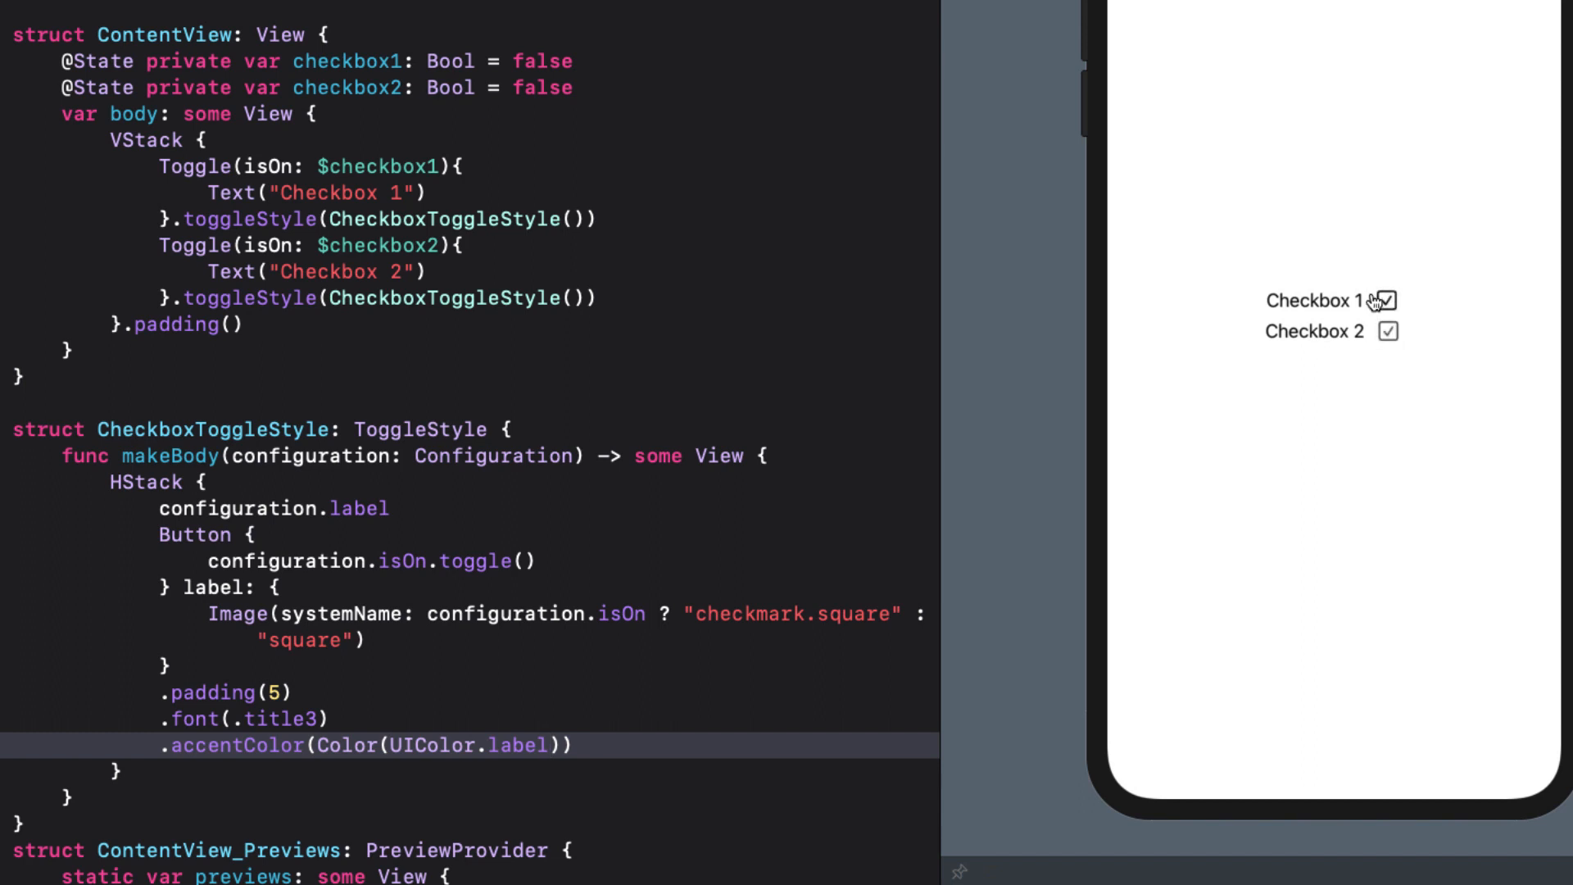
click(1389, 300)
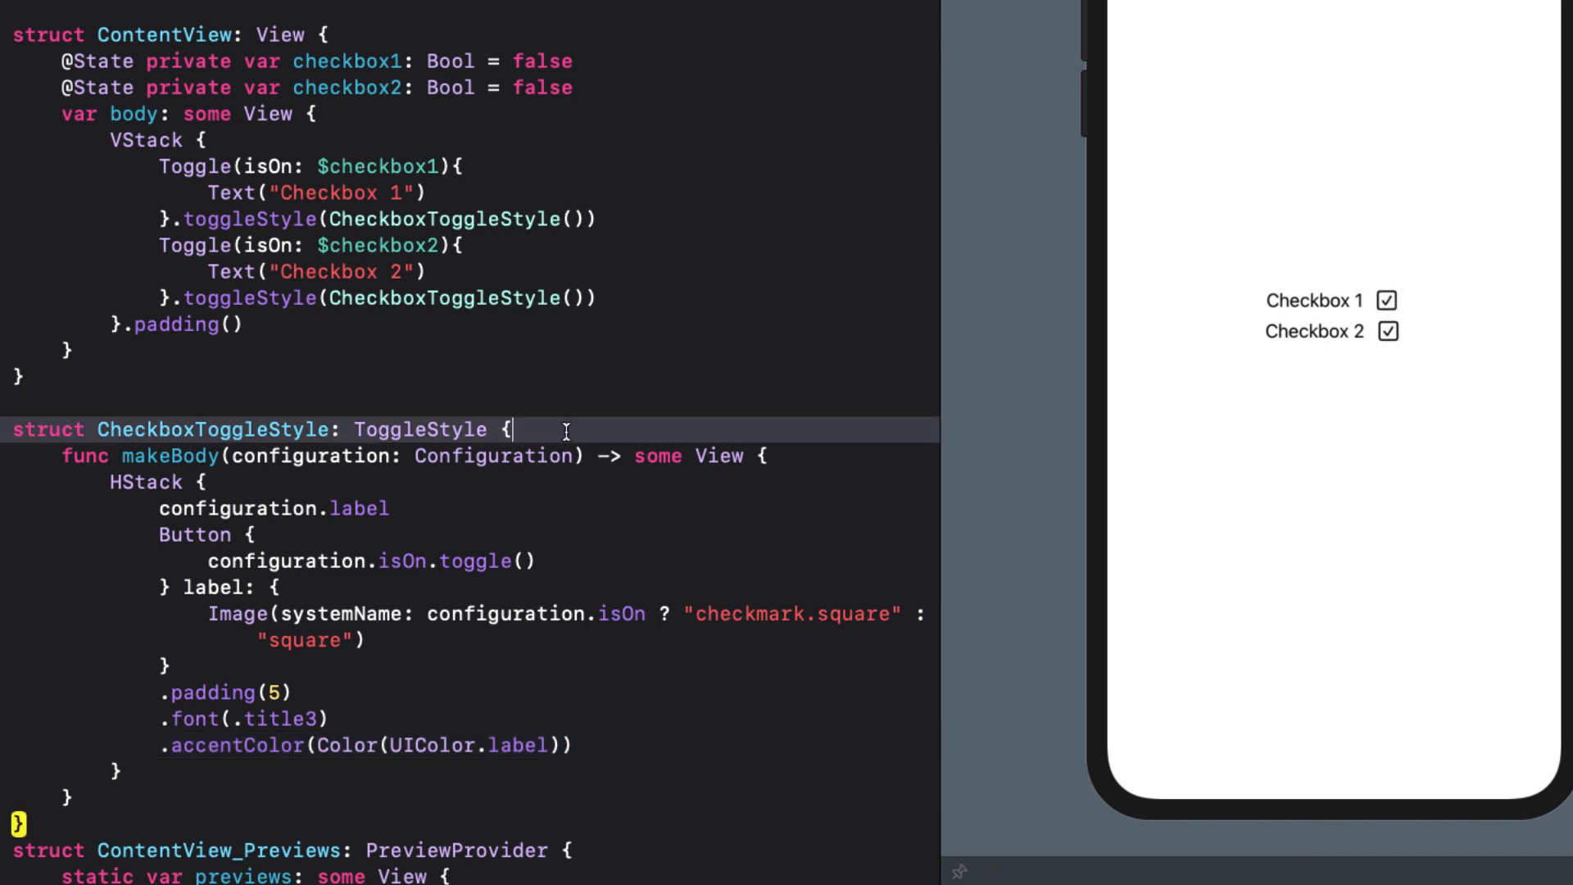
Step: Add a var isReversed = false property to CheckboxToggleStyle
text(var)
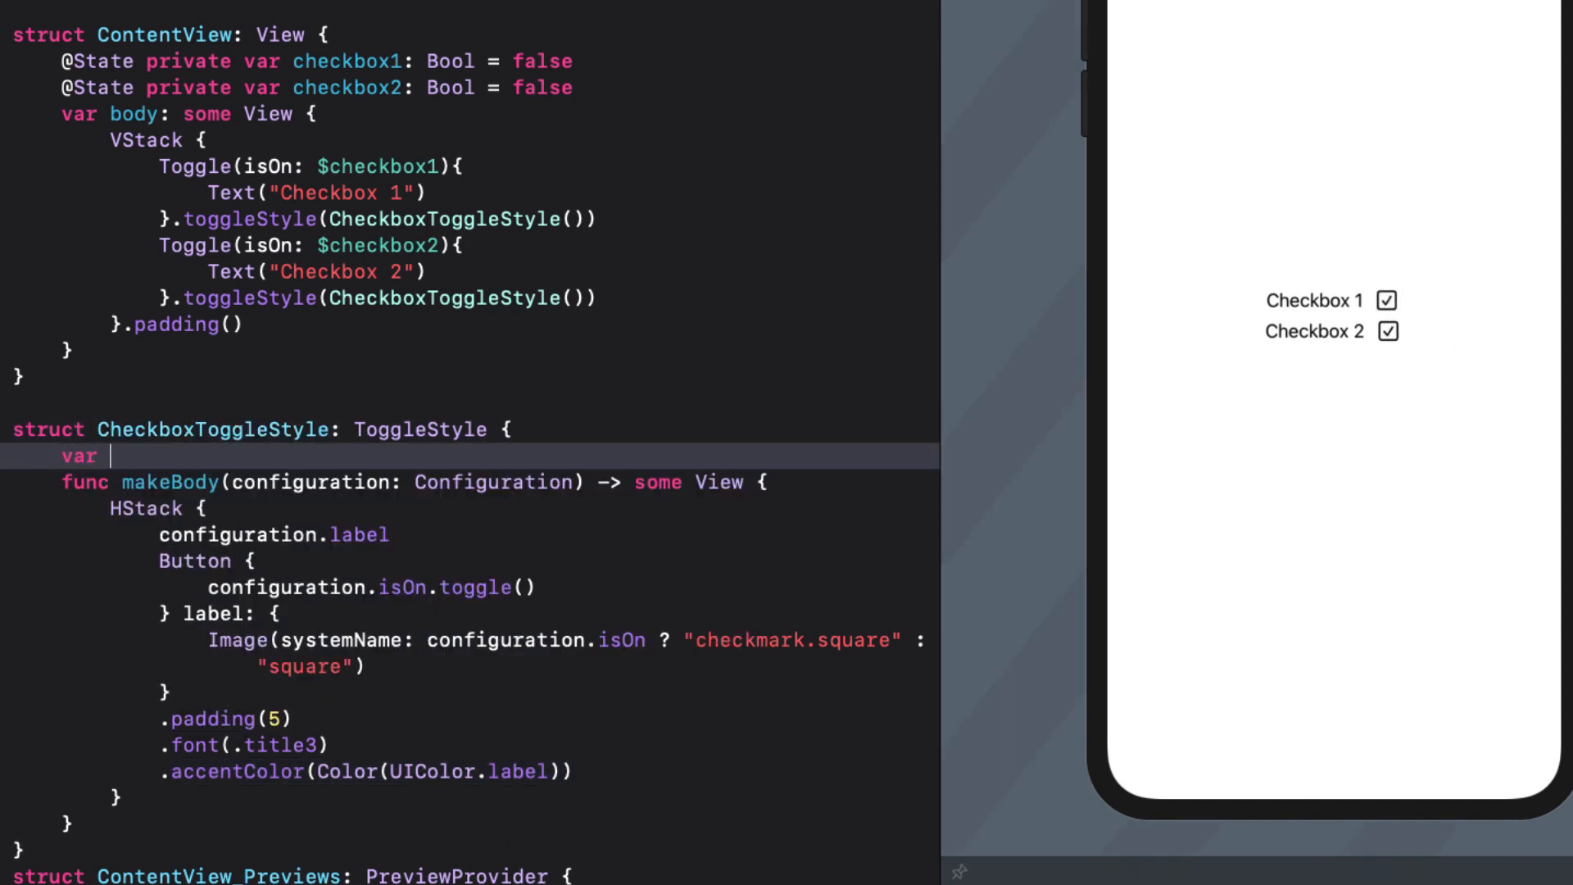
text(isRevers)
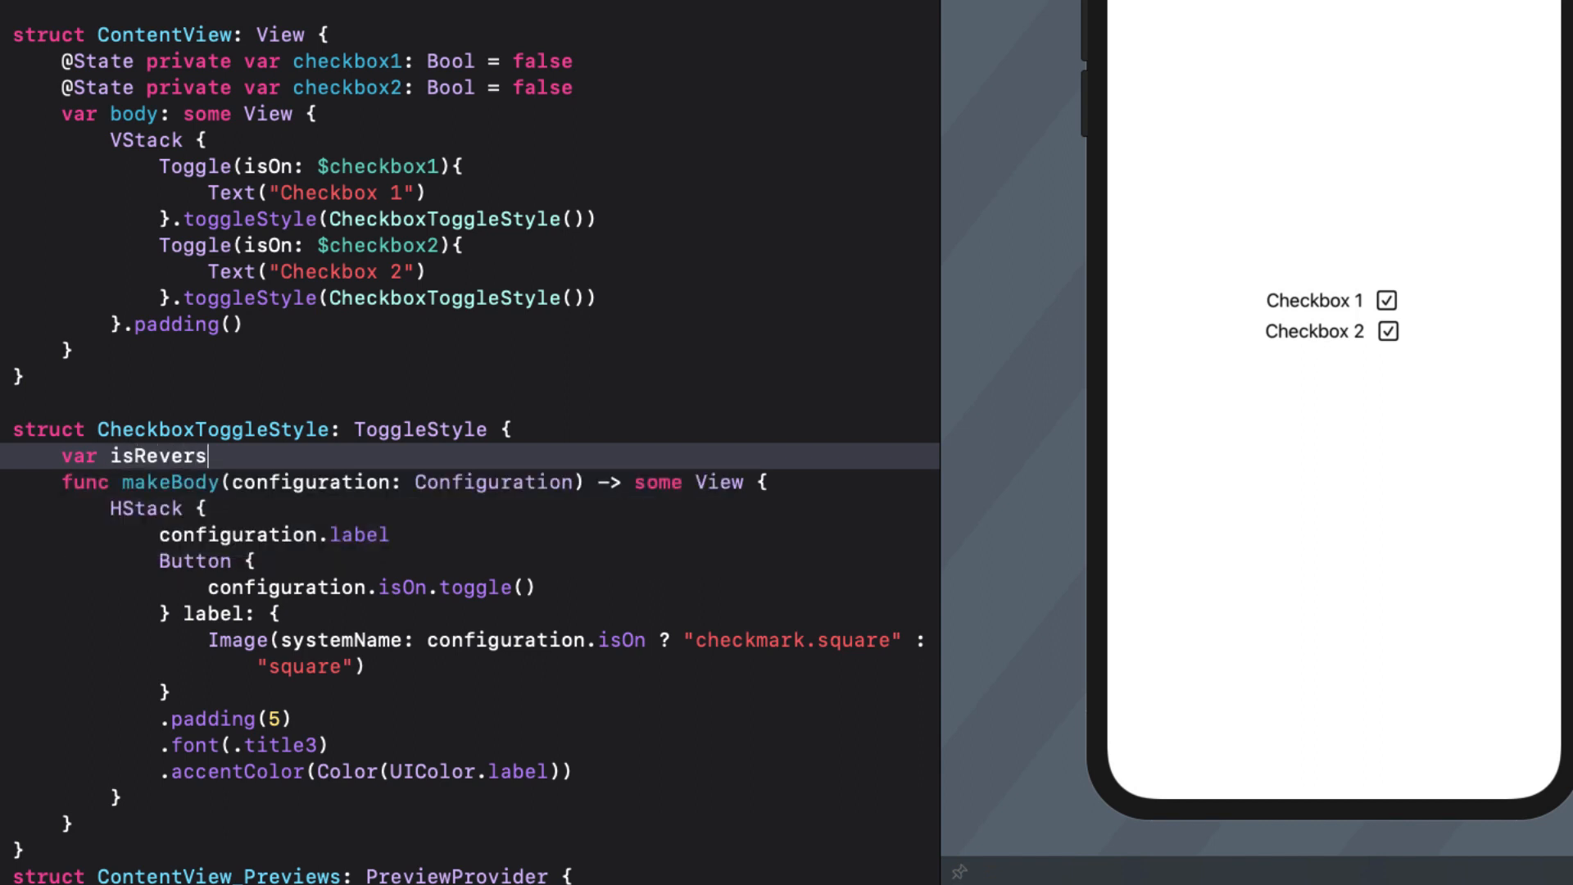
text(ed)
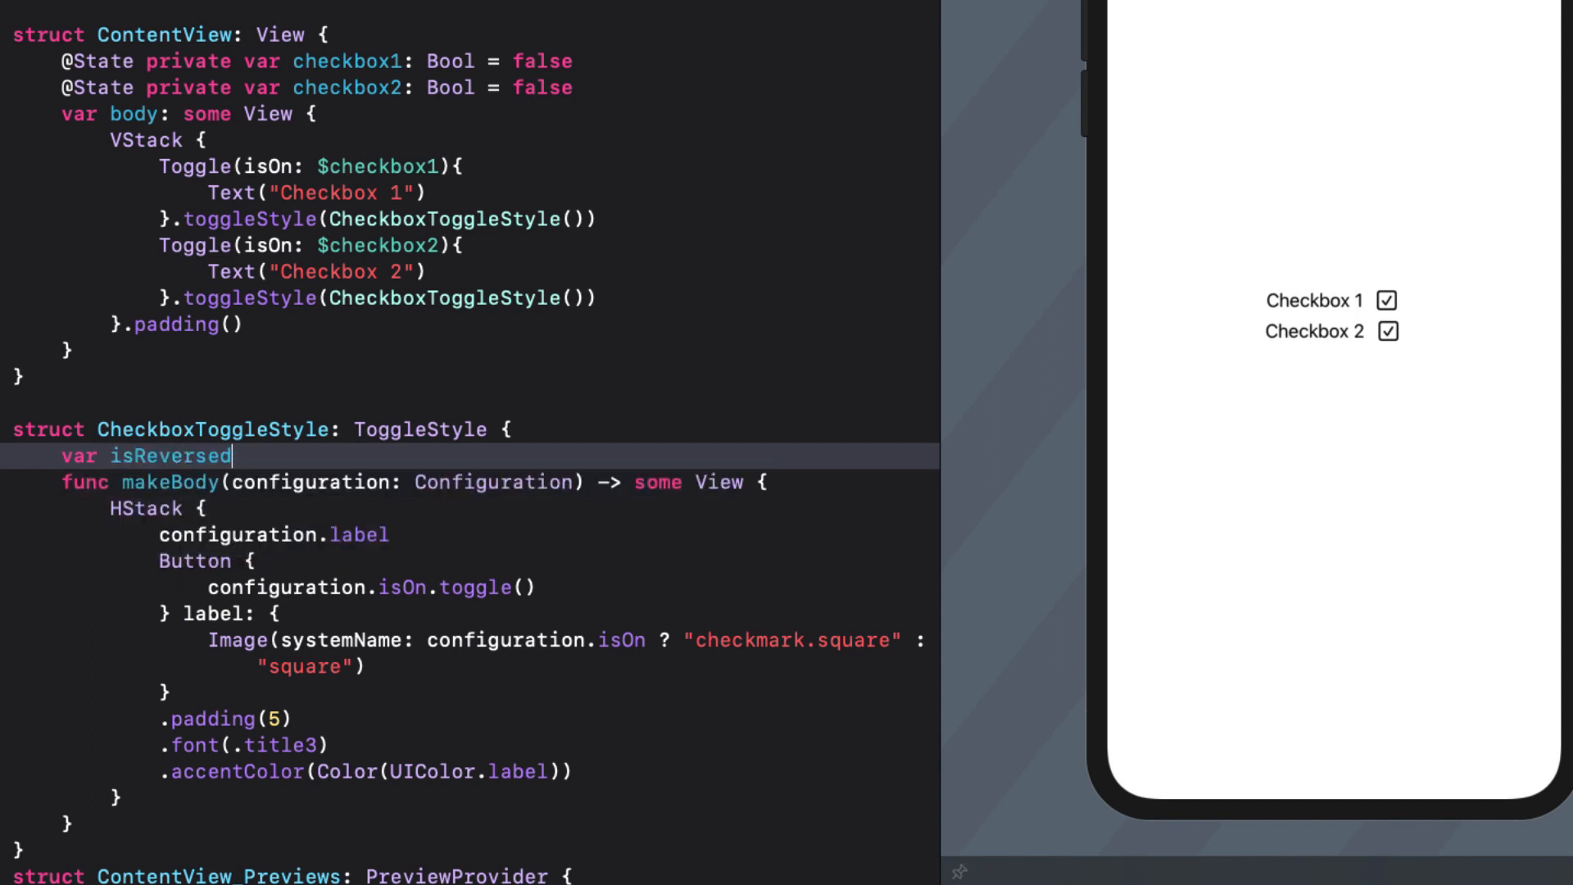
text(= fa)
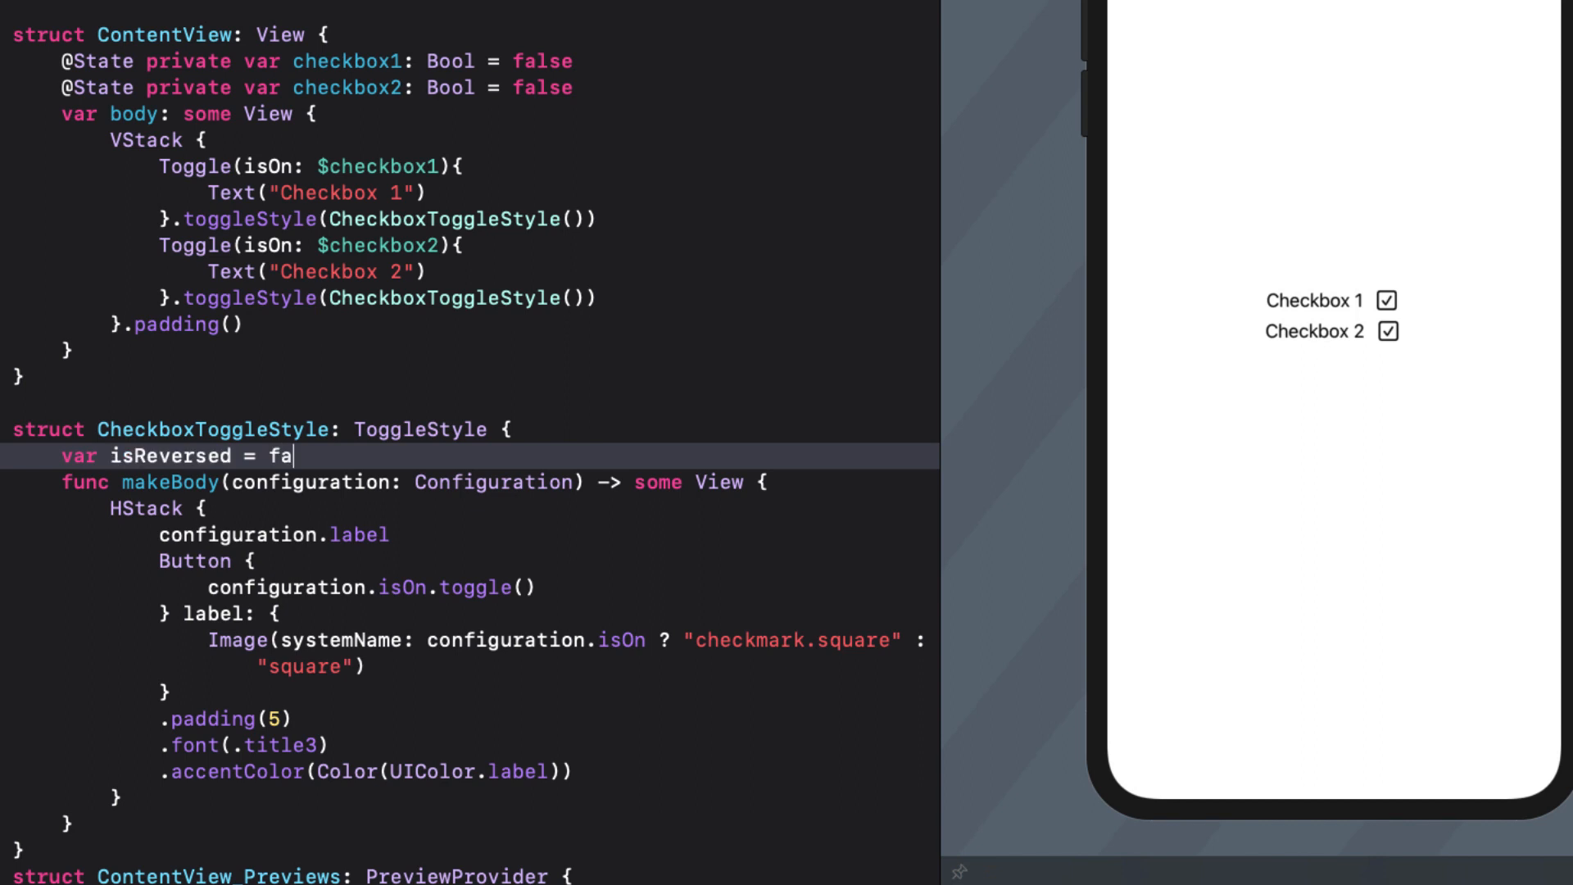
text(lse)
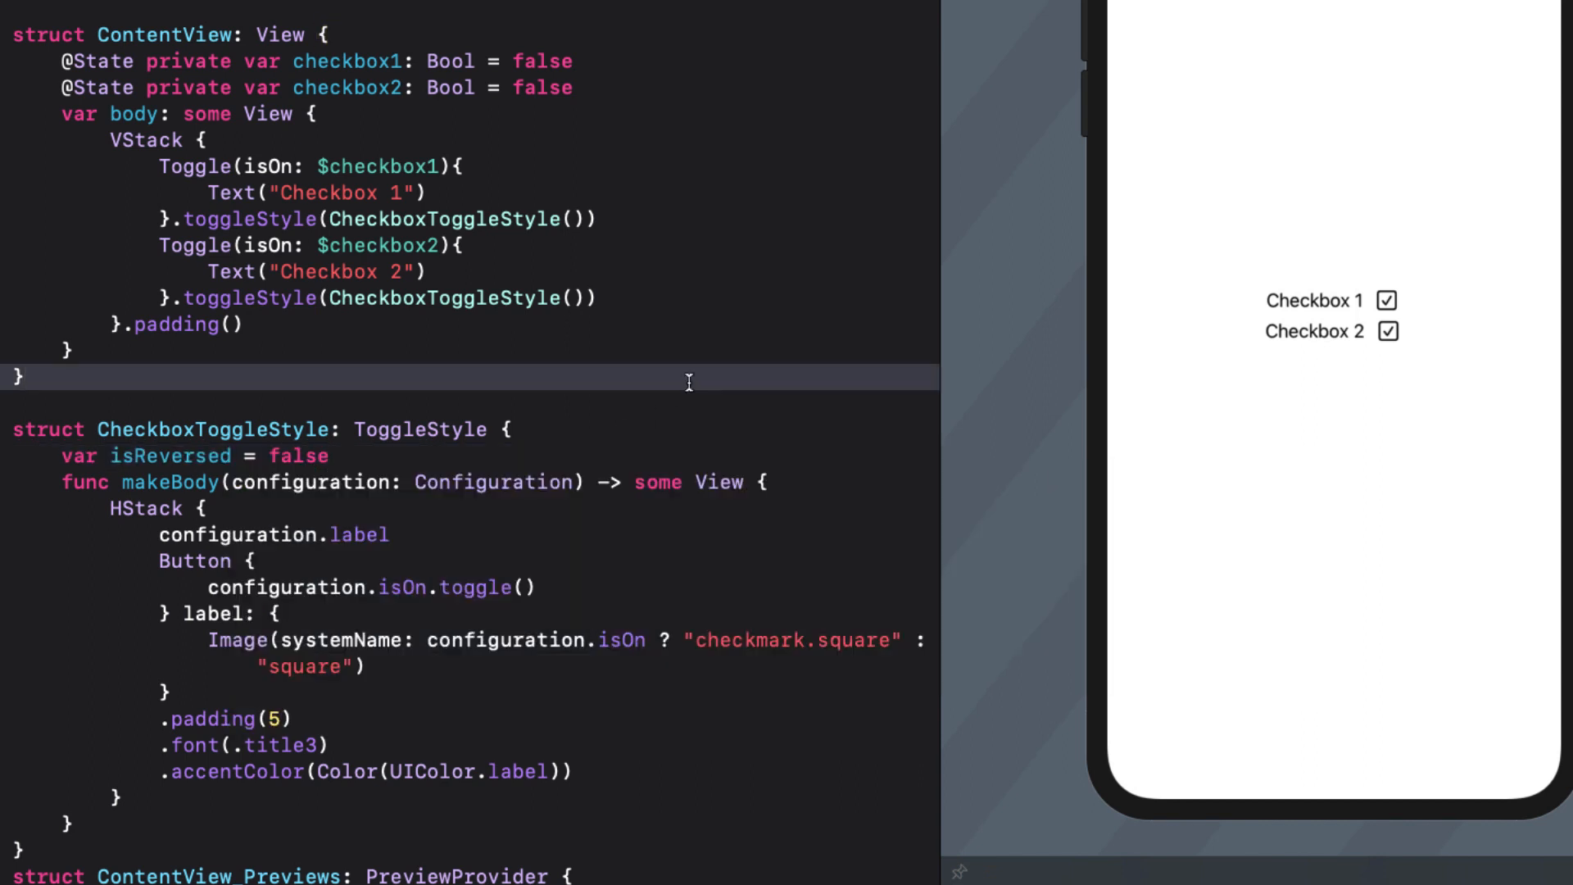
Step: Wrap the label in if !isReversed / if isReversed and pass isReversed: true to Checkbox 2
click(200, 508)
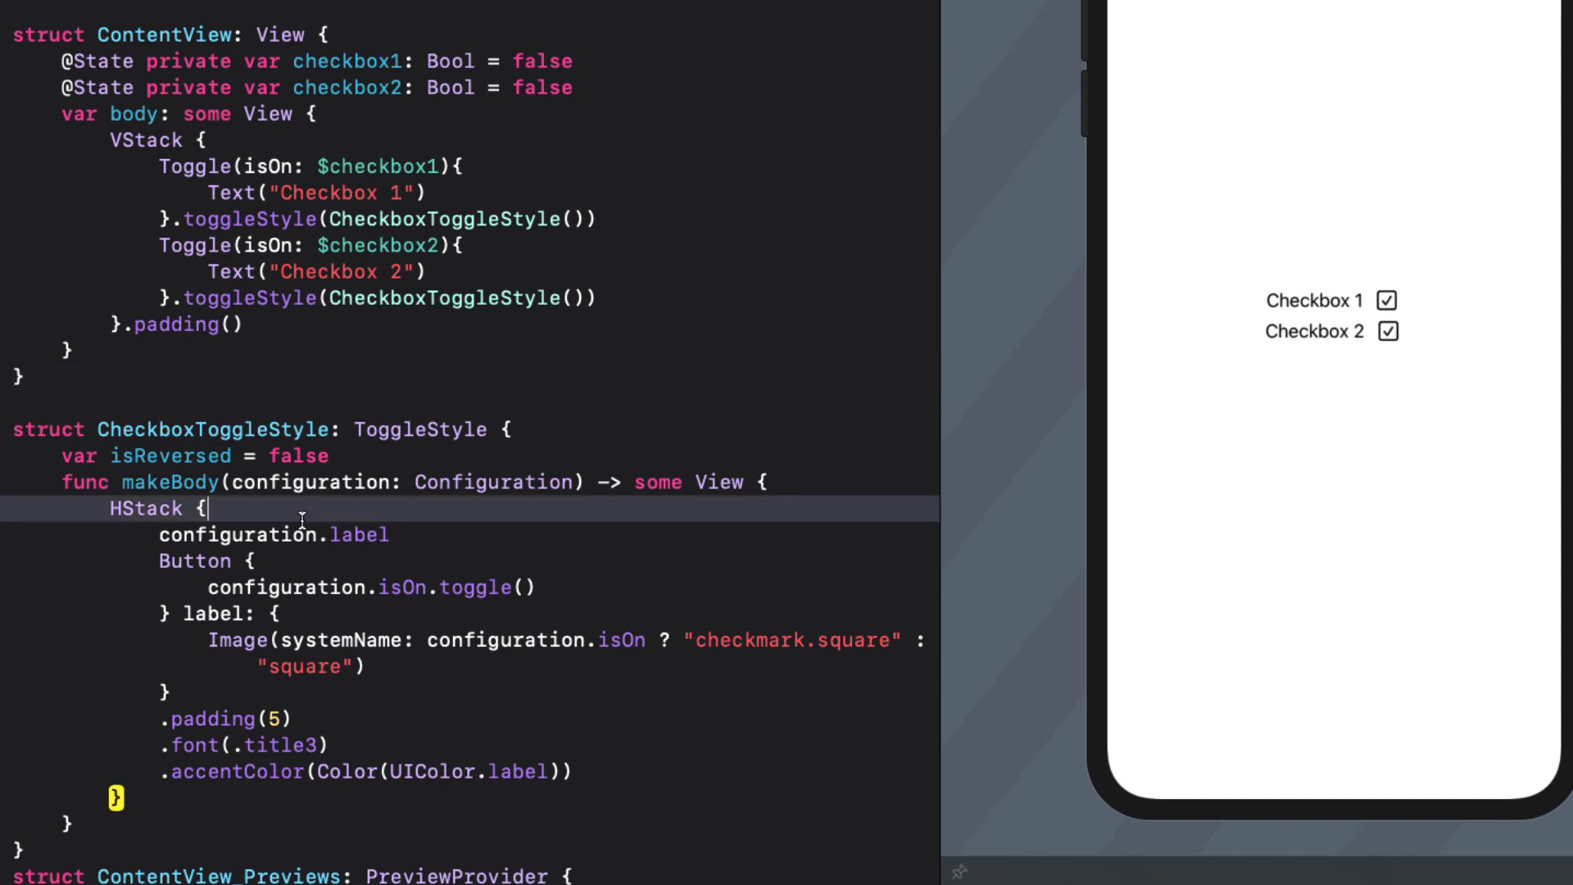
text(if !isReversed {)
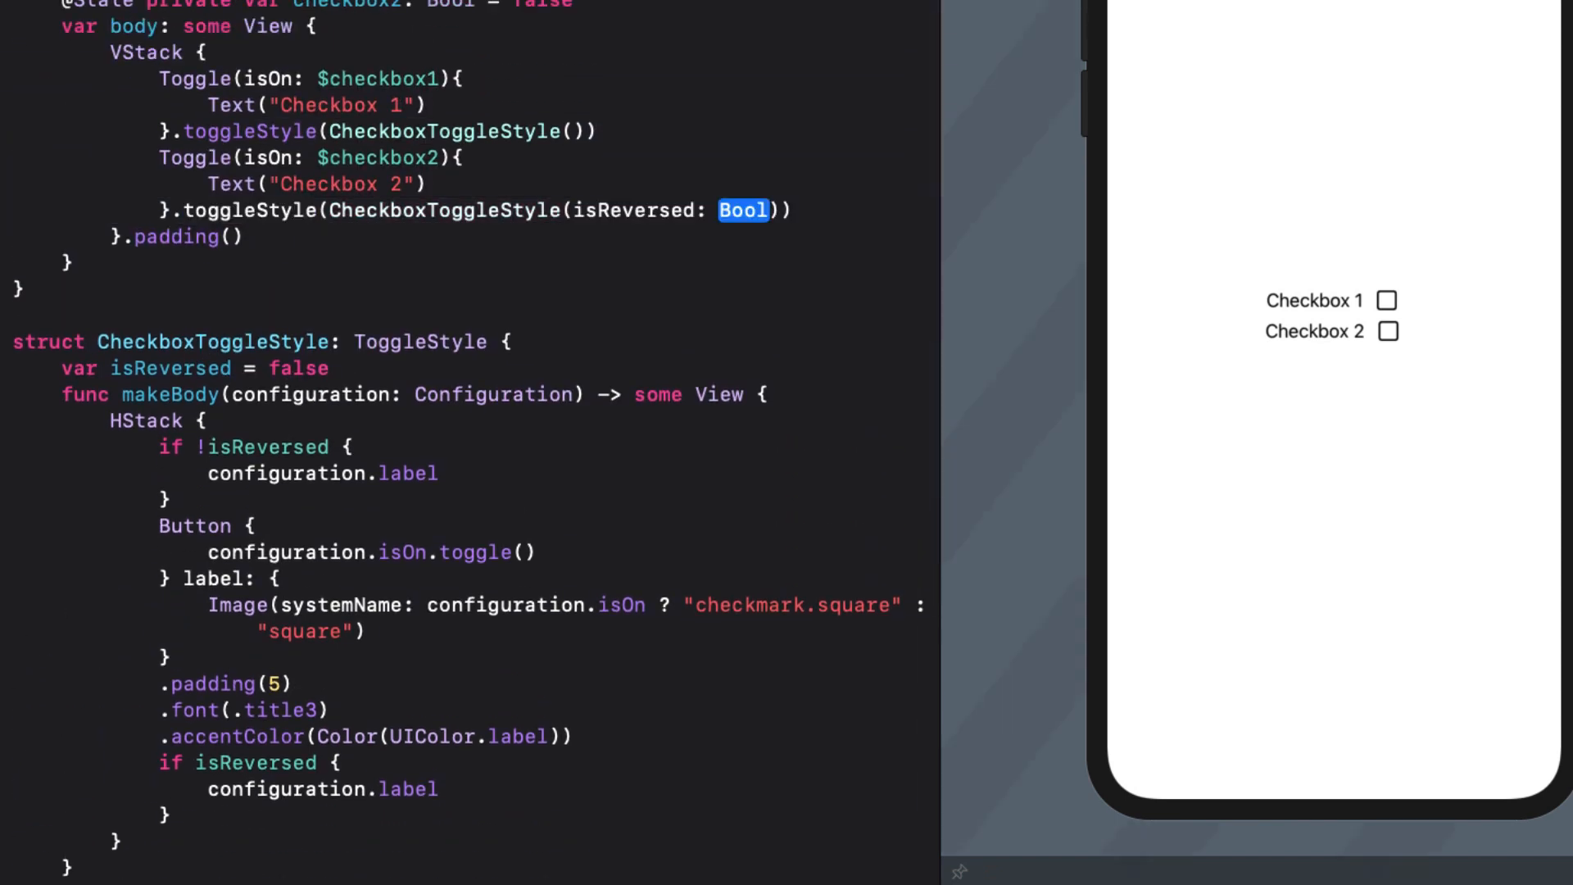
text(true)
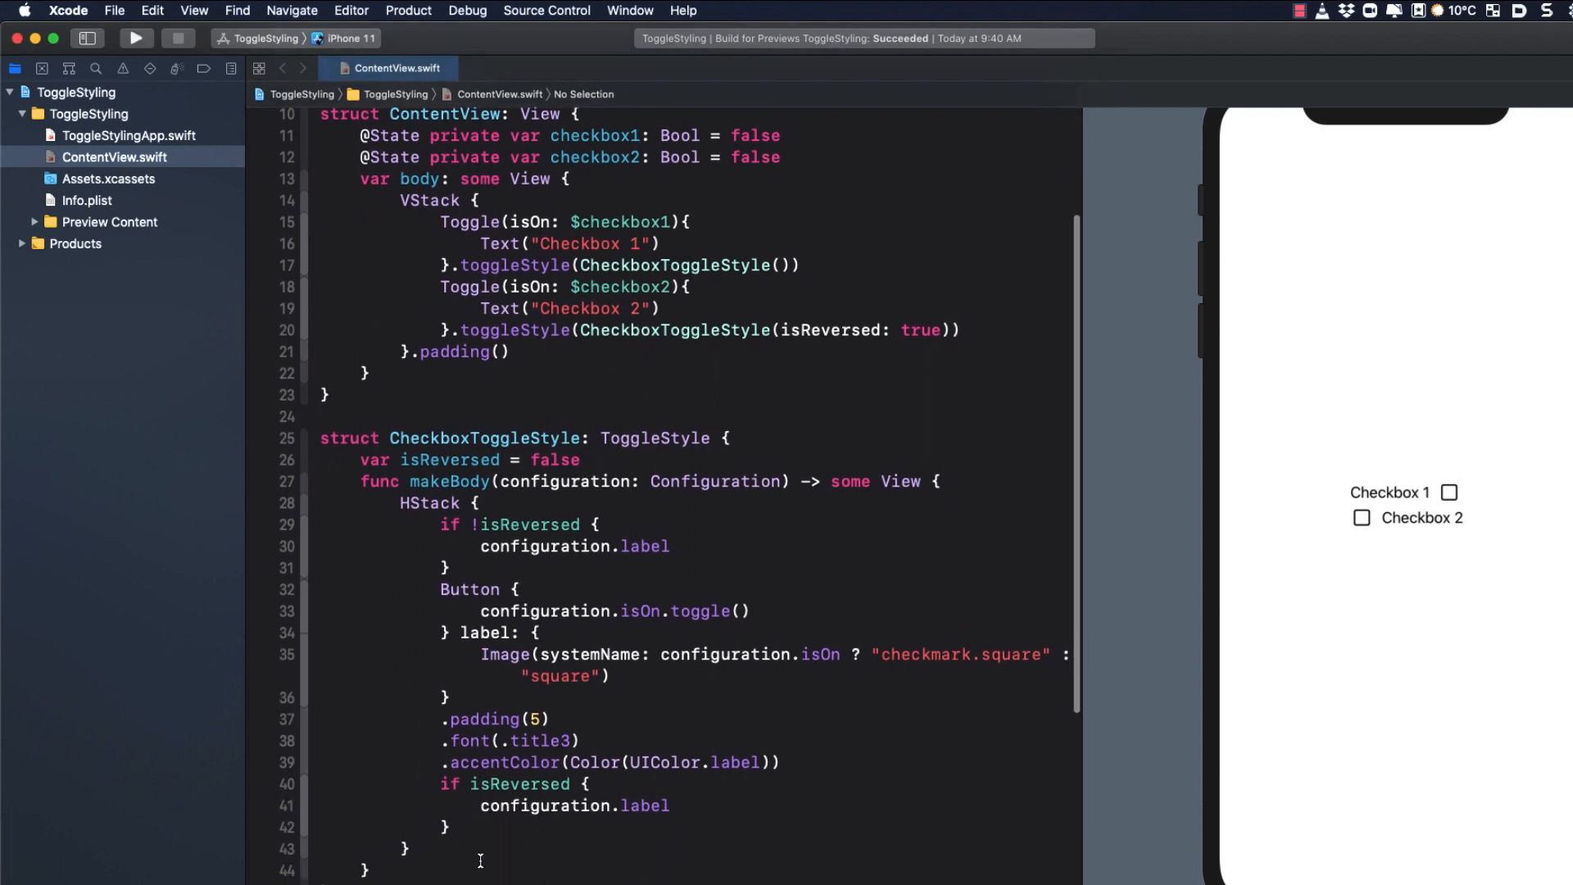
Step: Create a new Swift file CustomToggleStyles.swift and move CheckboxToggleStyle into it importing SwiftUI
scroll(down, 3)
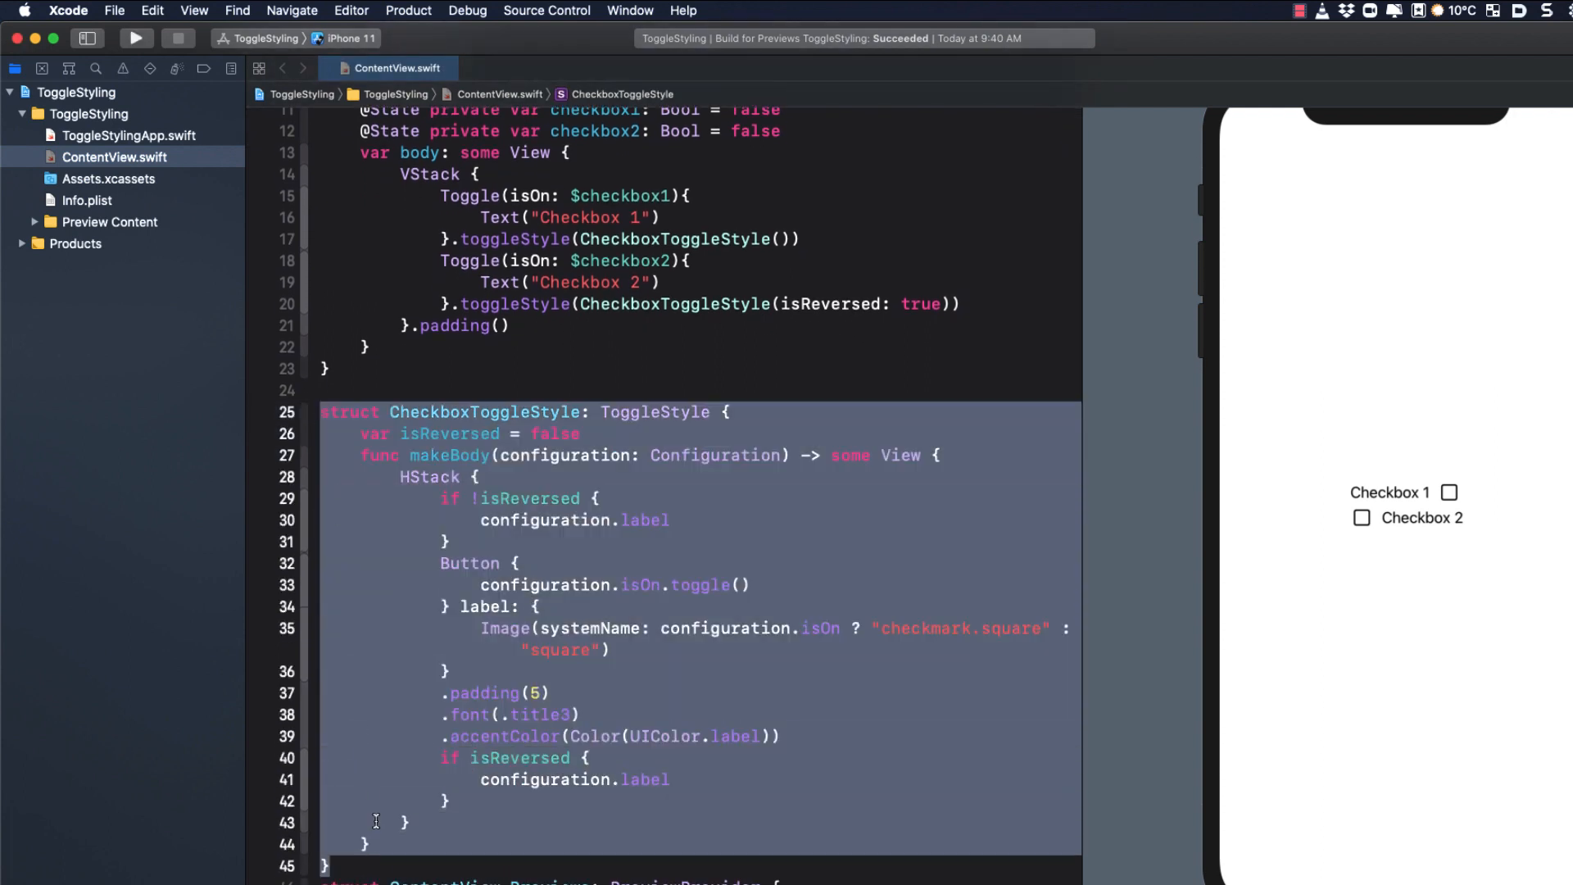
right_click(113, 157)
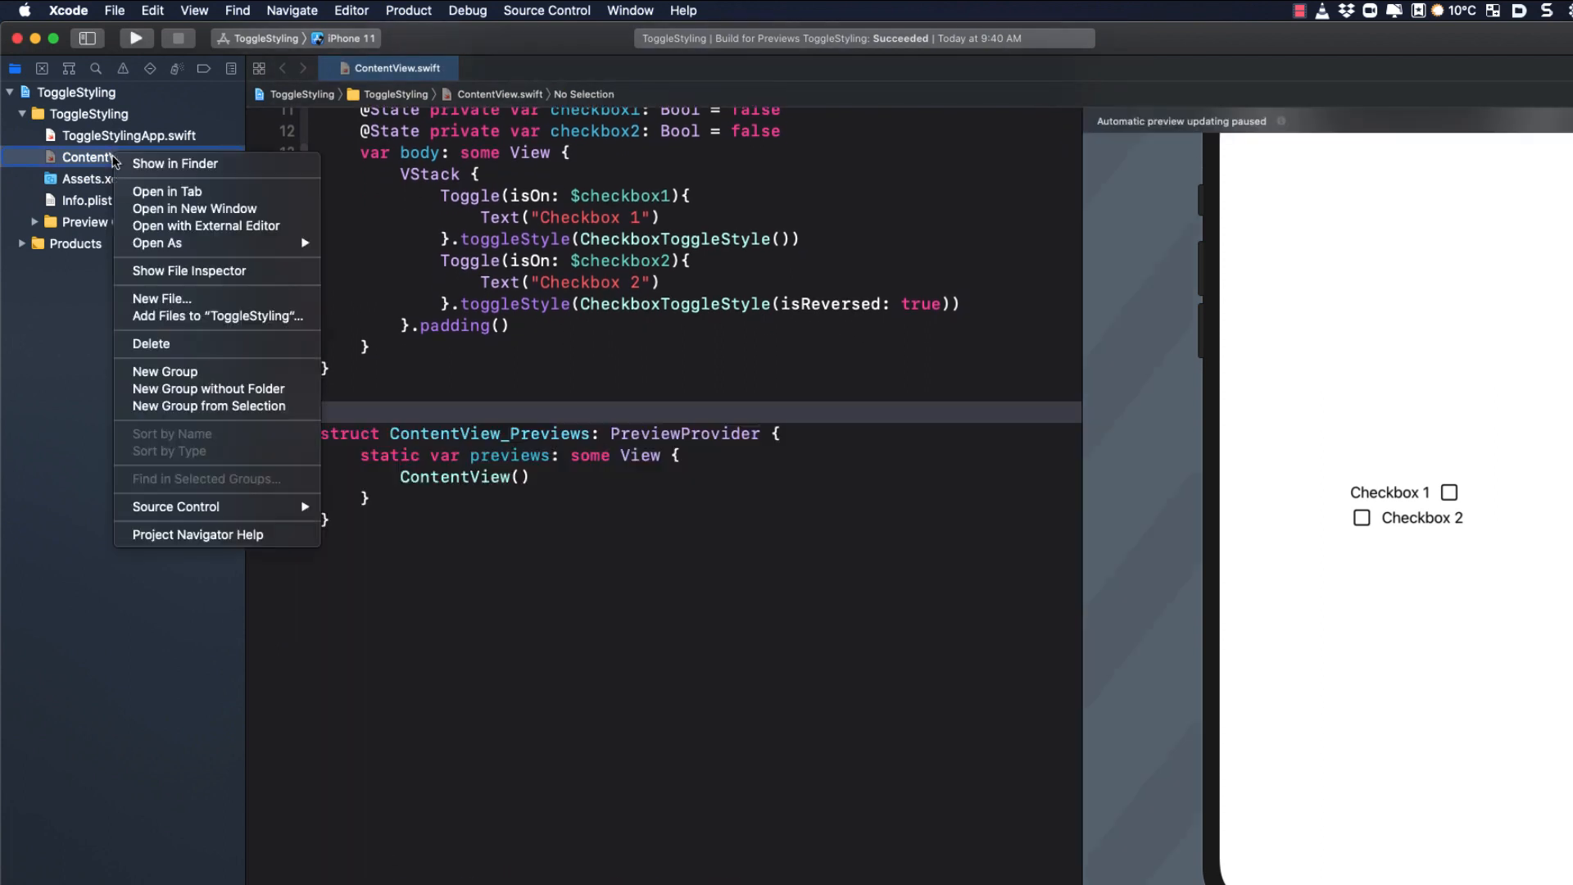
click(160, 299)
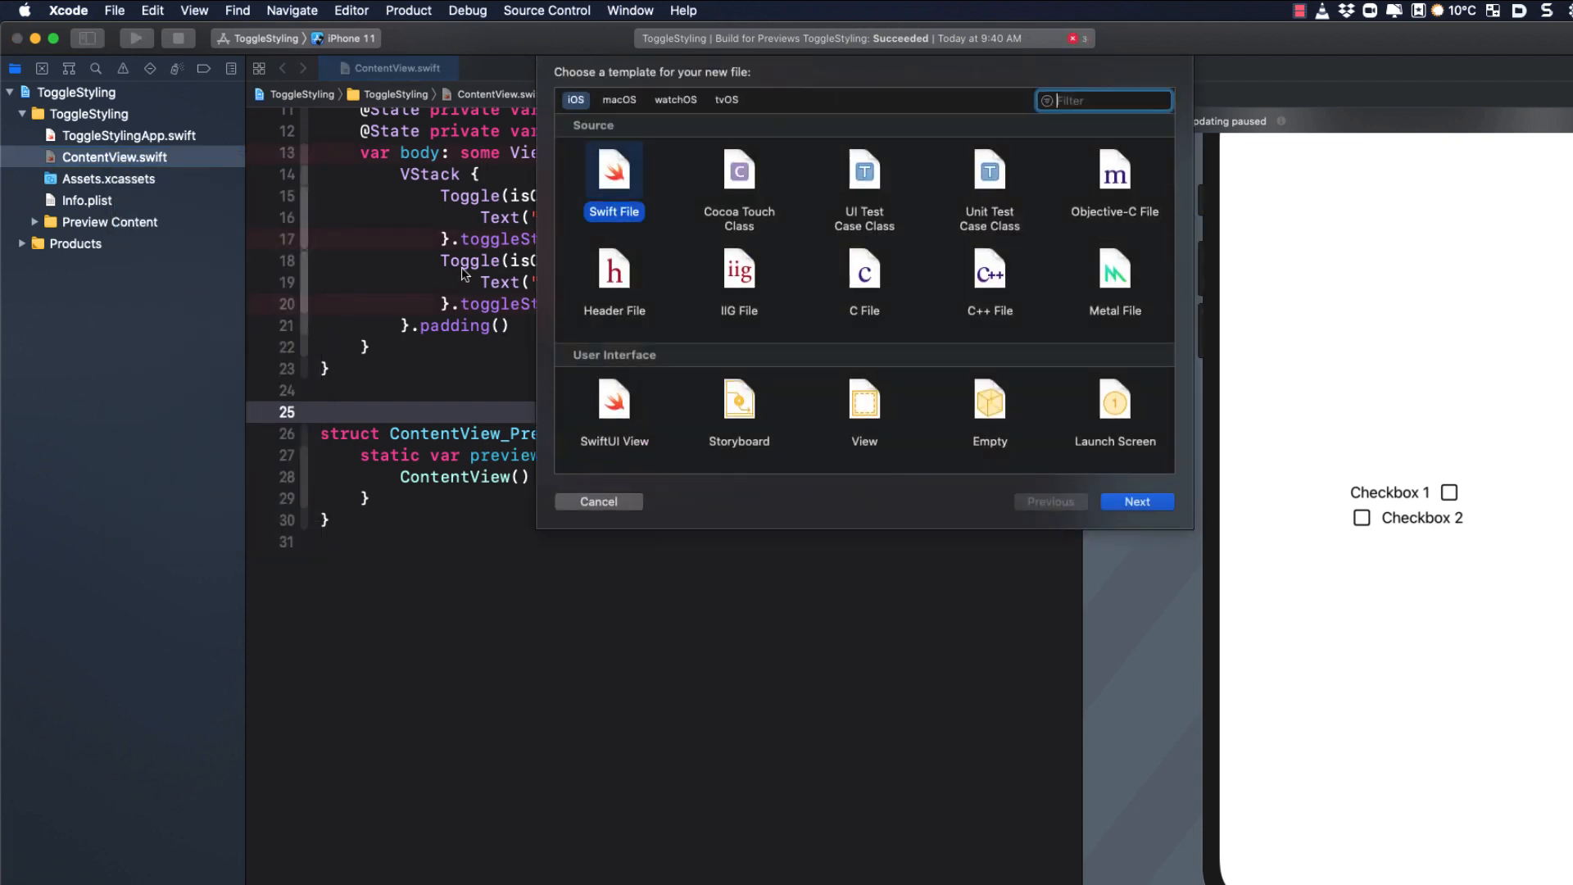
click(1137, 501)
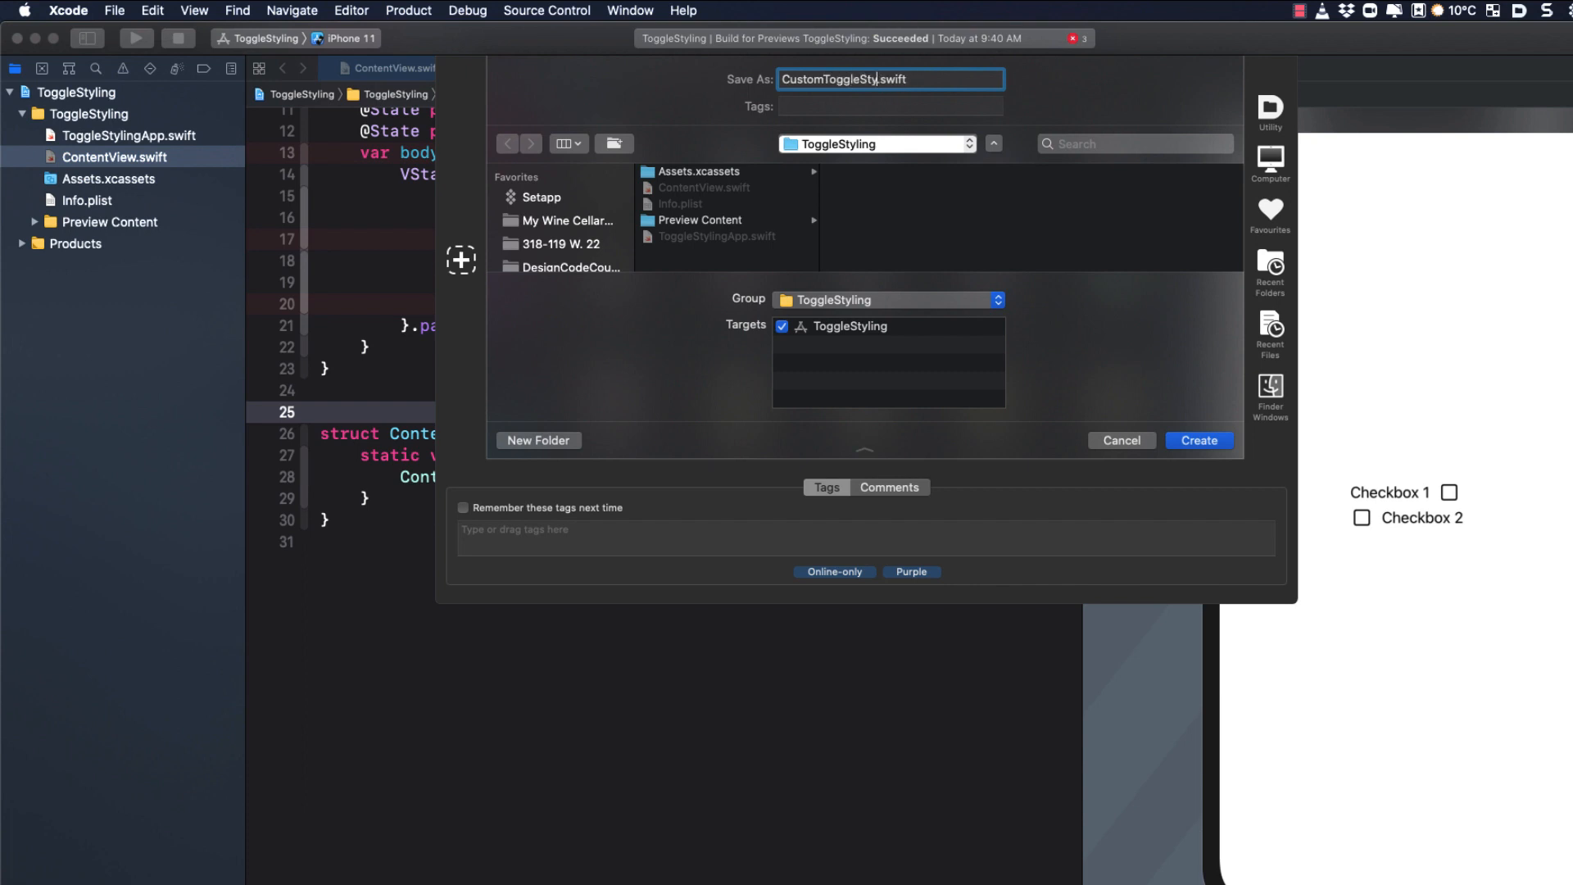
click(1196, 439)
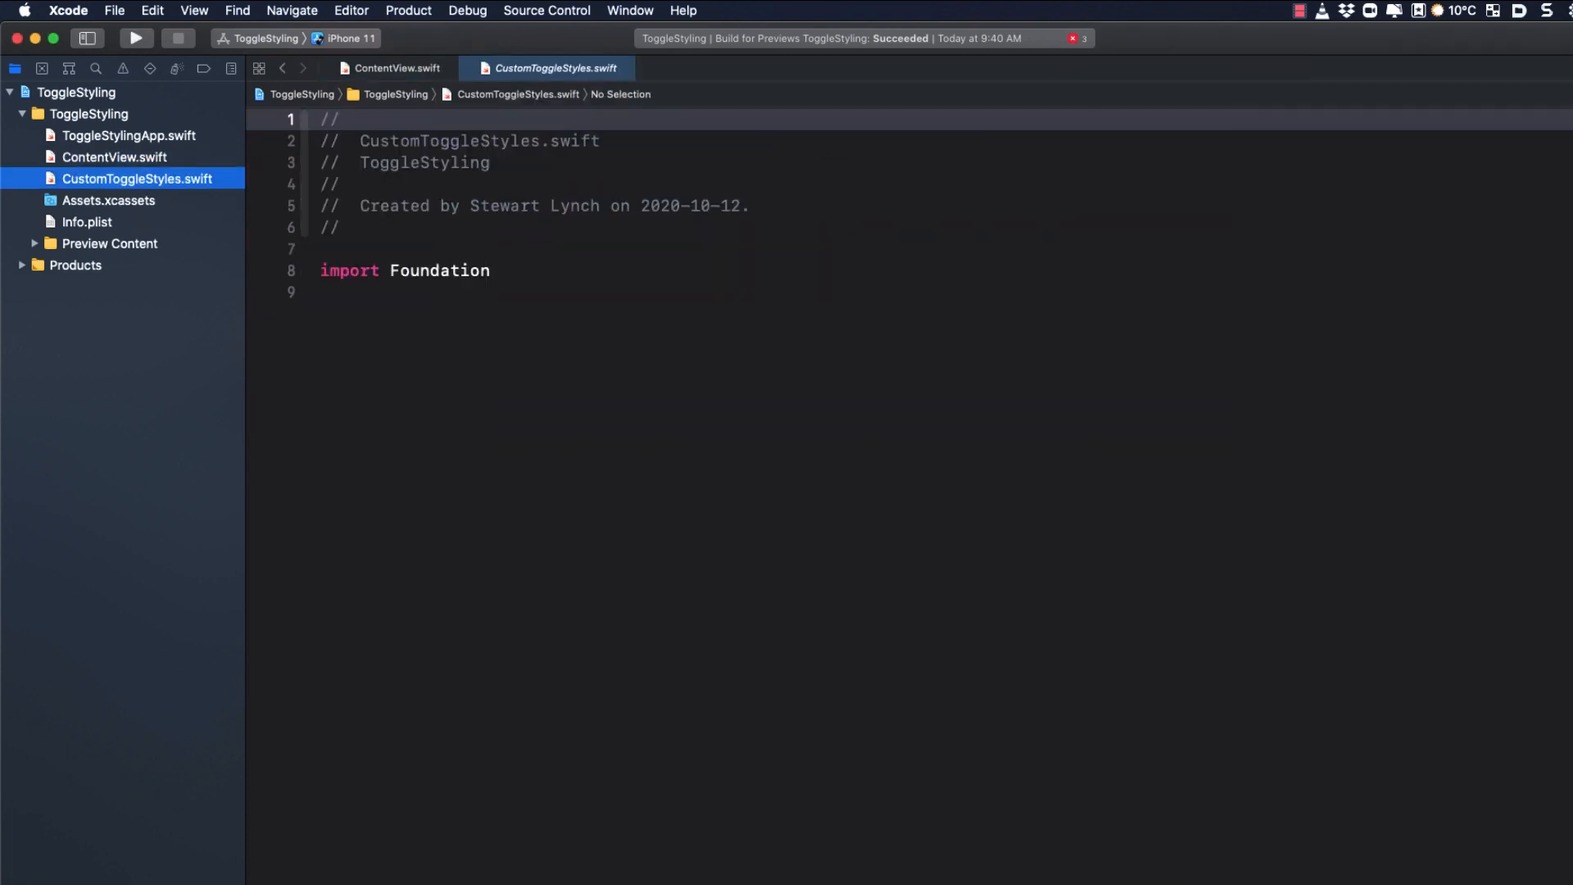
text(SwiftUI)
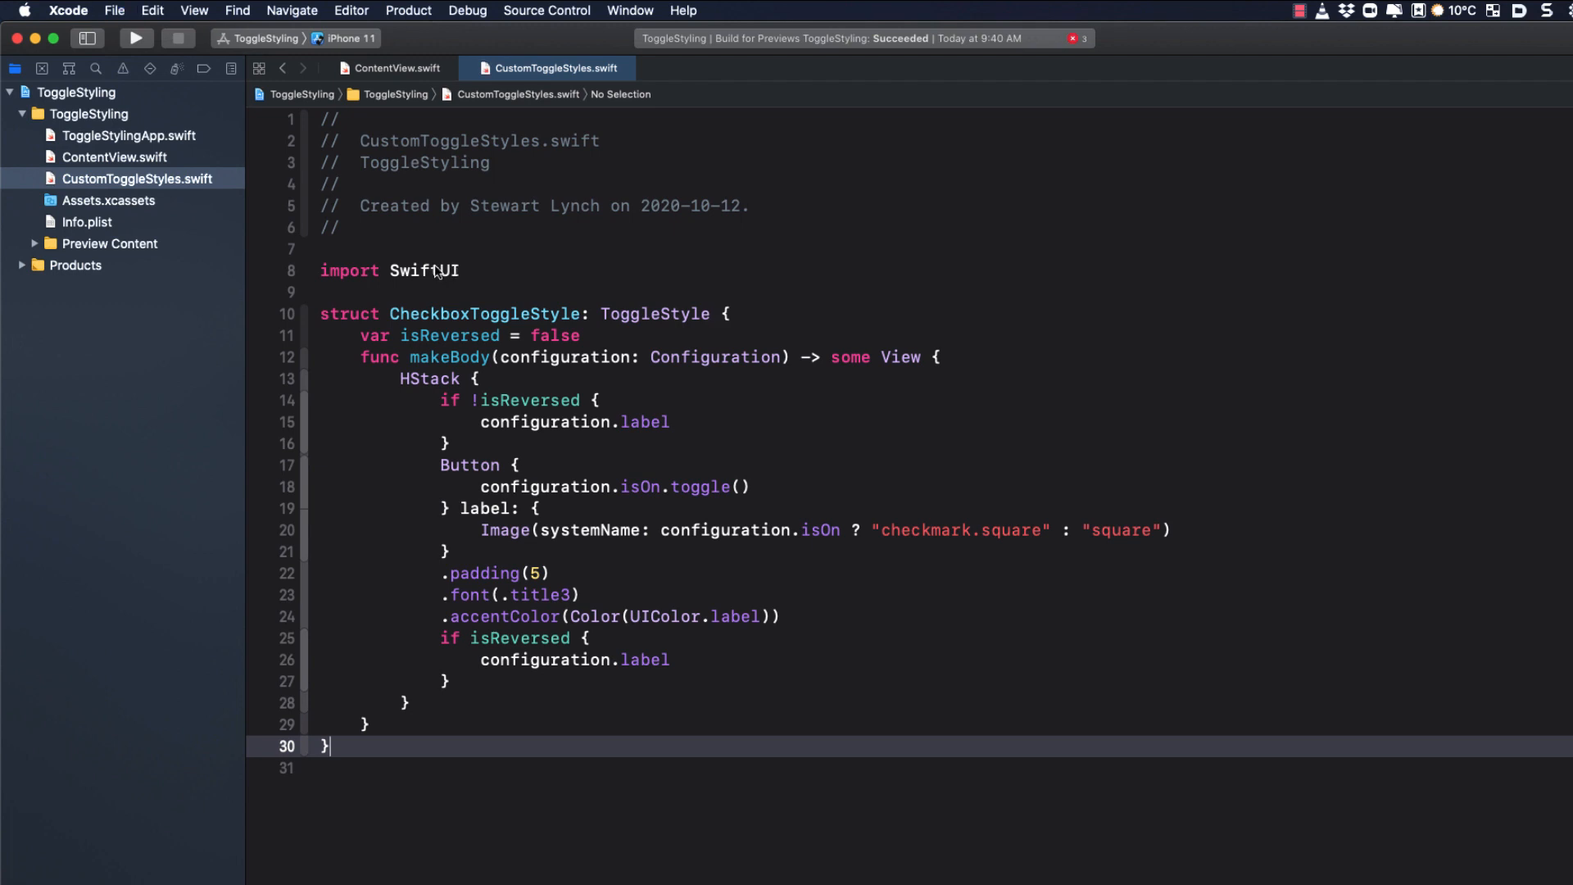
Step: Reopen ContentView.swift and begin adding another new file to the project
click(114, 157)
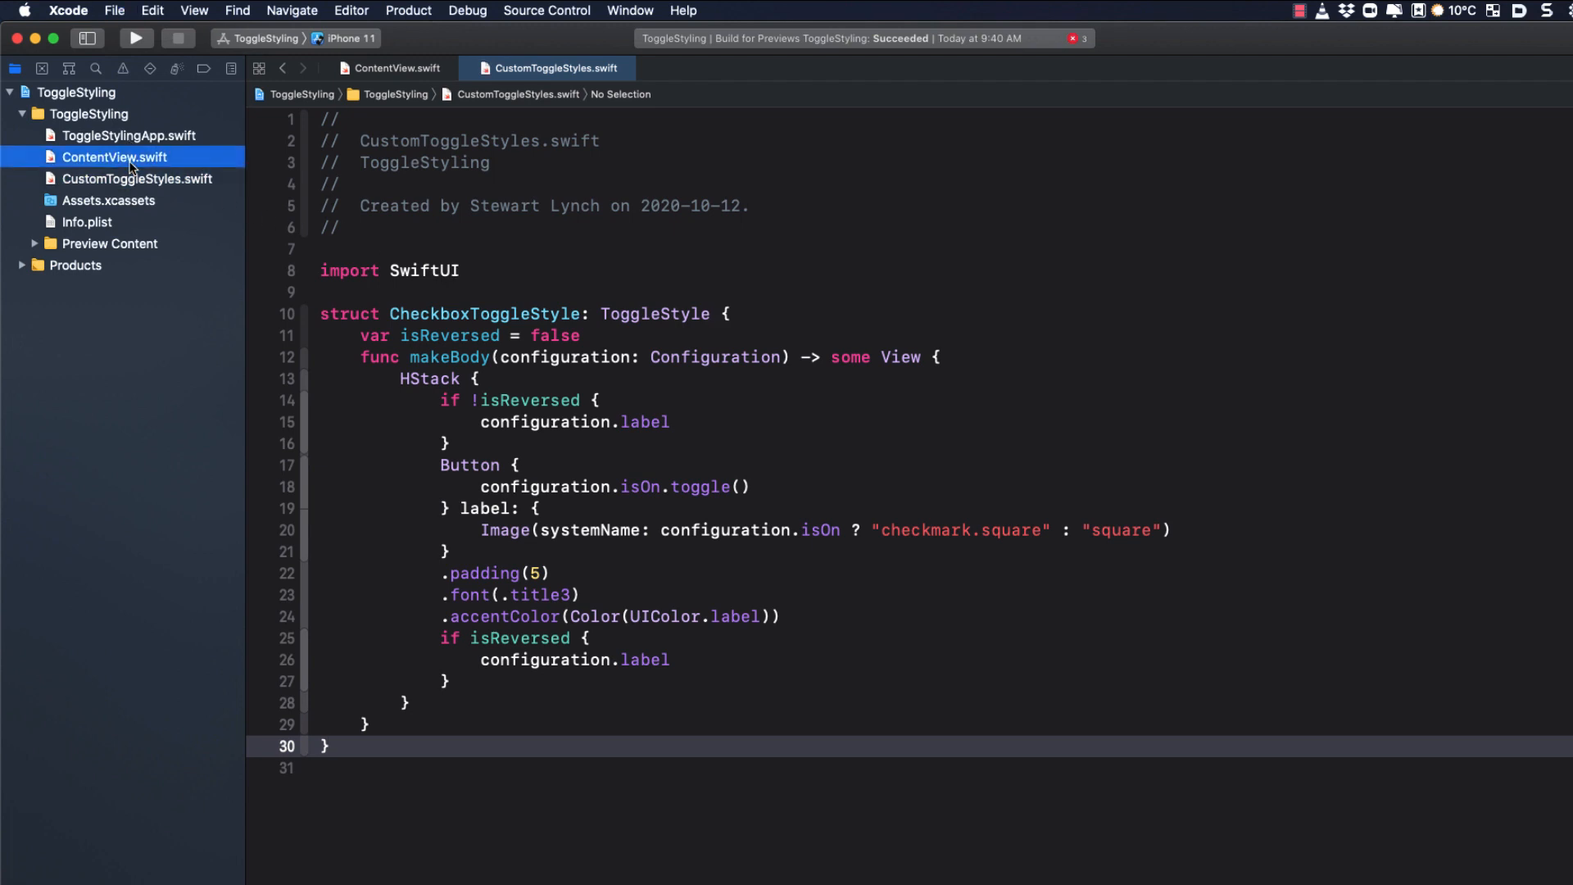
click(395, 67)
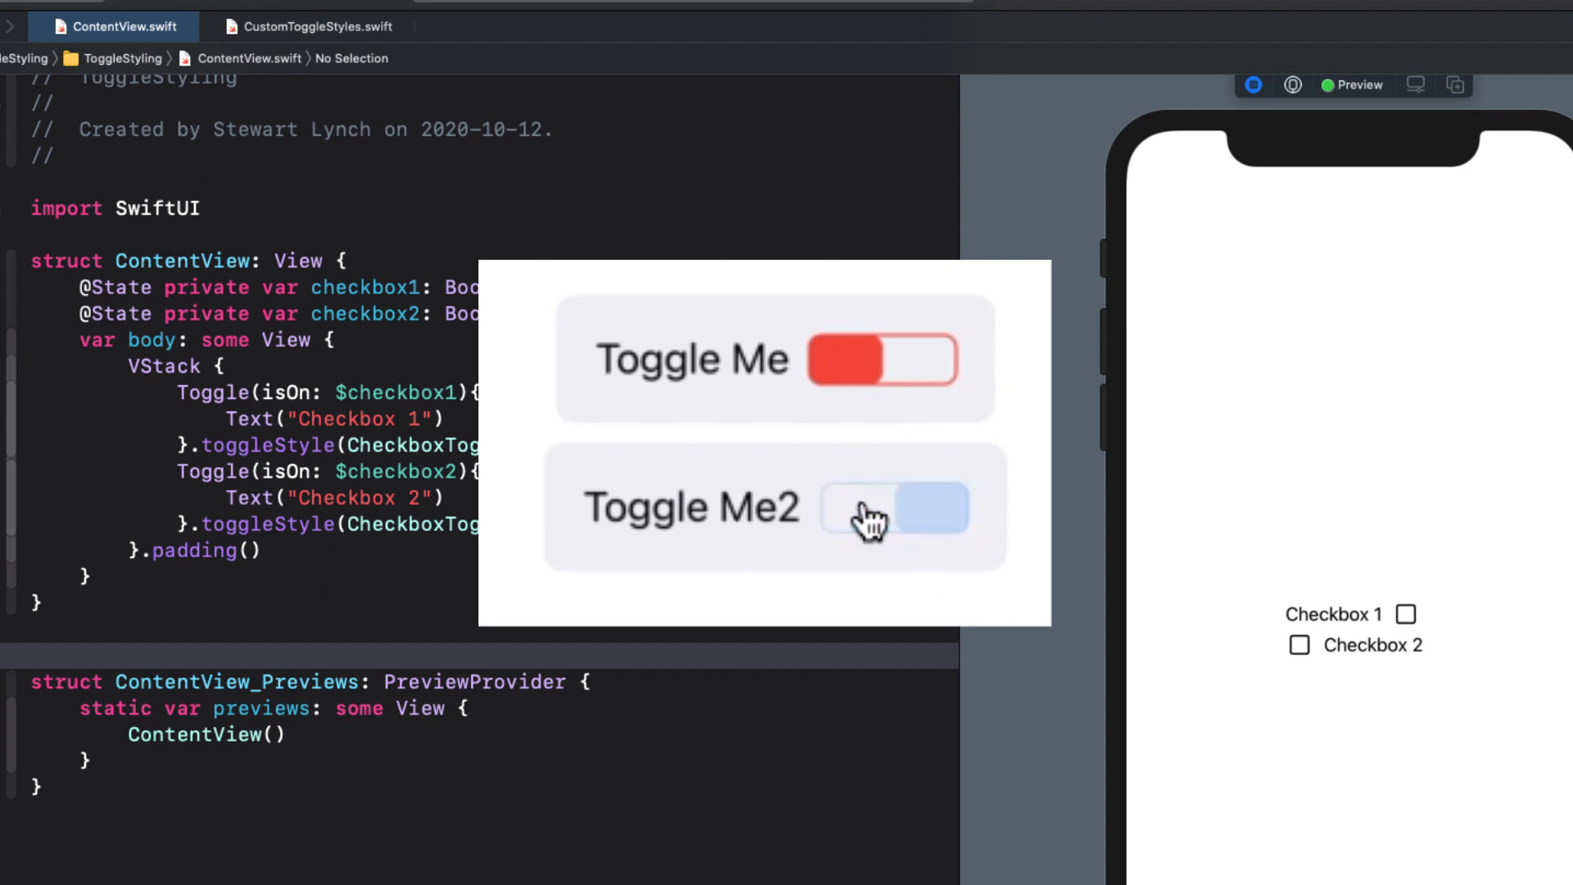
click(891, 510)
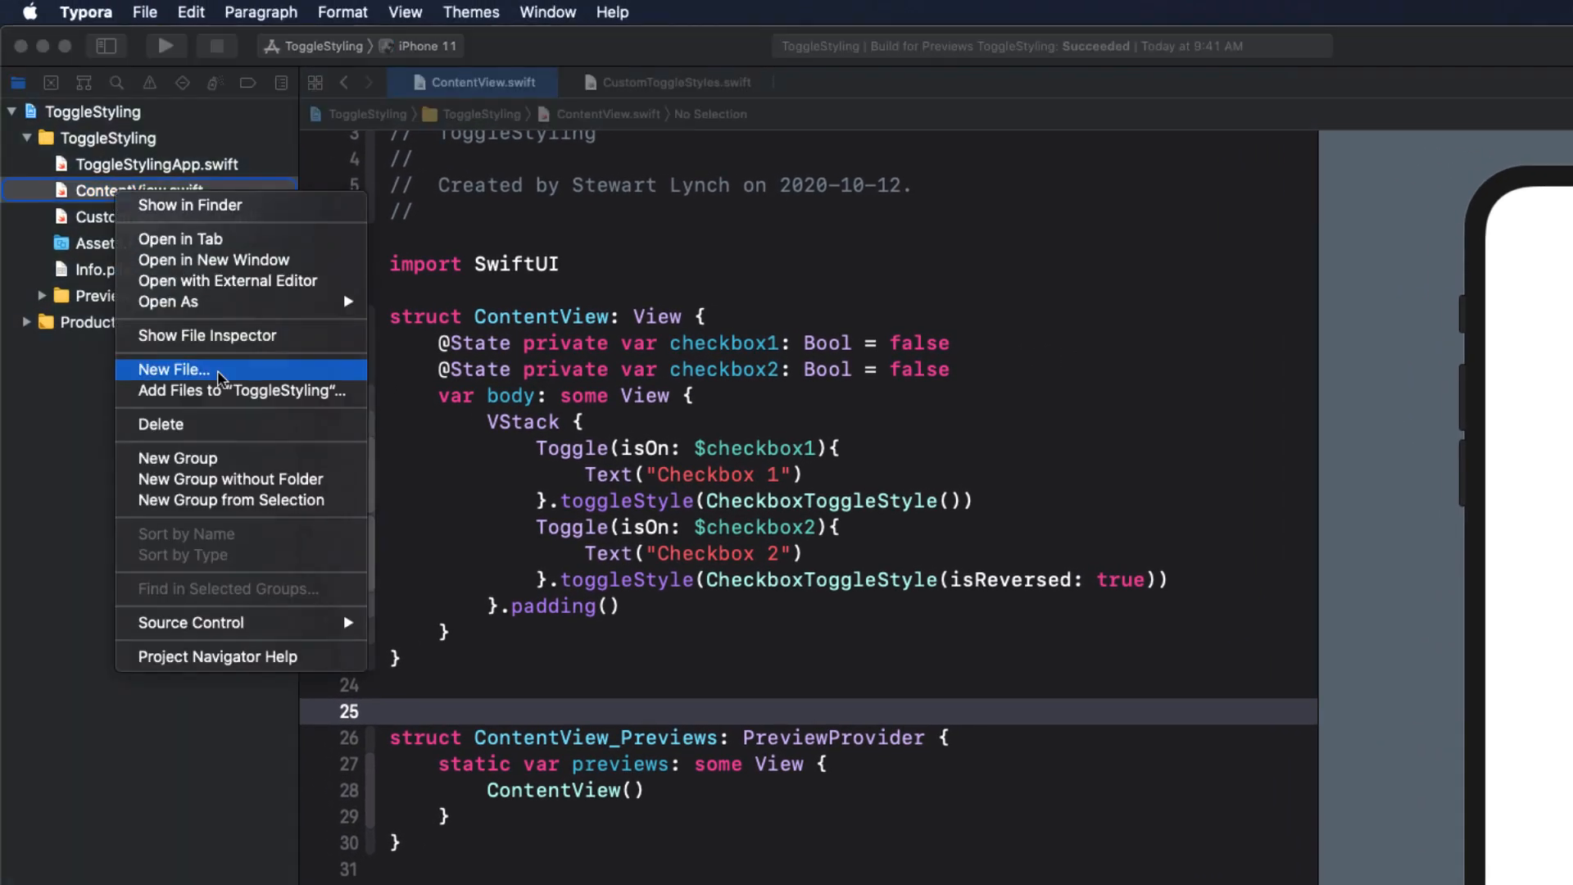
Step: Create ToggleItem drawing RoundedRectangle(cornerRadius: 5) stroked red in a 60×20 frame, starting an overlay
click(172, 369)
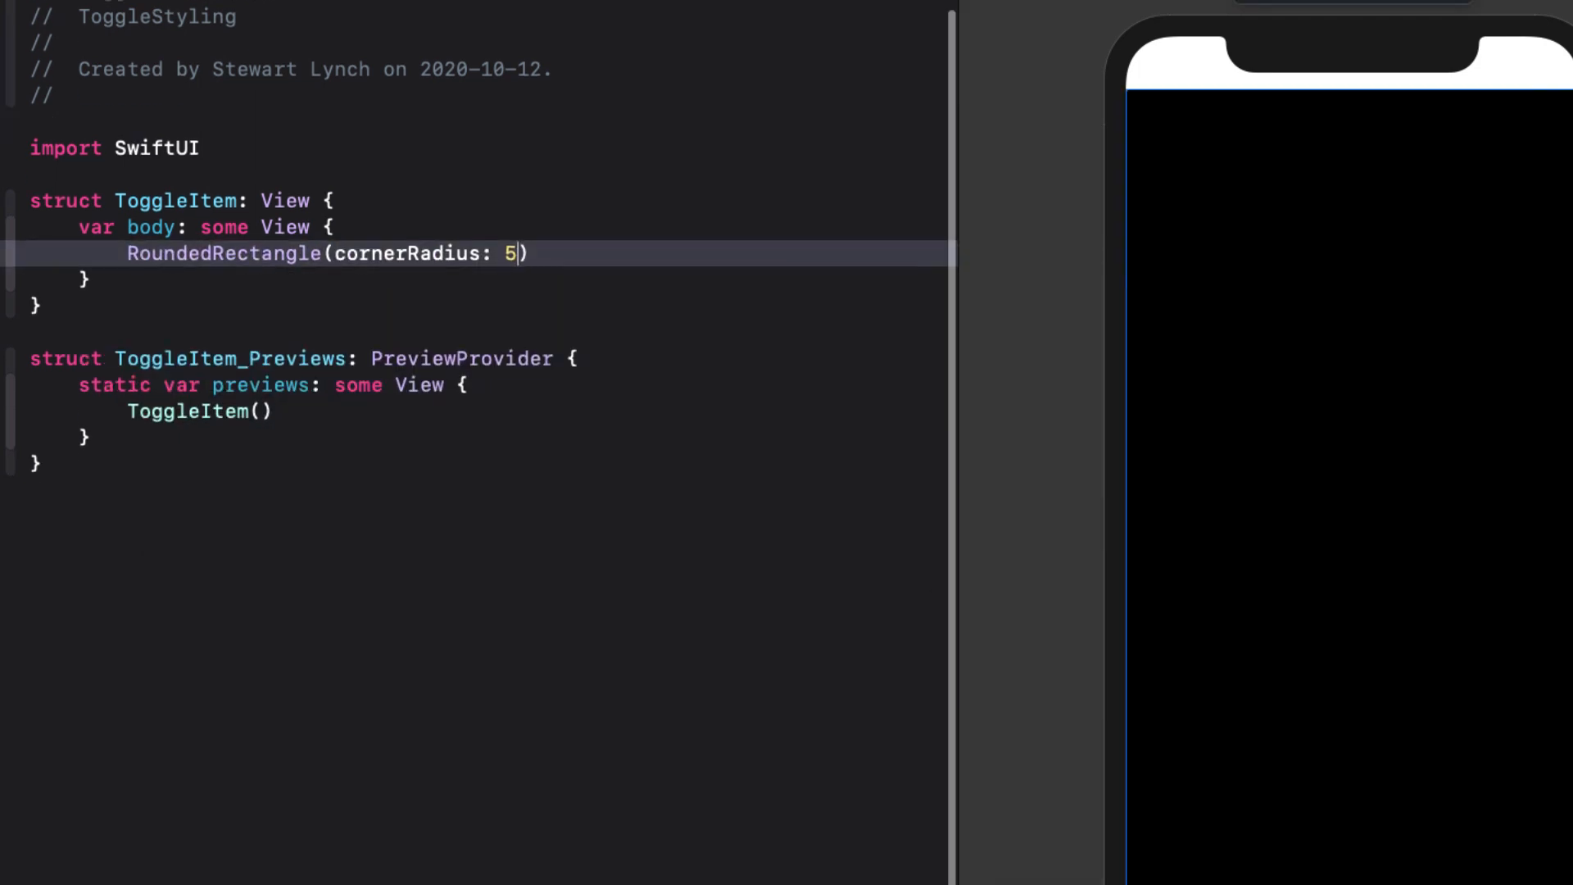
text(.frame(width: 60, height: 20)
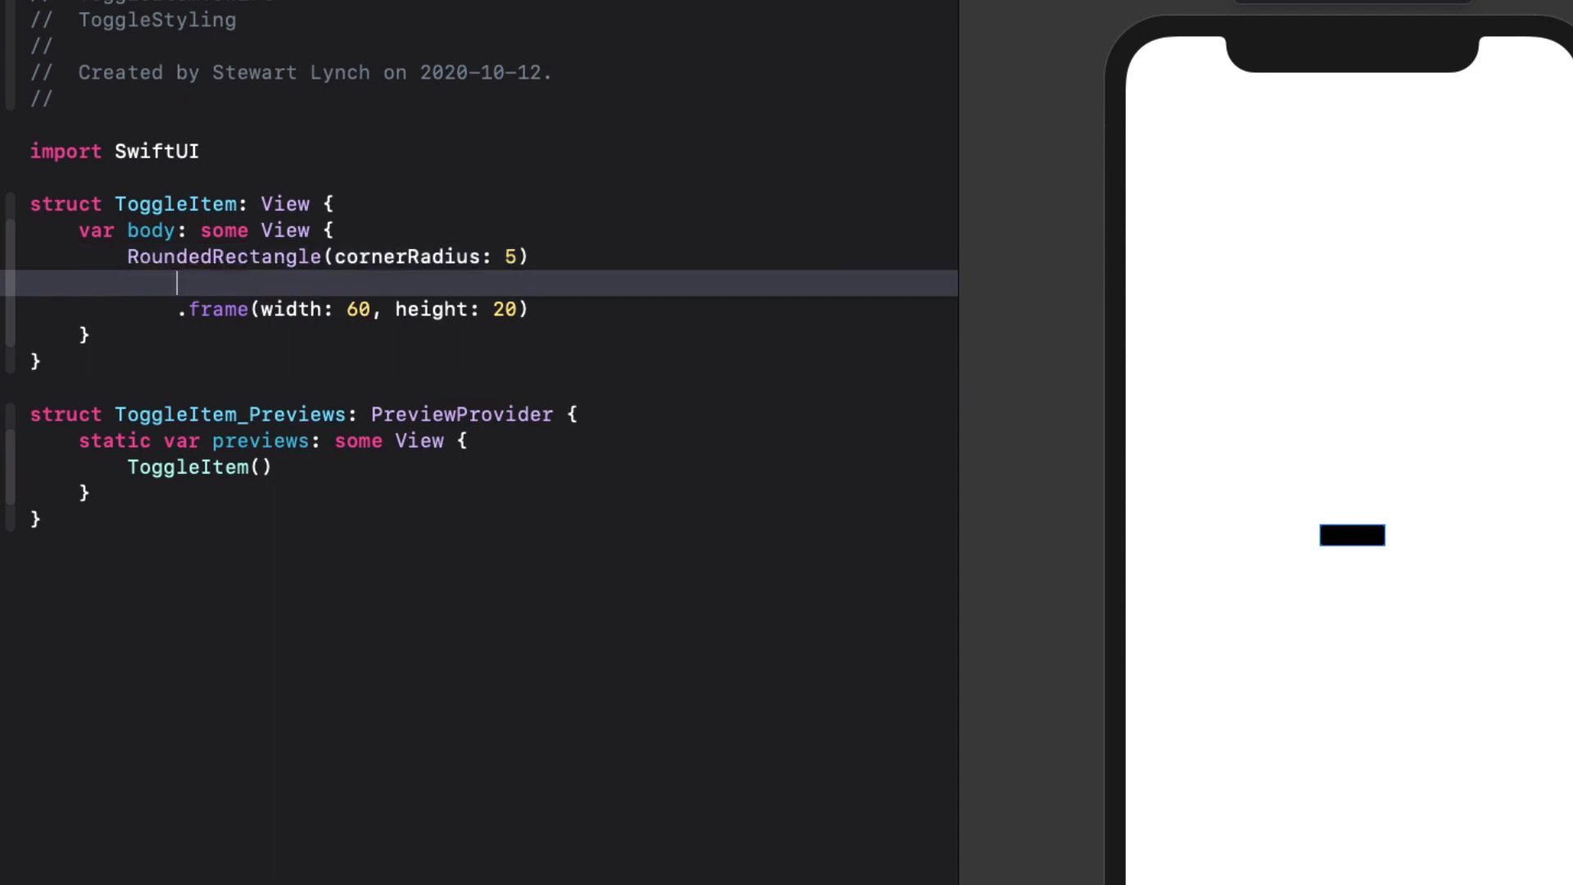
text(.stroke(Color.red)
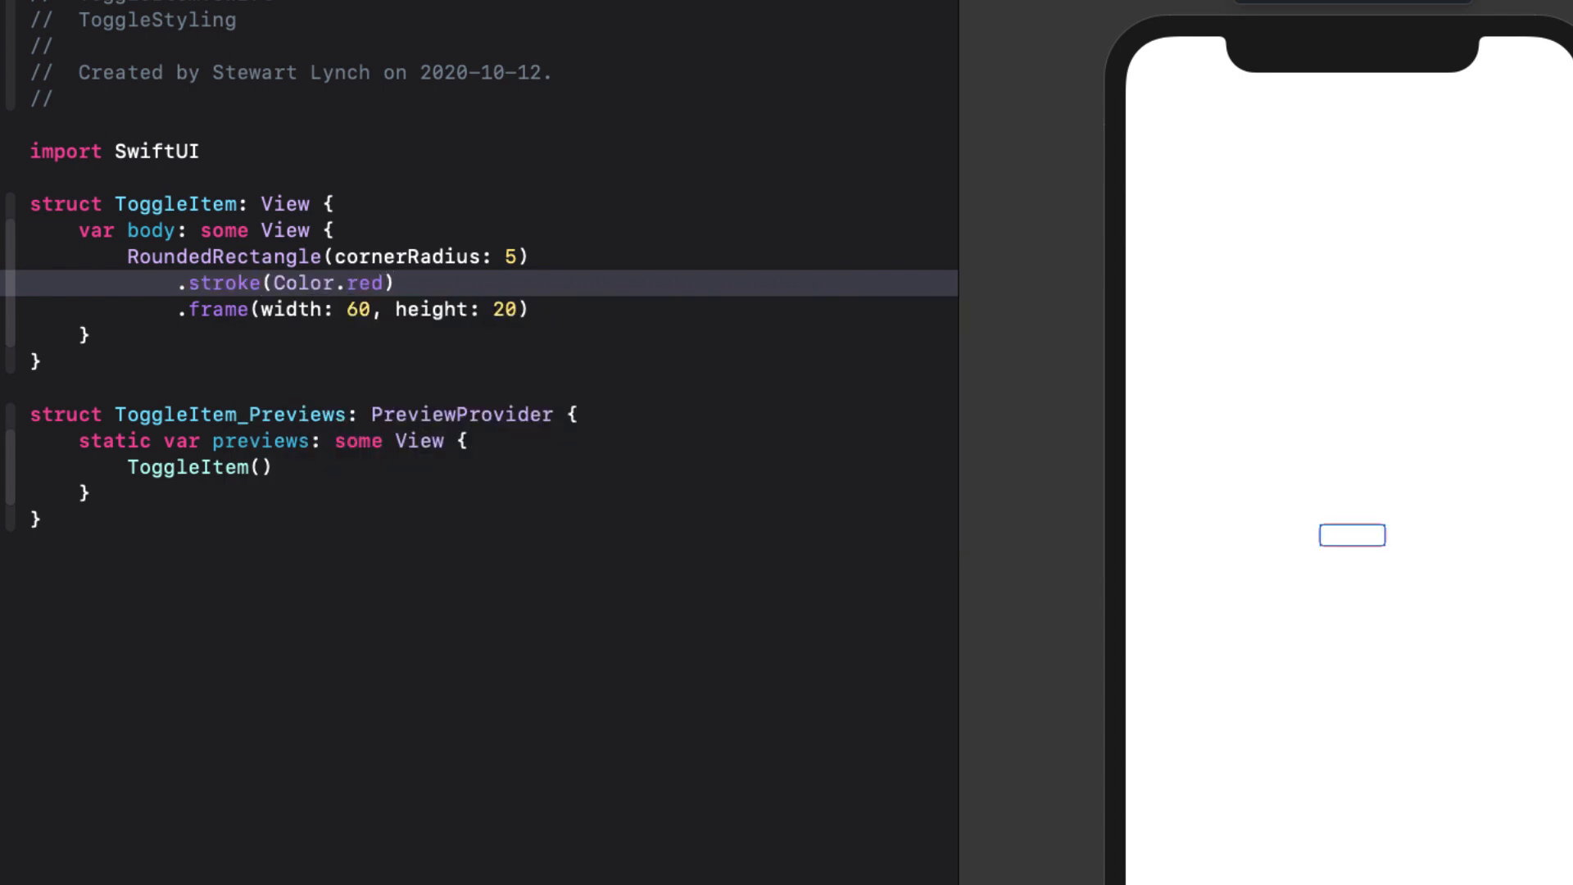
double_click(198, 467)
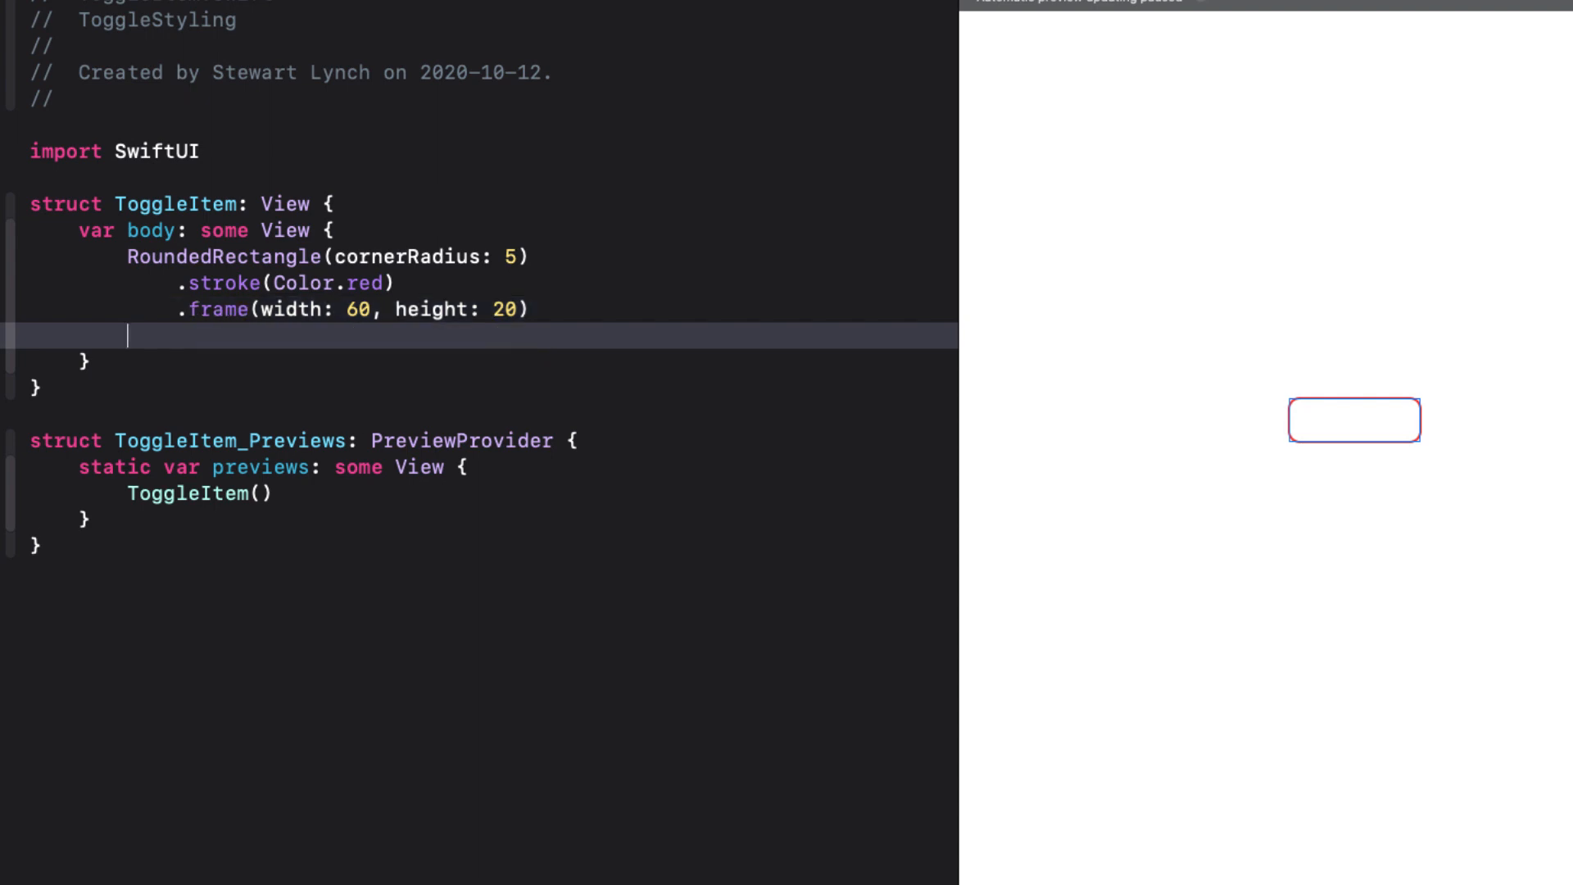
text(.overlay())
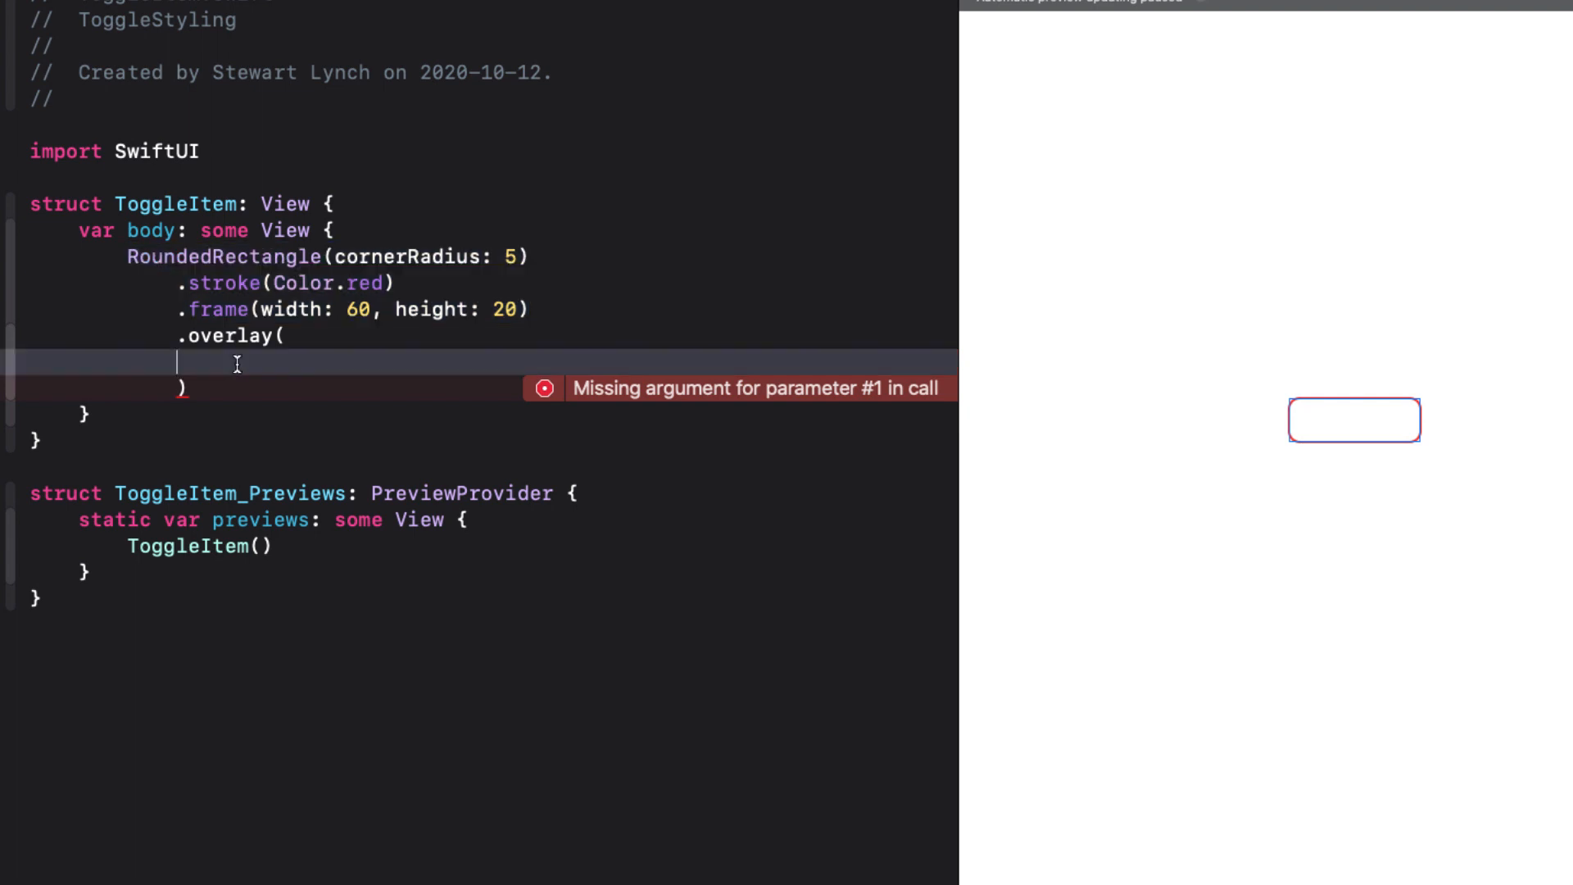
Step: Overlay a red-filled 30×20 RoundedRectangle(cornerRadius: 5) aligned .leading as the knob
text(RoundedRectangle(cornerRadius: 5))
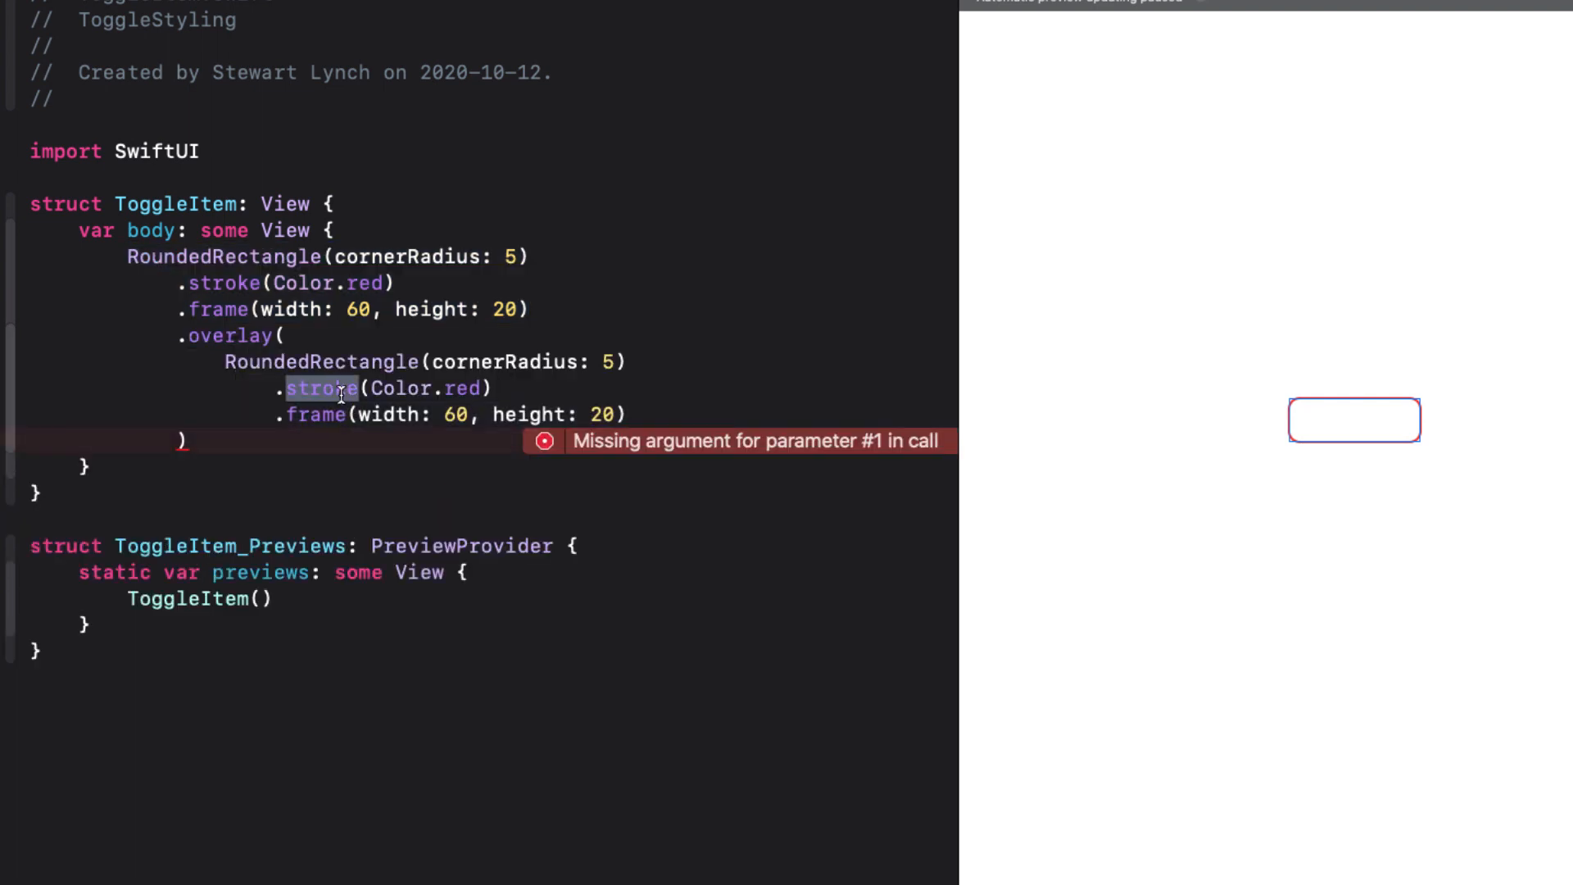
text(fill)
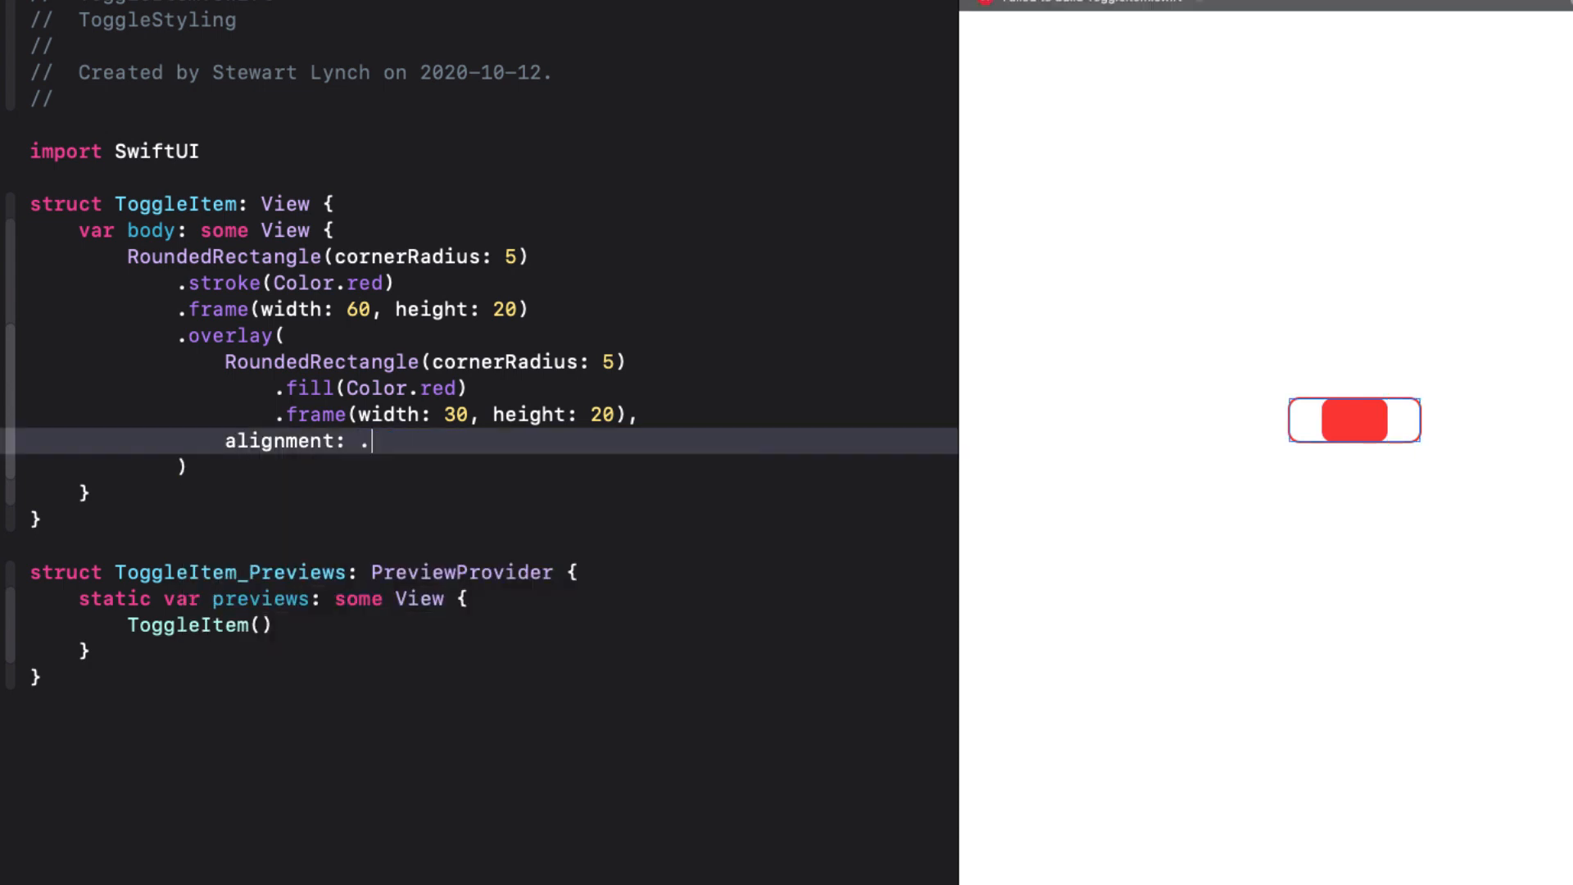
text(leading)
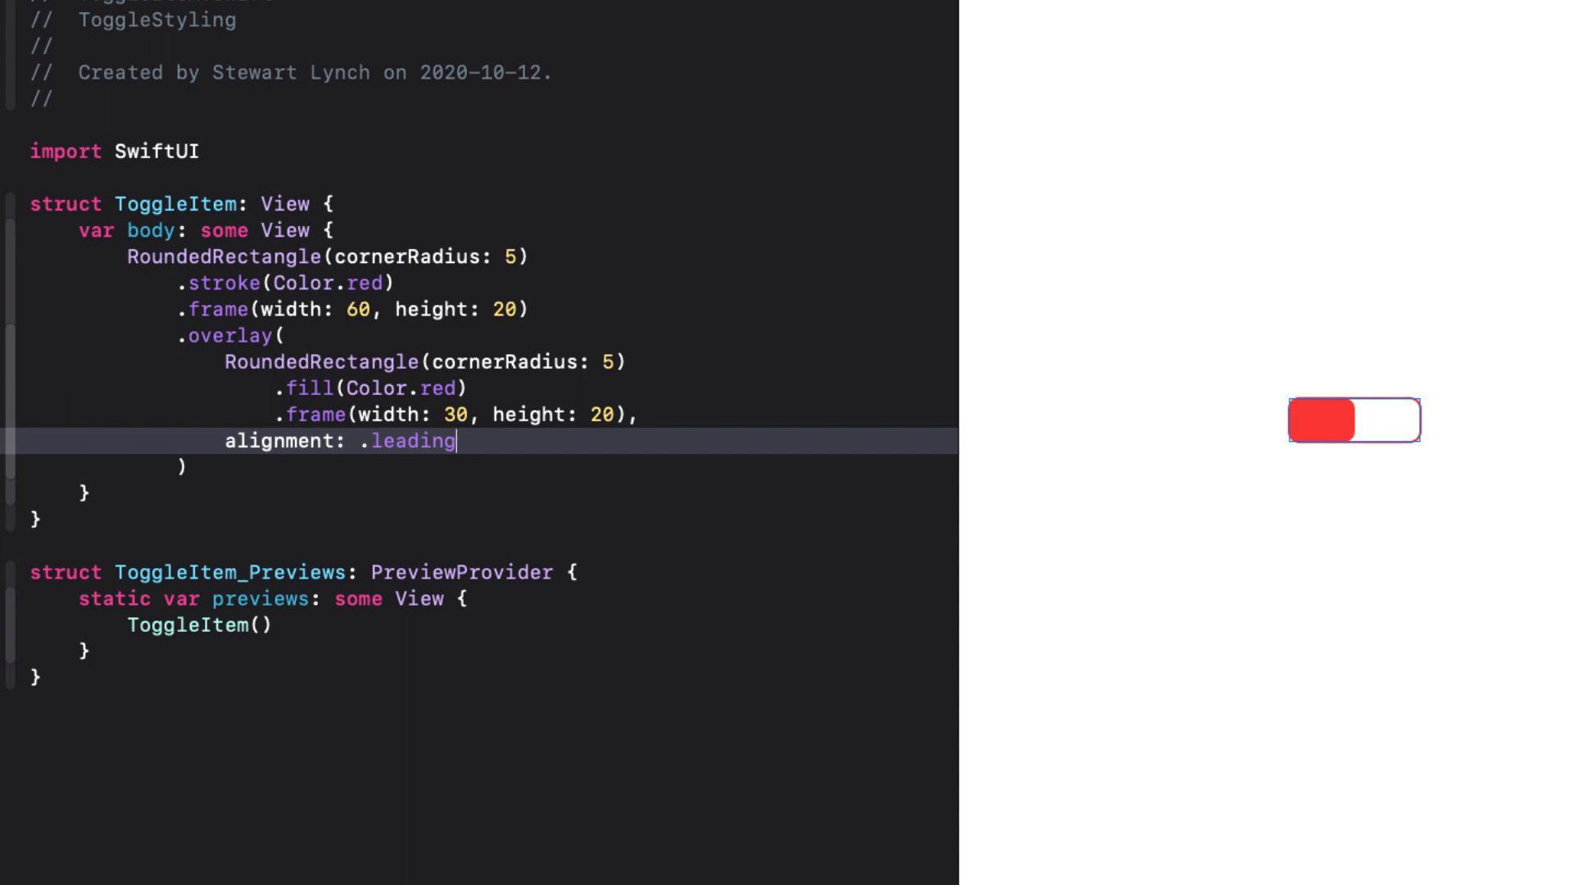
mouse_move(440, 231)
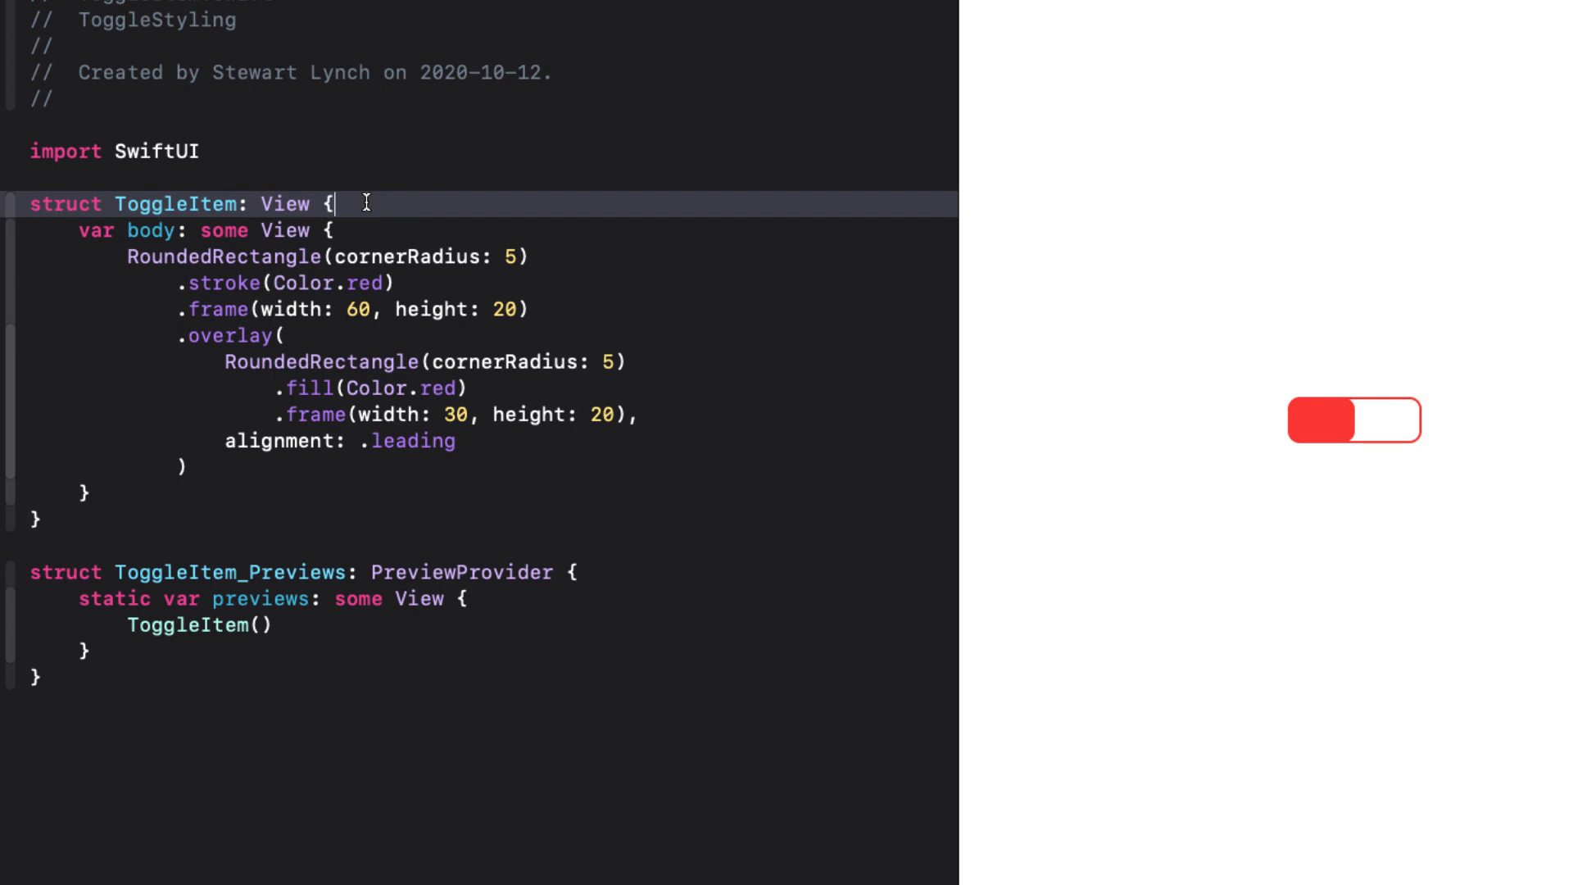
Step: Add var isOn = false to ToggleItem and make the overlay alignment depend on isOn
text(var is)
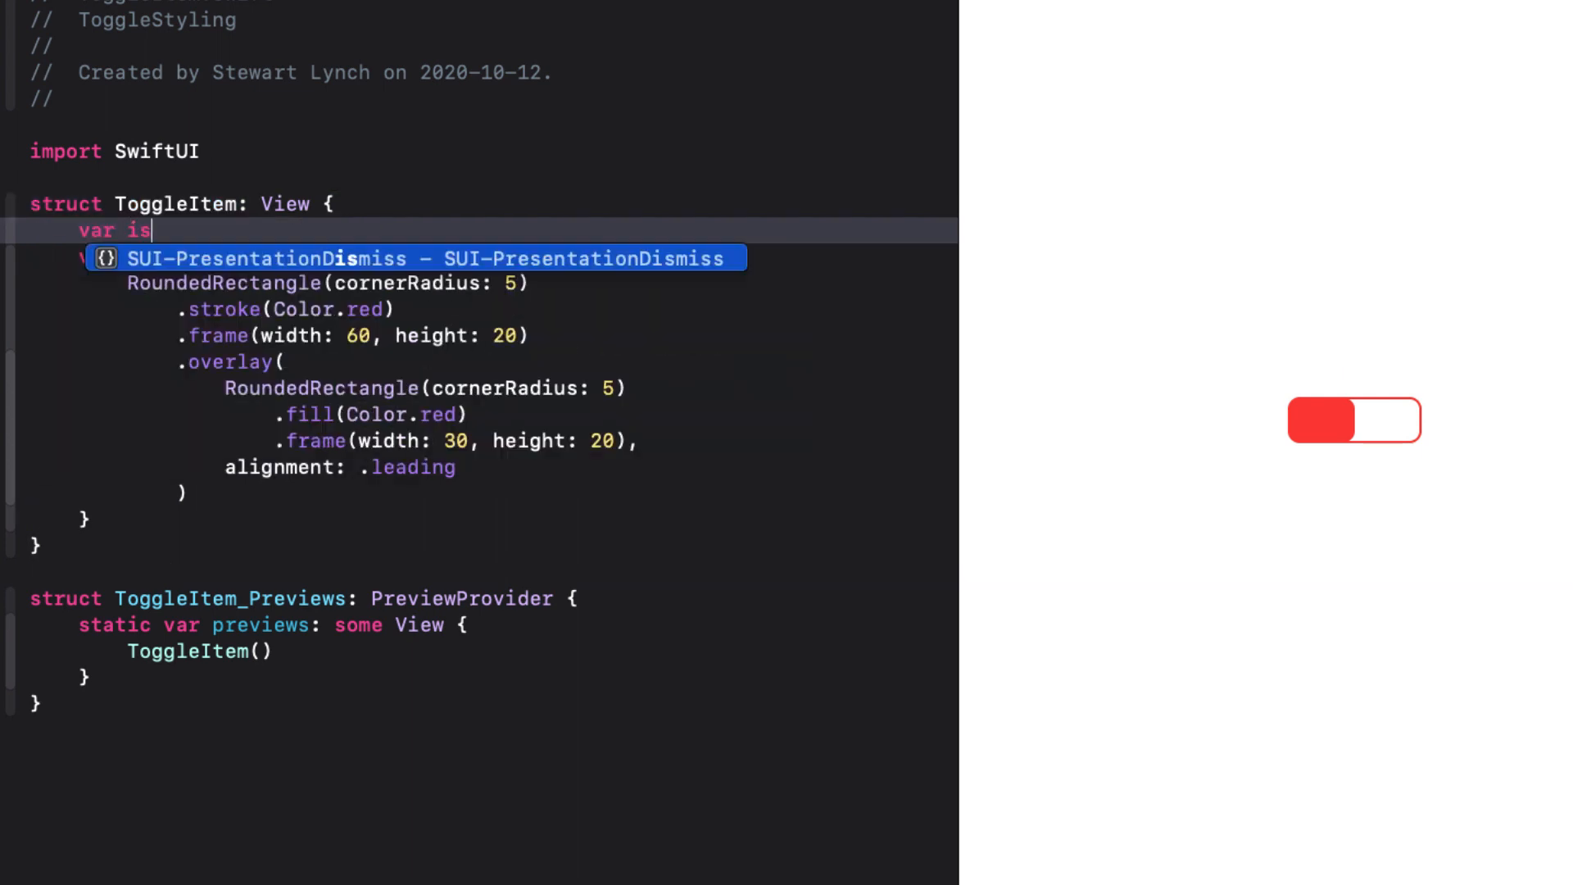
text(On)
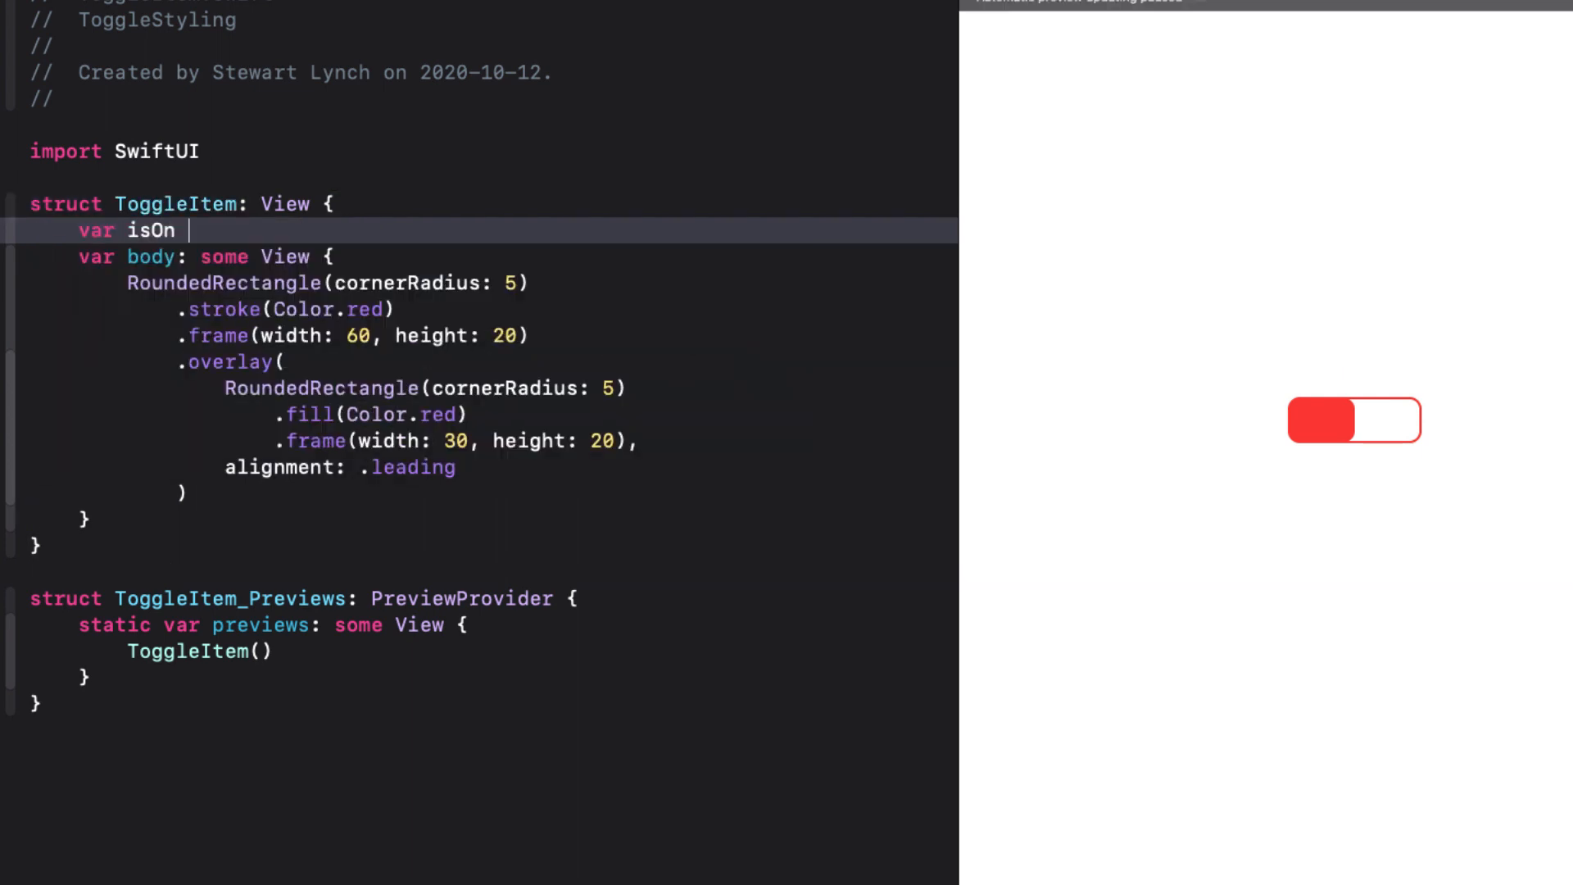
text(= false)
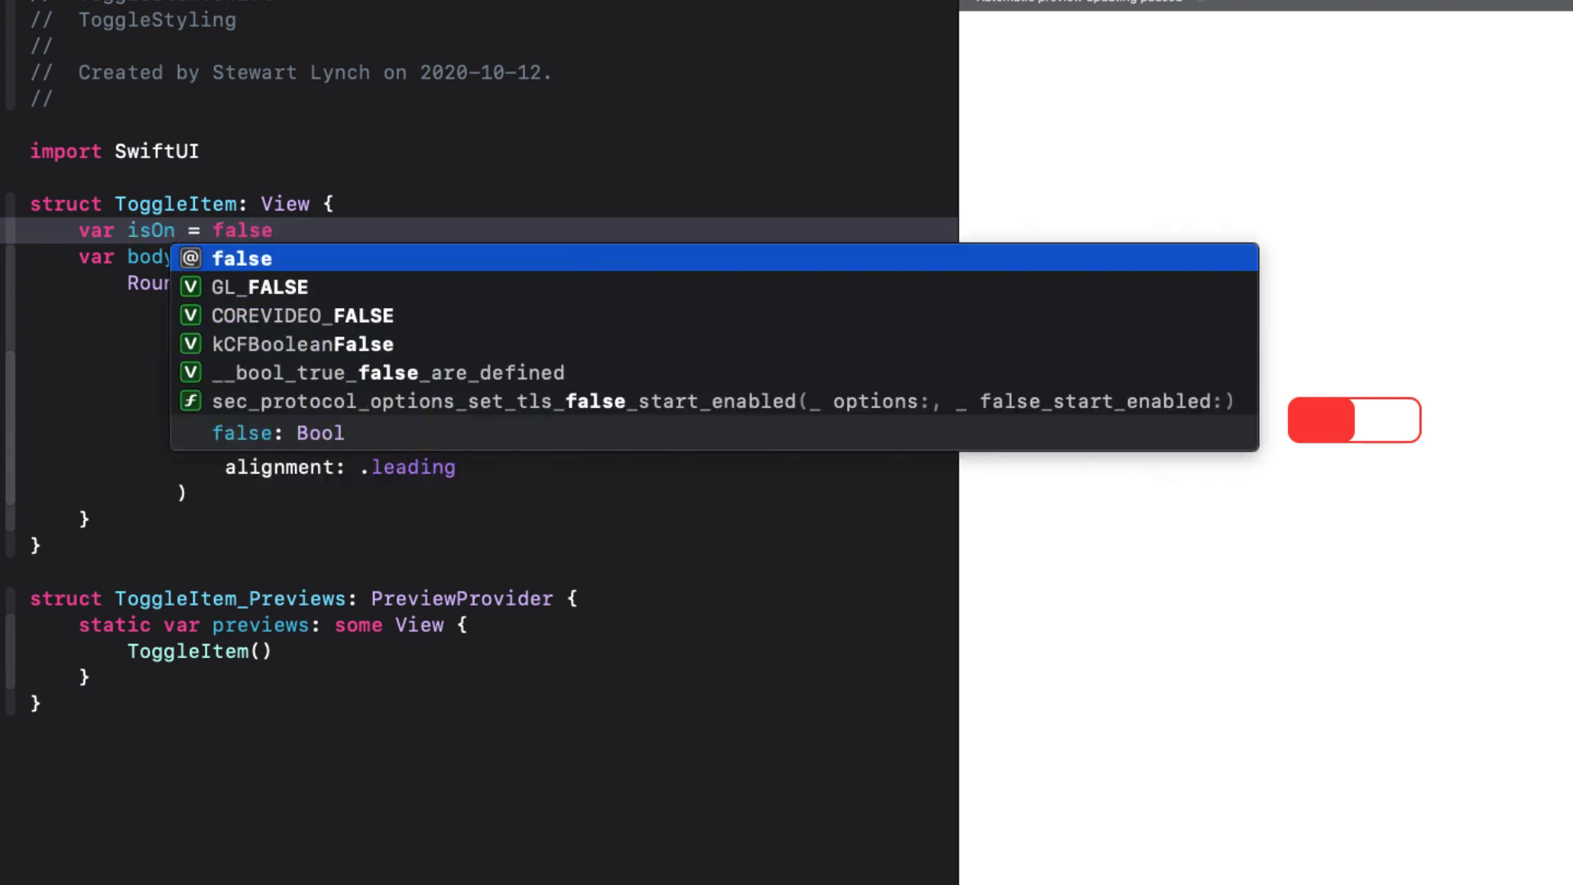
key(Escape)
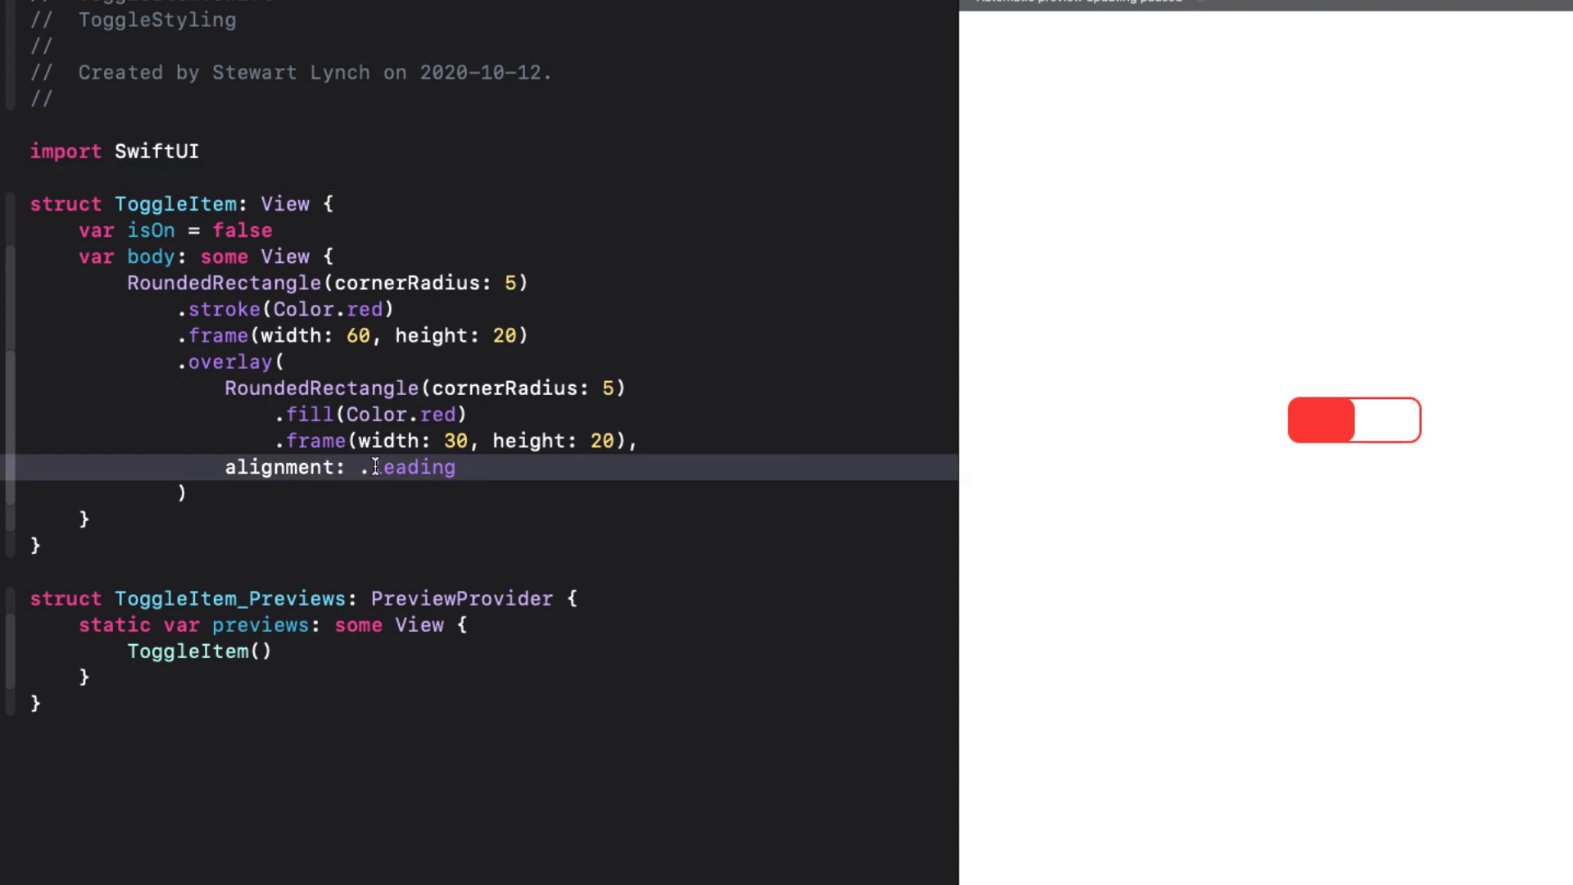
text(isOn ?)
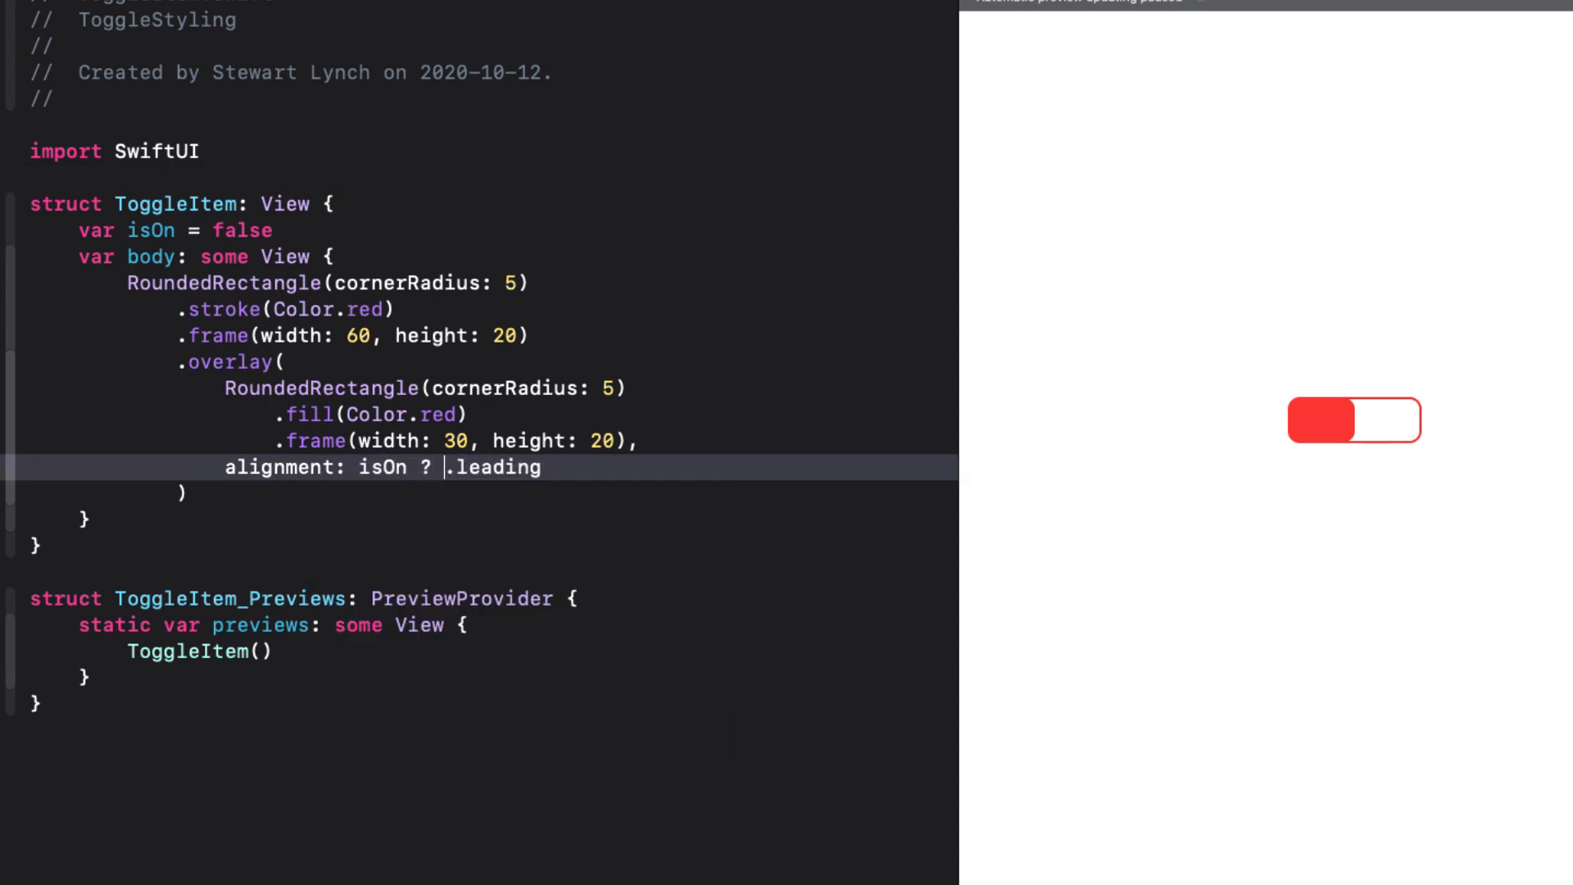
text(: .trailing)
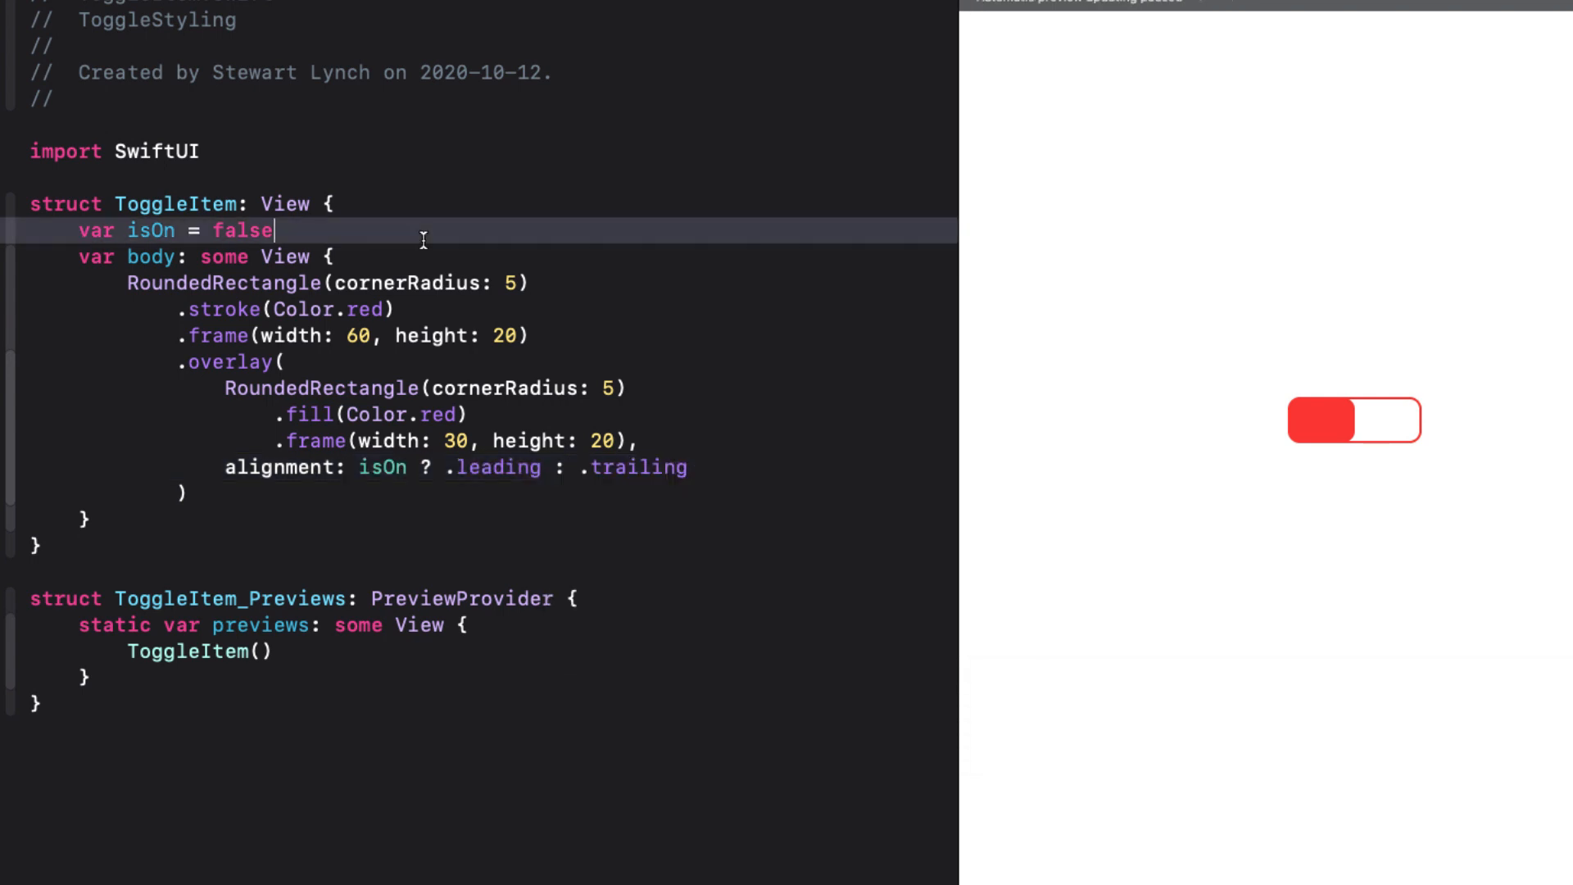
Step: Default isOn to true with .trailing when on and .leading when off
double_click(242, 229)
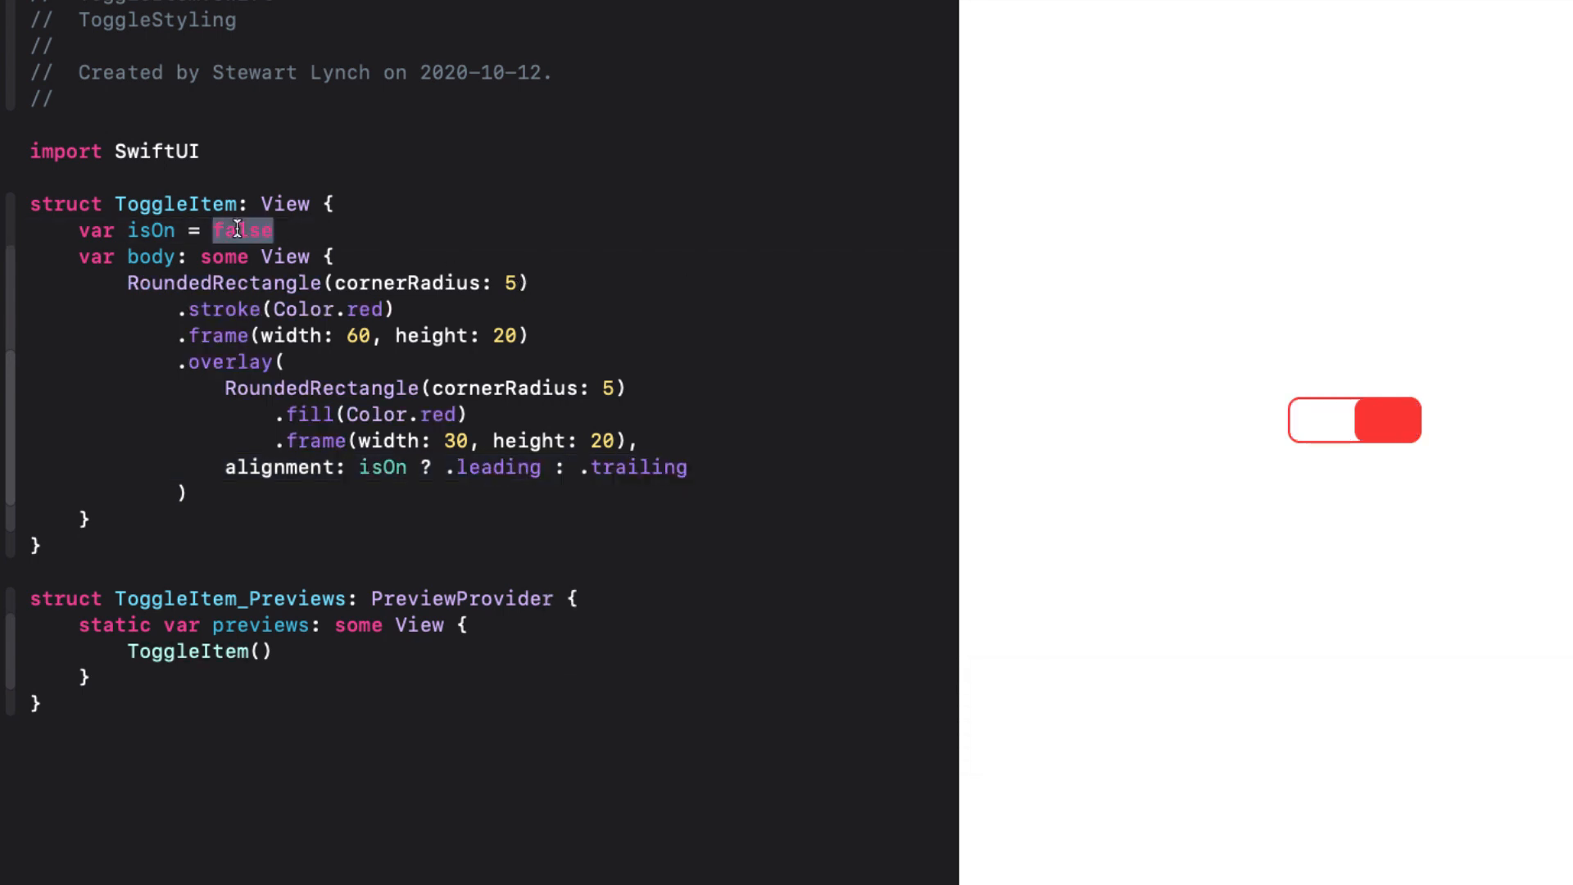
text(true)
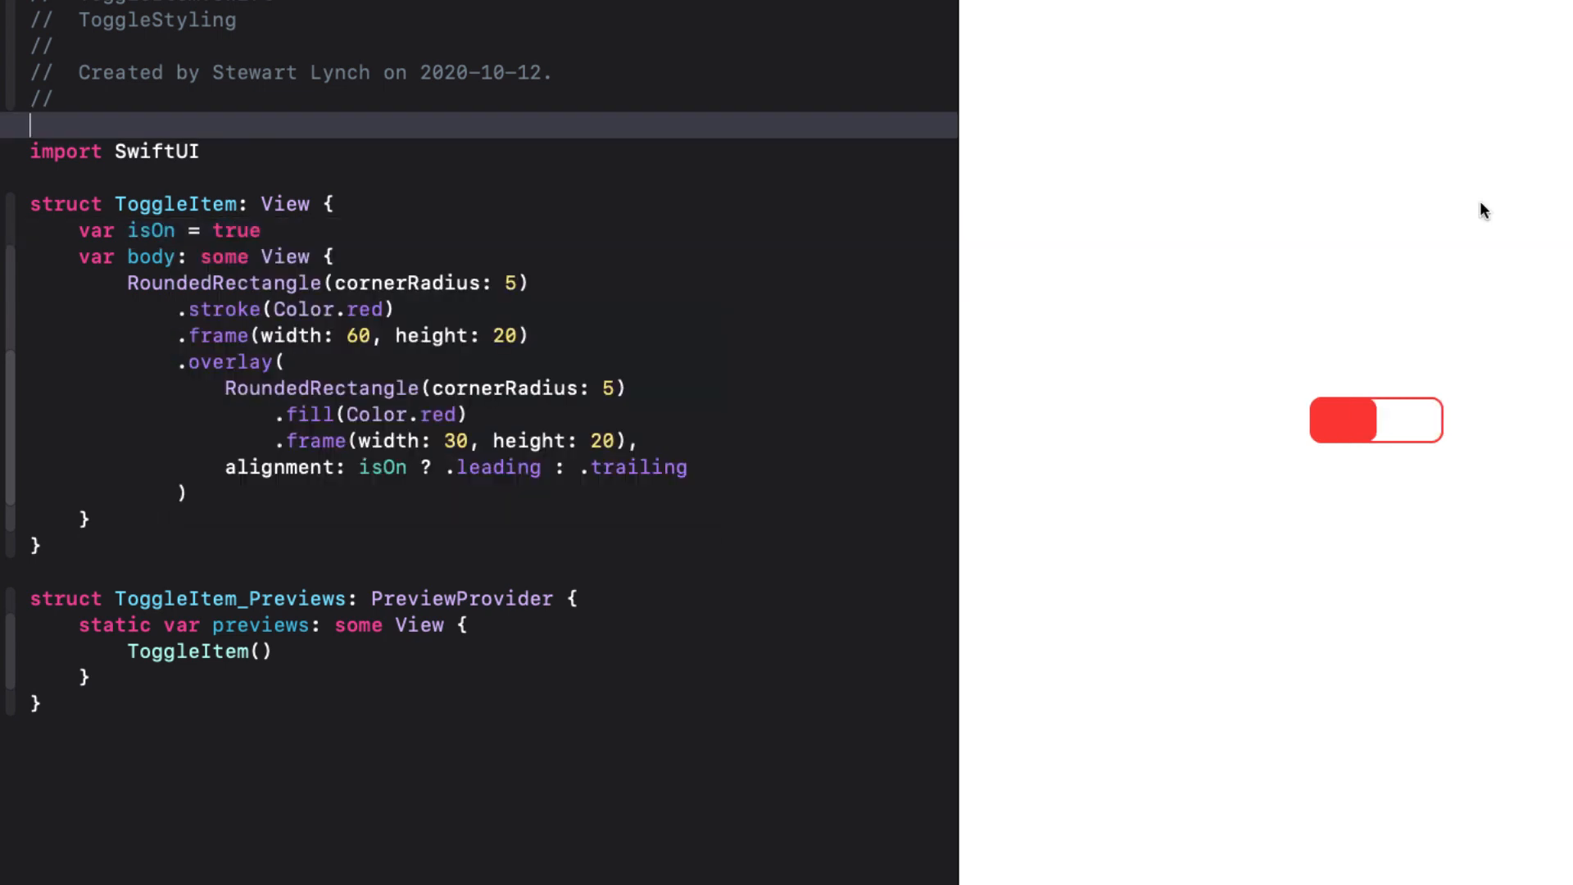
double_click(498, 467)
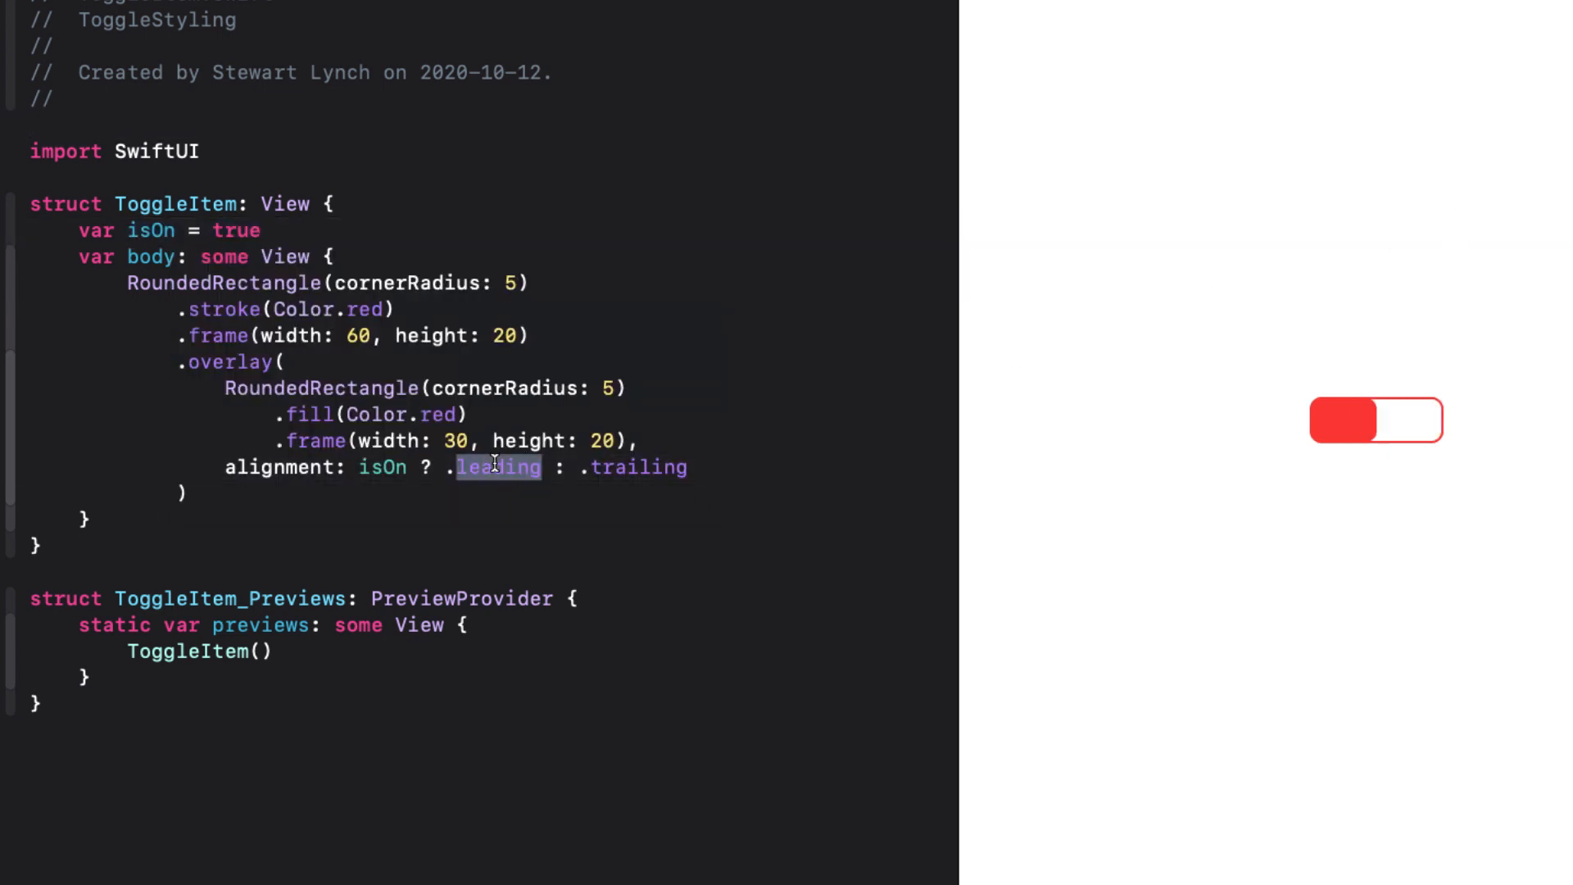
text(trai)
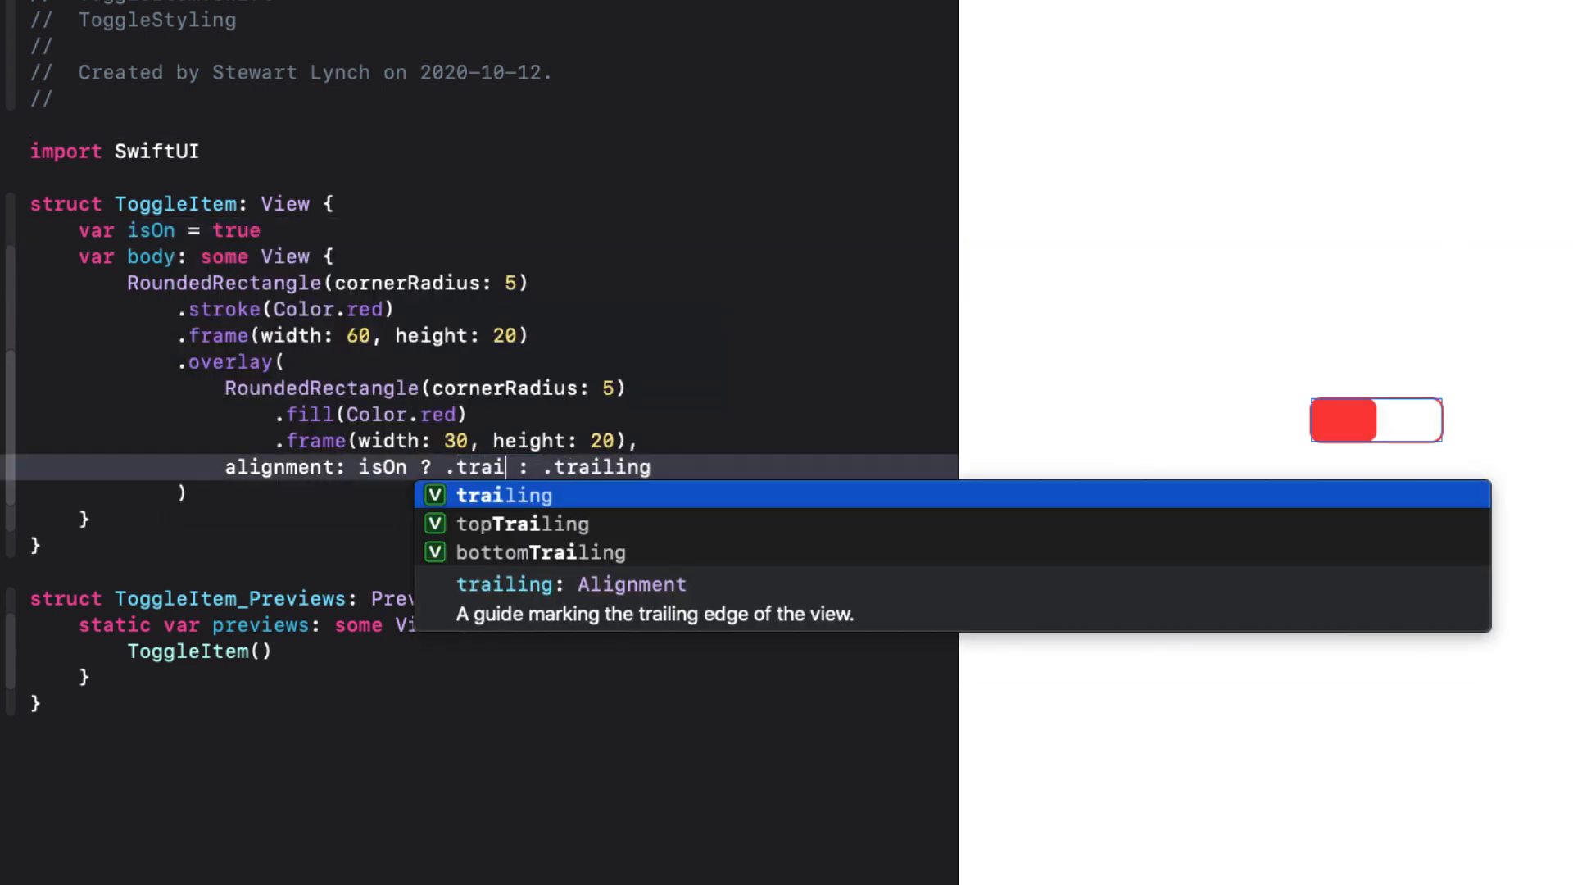
key(Tab)
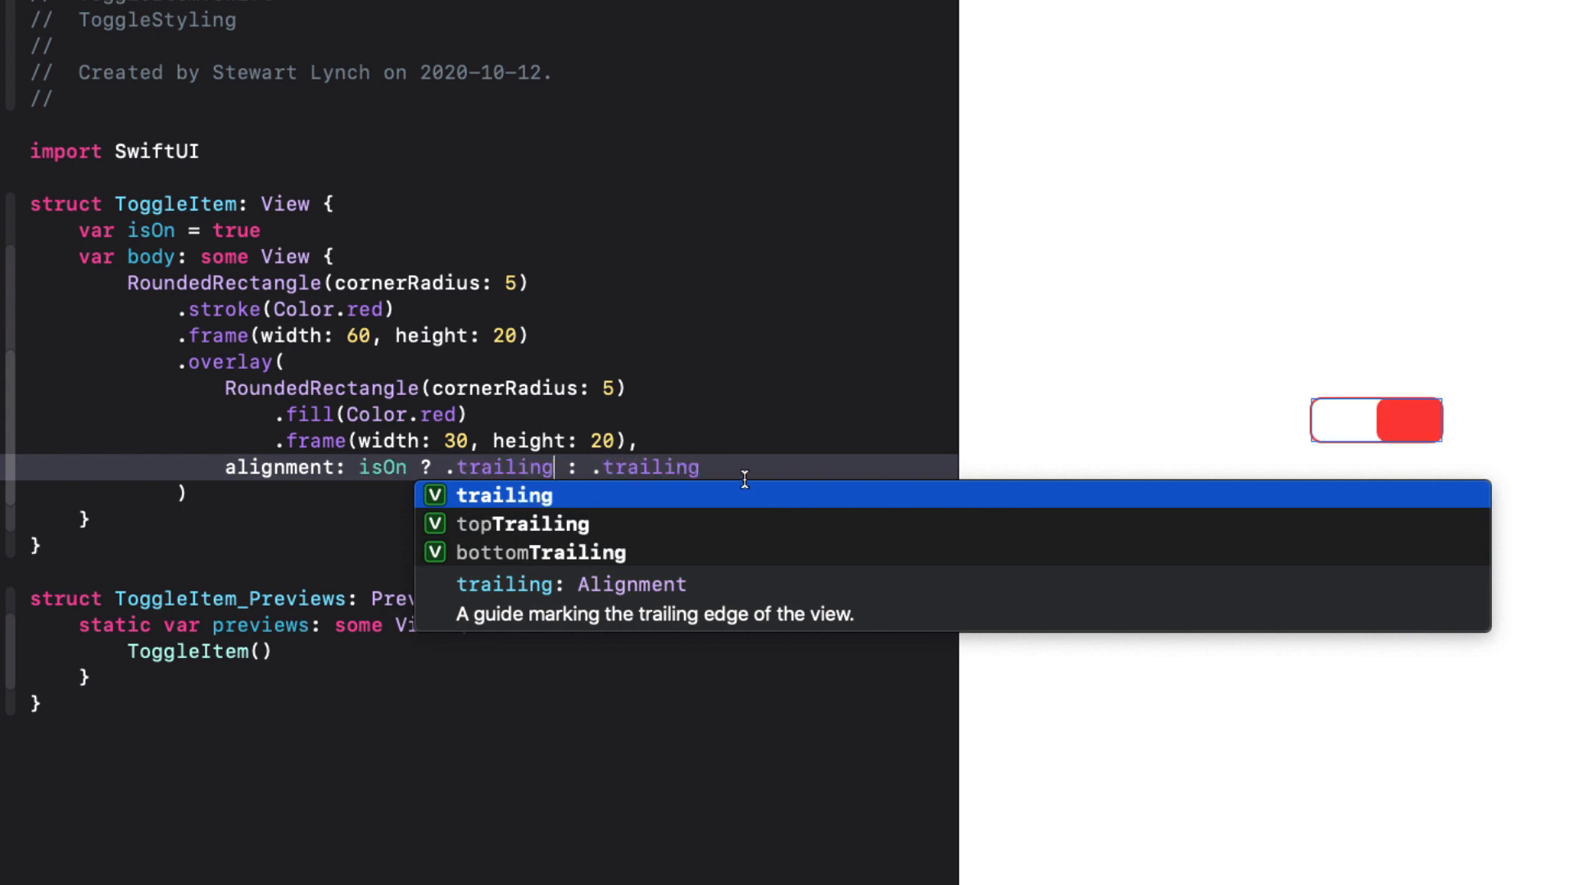
text(le)
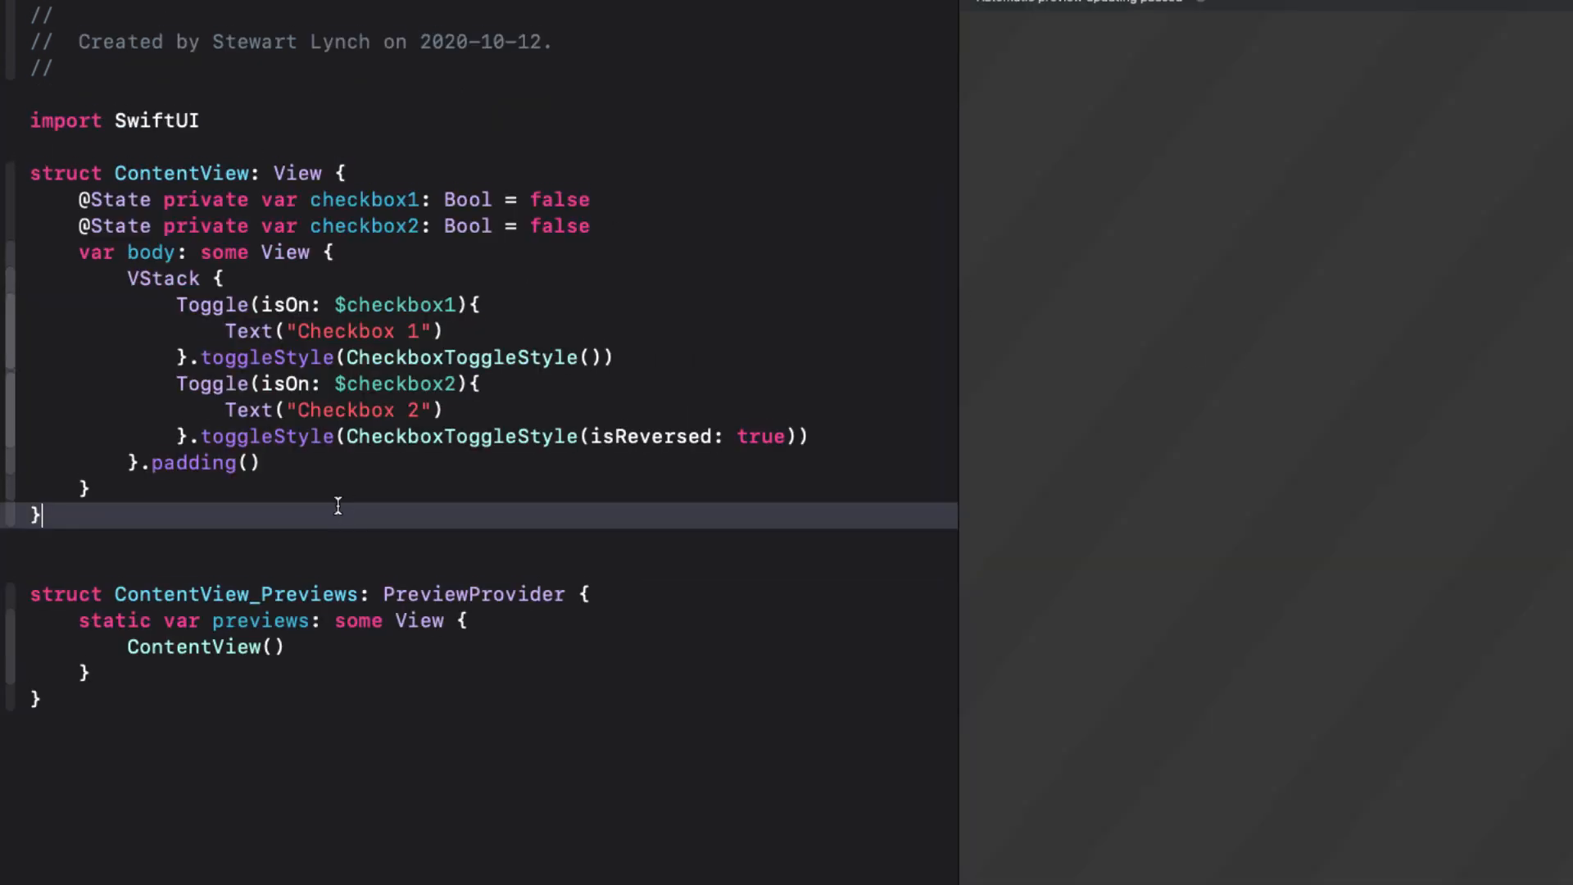
Step: Declare struct CustomToggleStyle: ToggleStyle with an autocompleted empty makeBody(configuration:)
text(struct Cus)
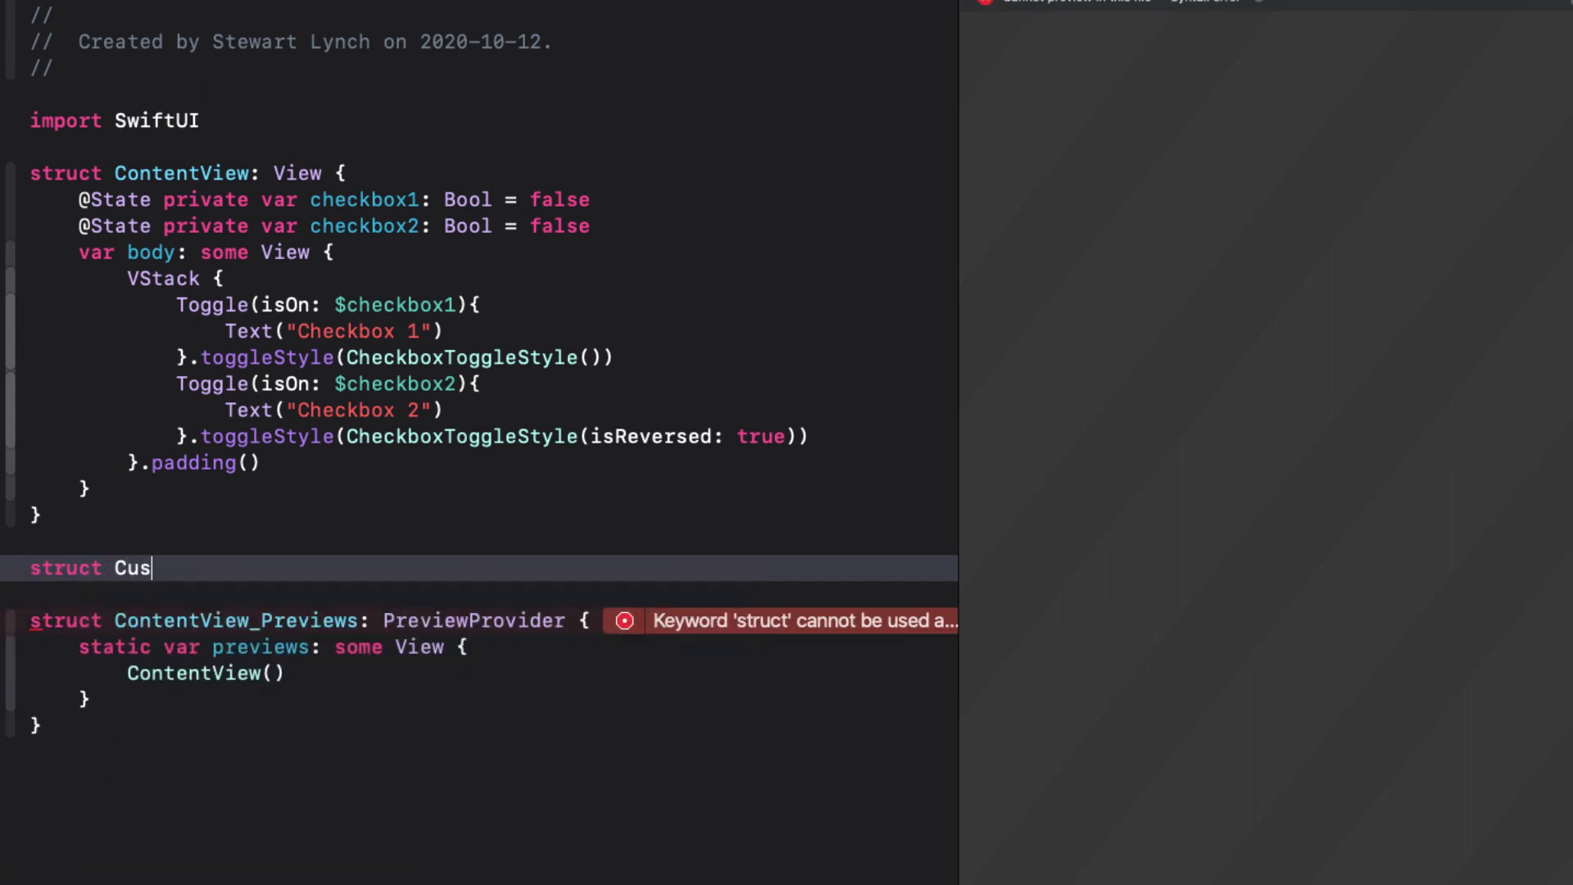
text(tomToggleStyle)
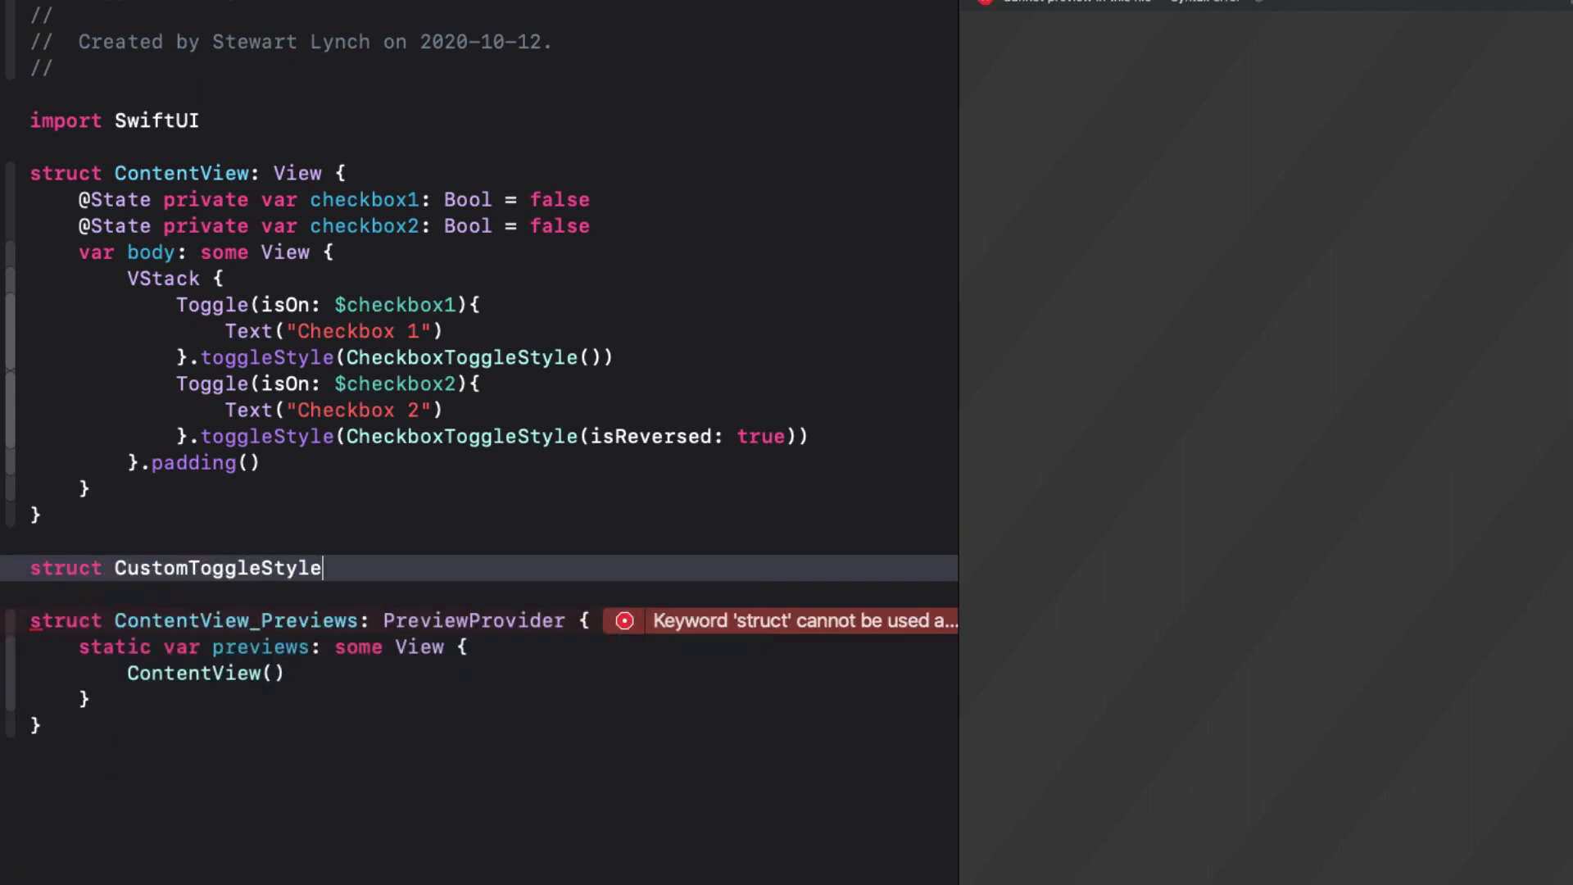
text(: ToggleStyle)
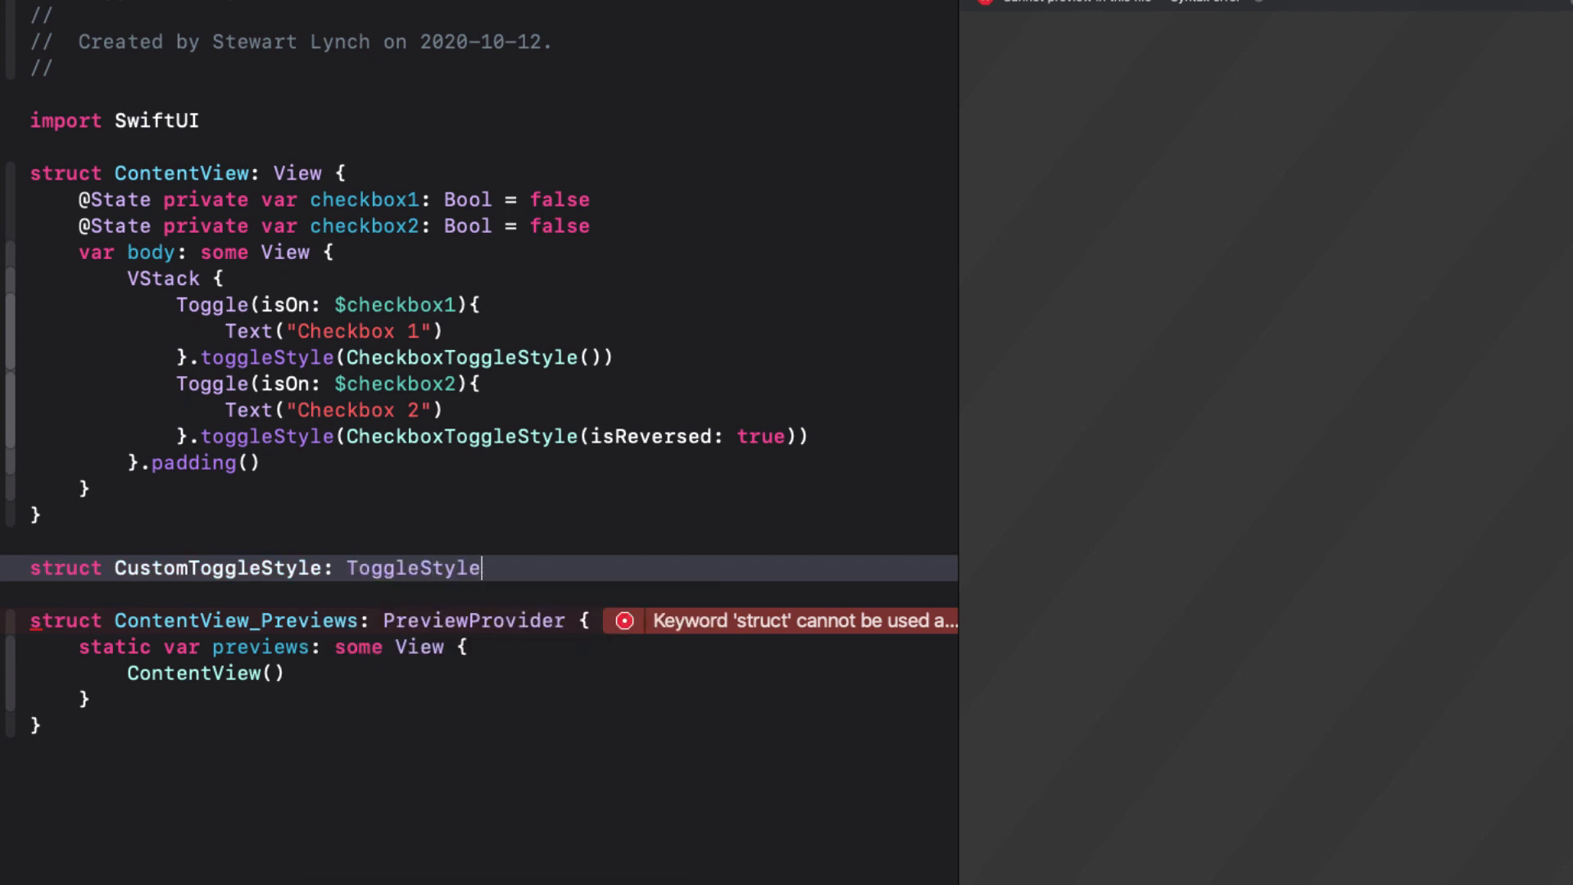
text({)
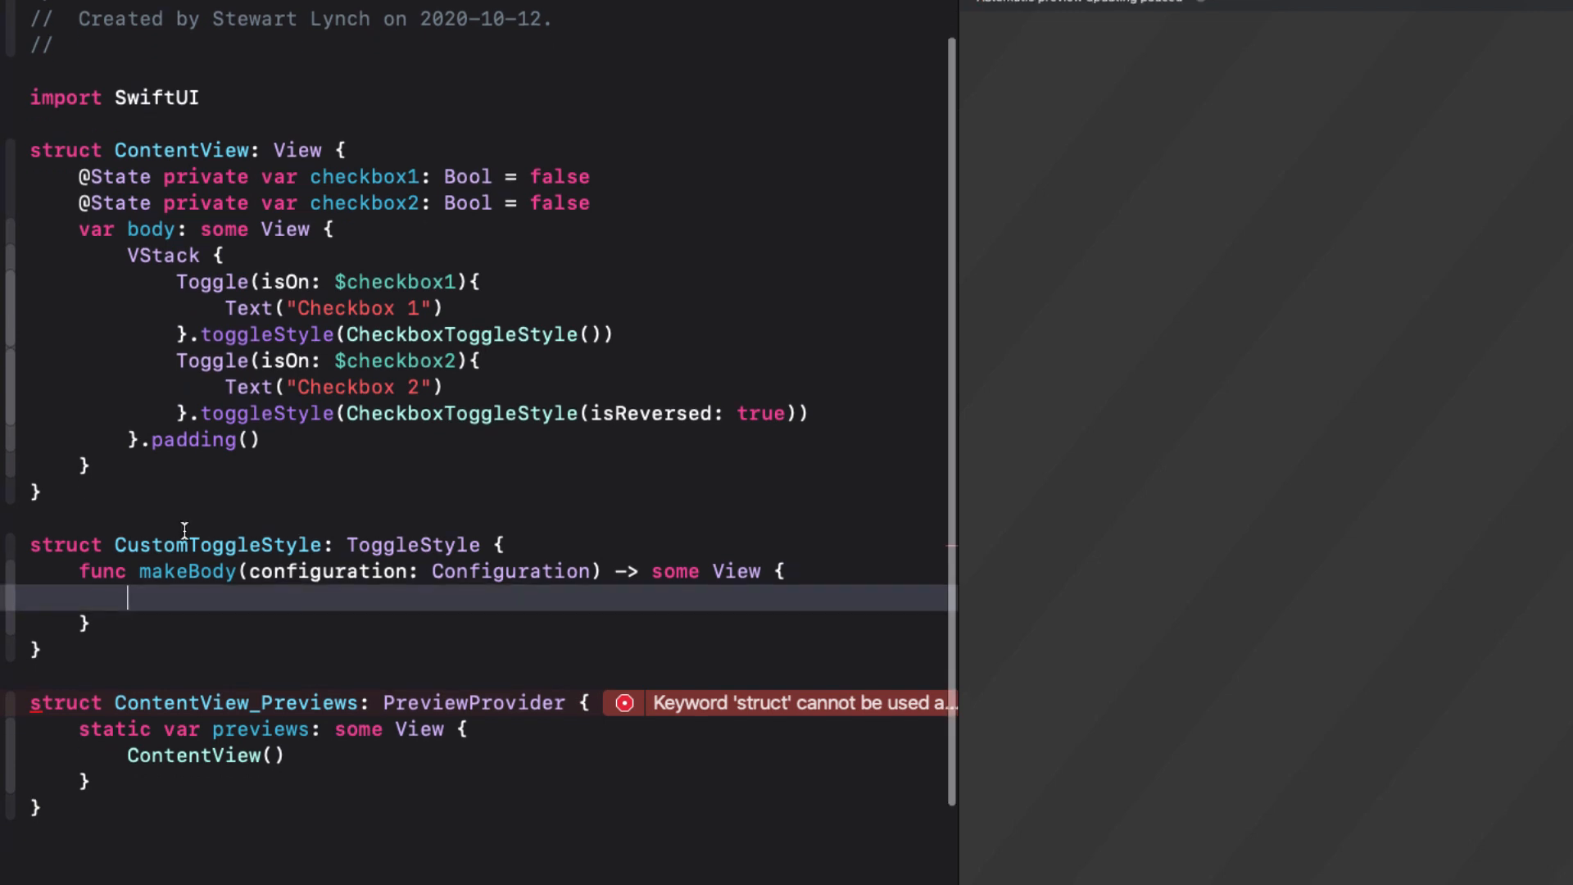
Step: Build an HStack in makeBody starting with configuration.label
scroll(down, 3)
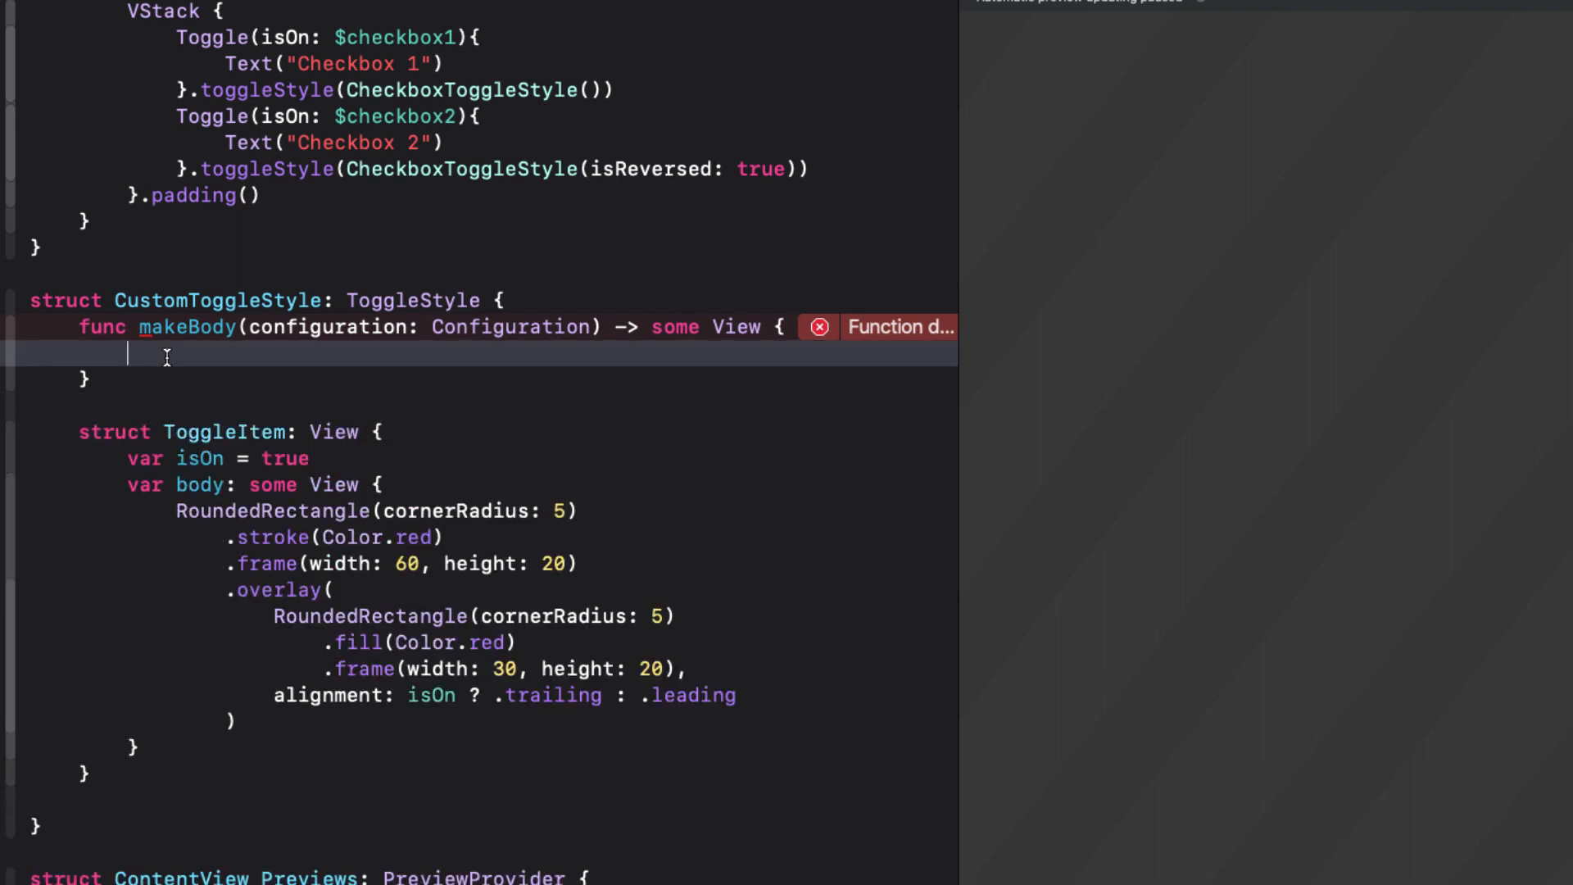
text(HStack {)
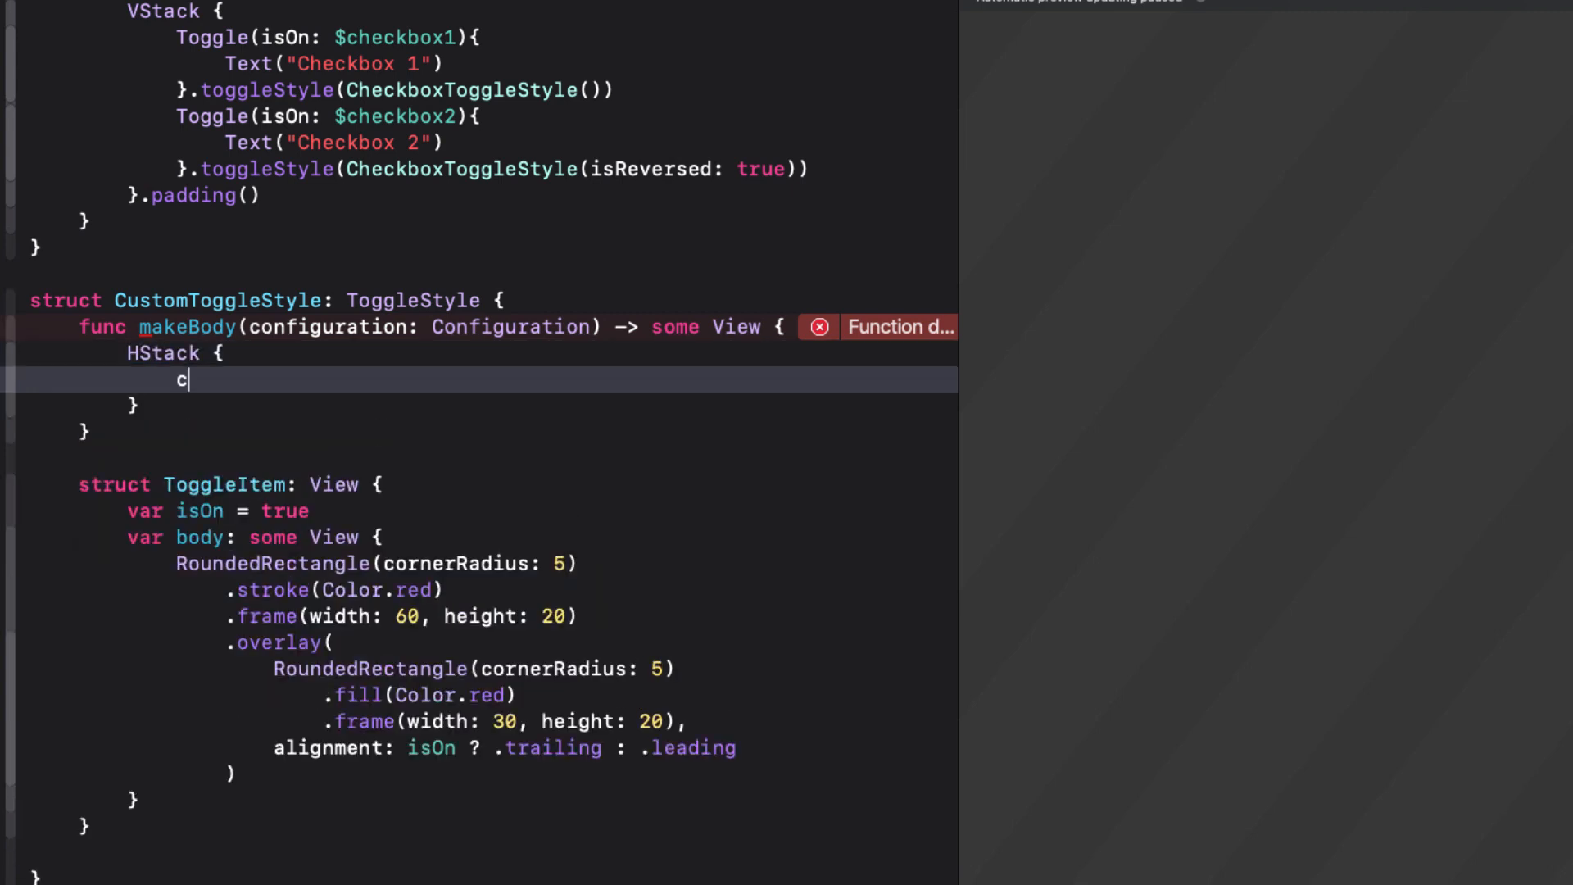
text(onfiguration)
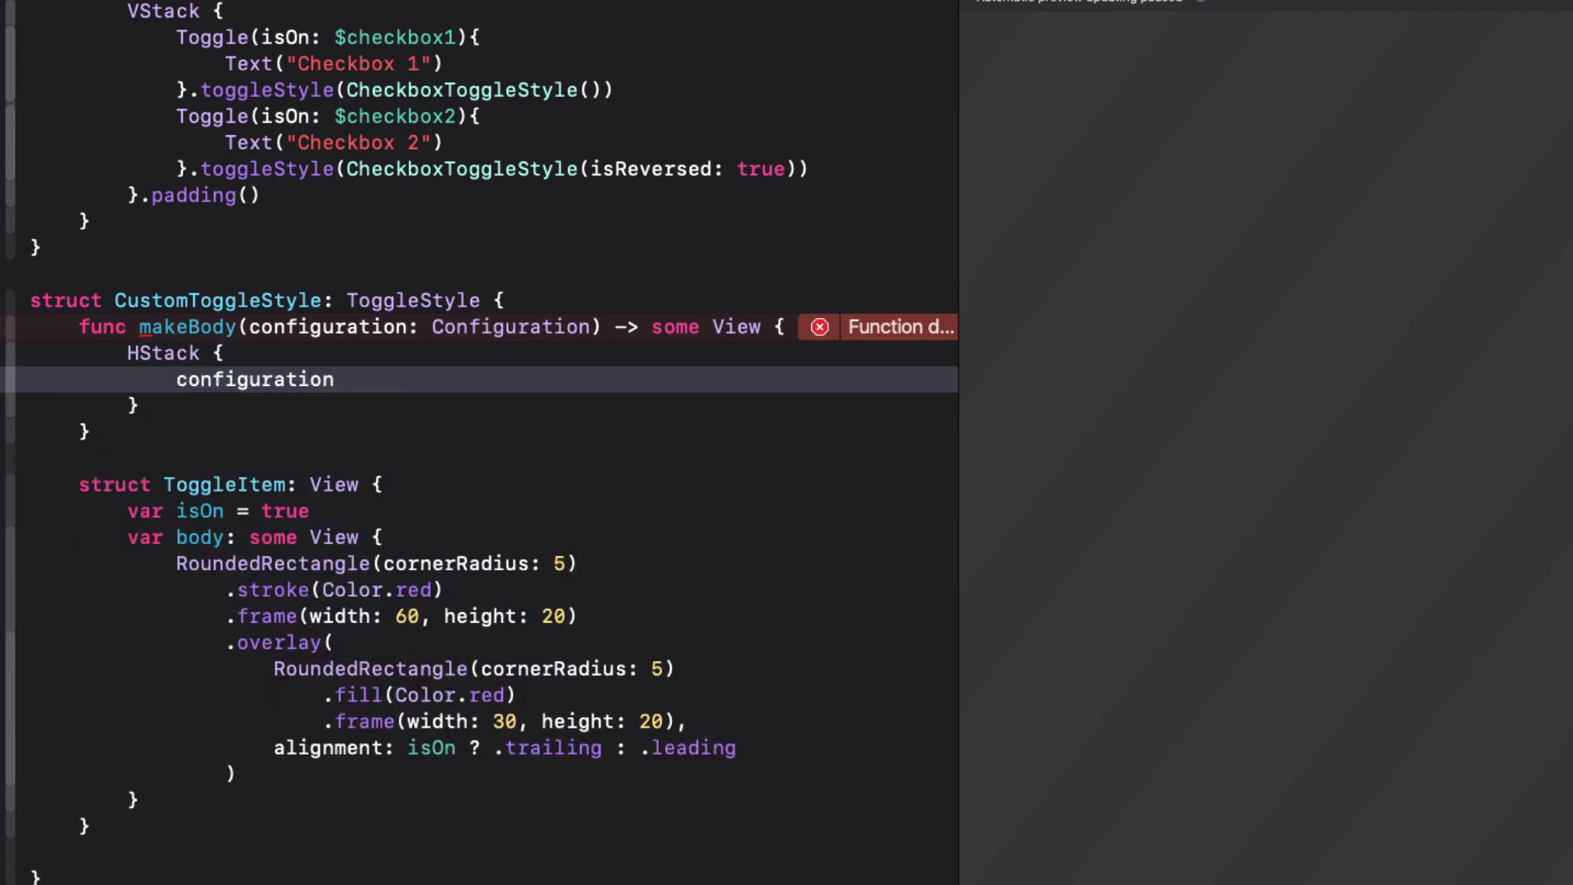
text(.label)
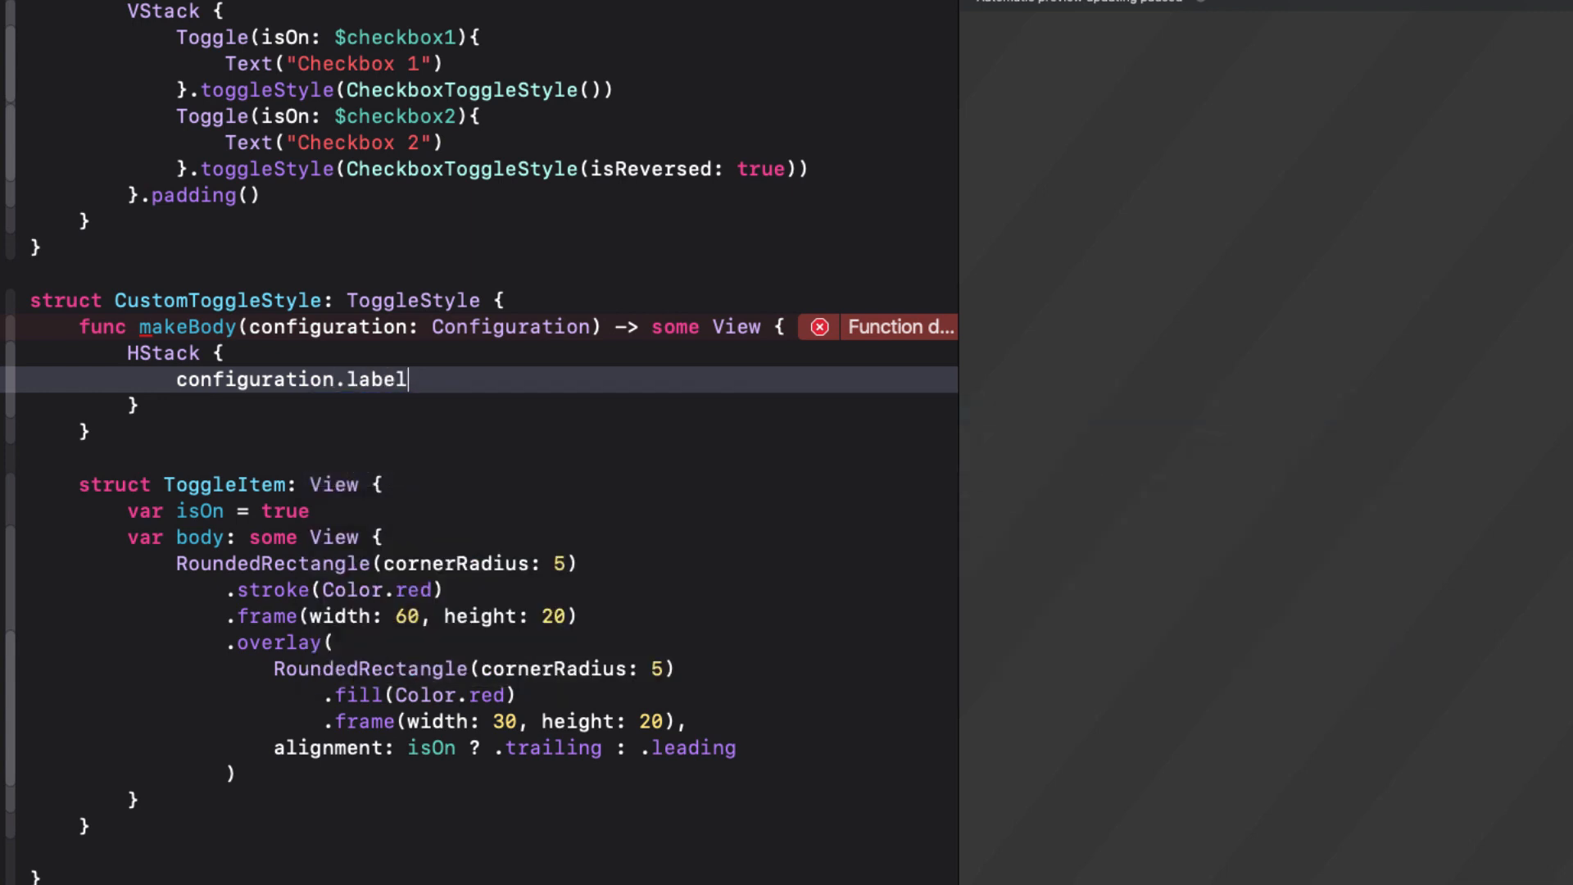
key(enter)
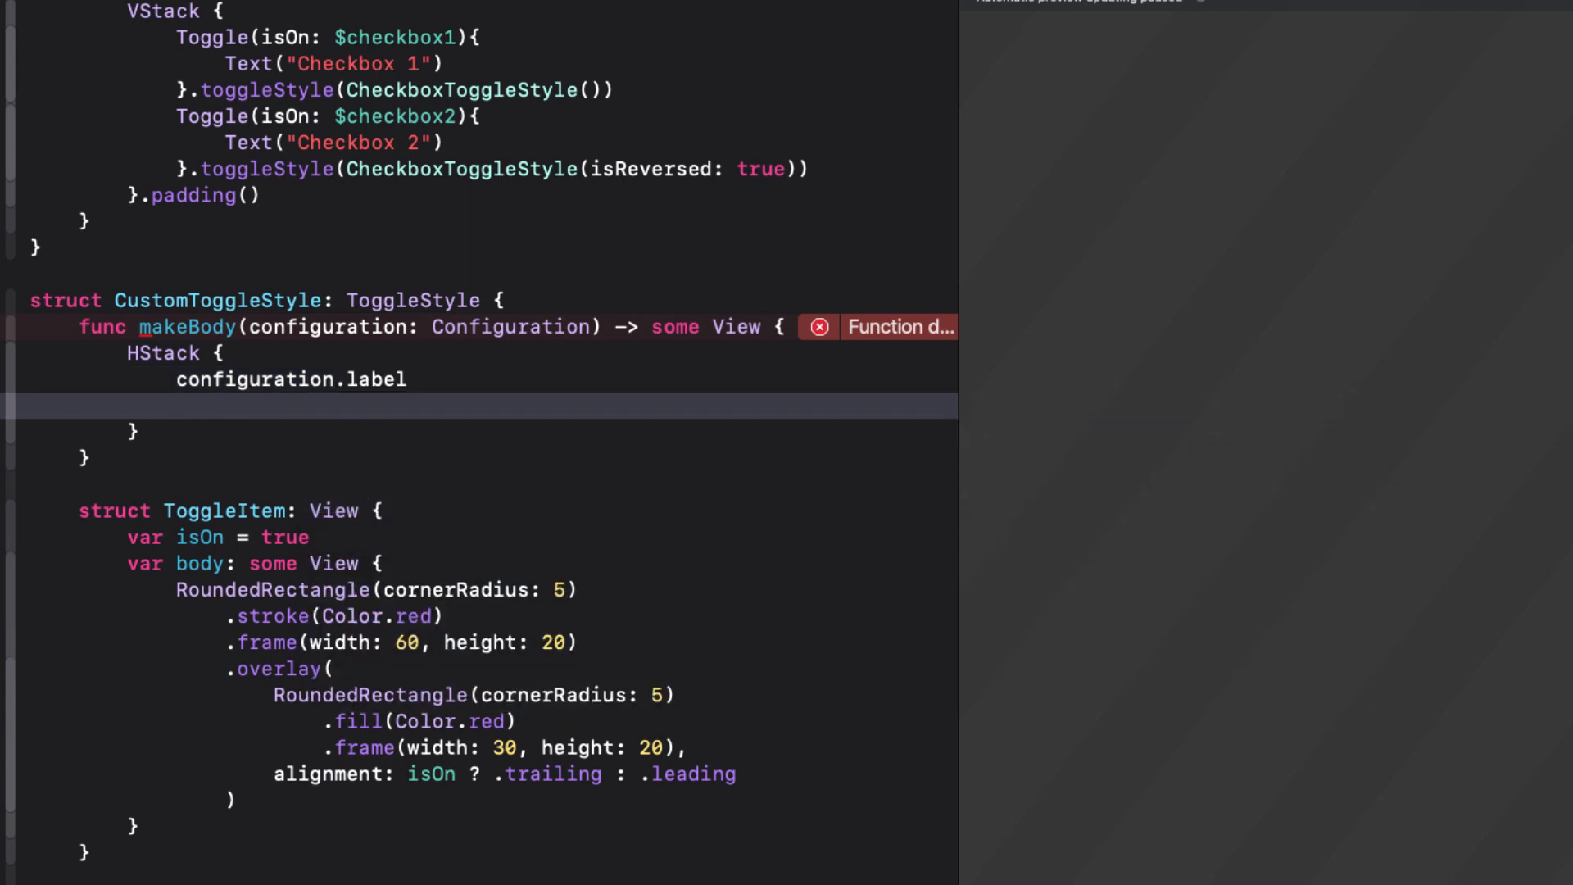
Step: Add a Button calling configuration.isOn.toggle() labelled ToggleItem(isOn: configuration.isOn)
text(Button {)
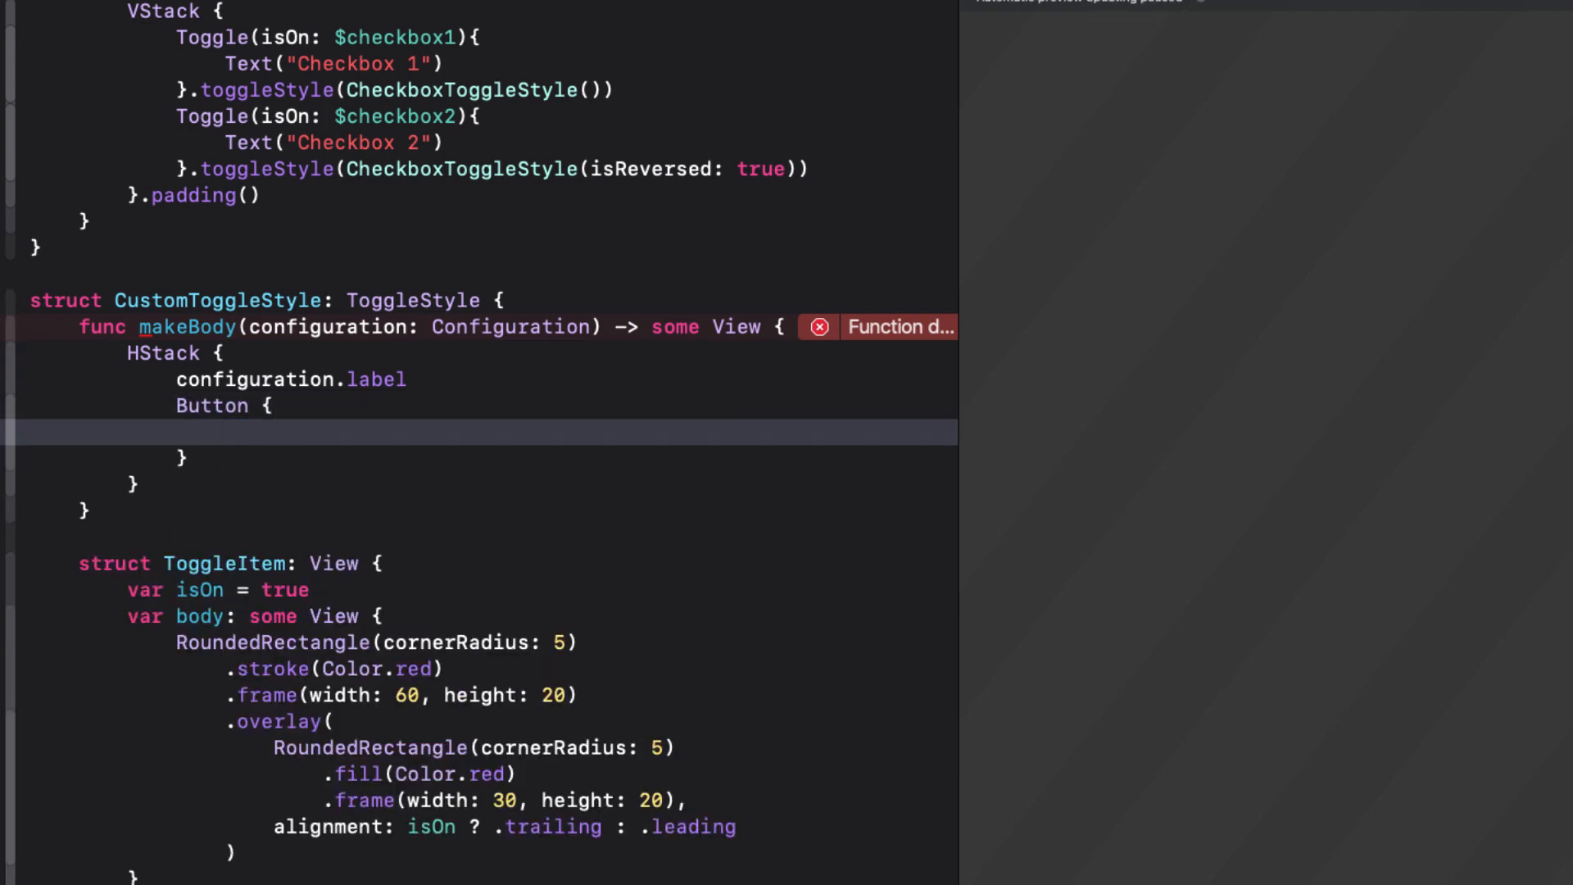
text(configuration.isOn.toggle()
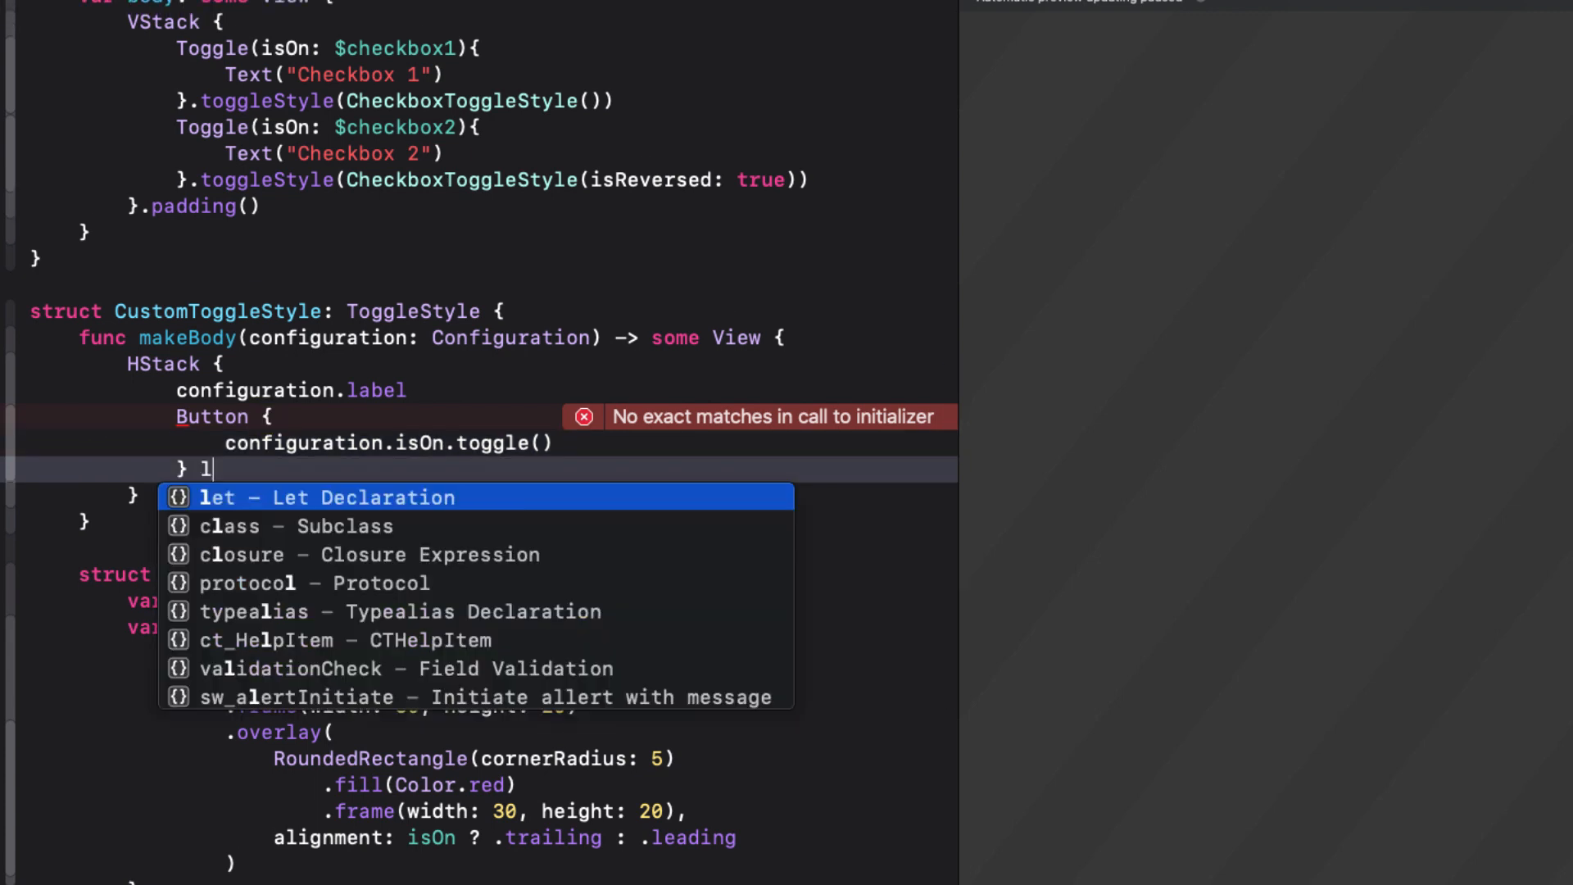
text(abel: {)
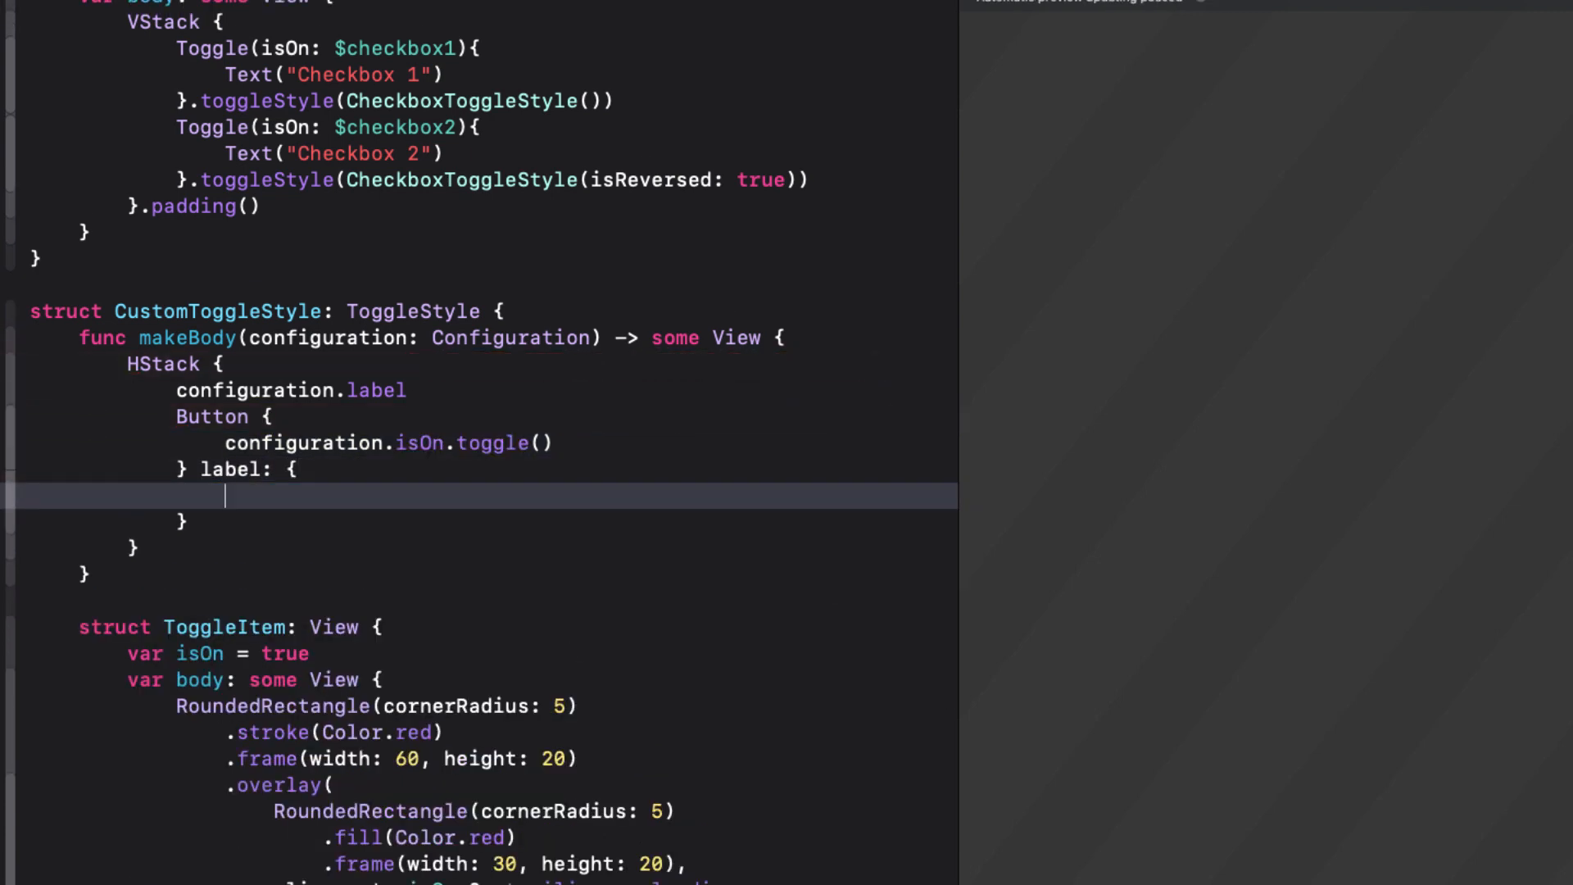
text(ToggleItem()
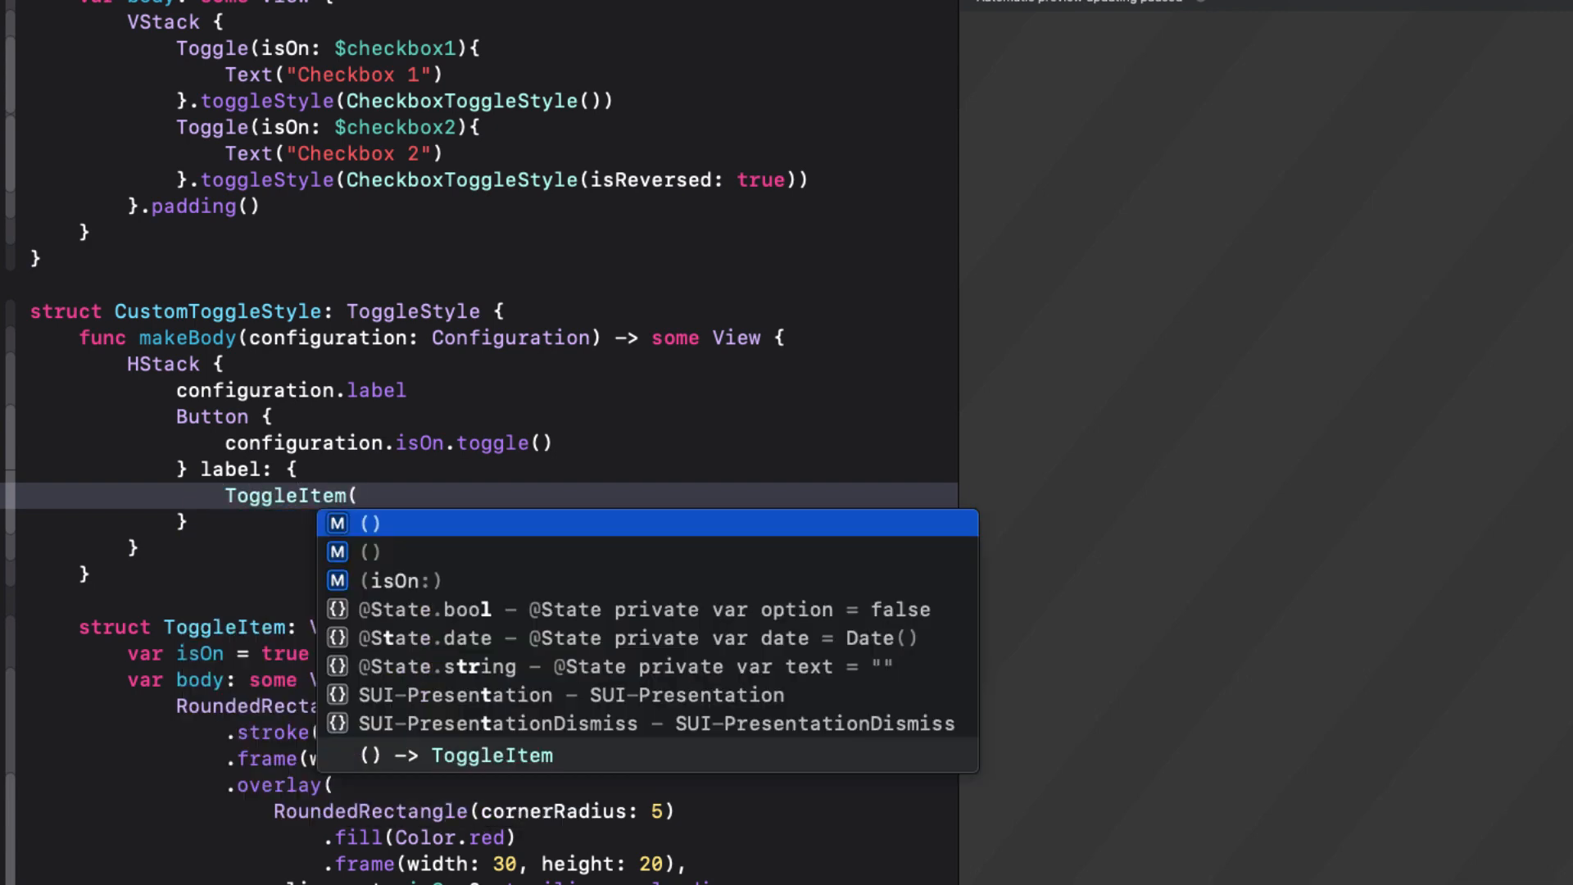
text(isOn: configuration.isOn))
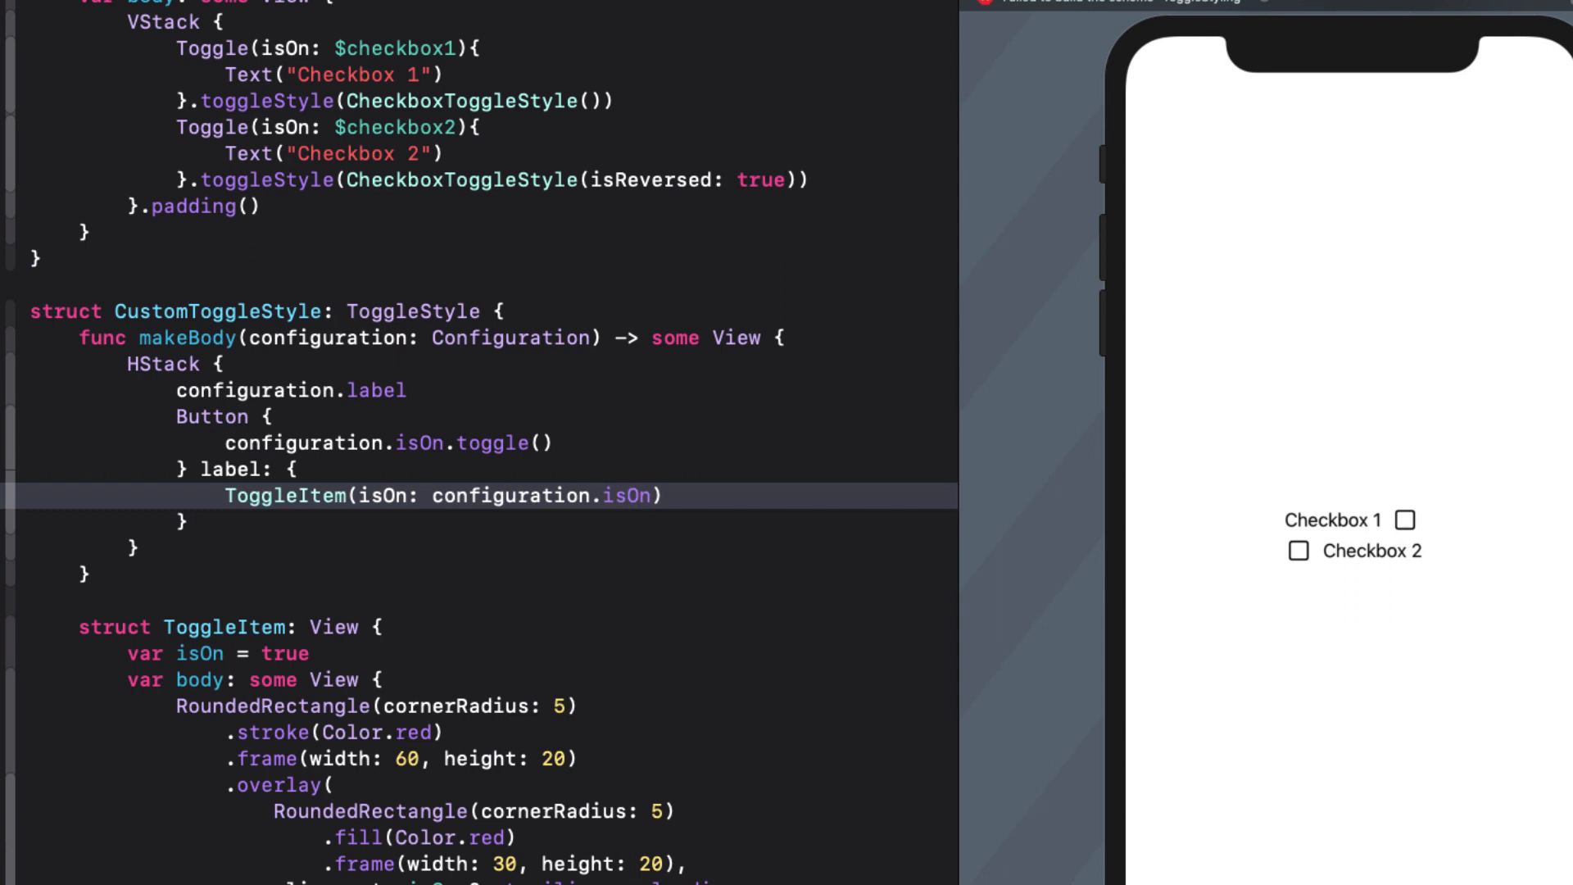
click(651, 495)
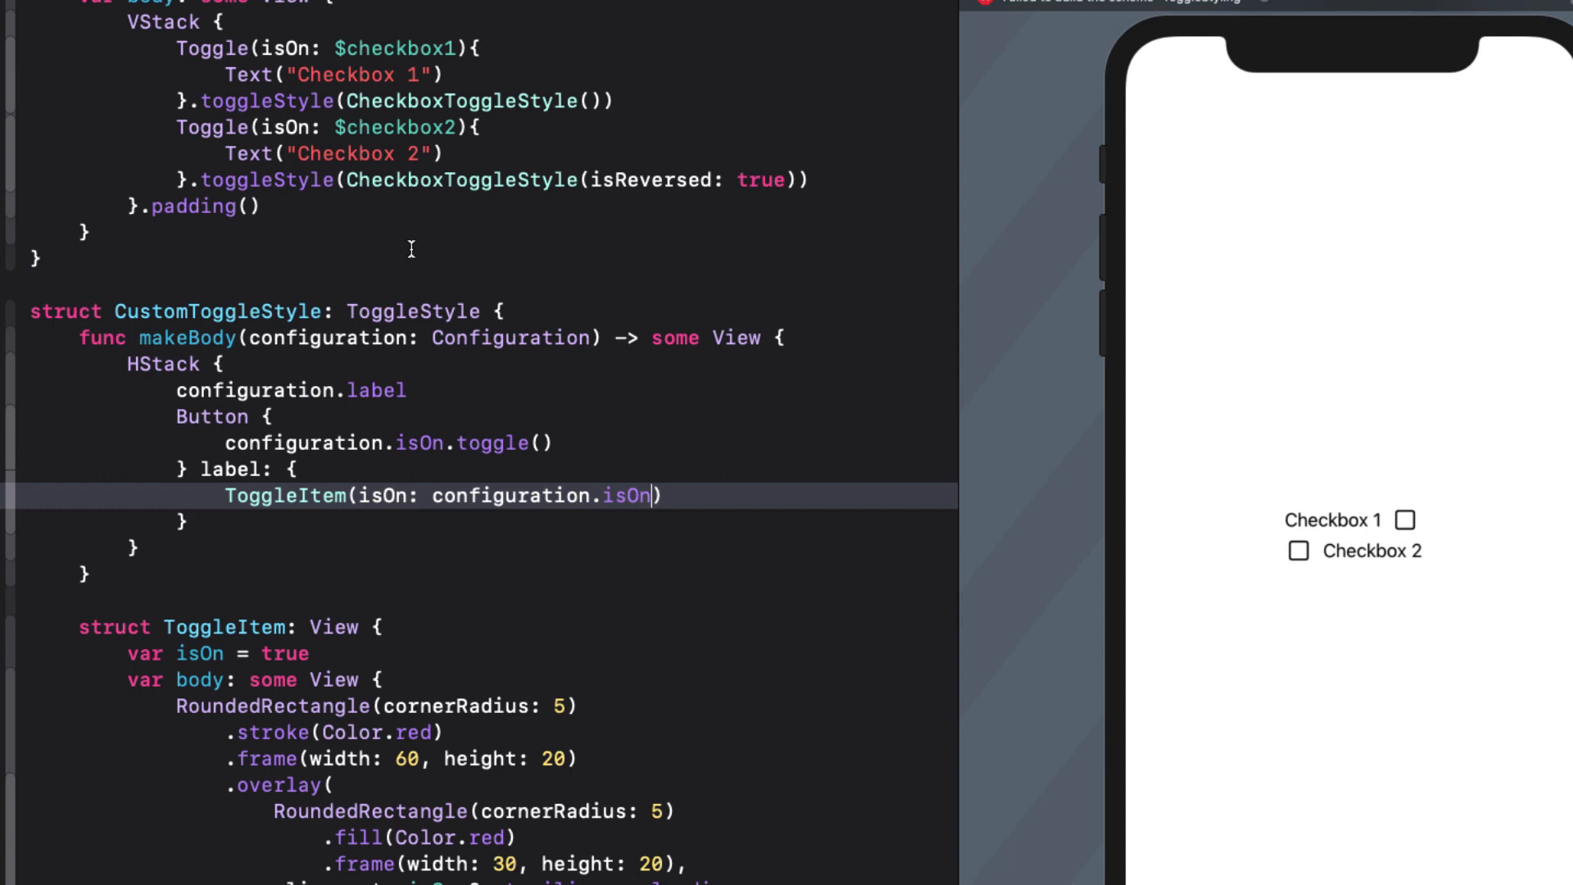
scroll(up, 3)
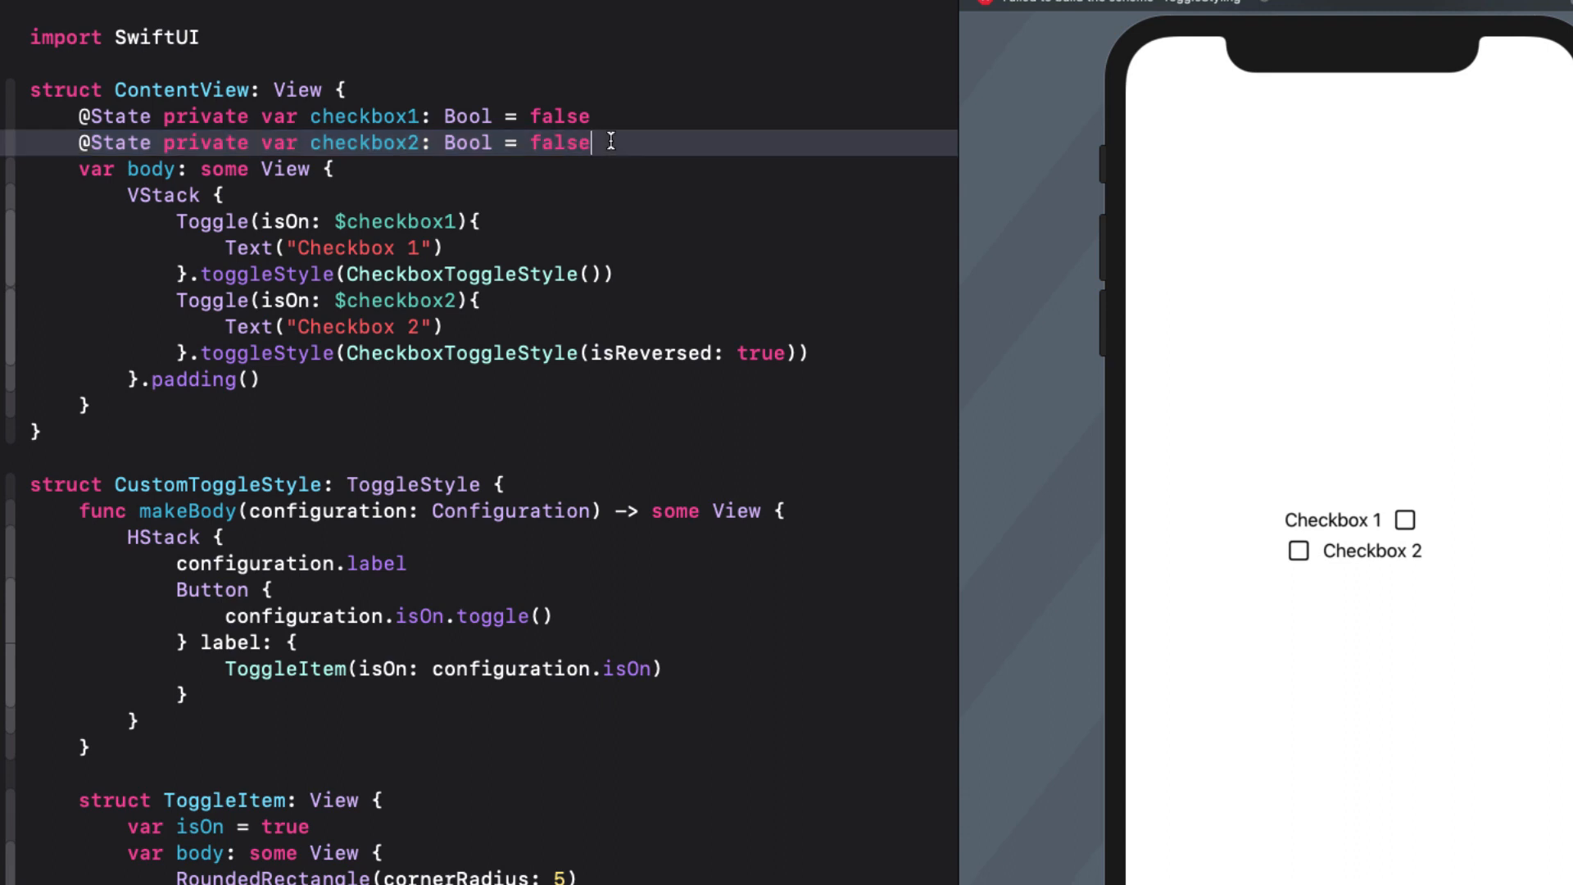
key(enter)
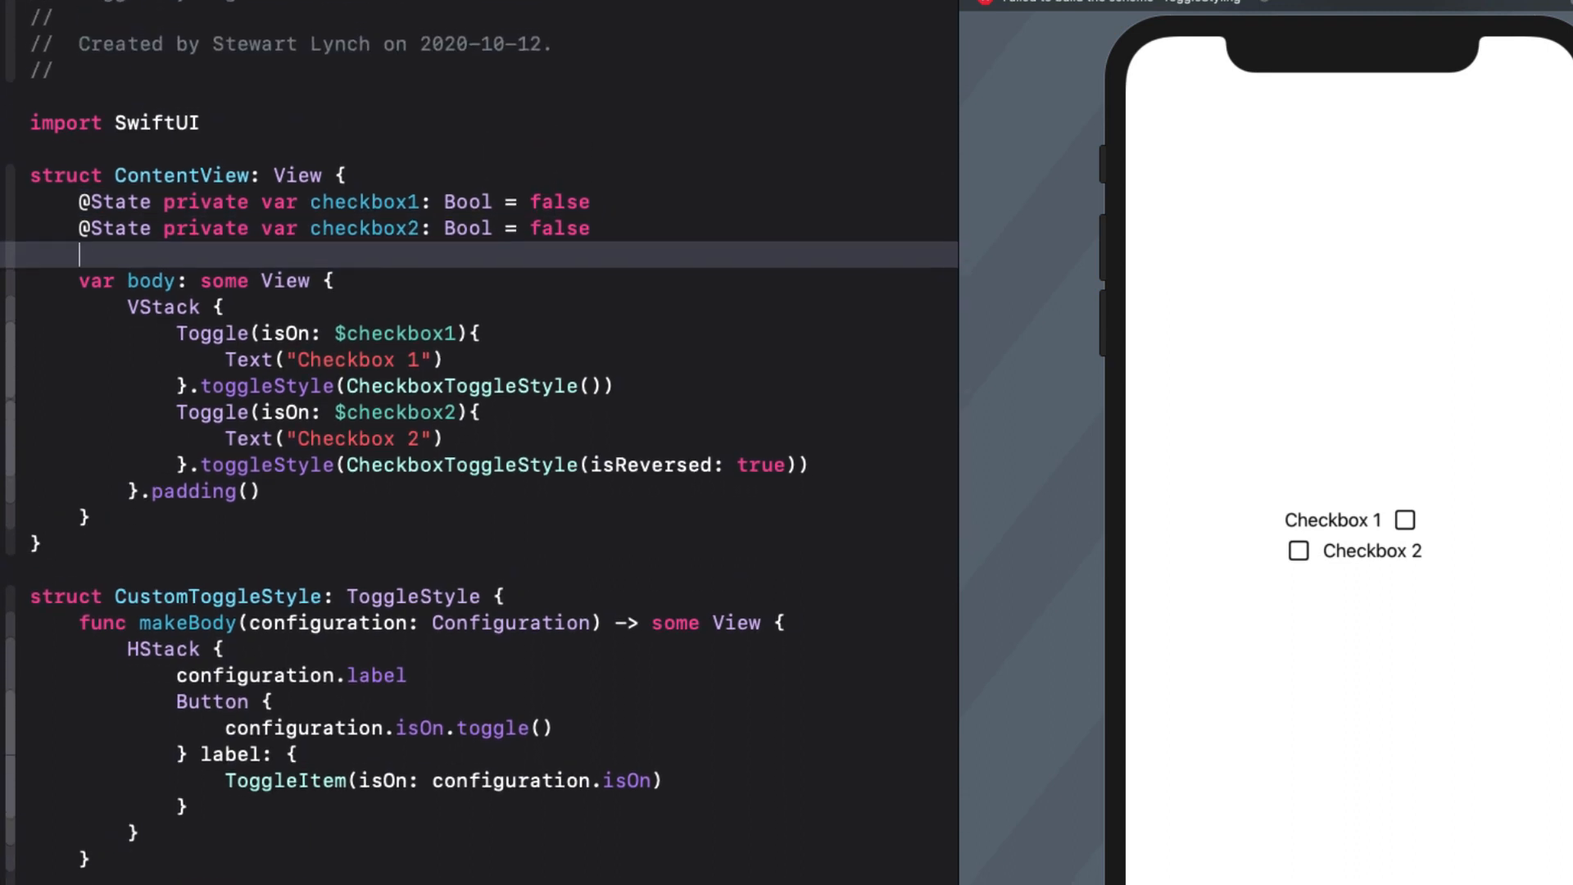
text(@State private var toggle: Bool = false)
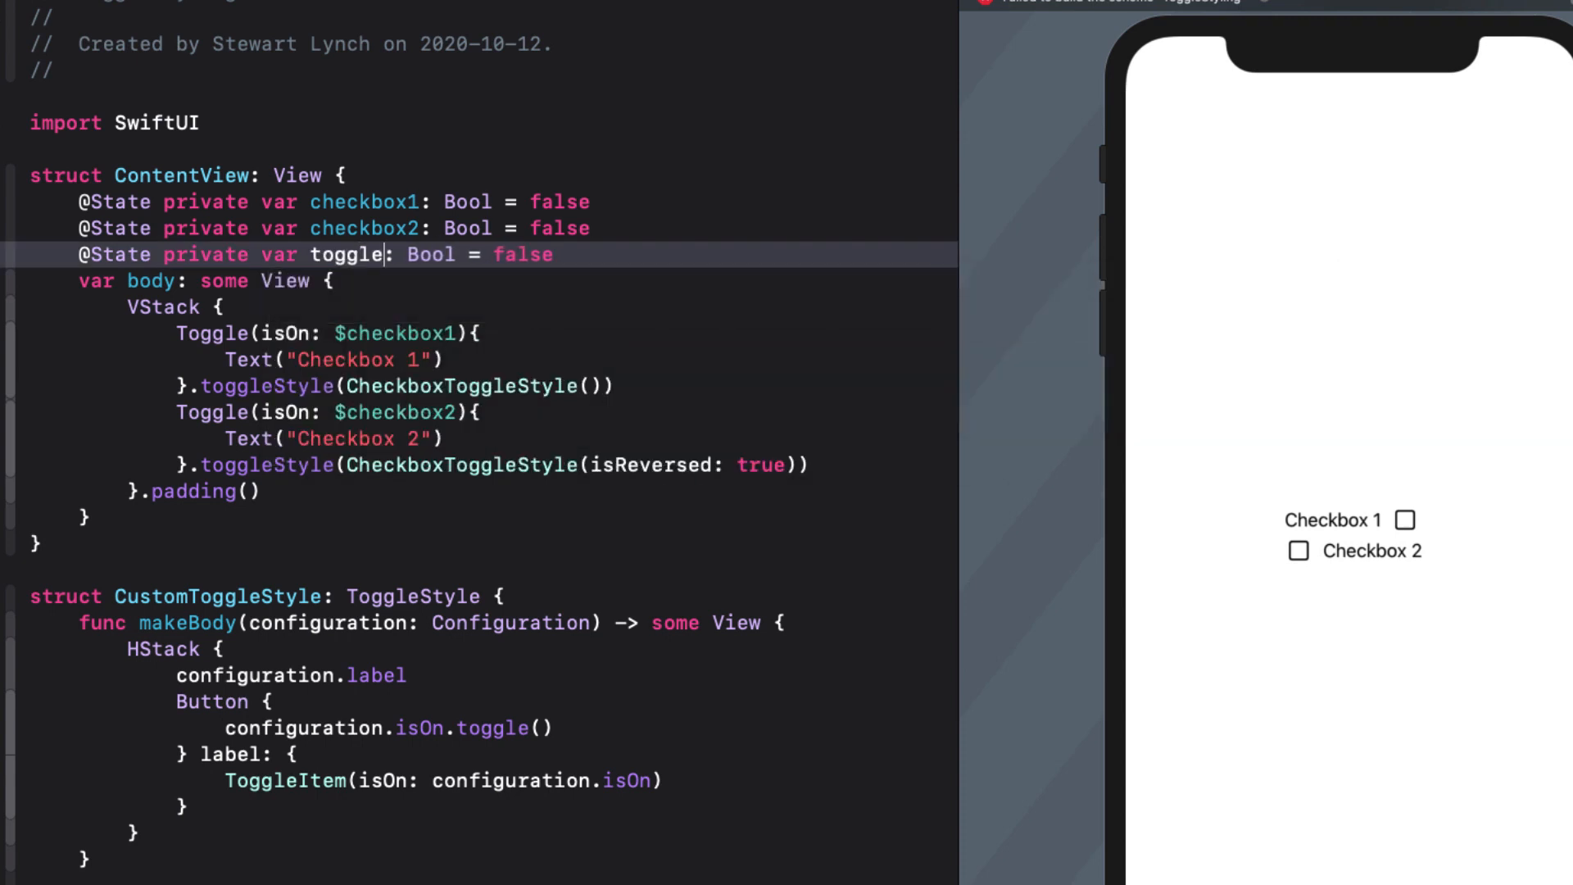
text(1)
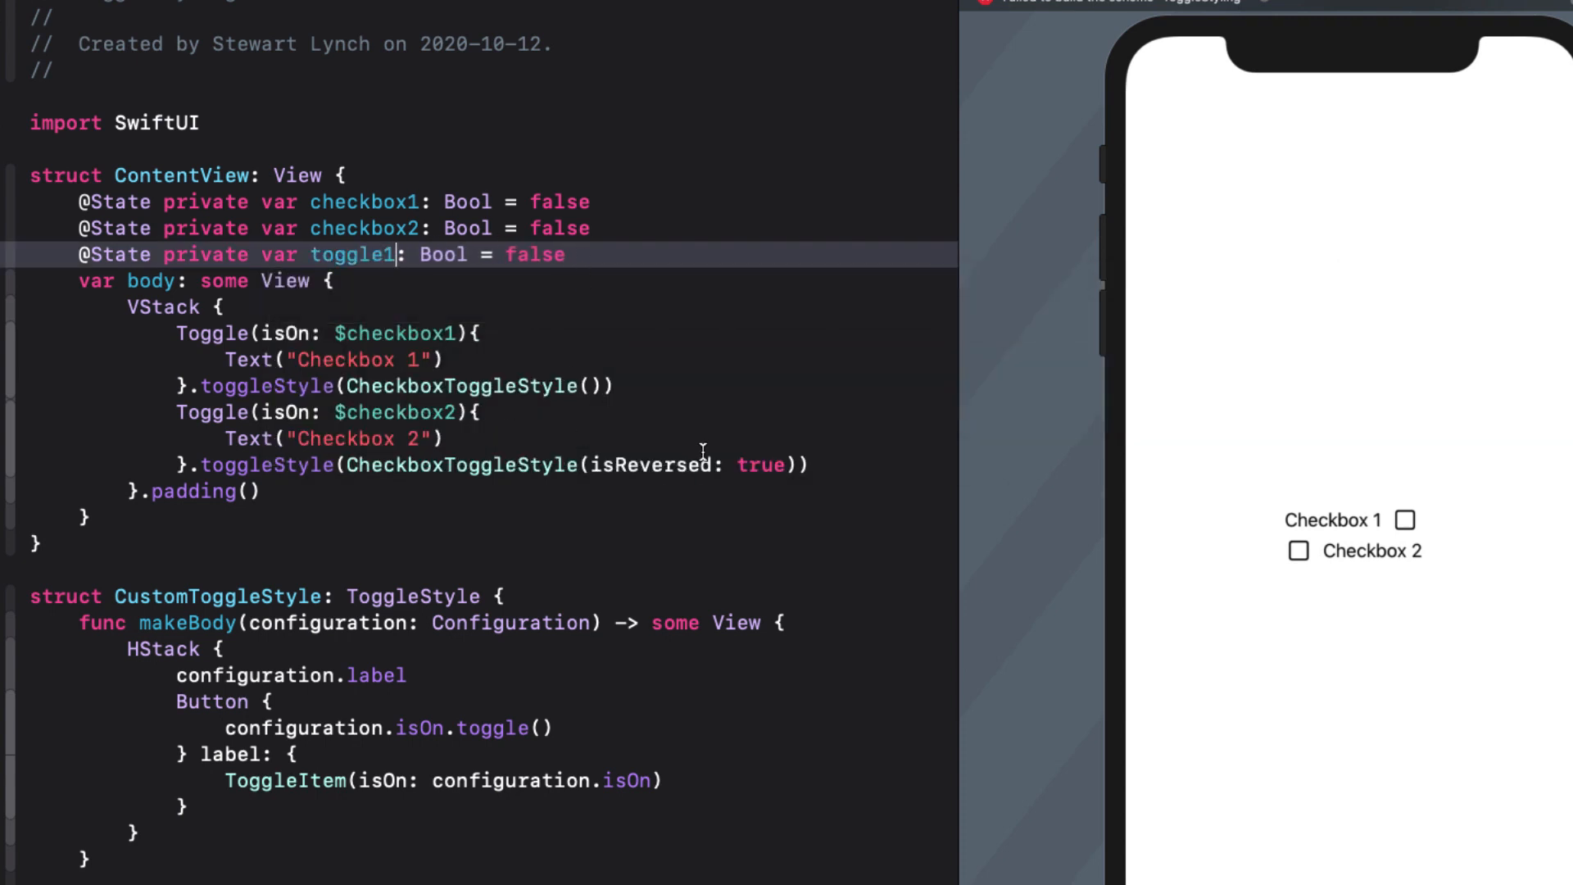
Step: Add a Toggle Me toggle using CustomToggleStyle() and flip its red switch in the preview
text(Toggle(isOn: $toggle1){)
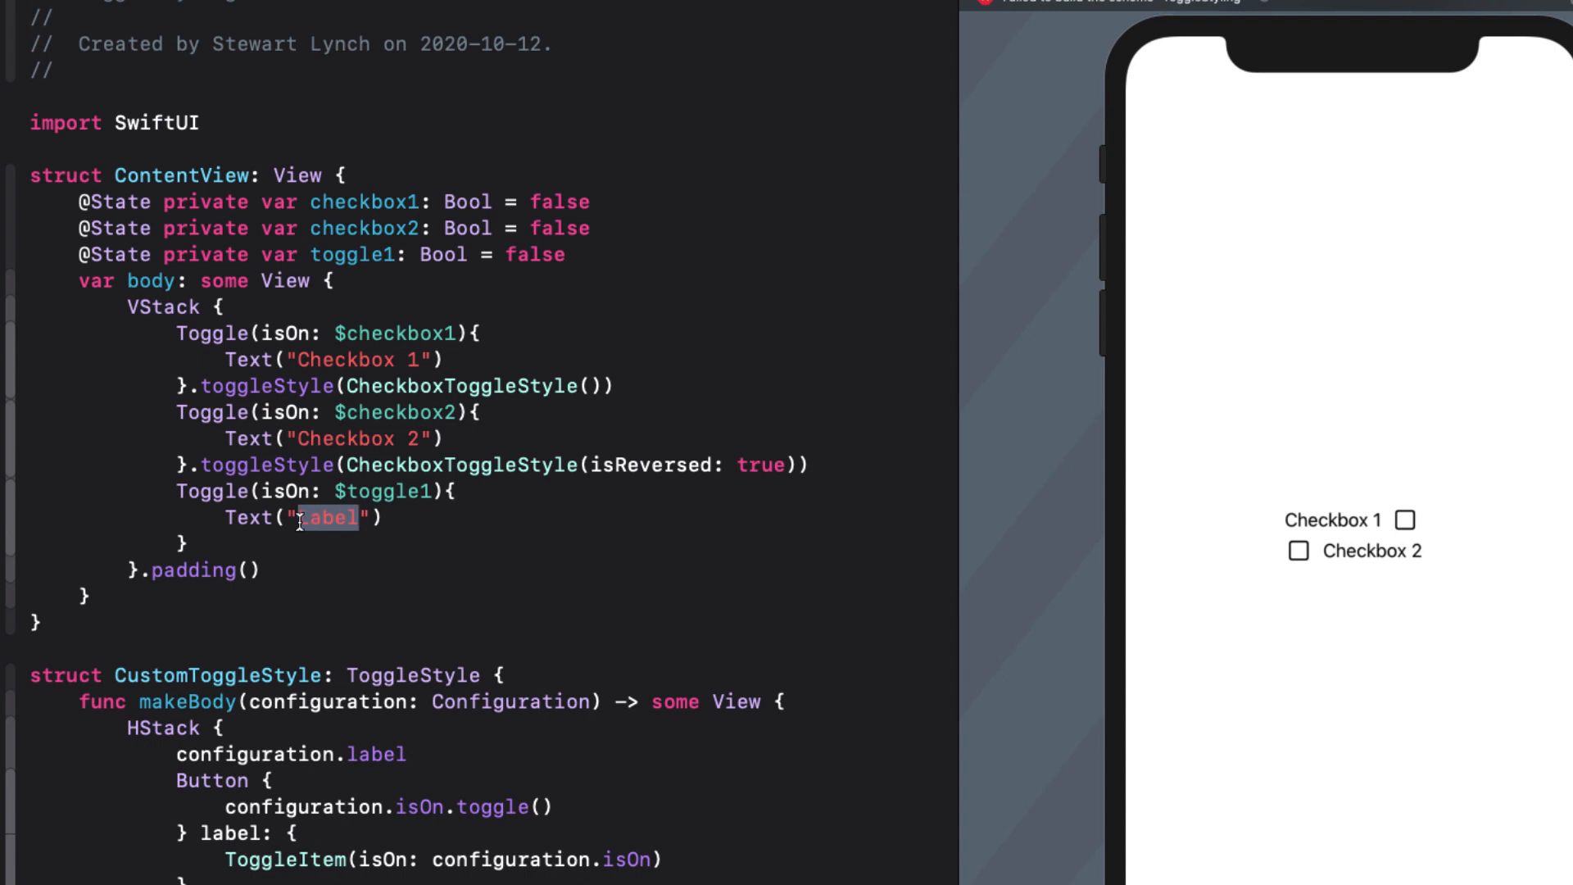
text(Toggle Me)
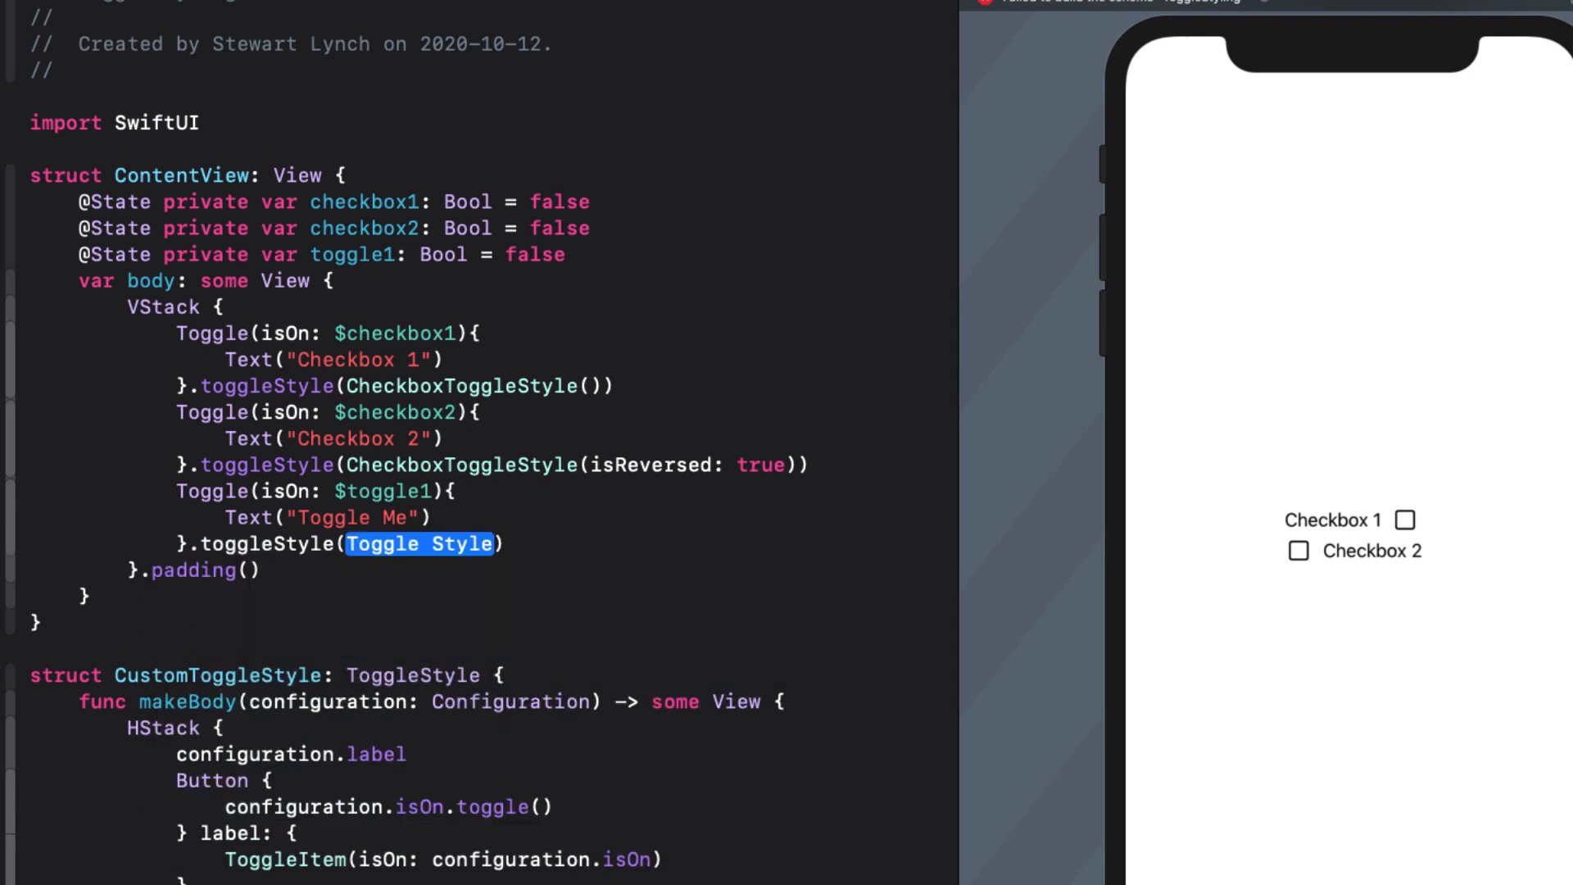
text(CustomToggleStyle)
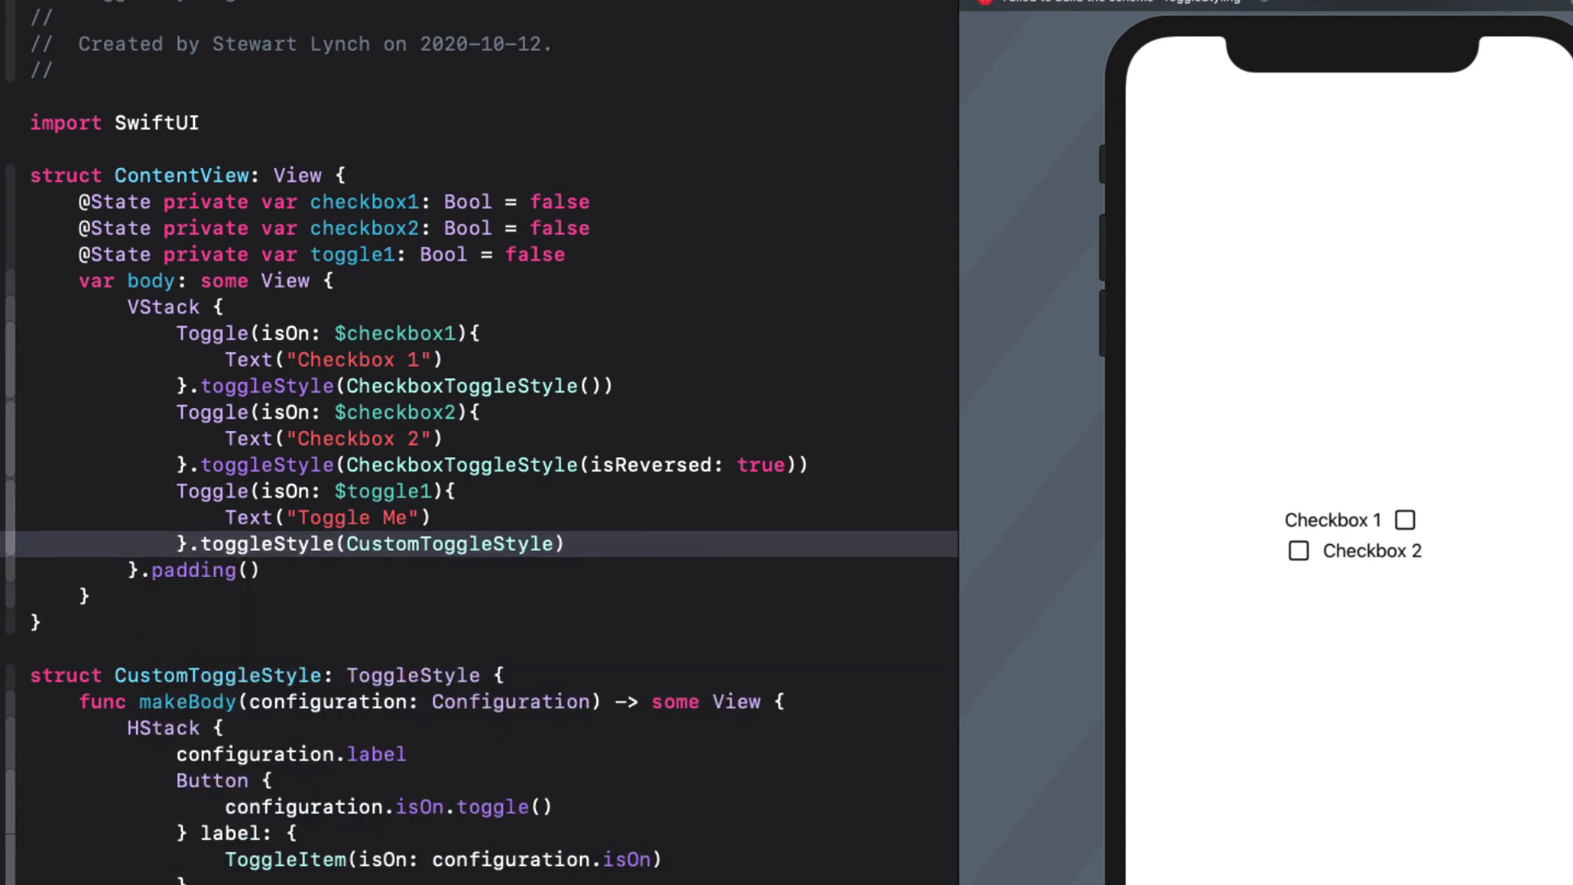
text(())
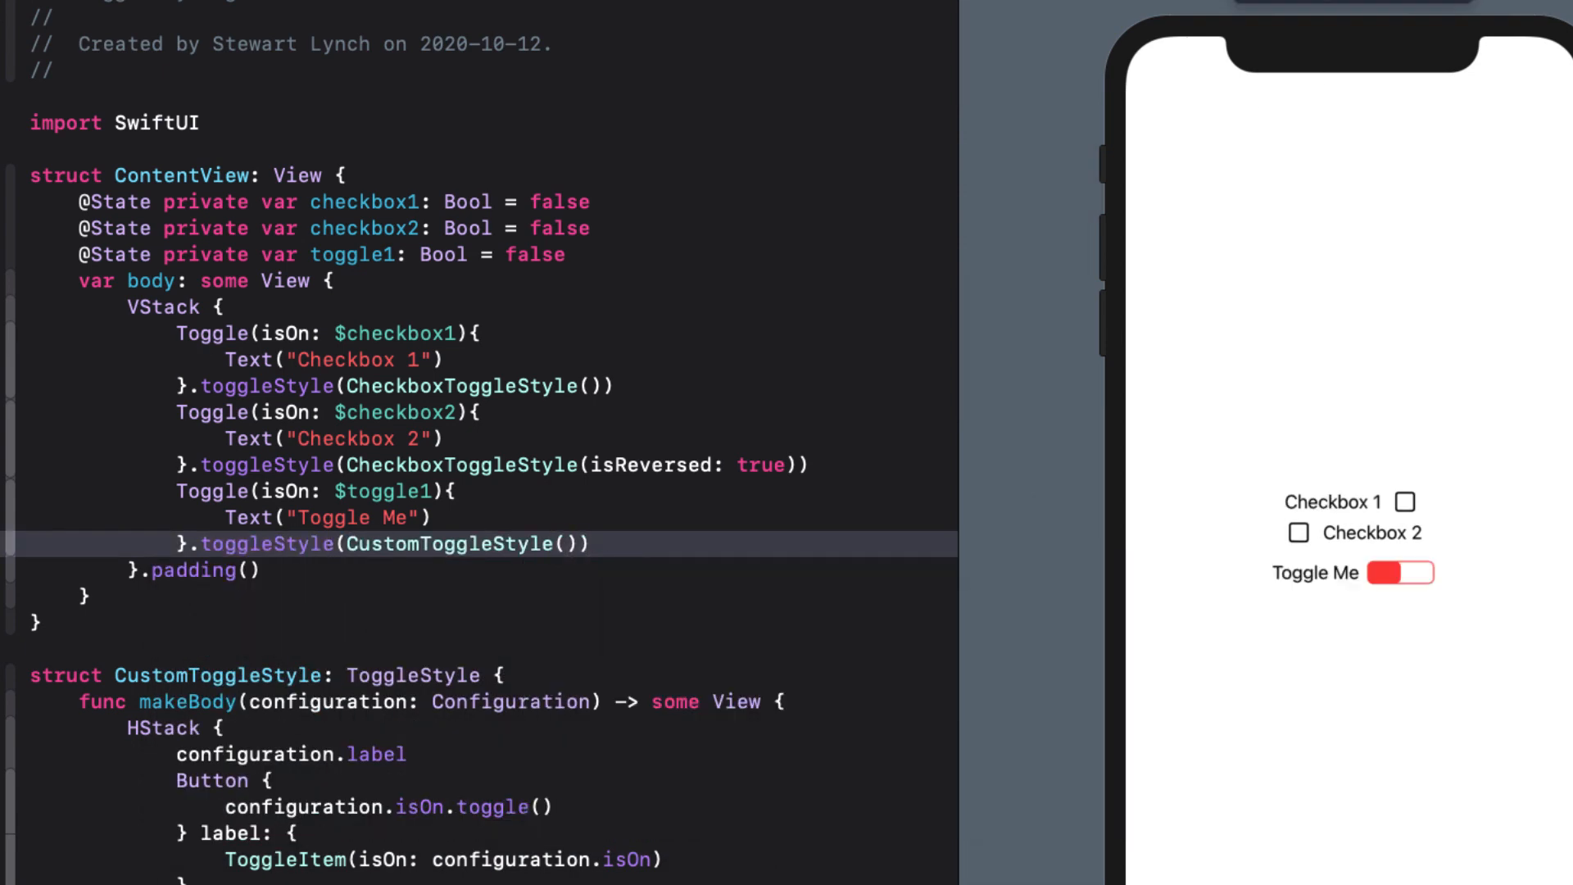
click(1404, 574)
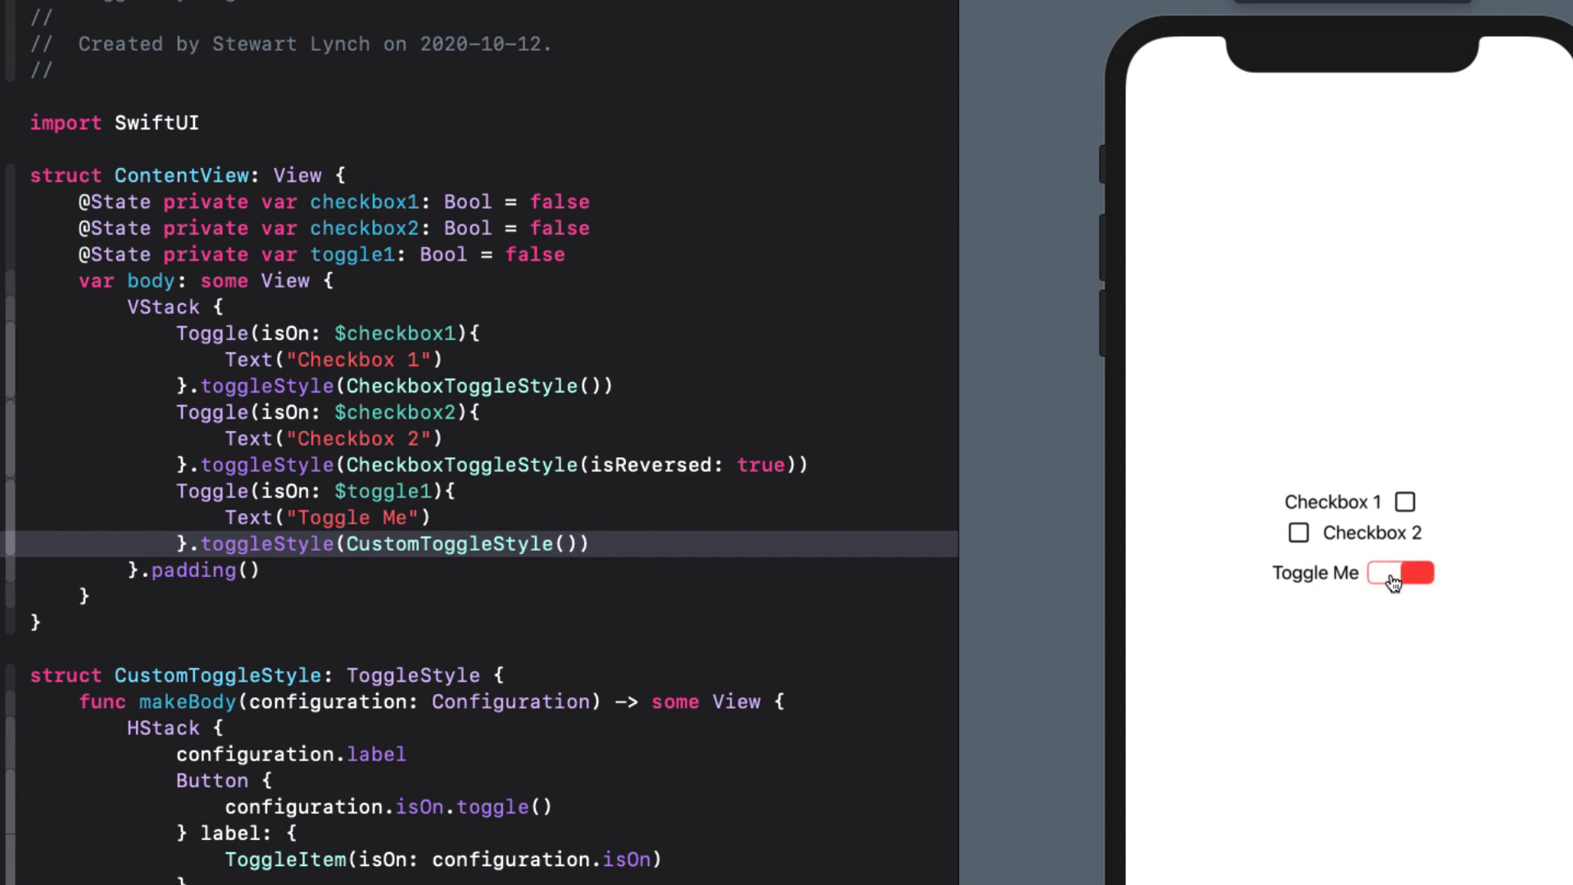
click(1403, 573)
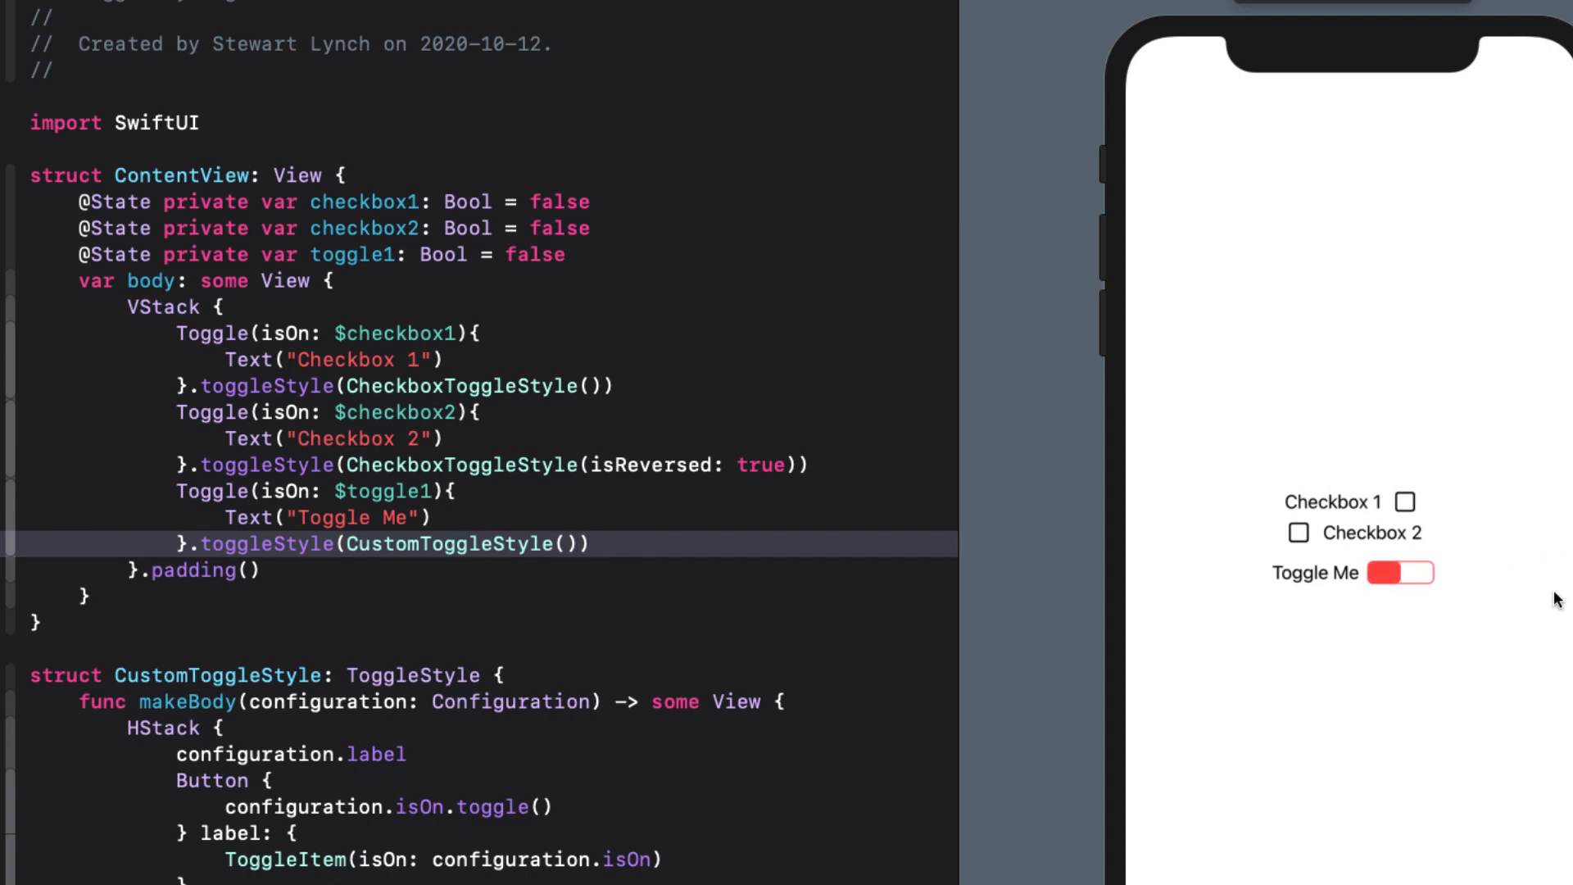
Step: Add var color: Color = .red to CustomToggleStyle, color and isOn: Bool to ToggleItem, passing color via the Fix-it
scroll(down, 3)
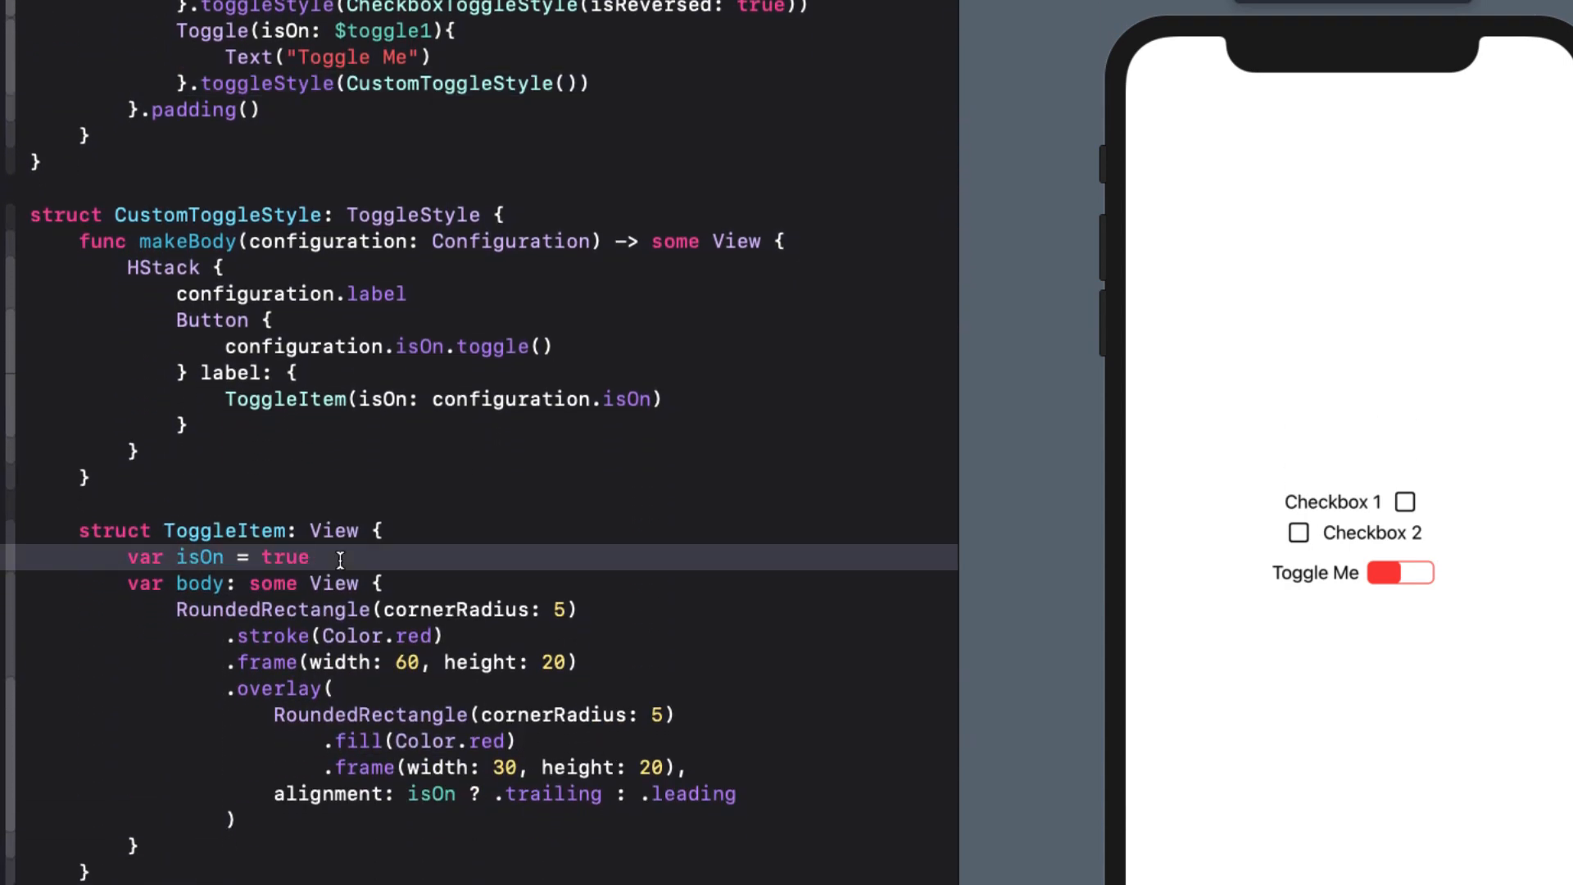
text(var)
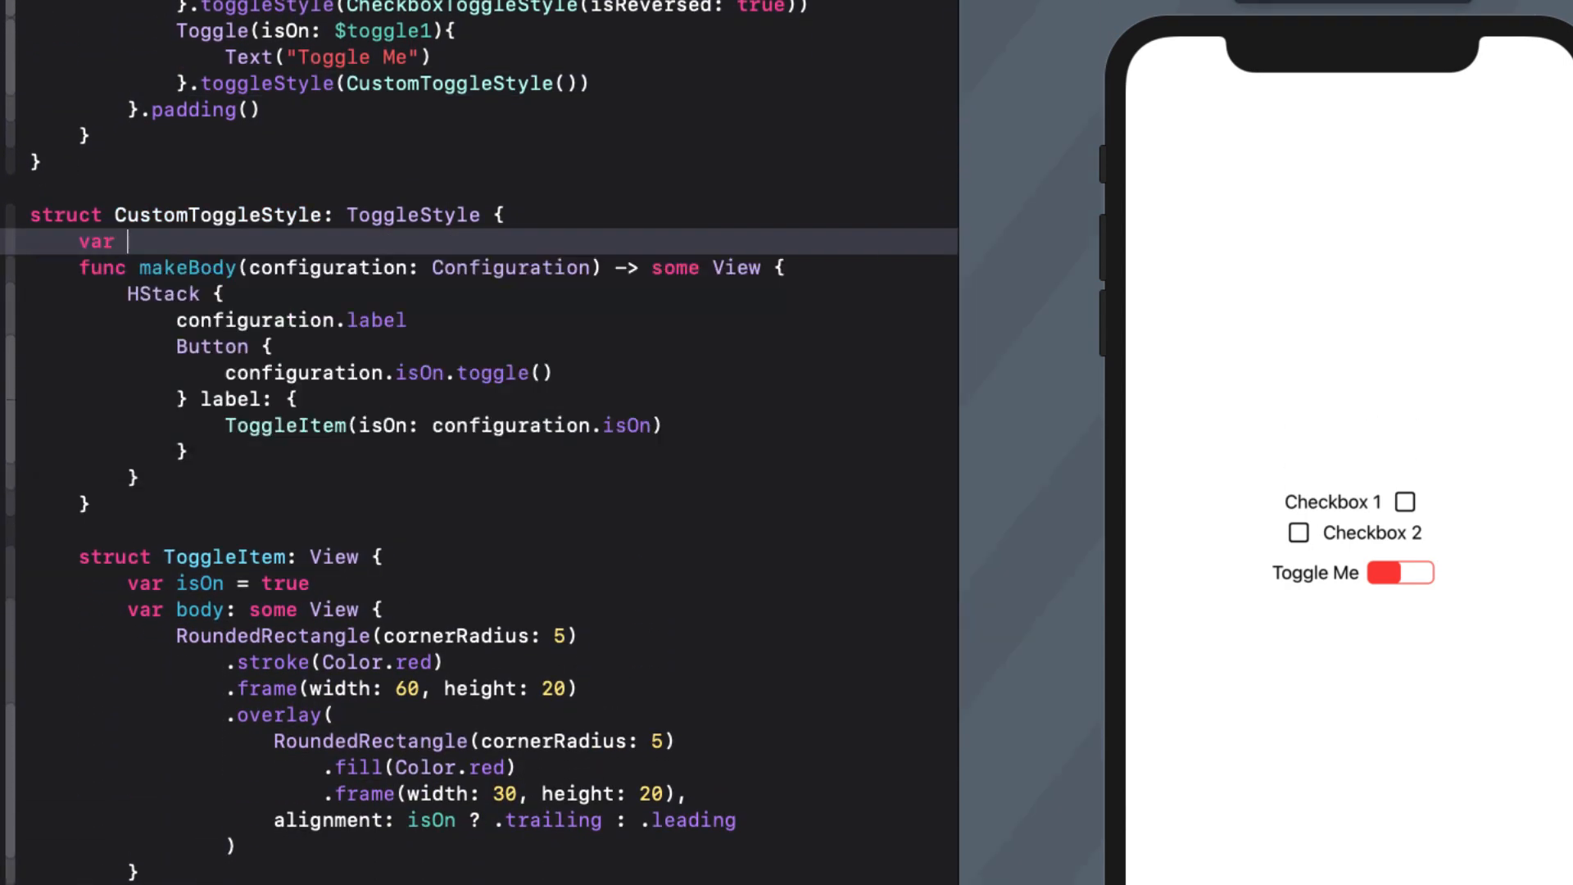
text(color:Colo)
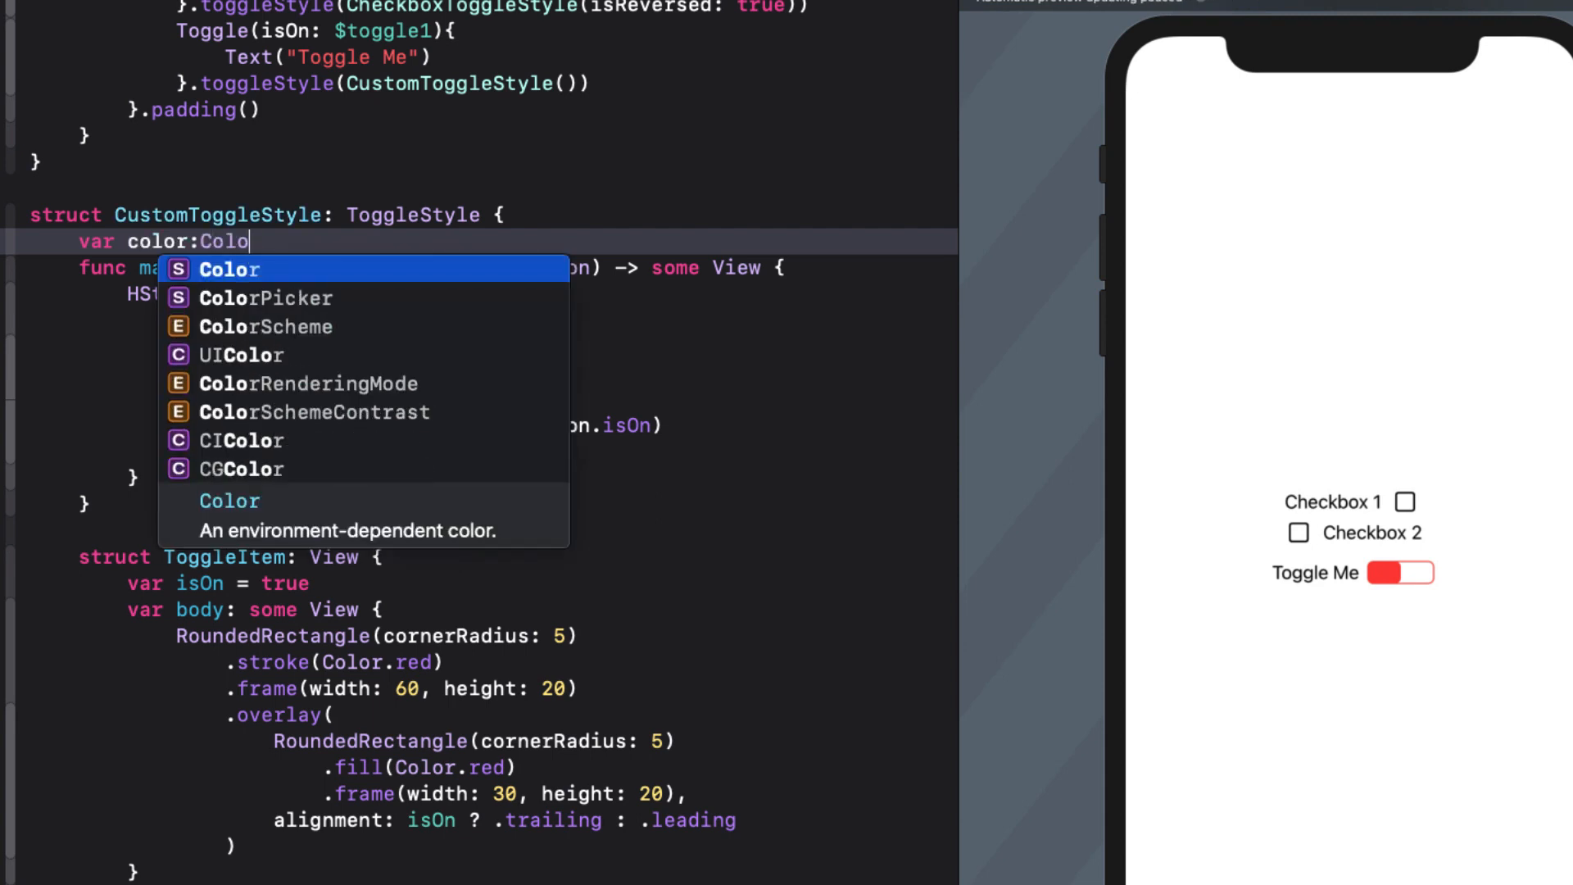
text(= .red)
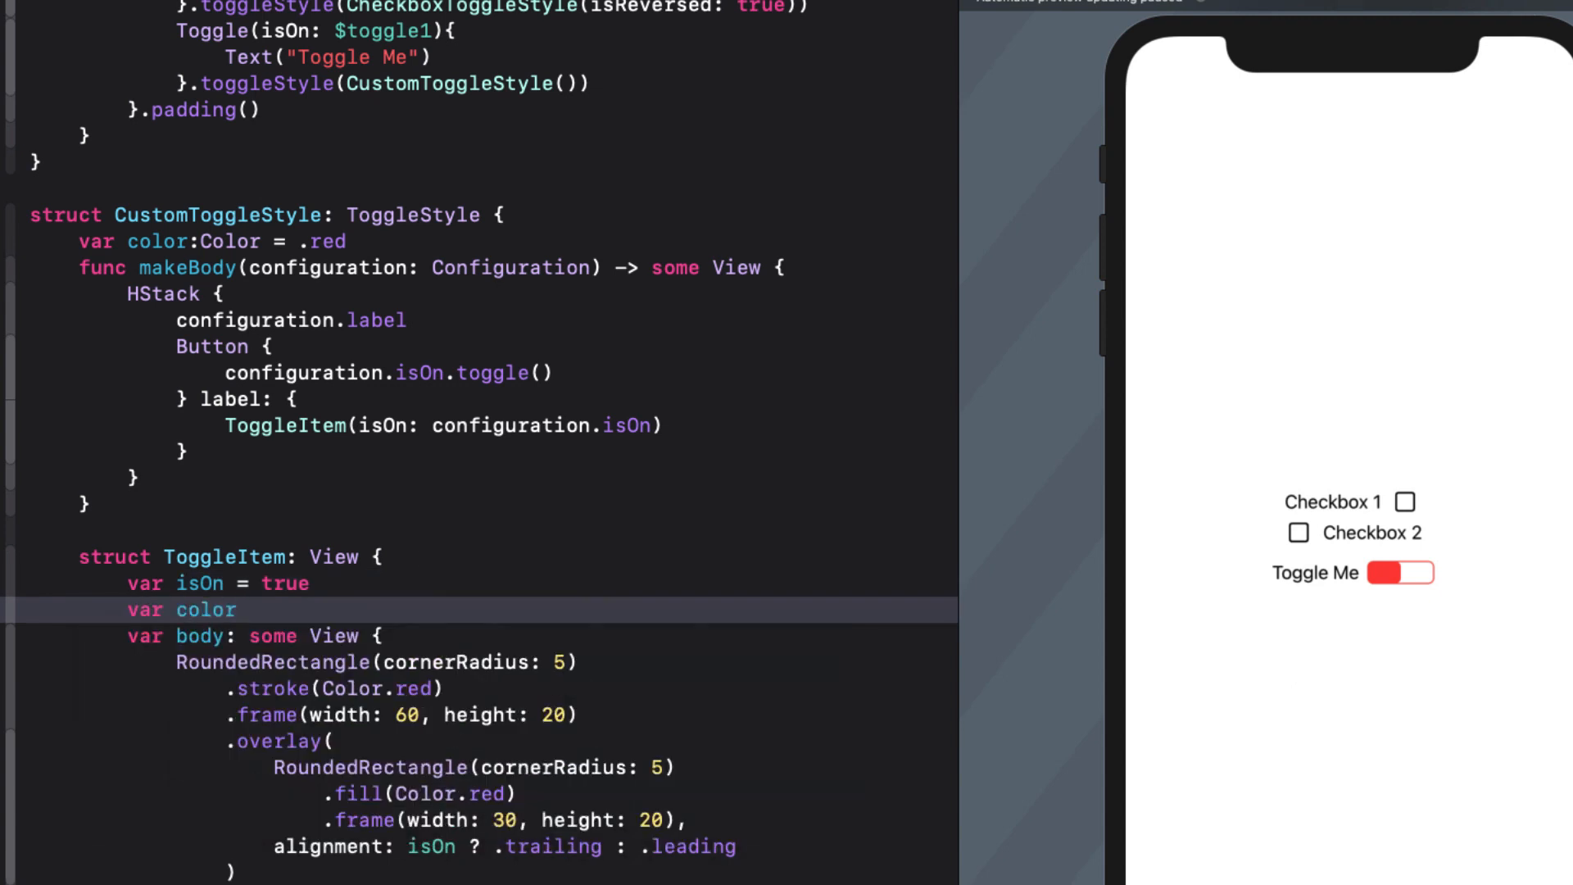
text(: Color)
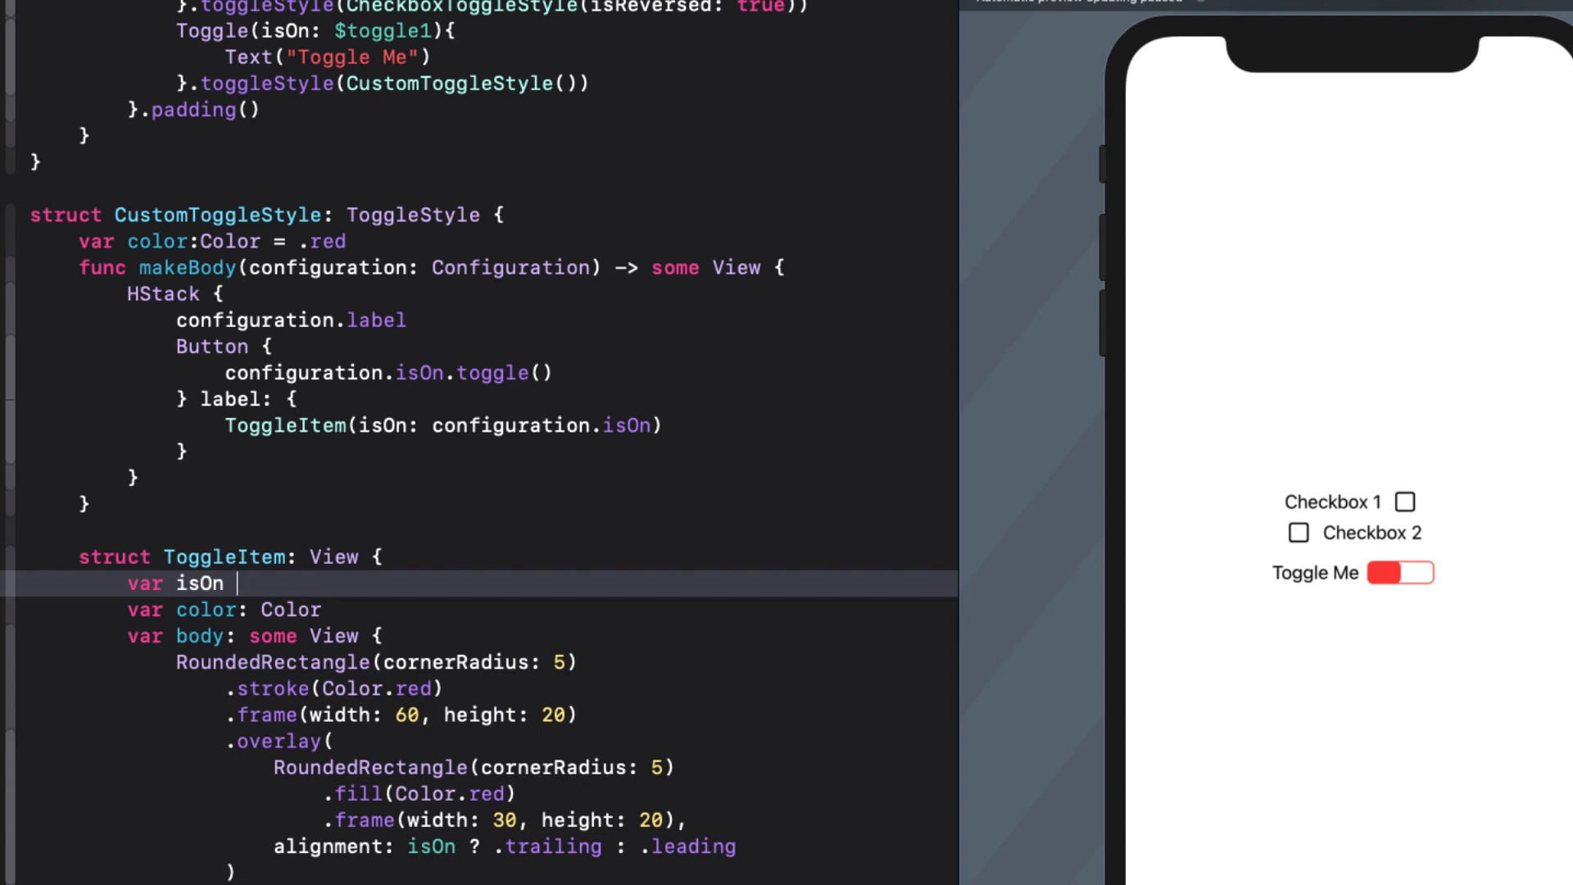
text(:Bool)
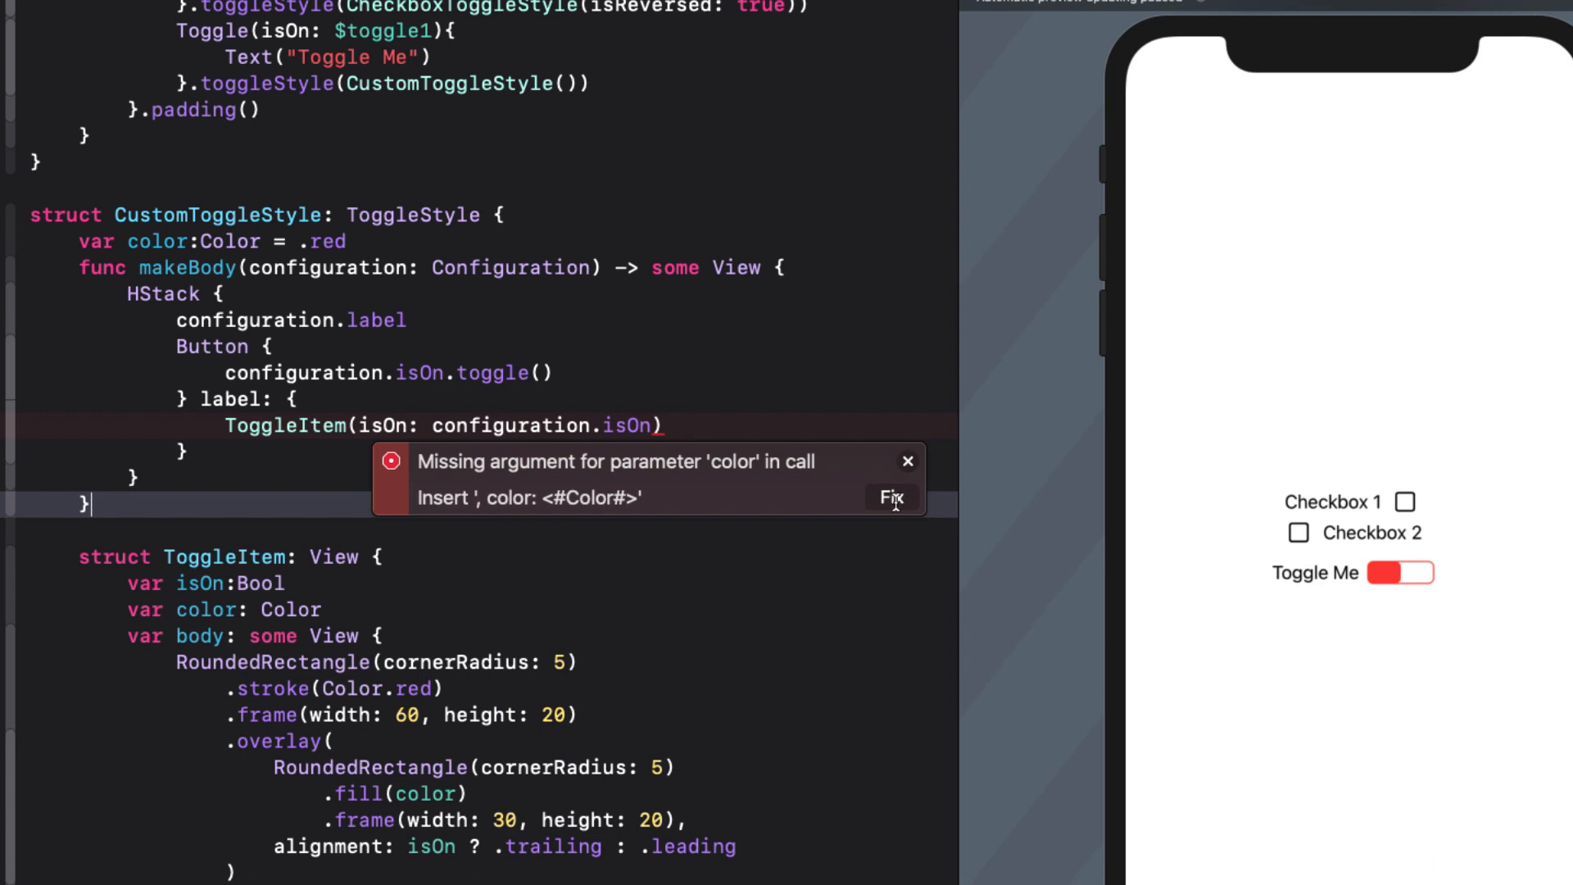
click(890, 498)
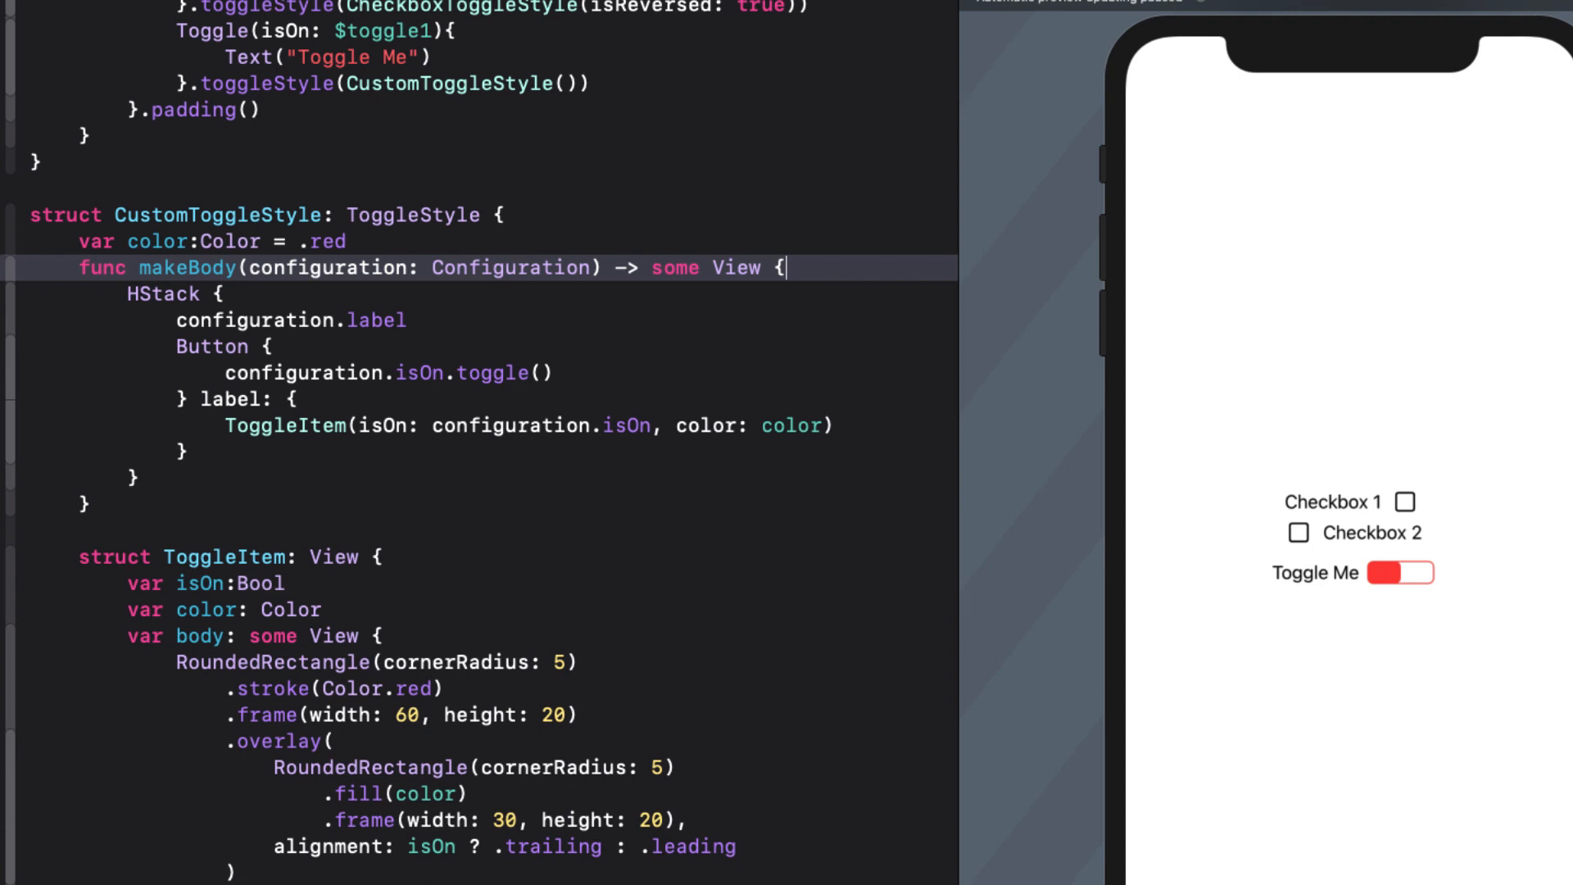
Step: Wrap the makeBody HStack in a GroupBox
scroll(down, 3)
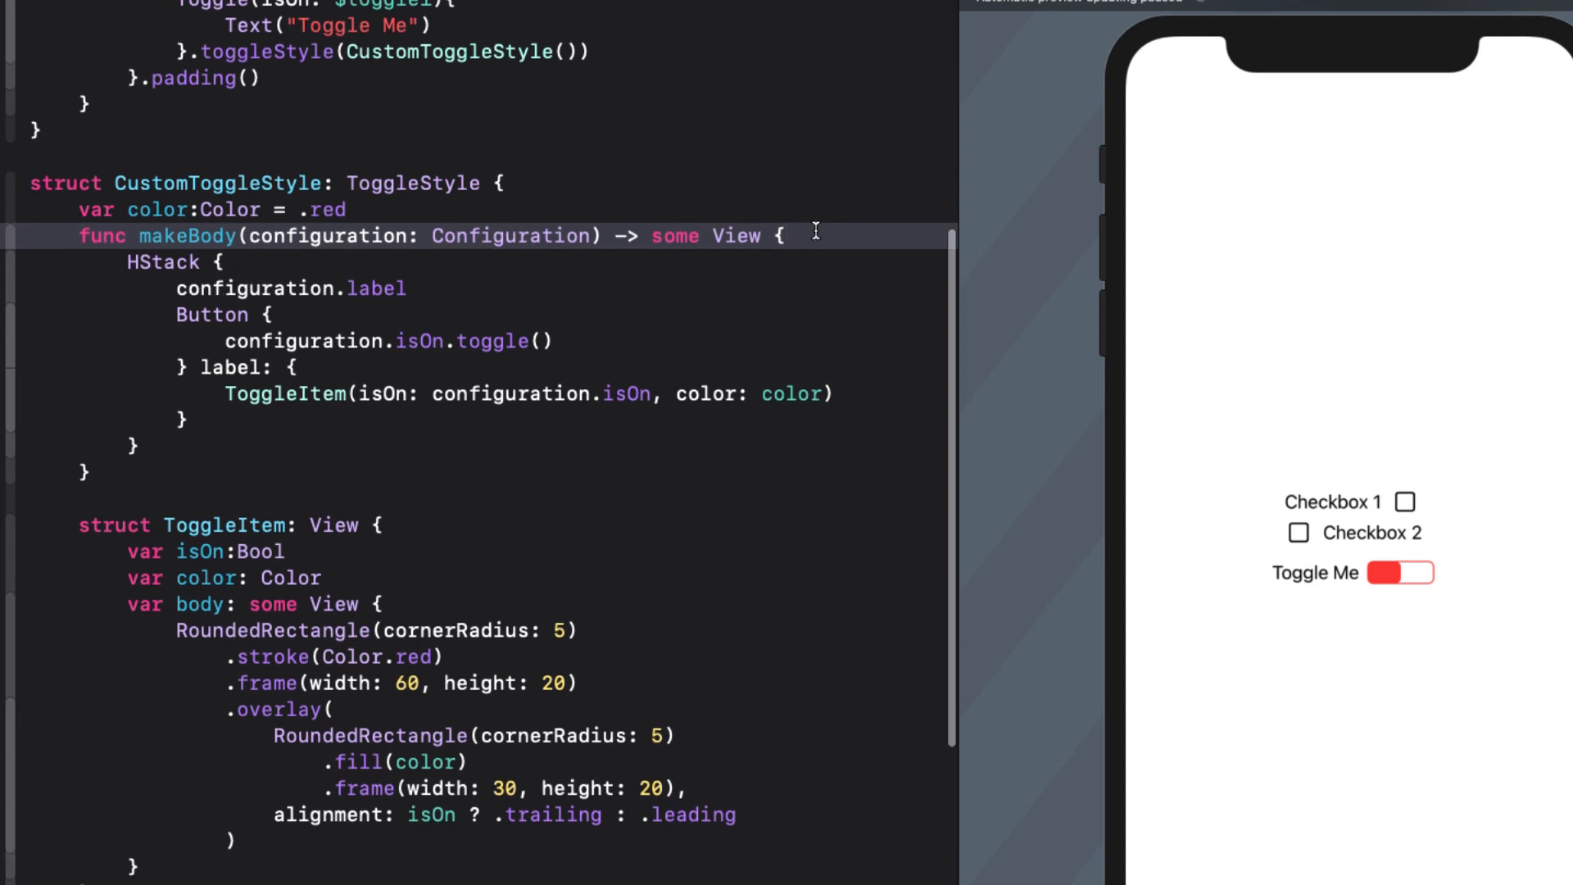
text(GroupBox)
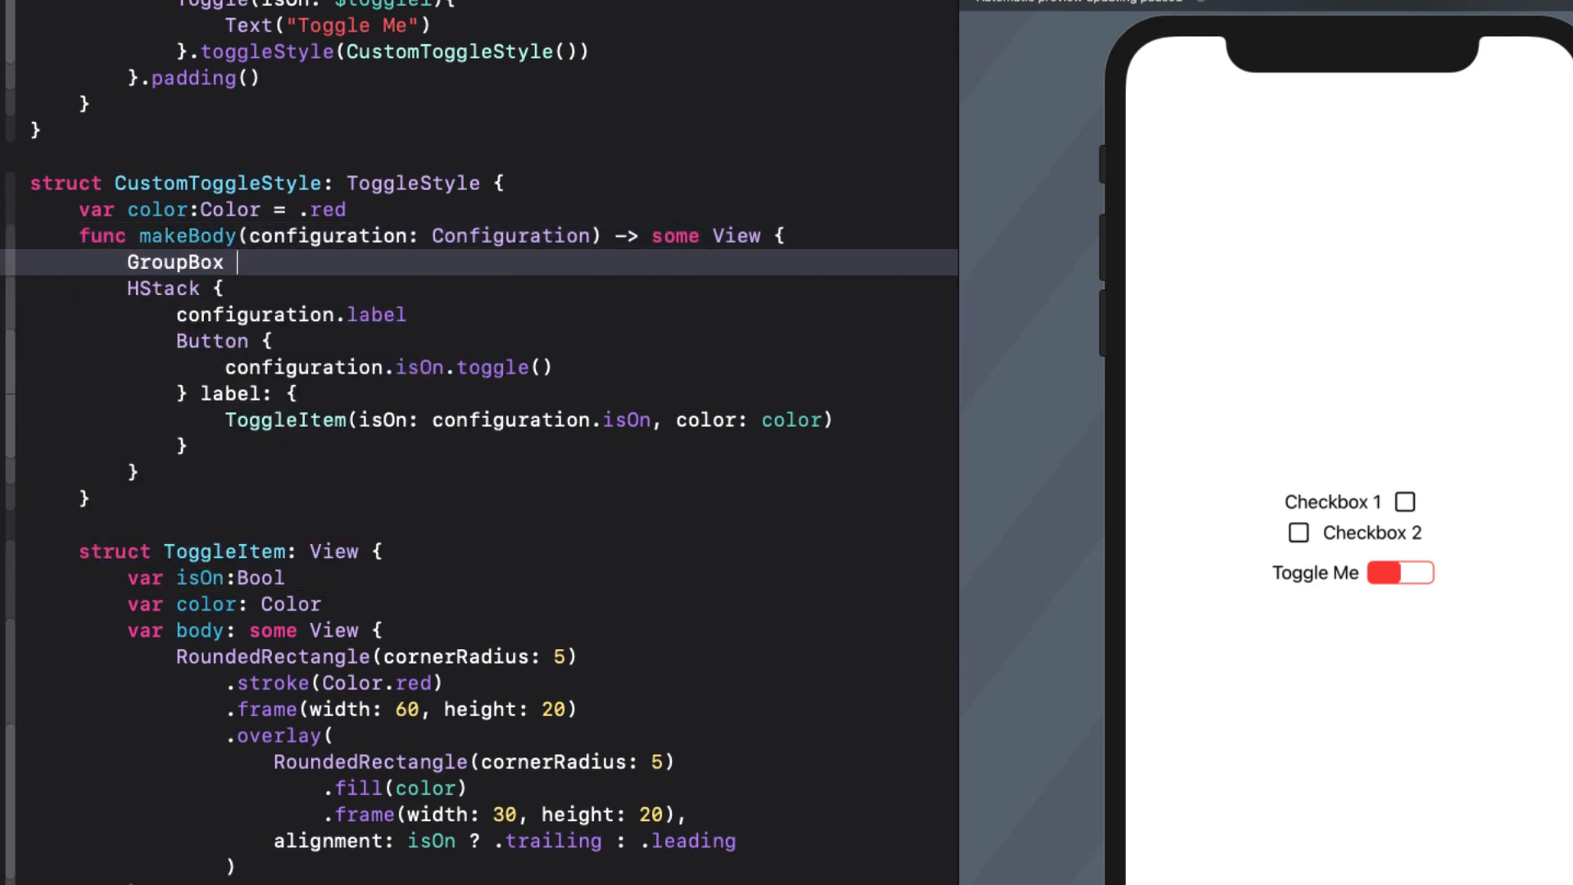
text({)
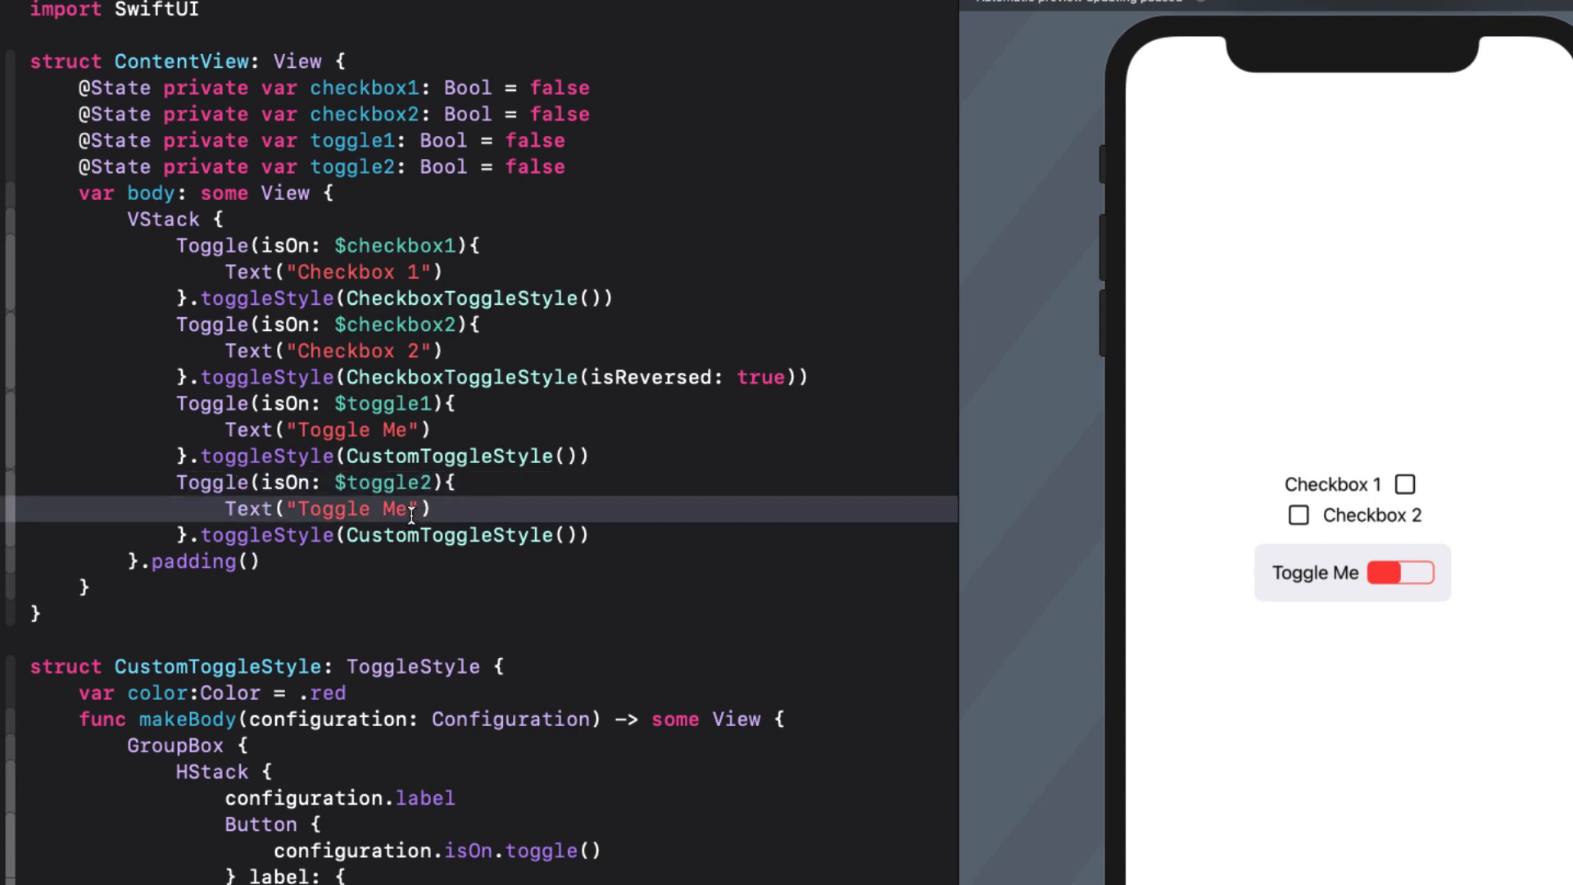
Step: Add a Toggle Me2 switch using CustomToggleStyle(color: .blue)
text(2)
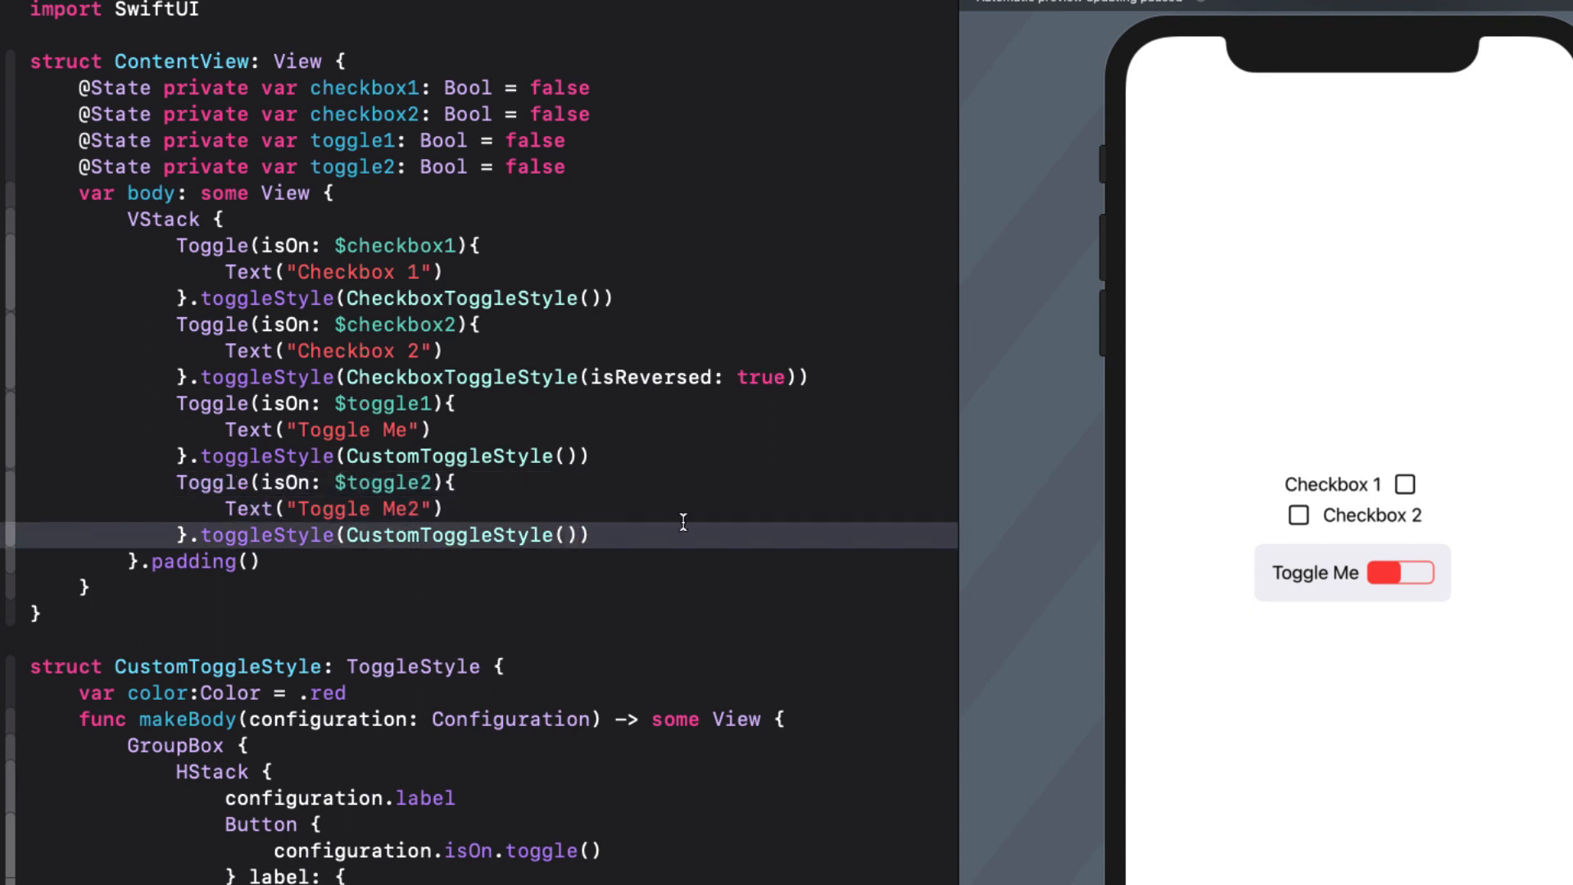
text(color: Color)
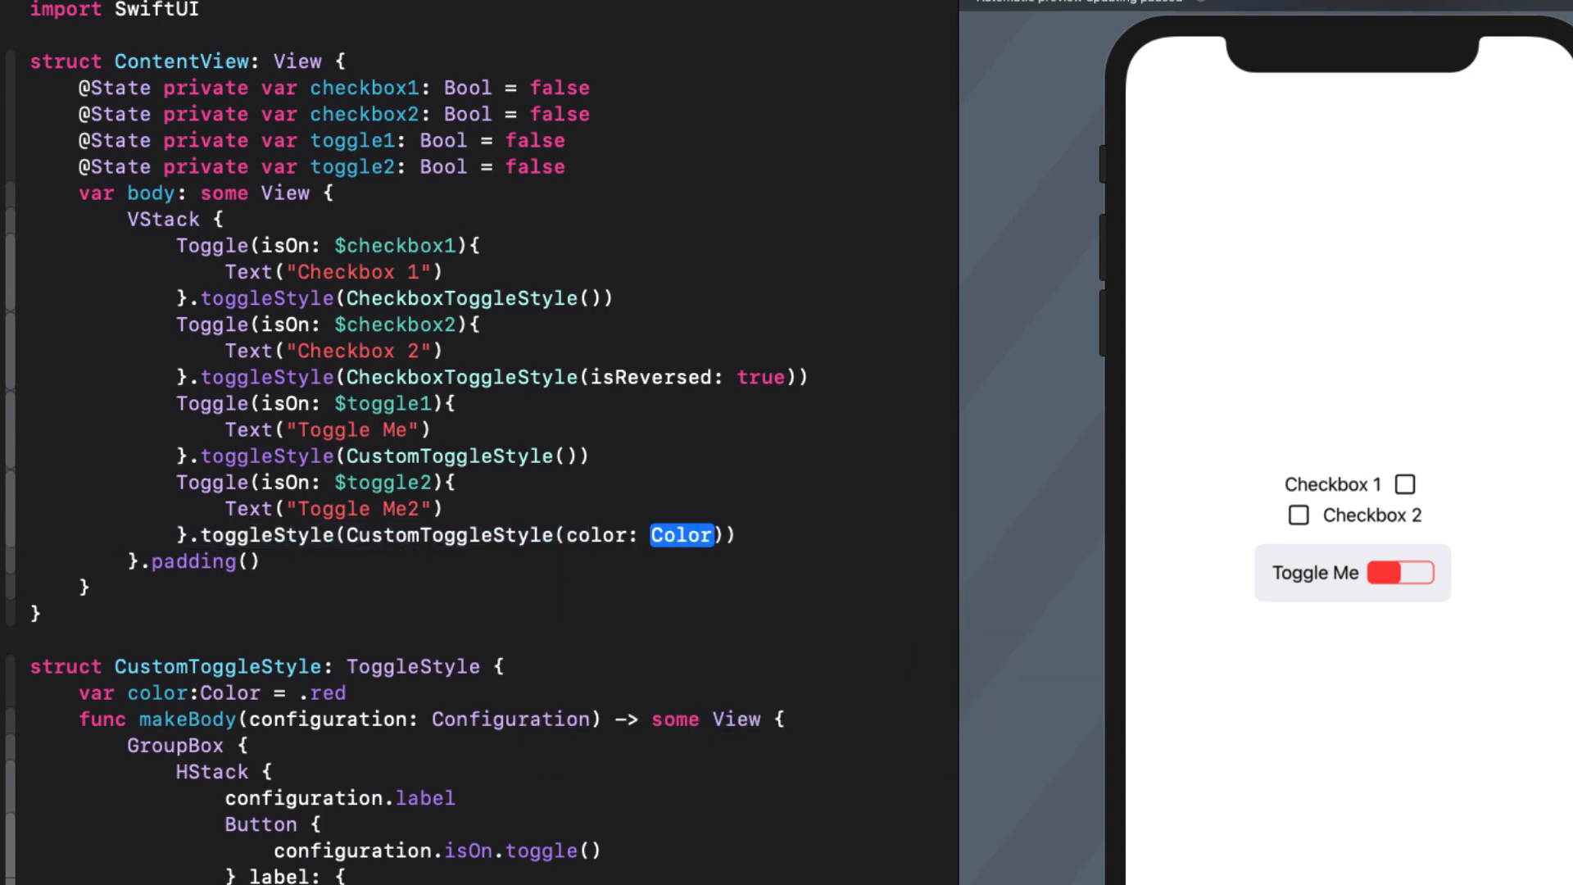
text(.blue)
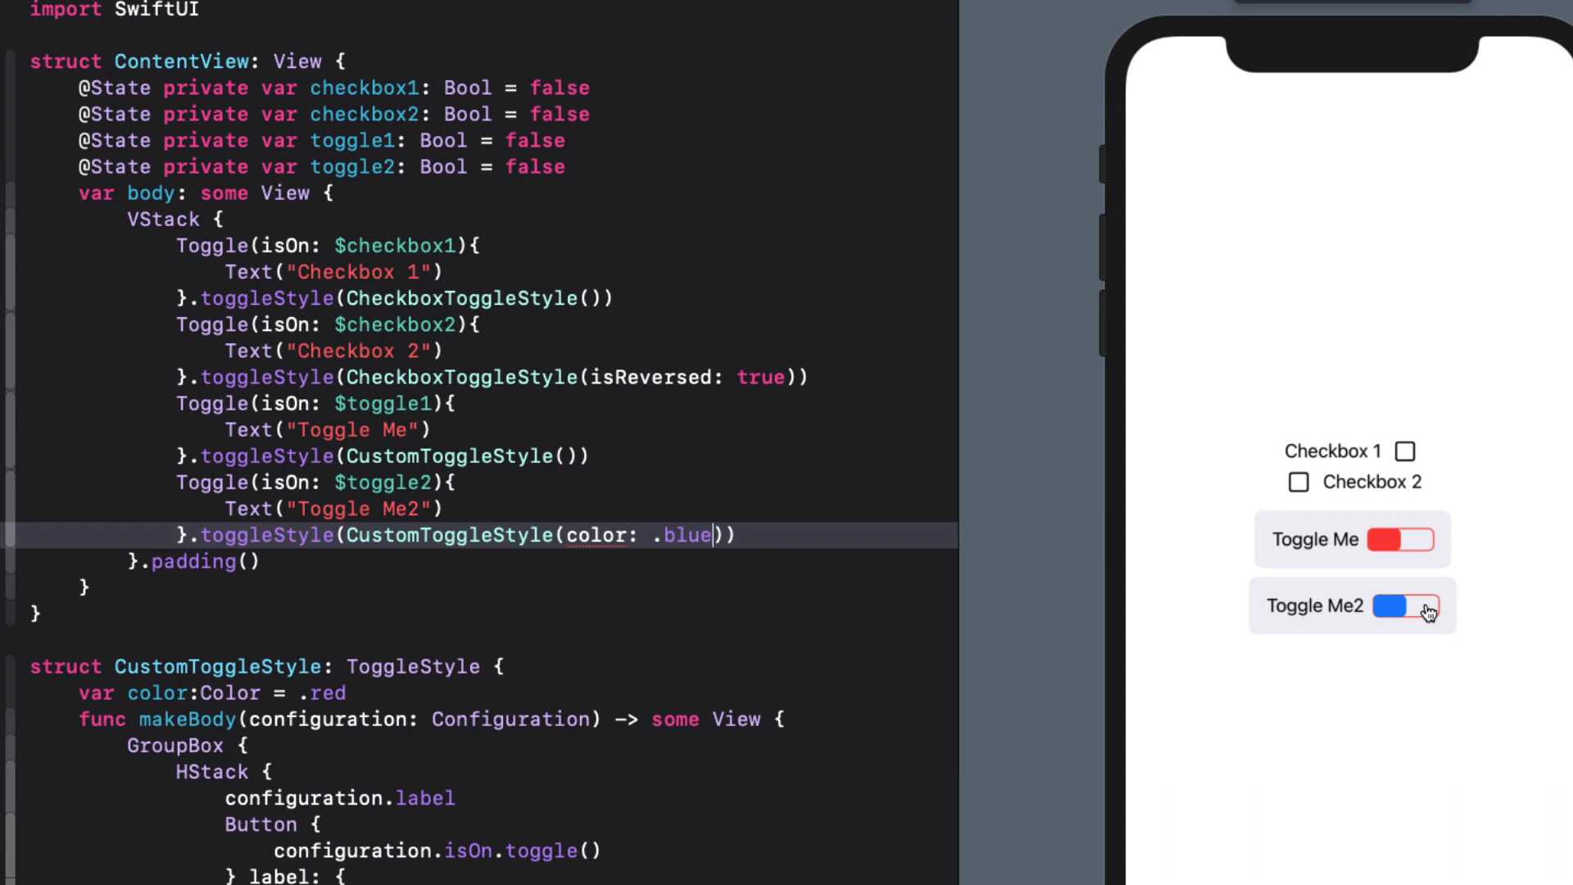
Step: Stroke the ToggleItem outline with color instead of Color.red and flip the switches in the preview
scroll(down, 3)
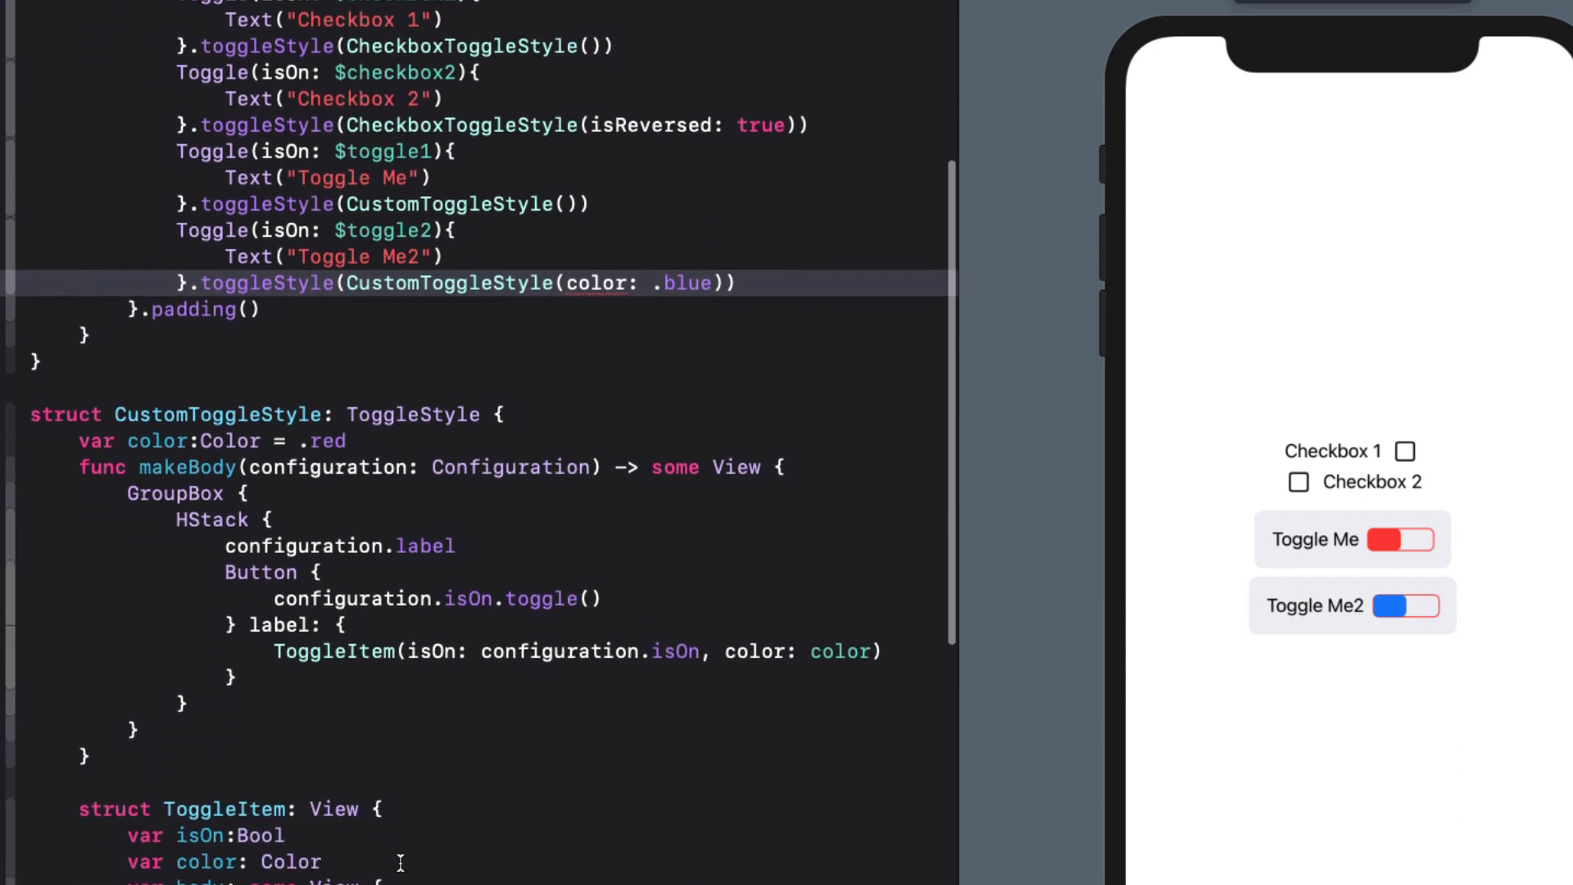
scroll(down, 3)
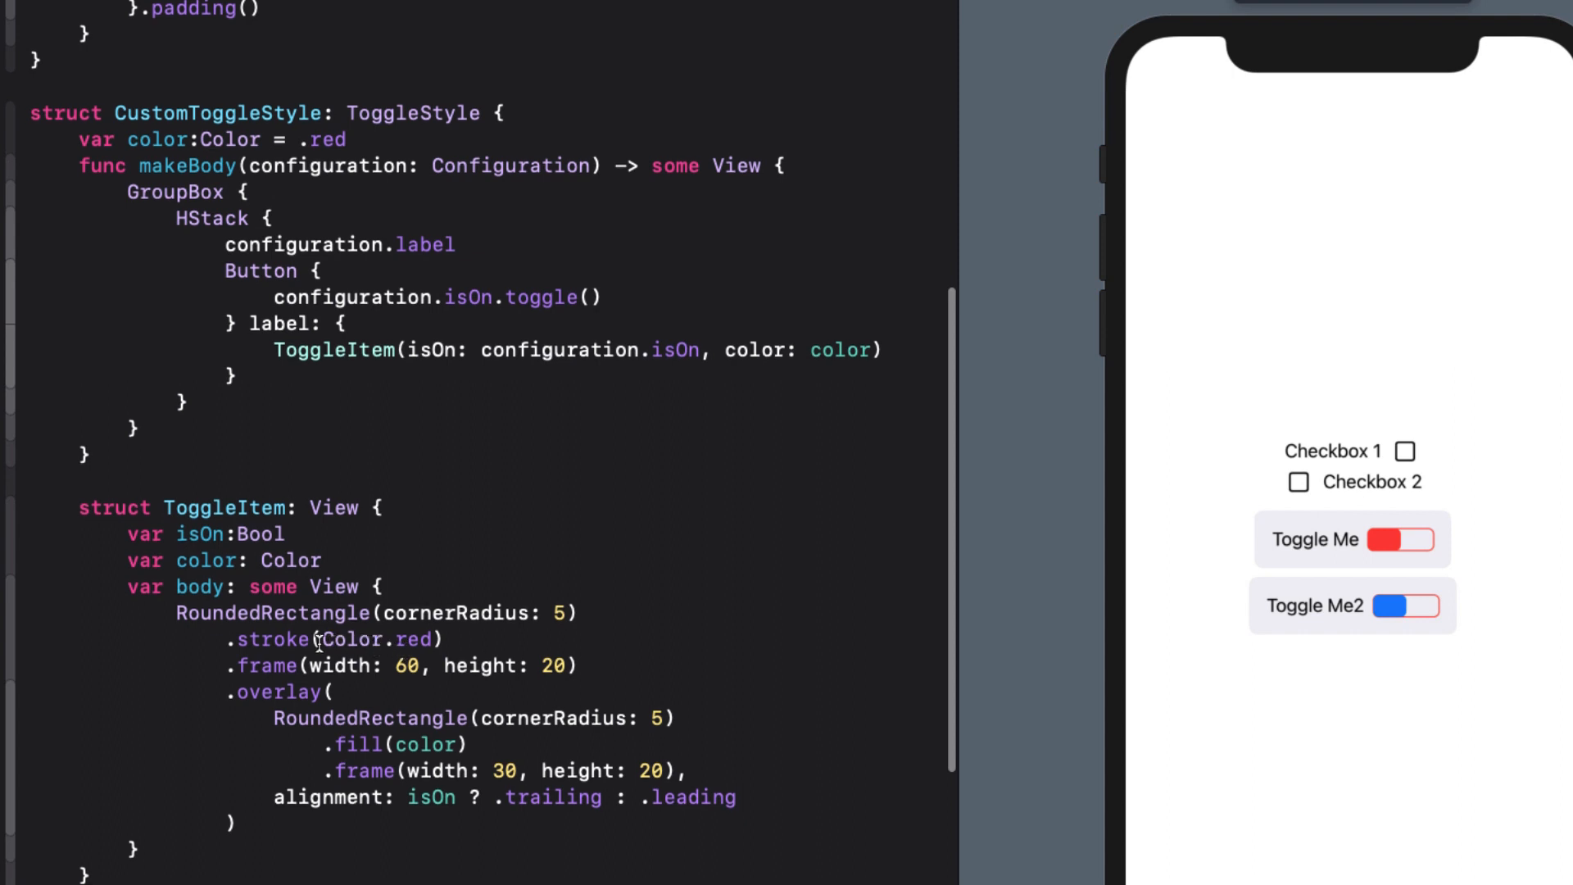
double_click(377, 639)
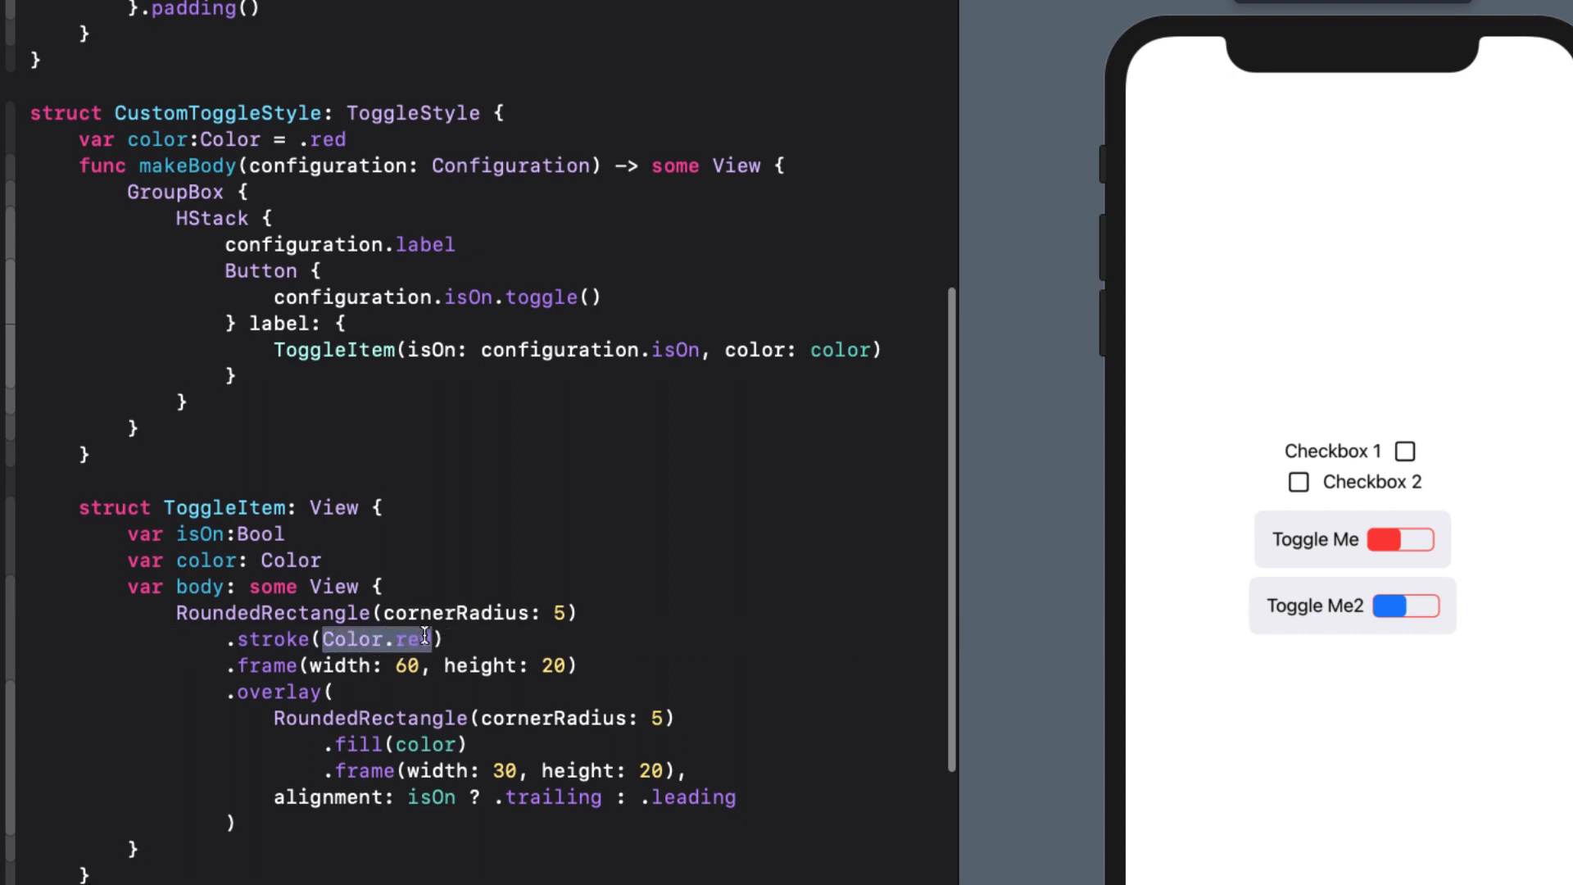
text(color)
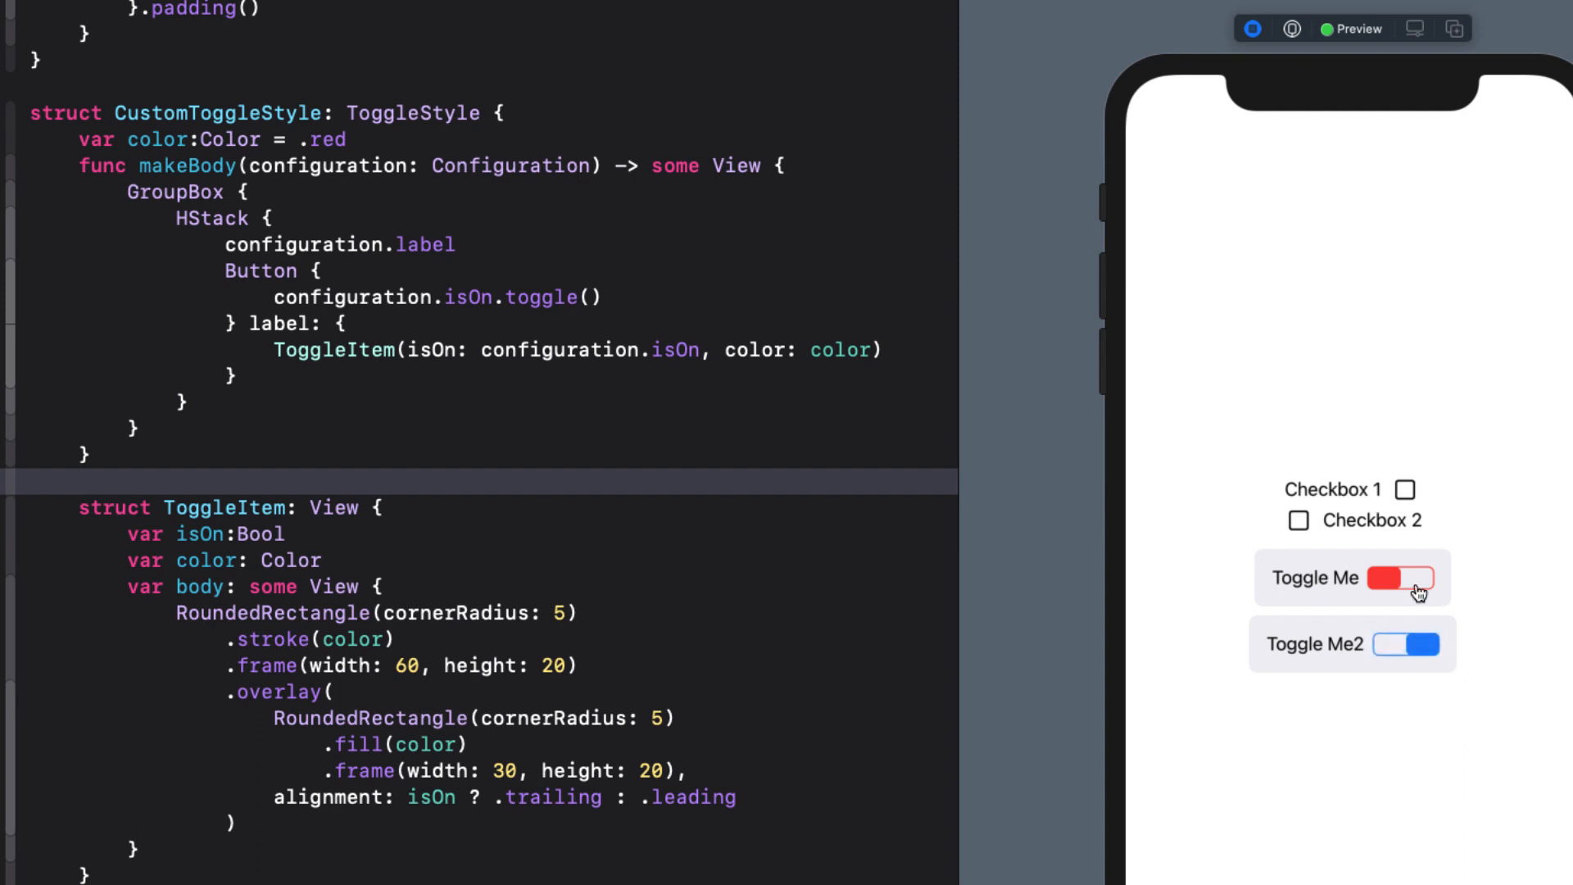
click(1406, 644)
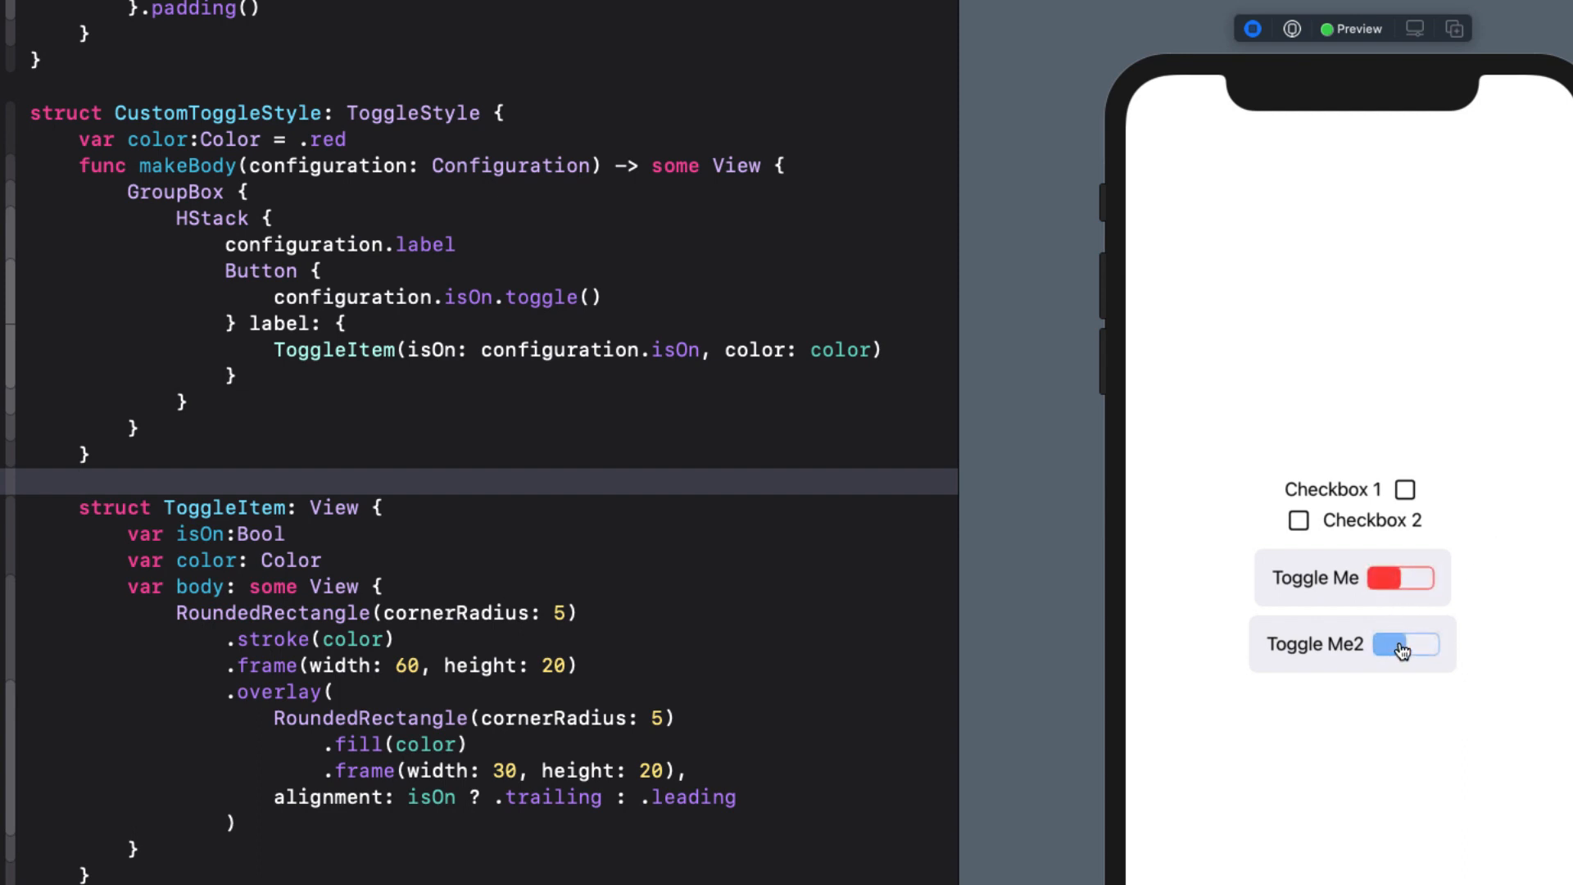
click(1408, 644)
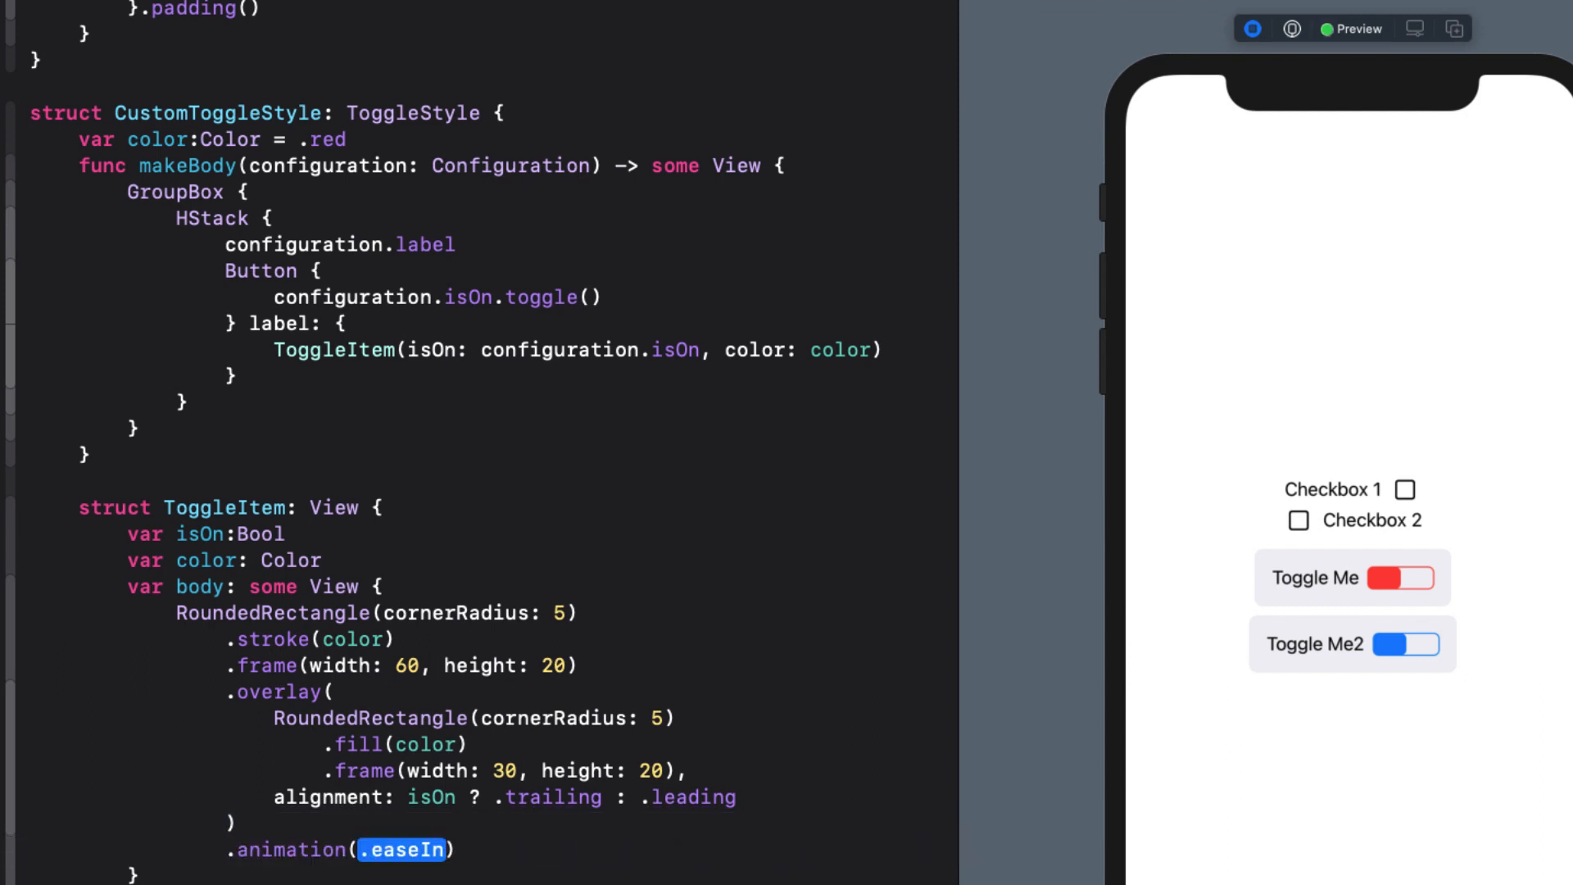
Step: Give ToggleItem a .linear(duration: 0.2) animation and flip Toggle Me2 to watch it
text(linear(duration: Doubl)
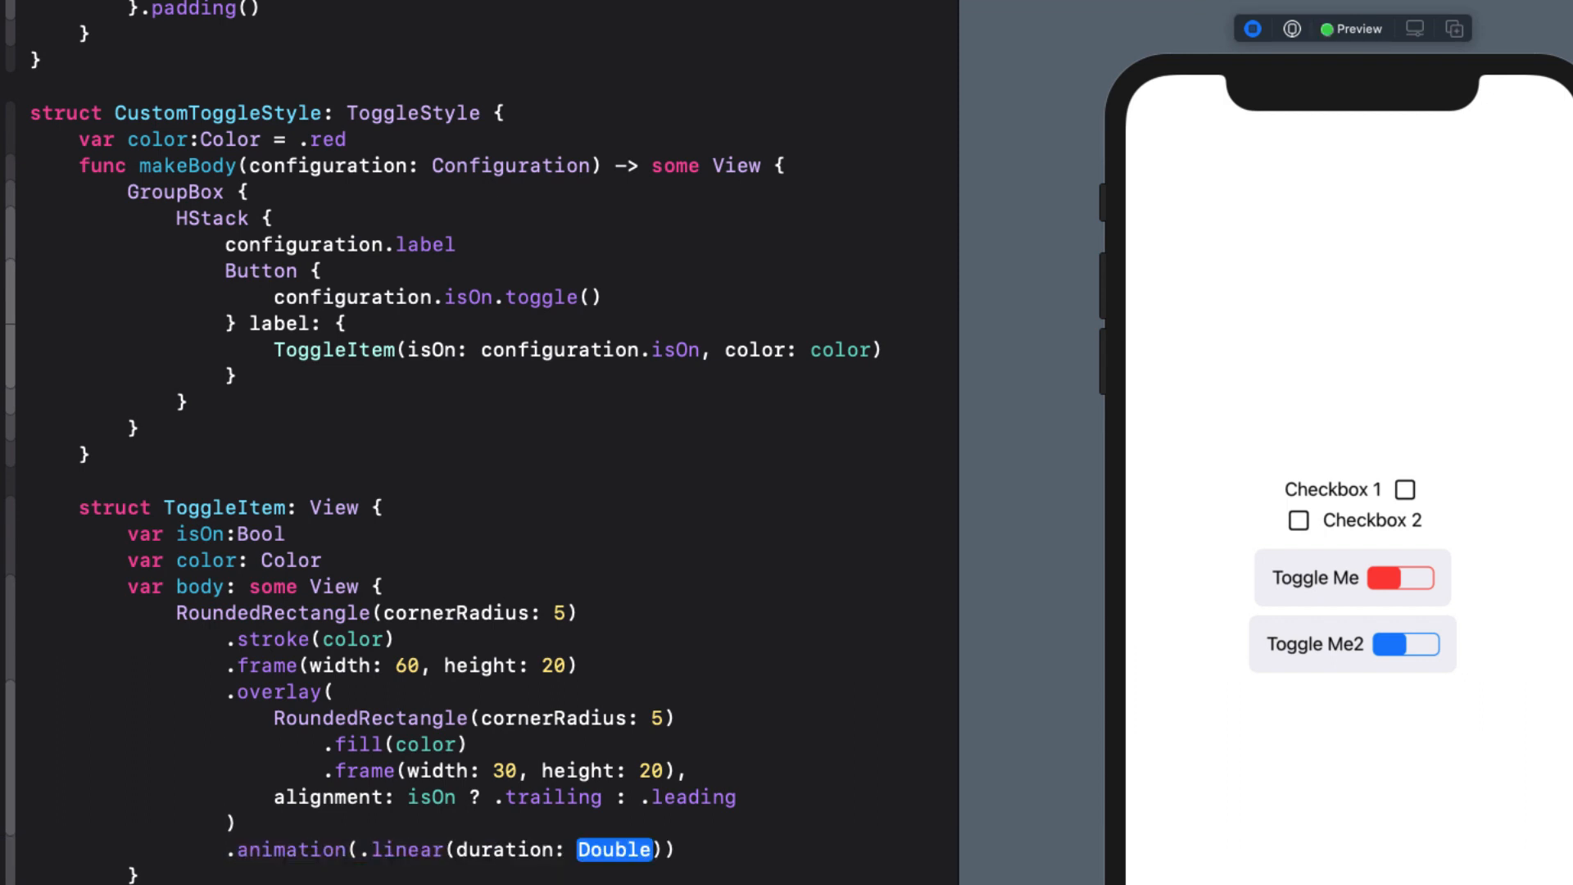
text(0.2)
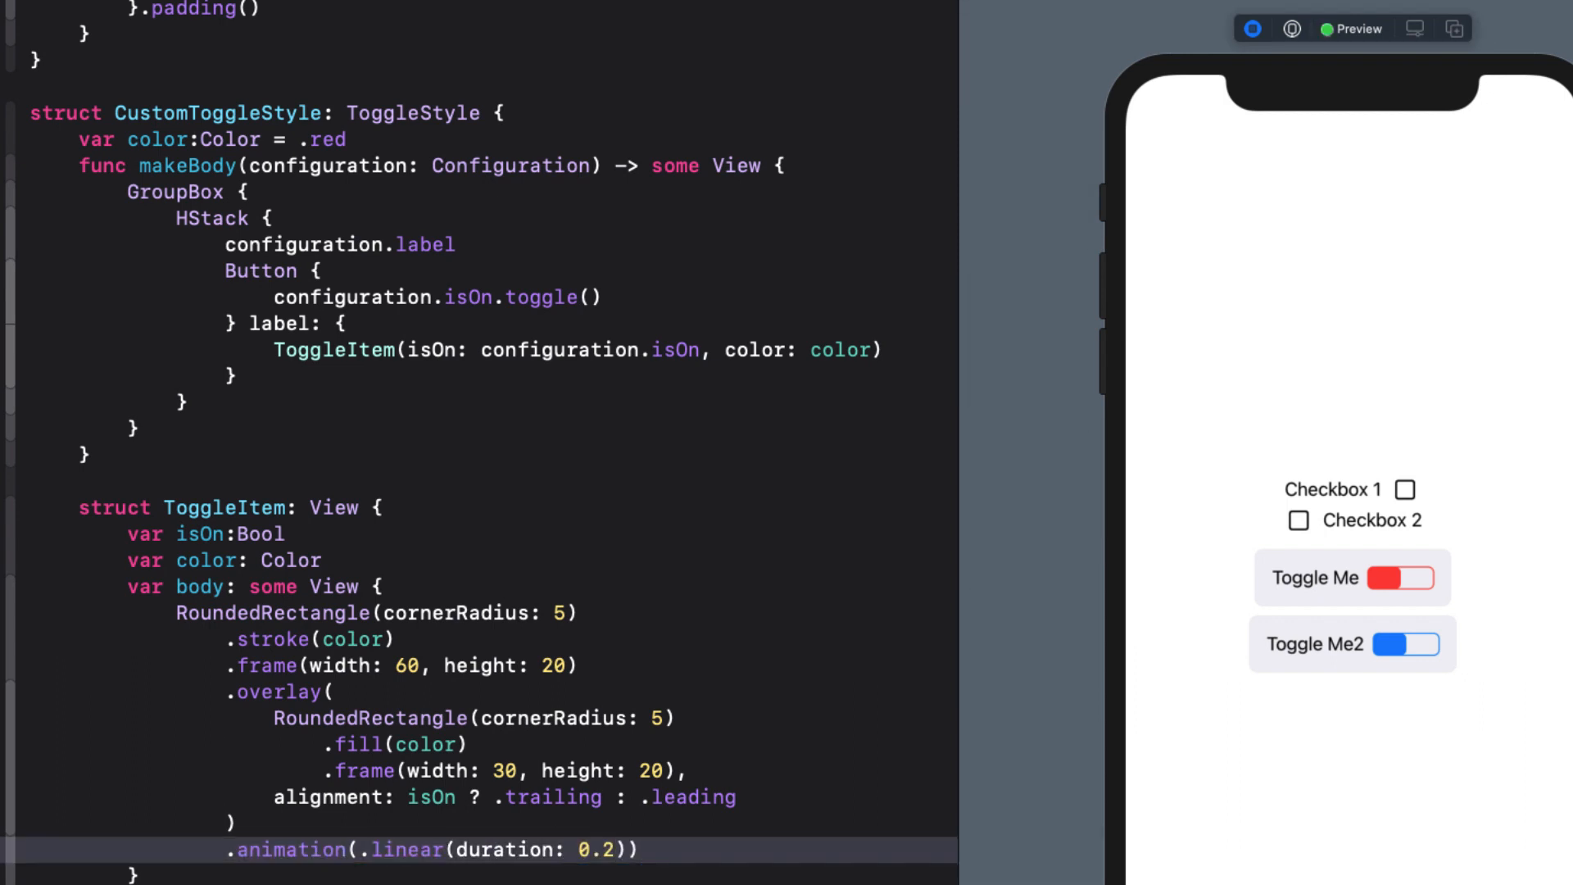
mouse_move(1056, 268)
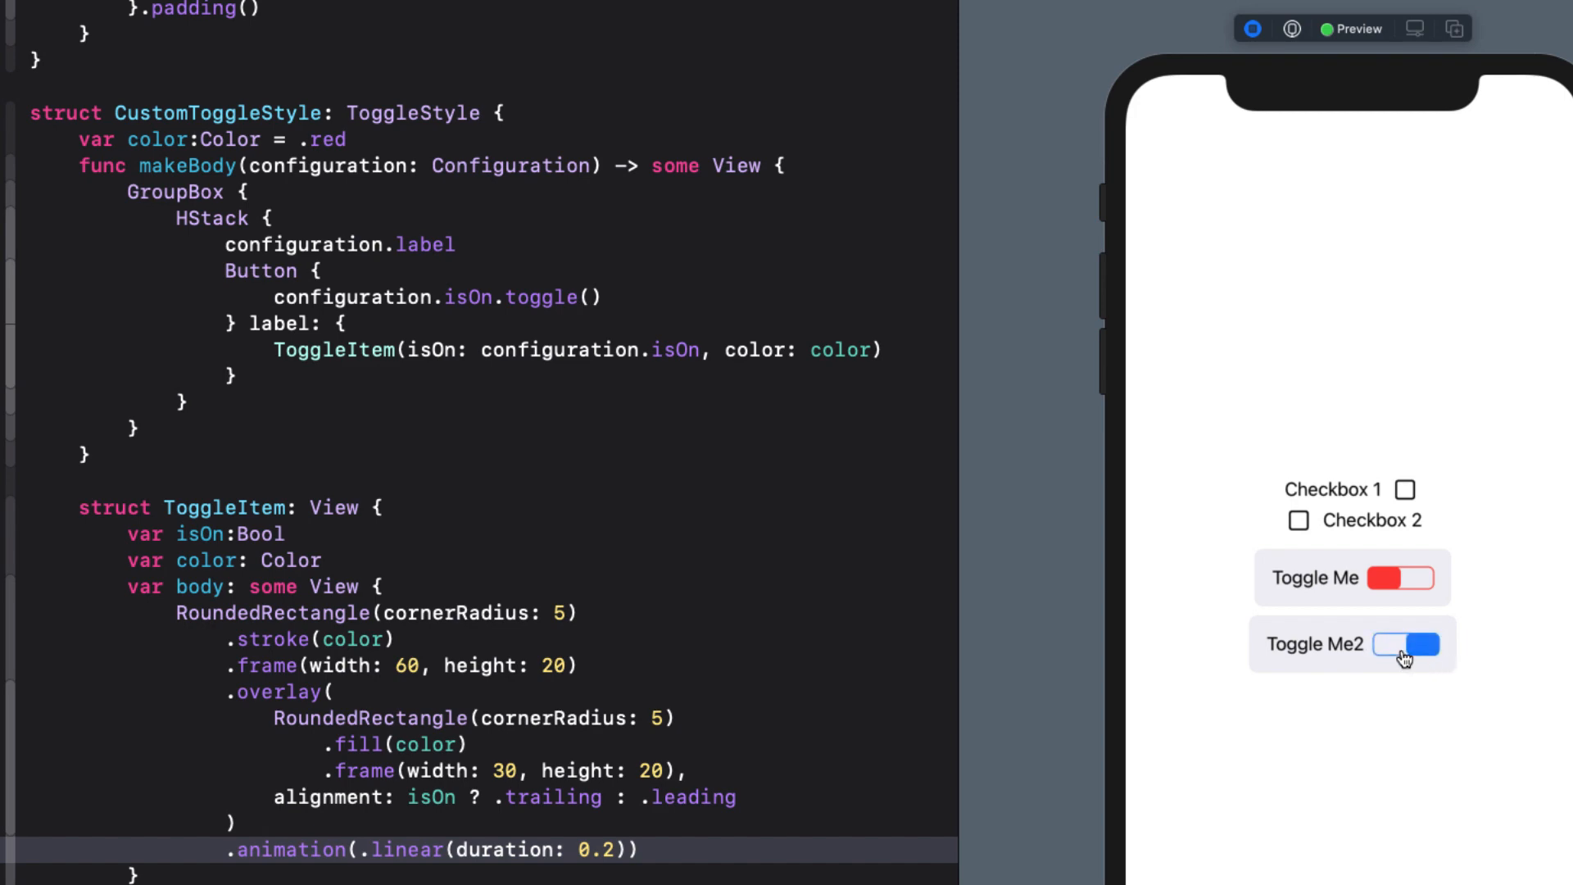
click(1406, 577)
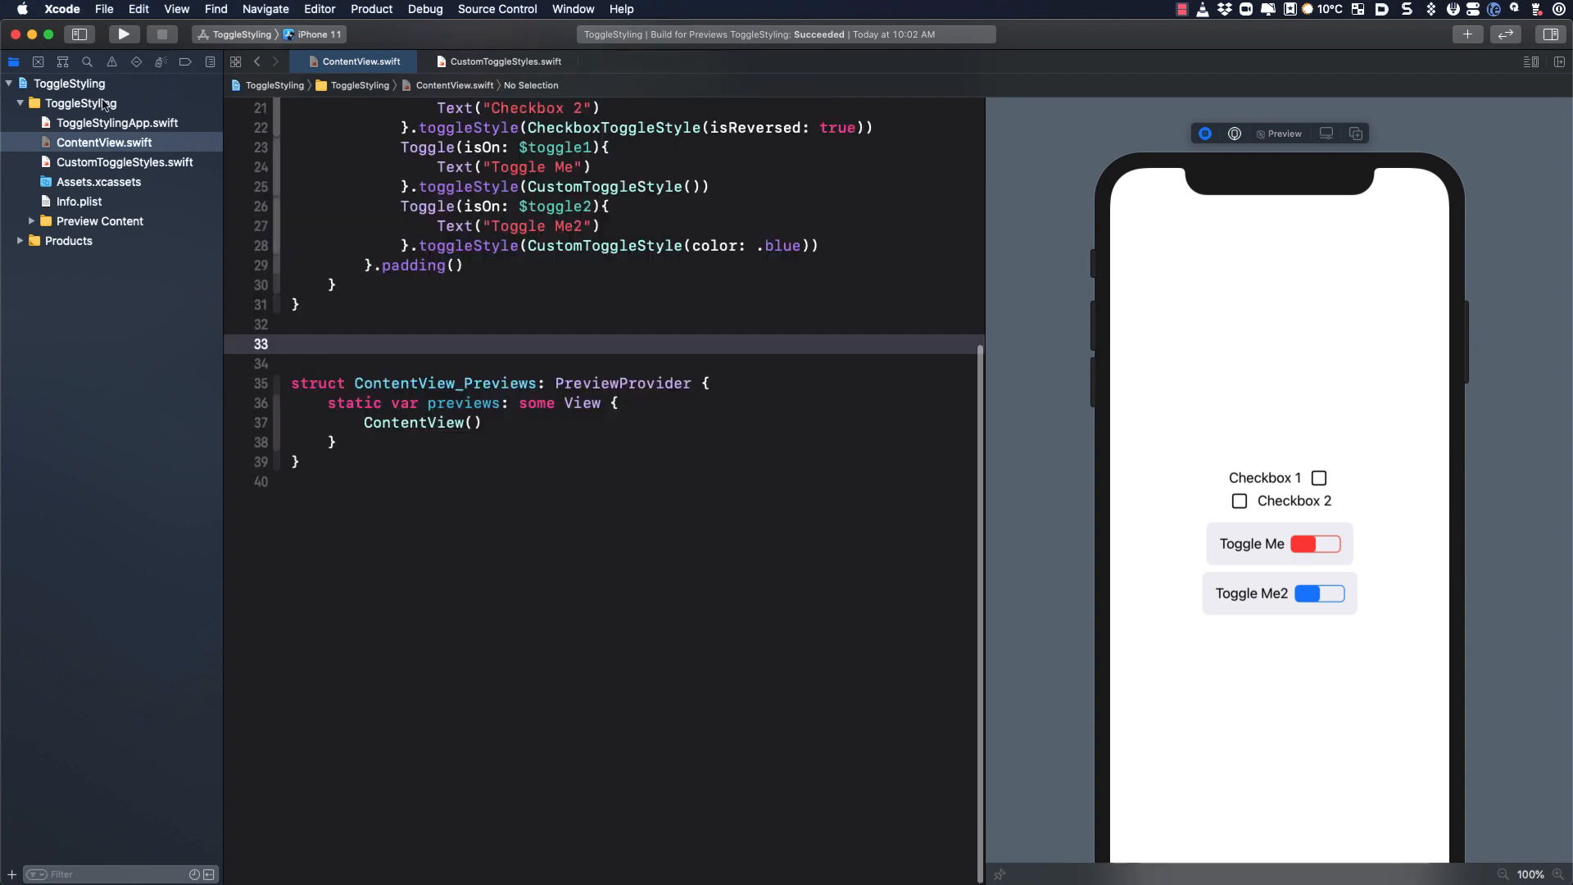
Step: Switch to CustomToggleStyles.swift holding both toggle styles, then back to ContentView.swift
click(504, 61)
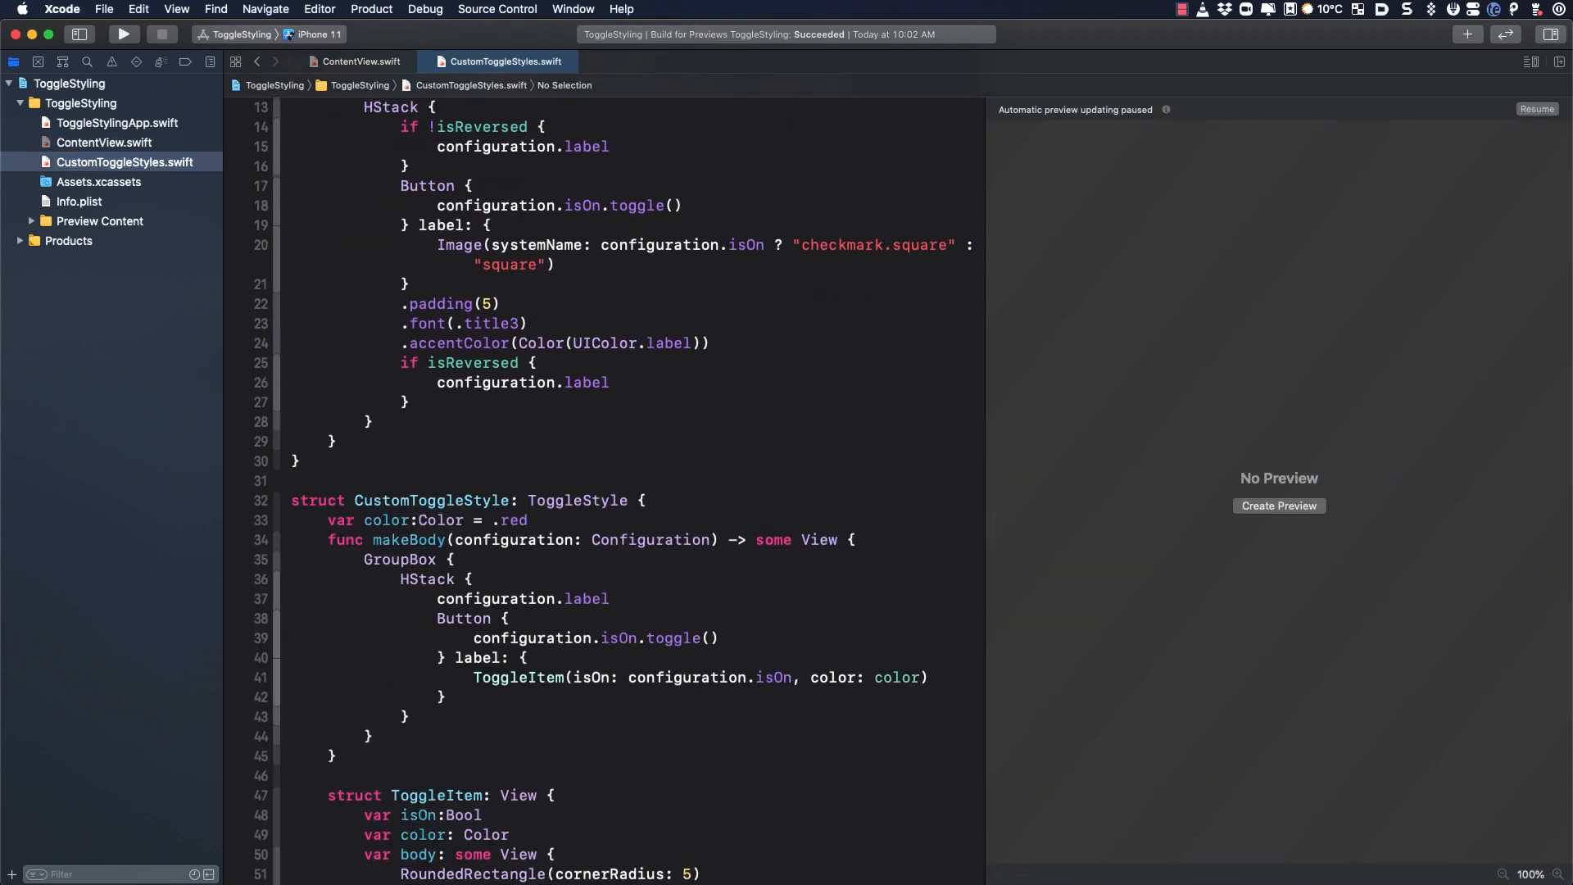
click(359, 60)
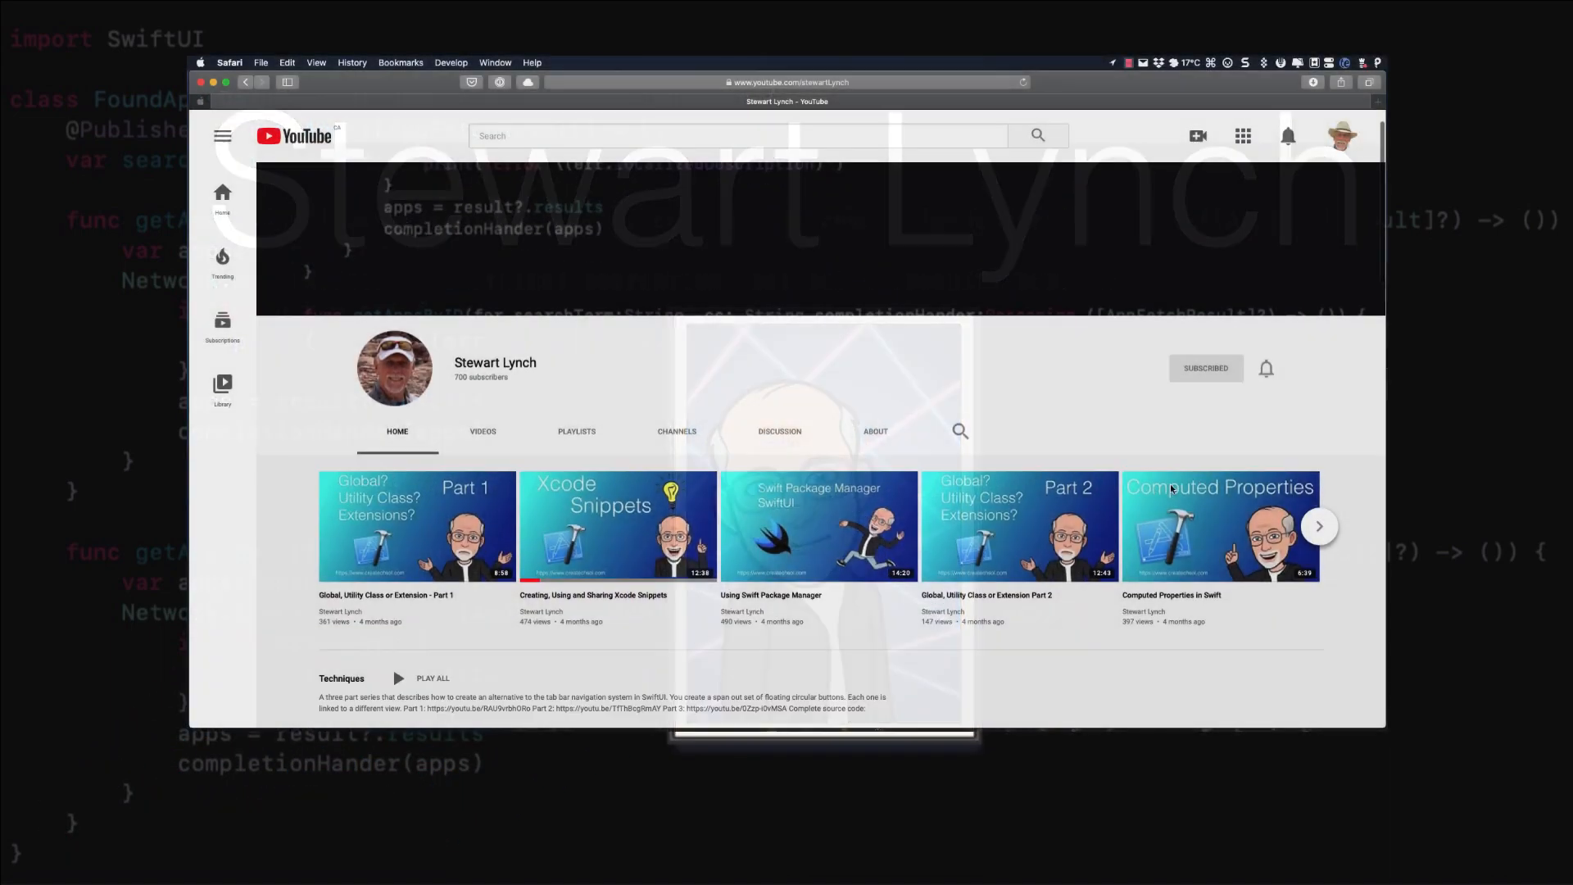
Step: Navigate from the YouTube channel to the CreaTECH Solutions App Portfolio page
scroll(down, 3)
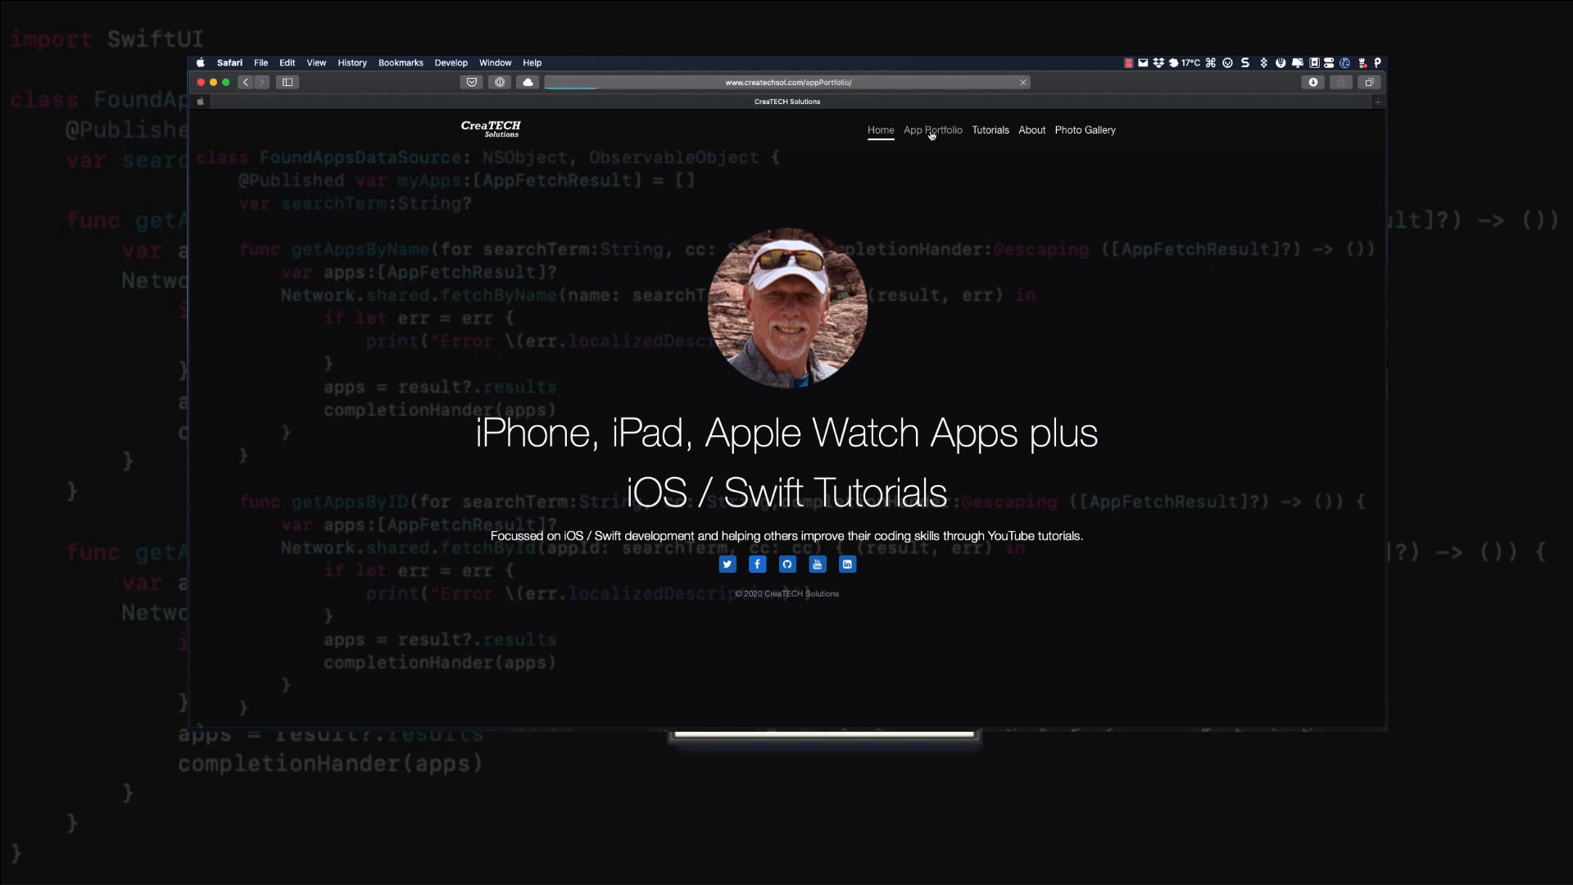
click(932, 130)
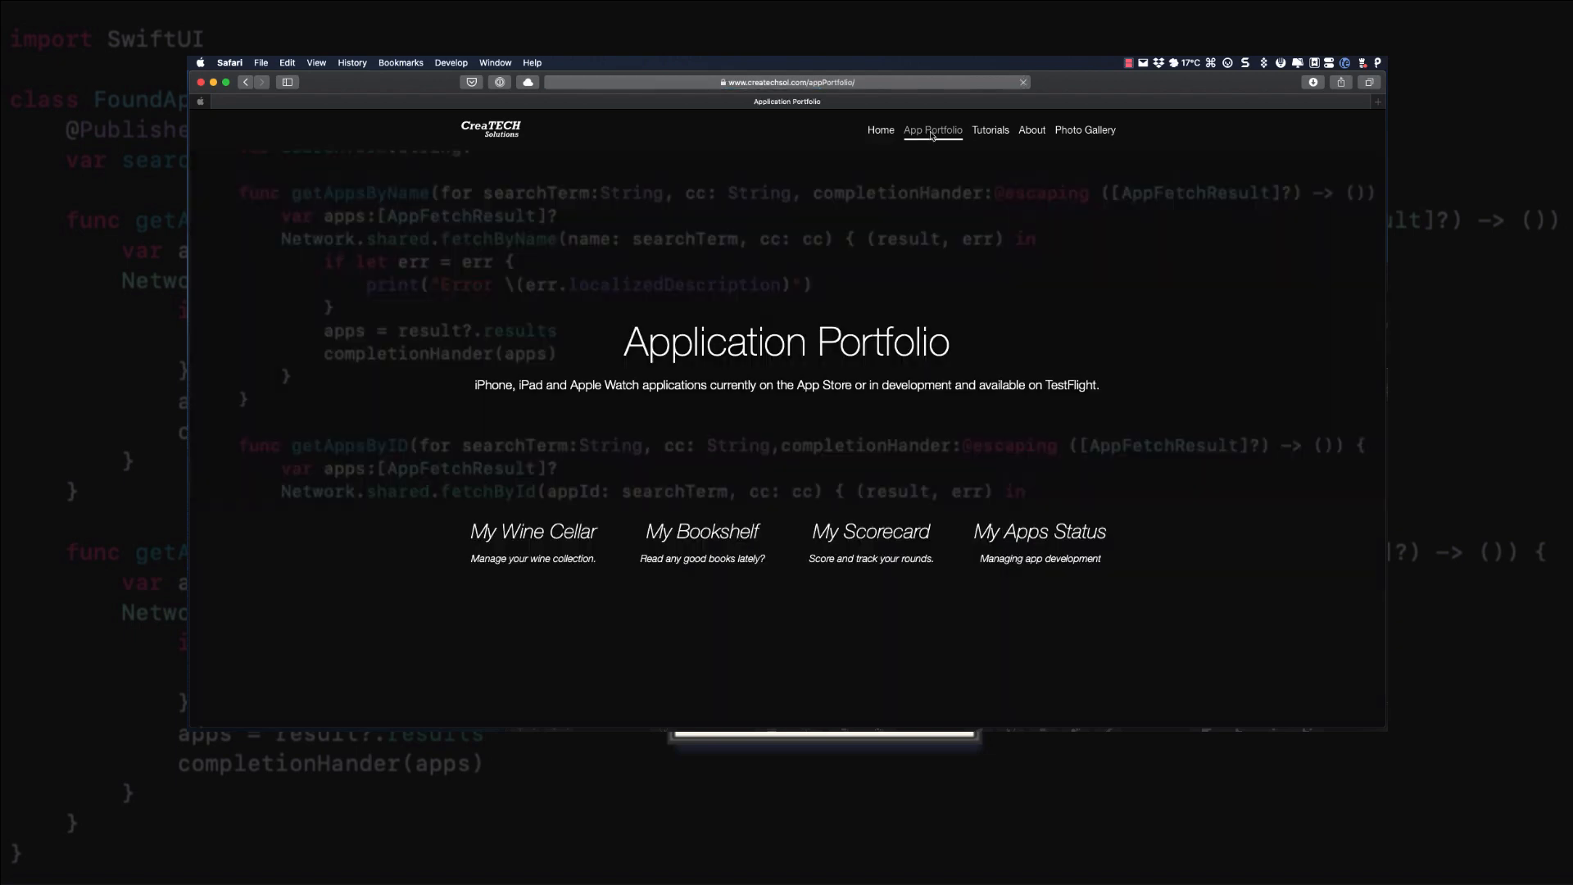